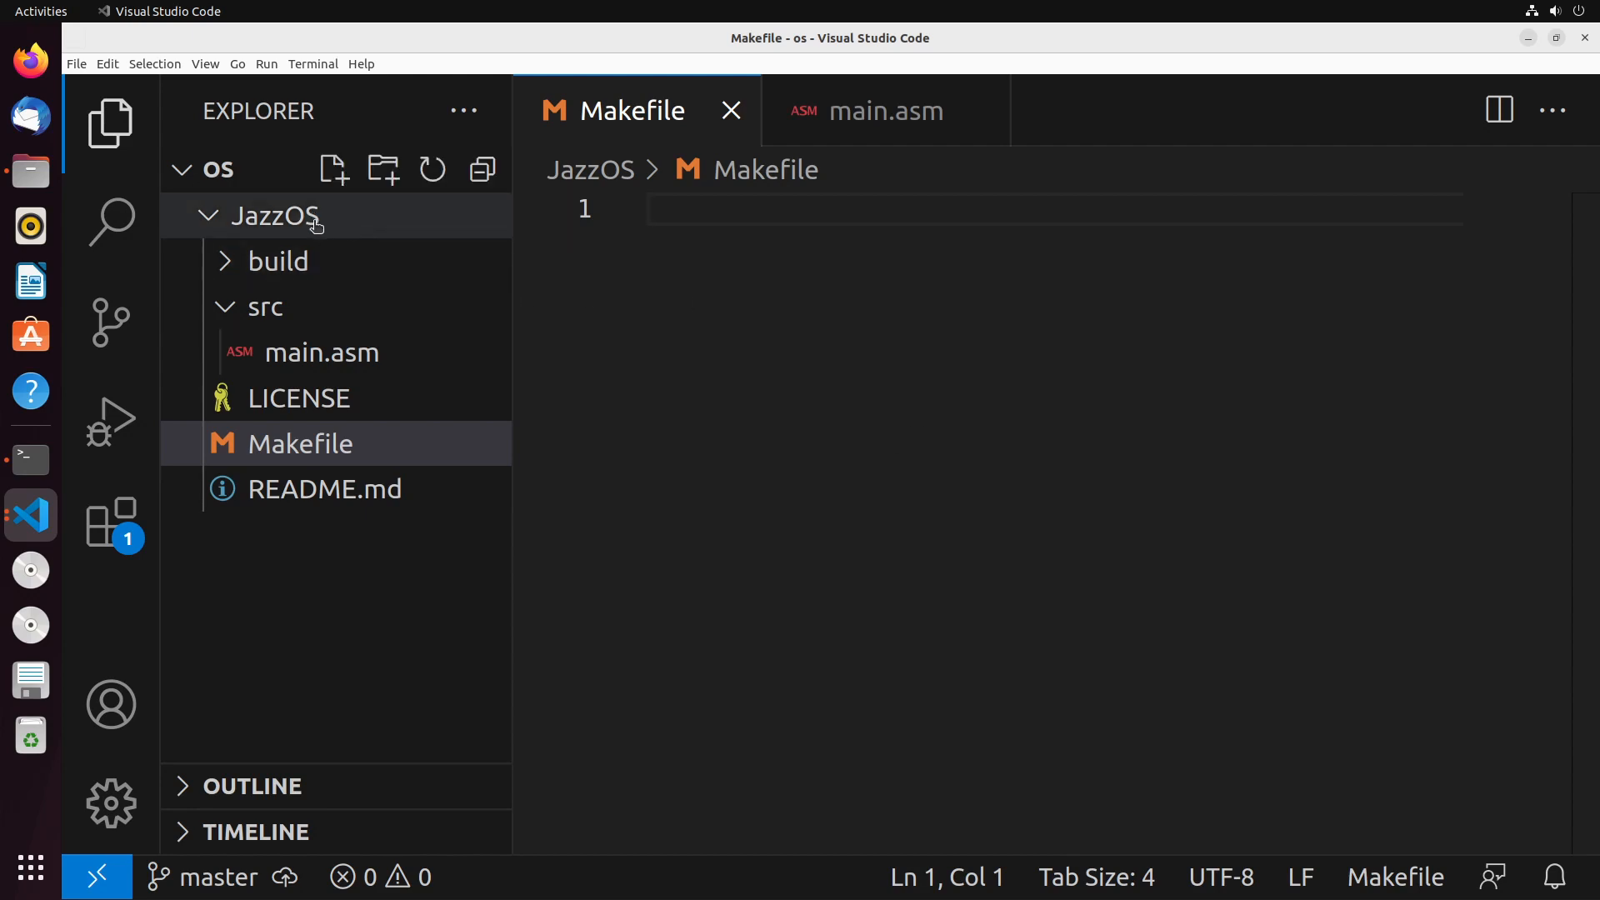
{"action": "mouse_move", "coordinate": [290, 354]}
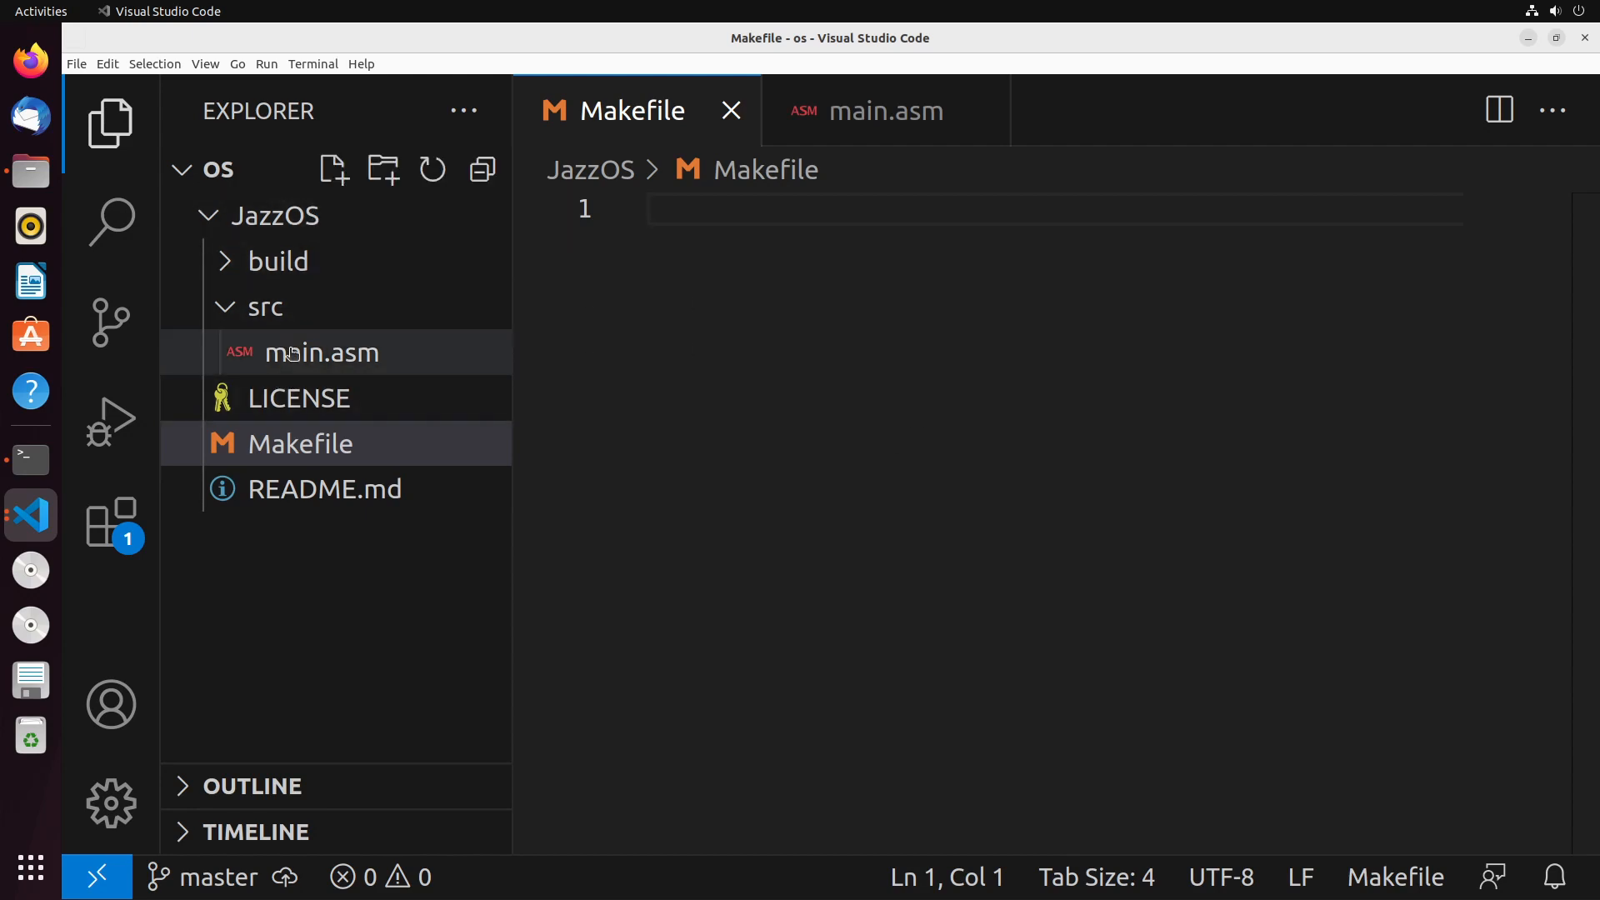
- Expand the build folder and view the empty main.asm and Makefile sources in the editor
{"action": "left_click", "coordinate": [276, 260]}
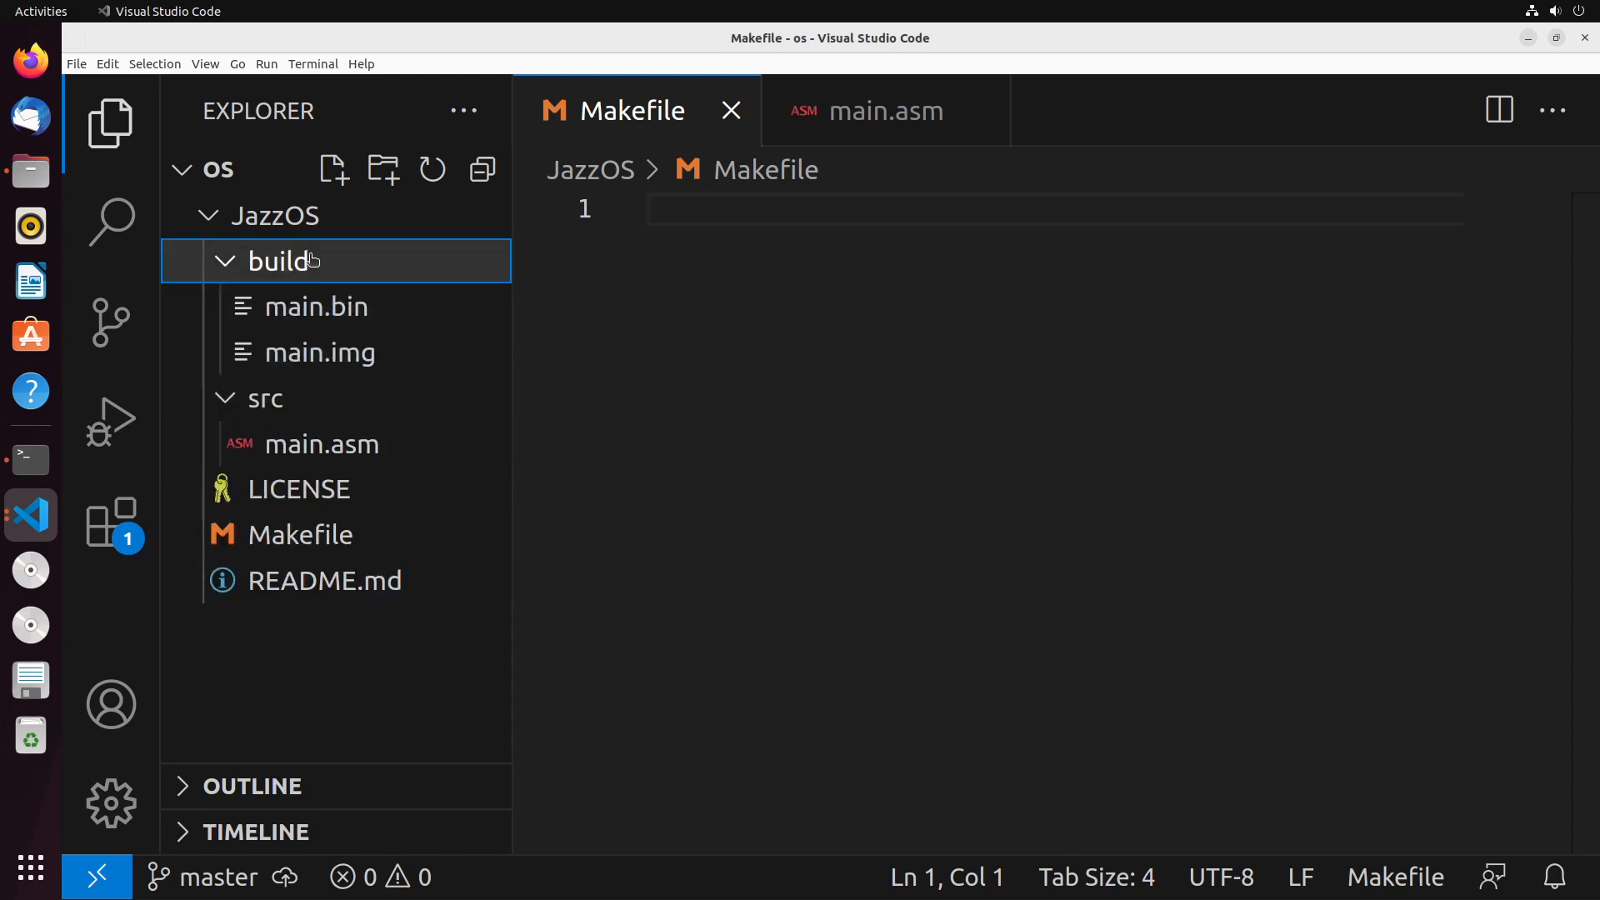
{"action": "mouse_move", "coordinate": [317, 307]}
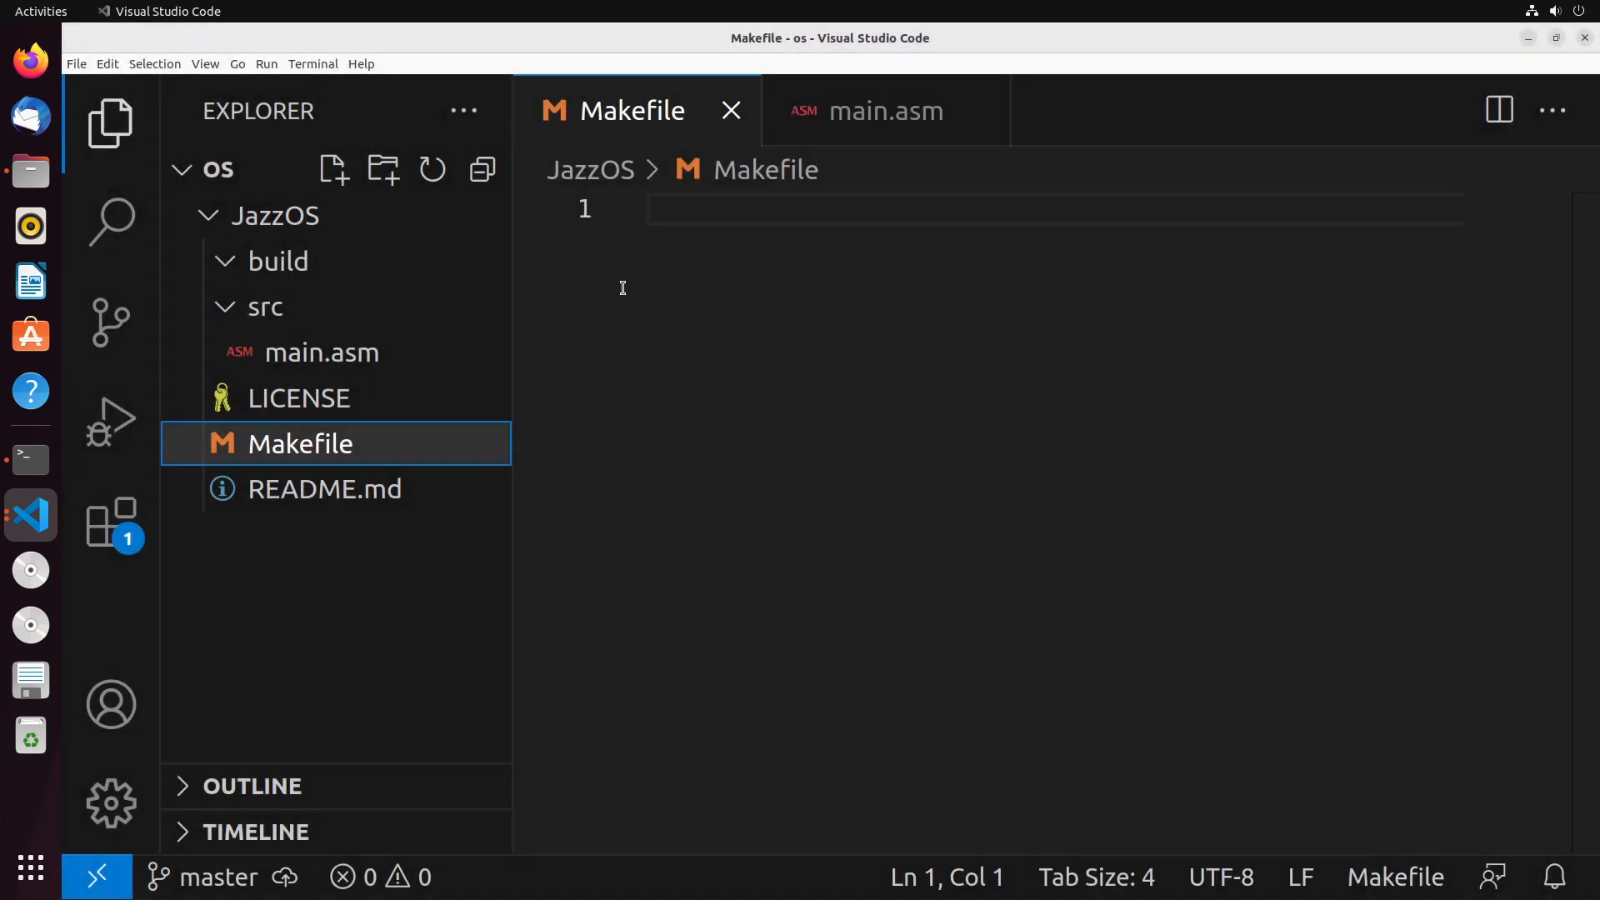
{"action": "mouse_move", "coordinate": [265, 307]}
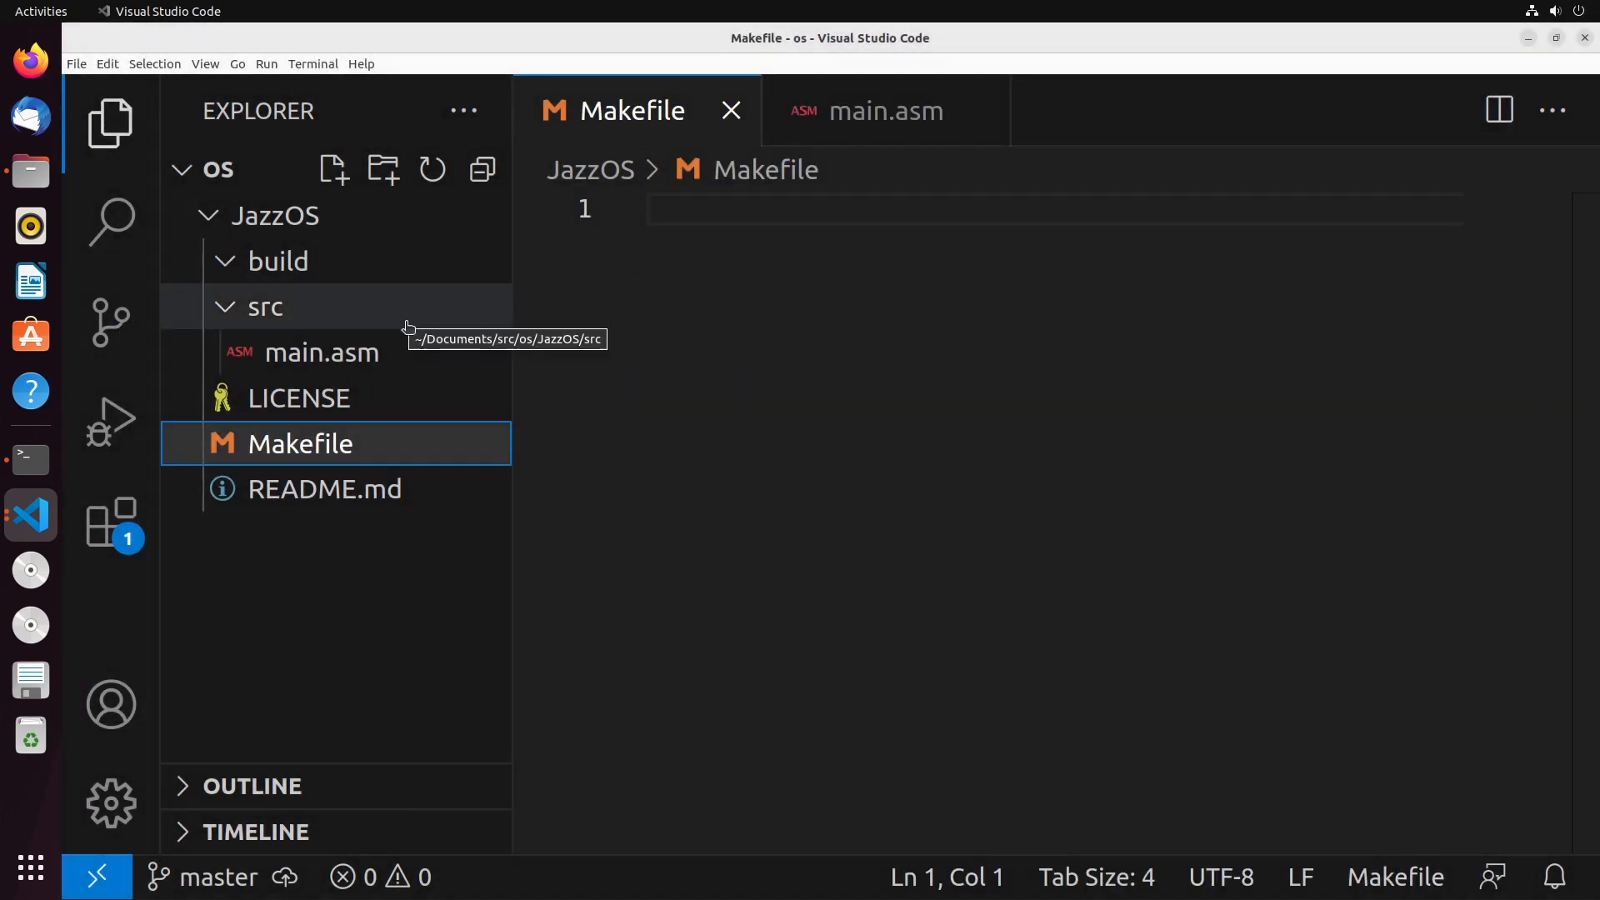
{"action": "left_click", "coordinate": [887, 110]}
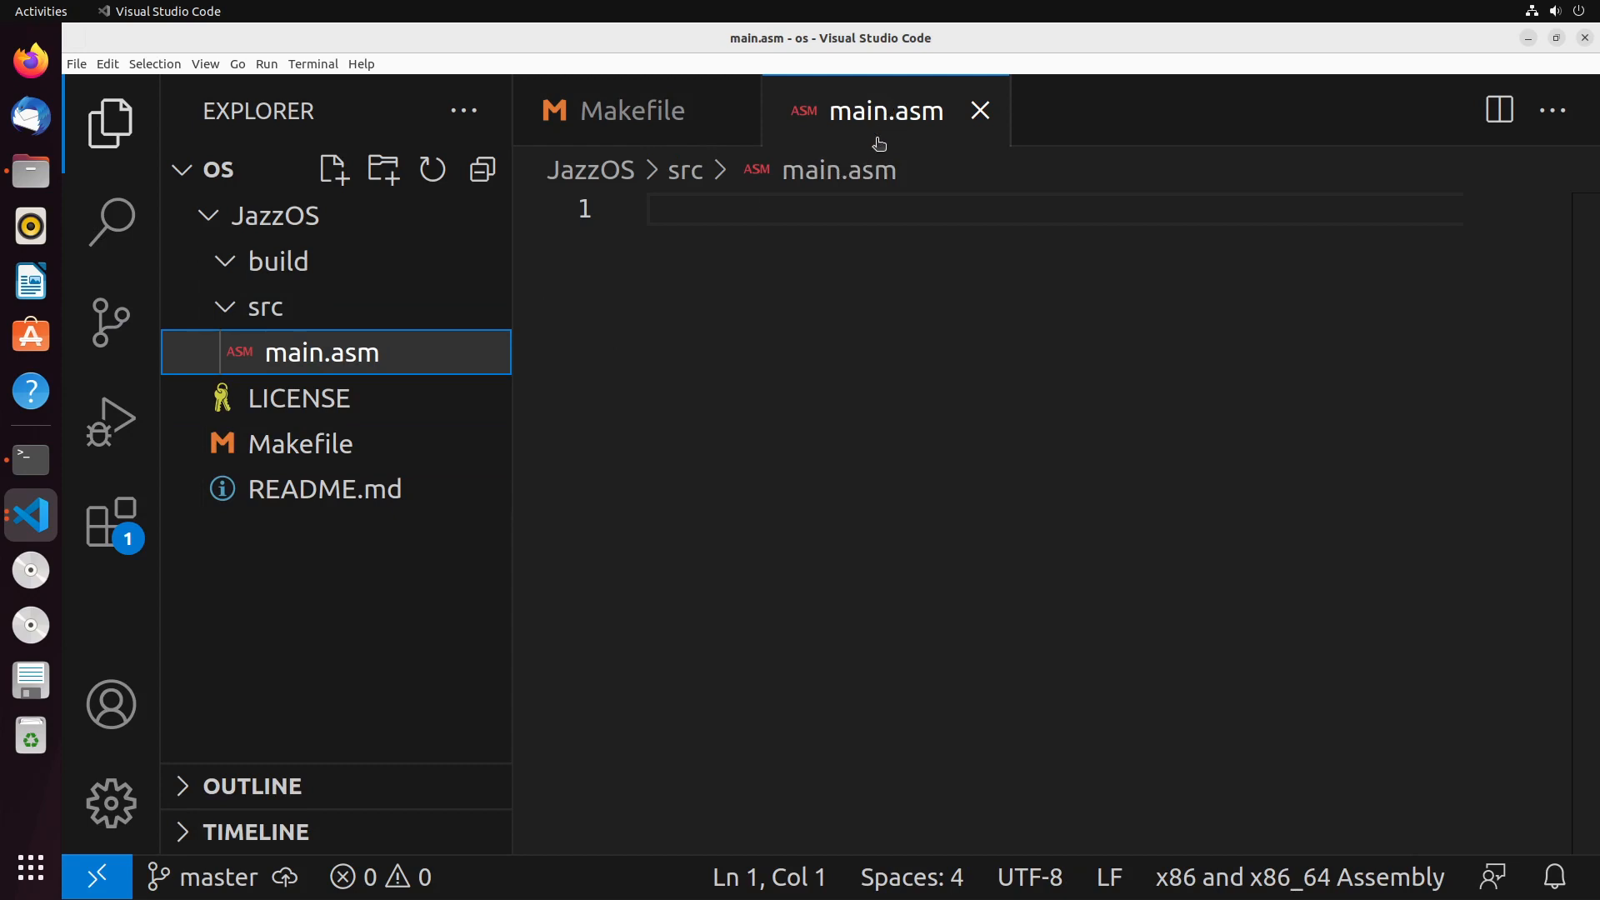
{"action": "mouse_move", "coordinate": [1010, 220]}
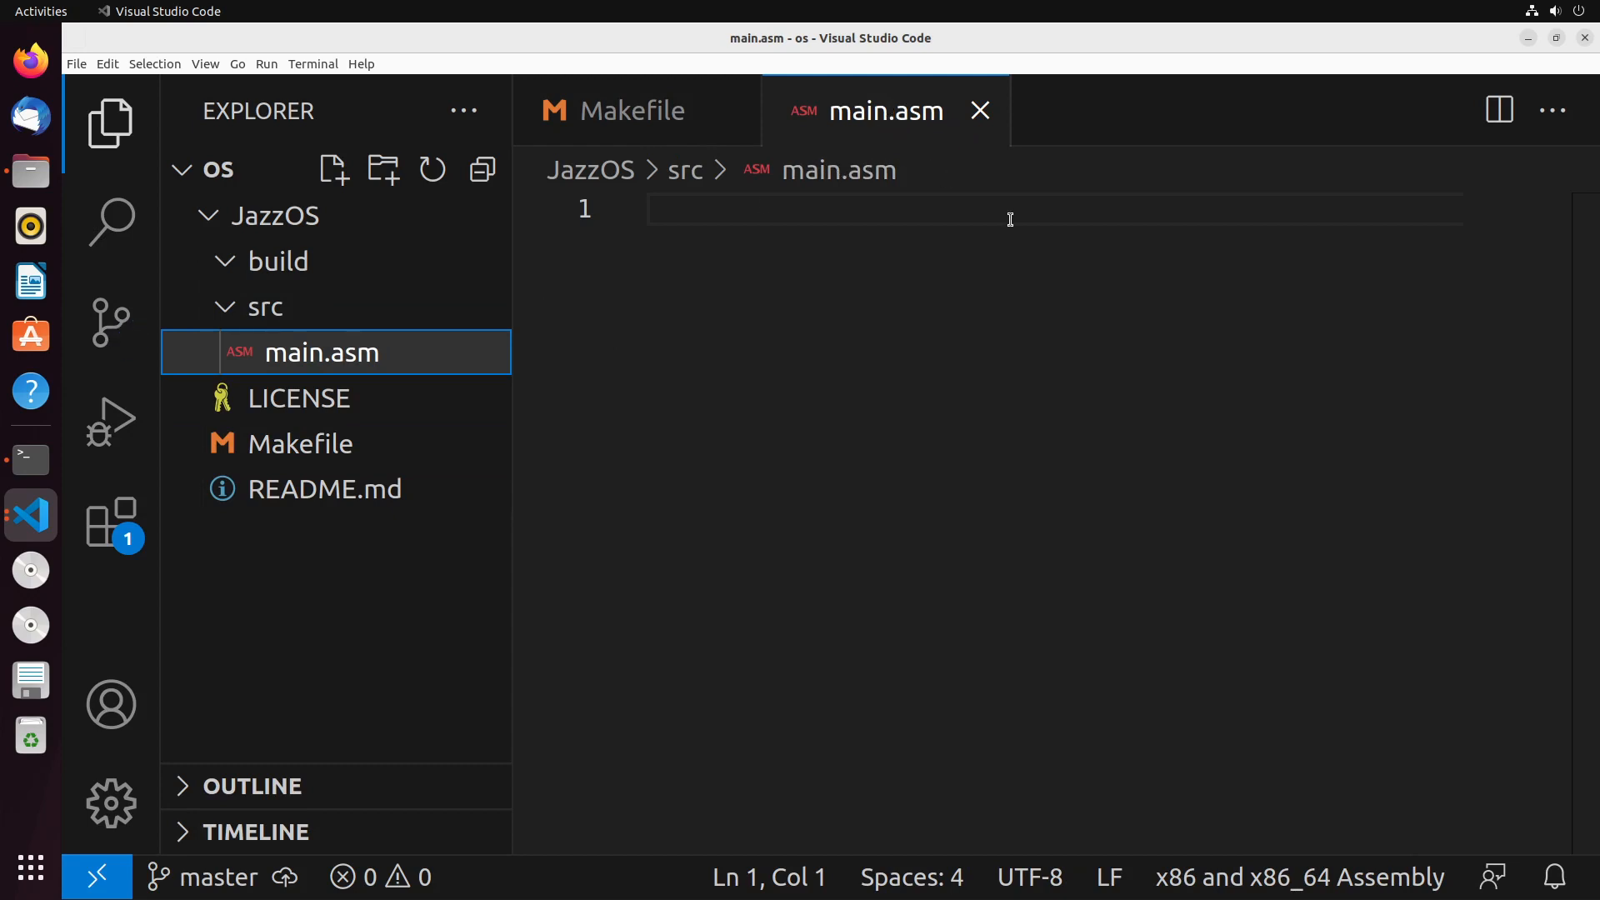
{"action": "mouse_move", "coordinate": [334, 450]}
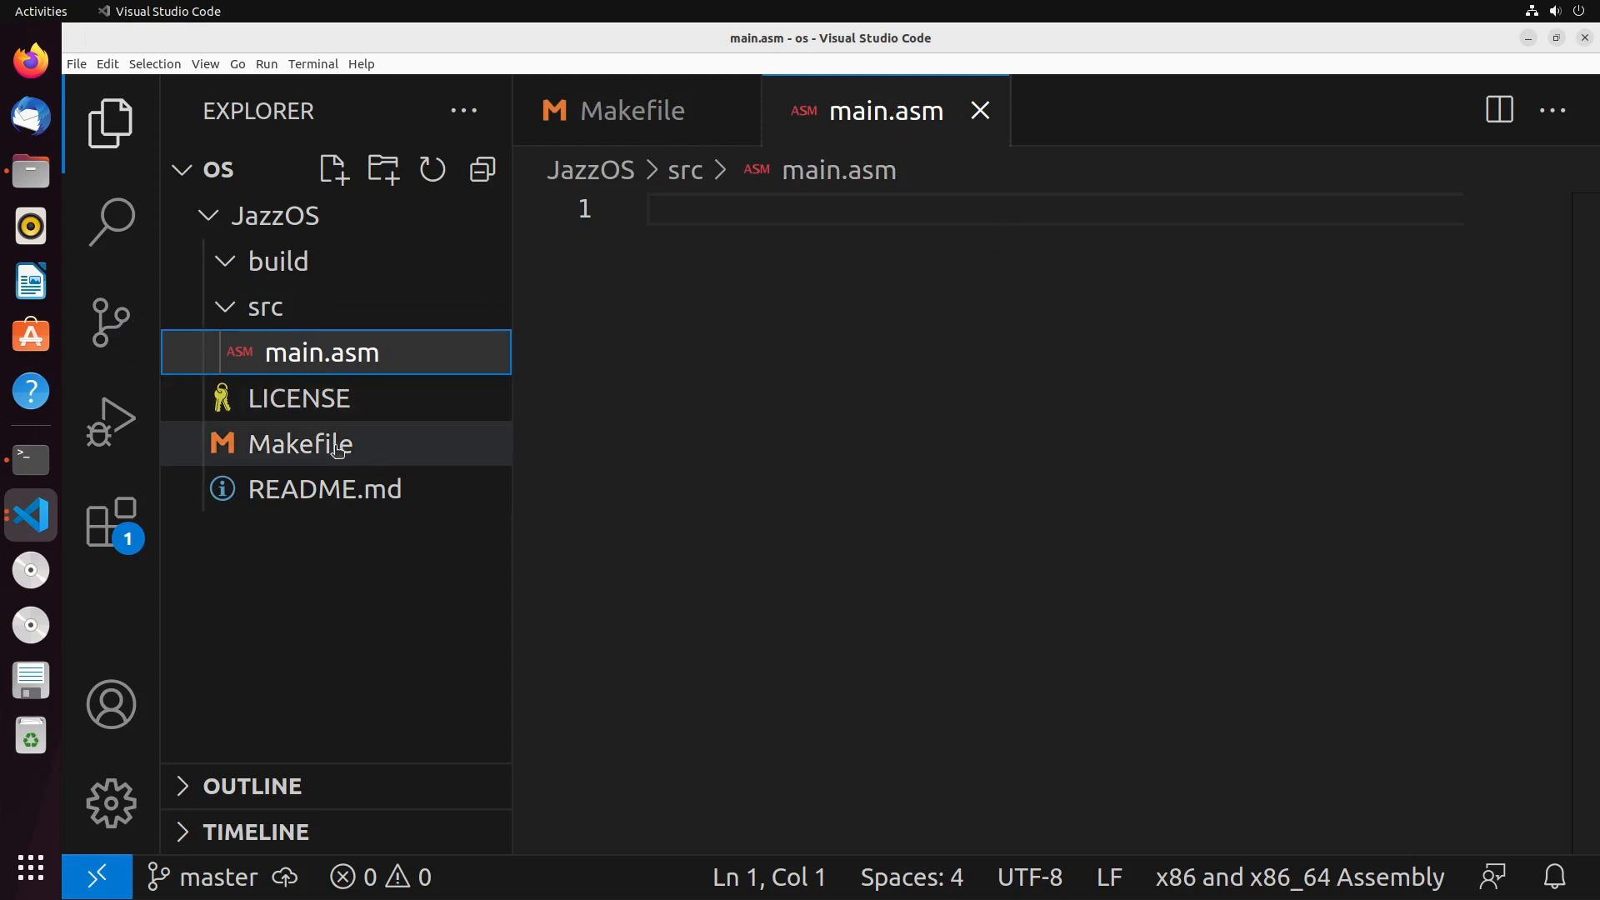
{"action": "left_click", "coordinate": [633, 110]}
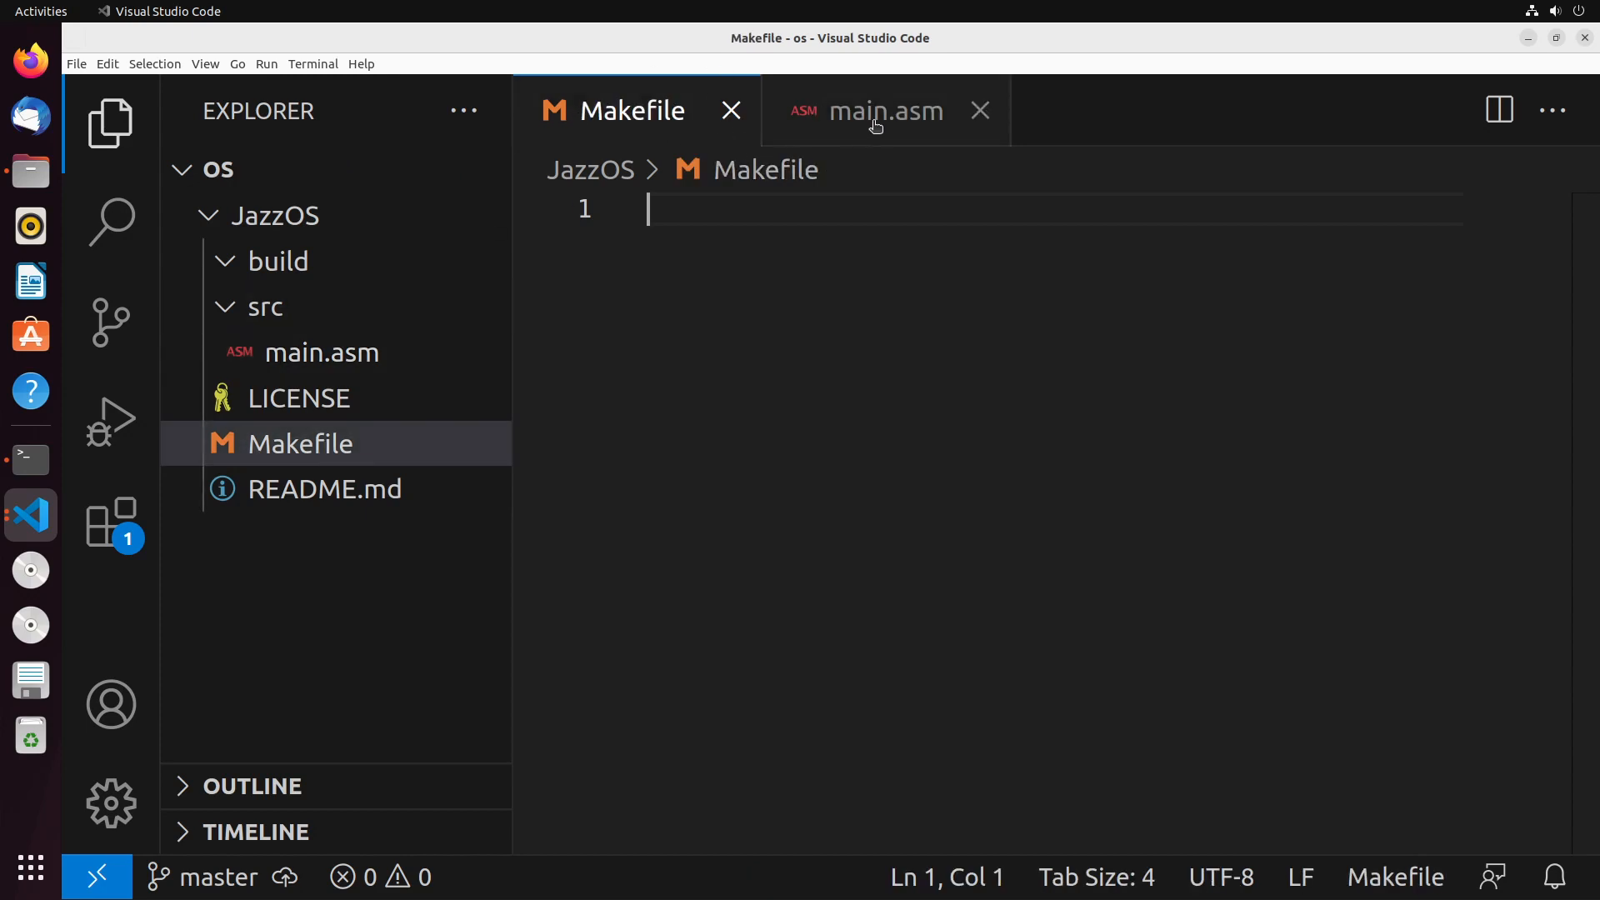
{"action": "left_click", "coordinate": [885, 110]}
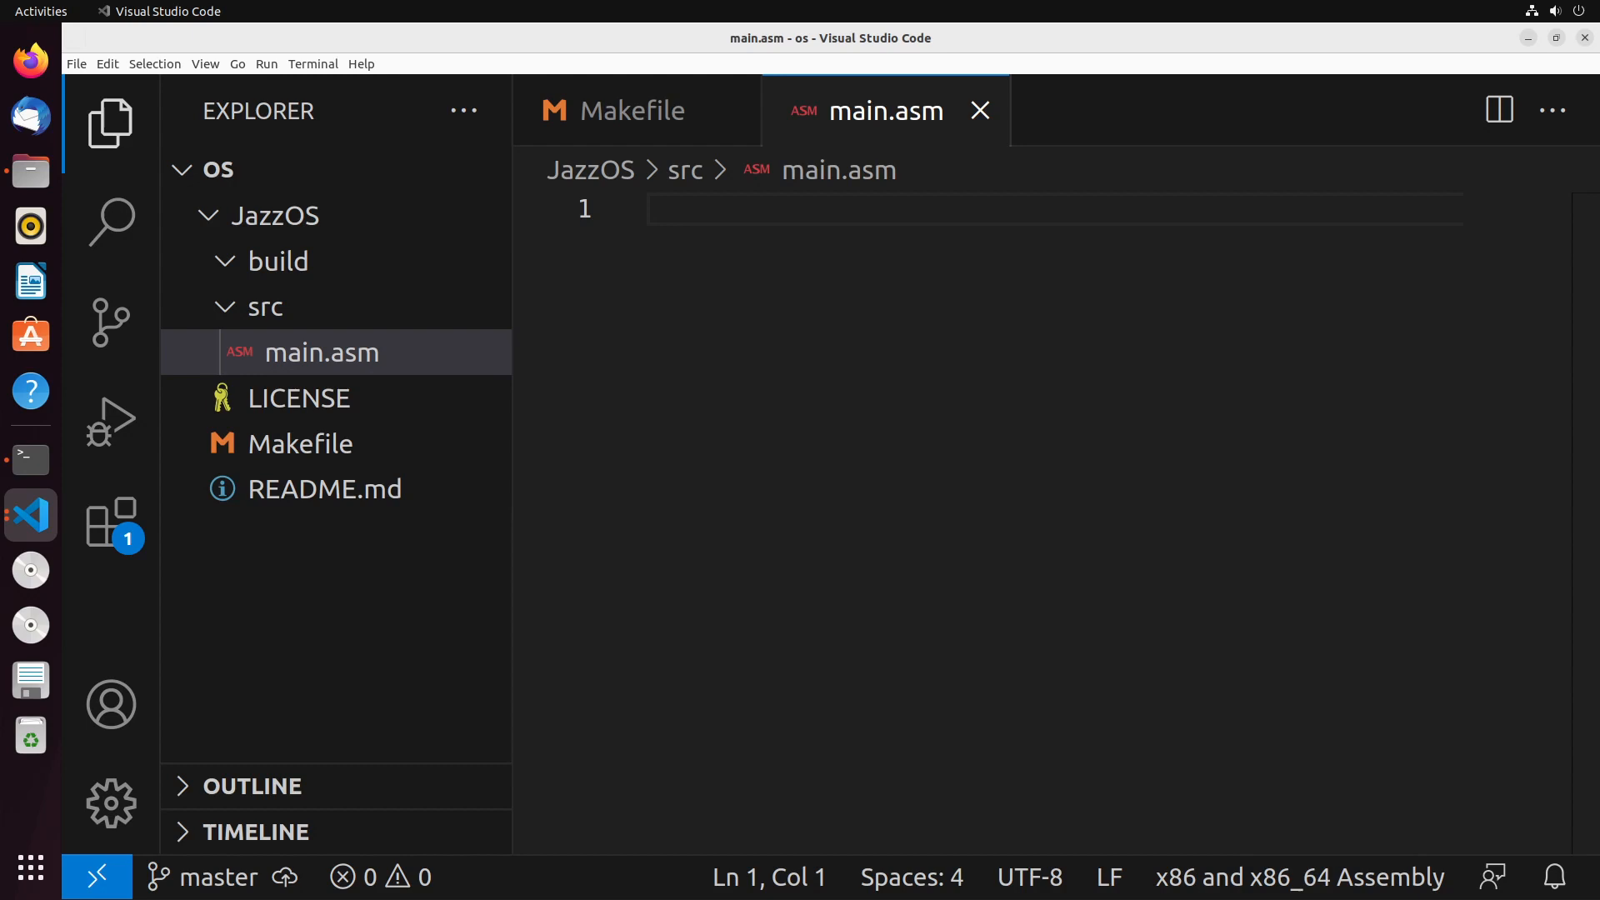
{"action": "mouse_move", "coordinate": [1160, 328]}
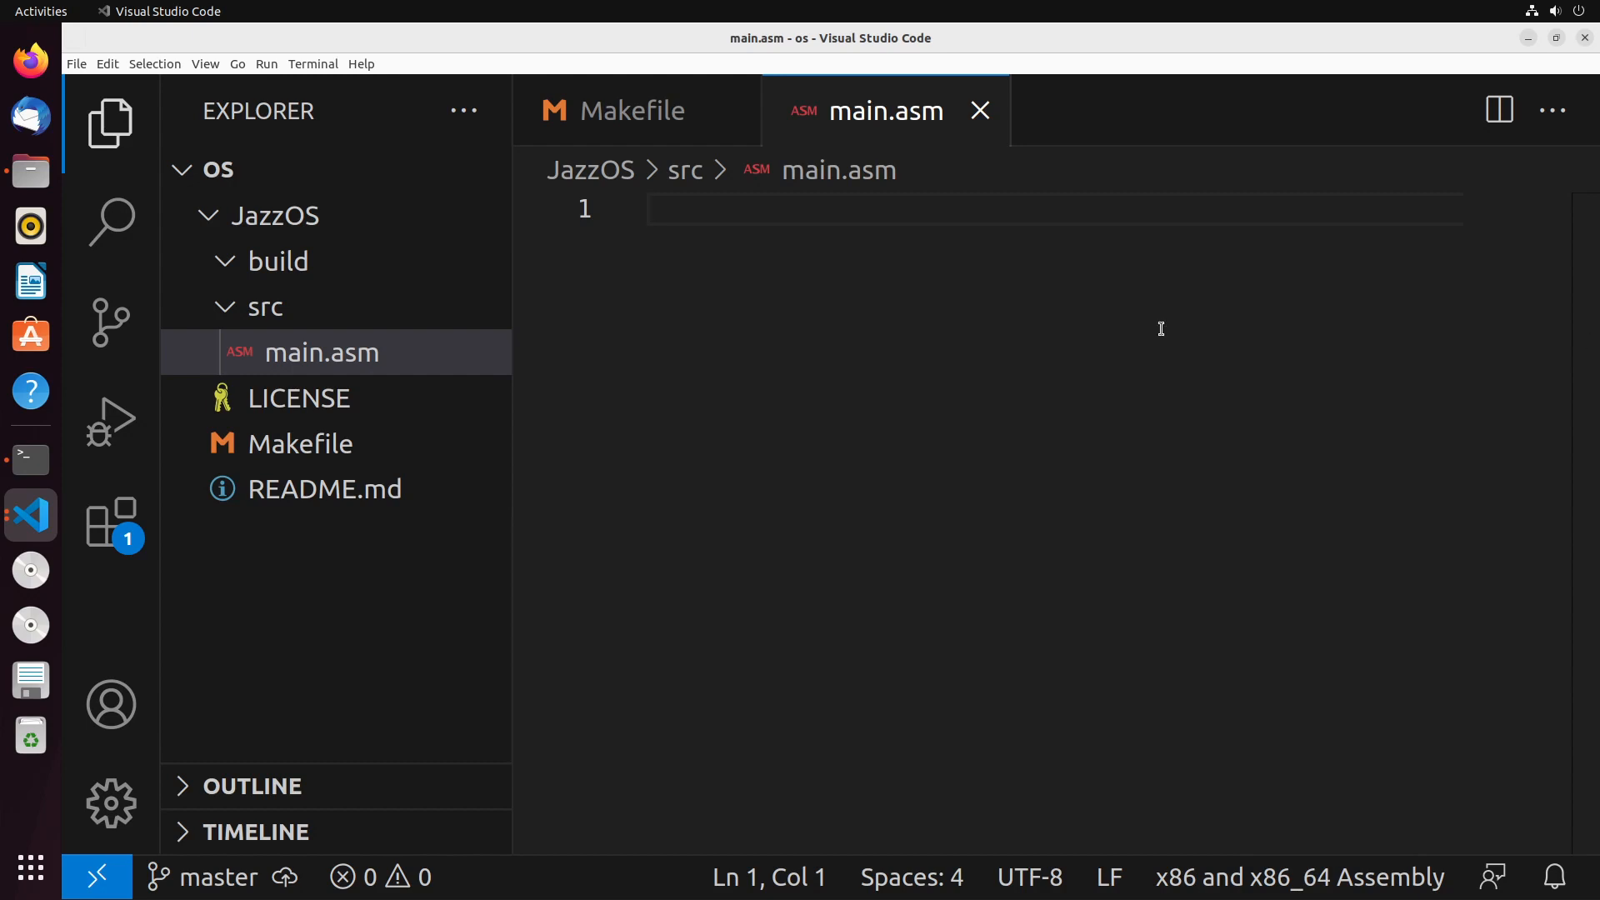
{"action": "type", "text": "0x&"}
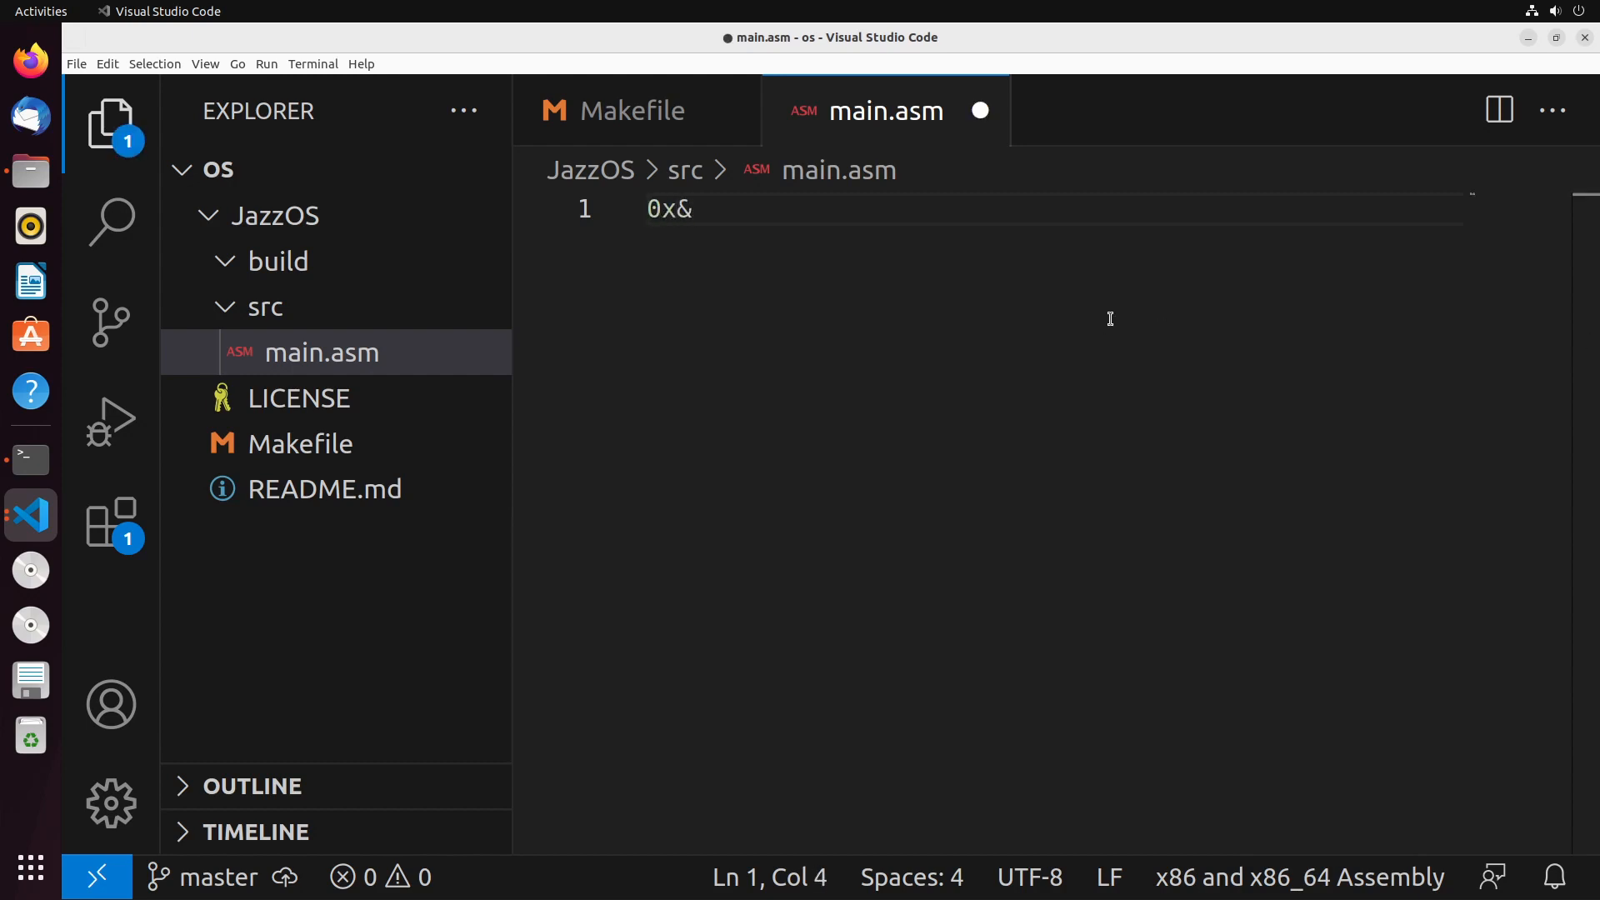
{"action": "type", "text": "7C00"}
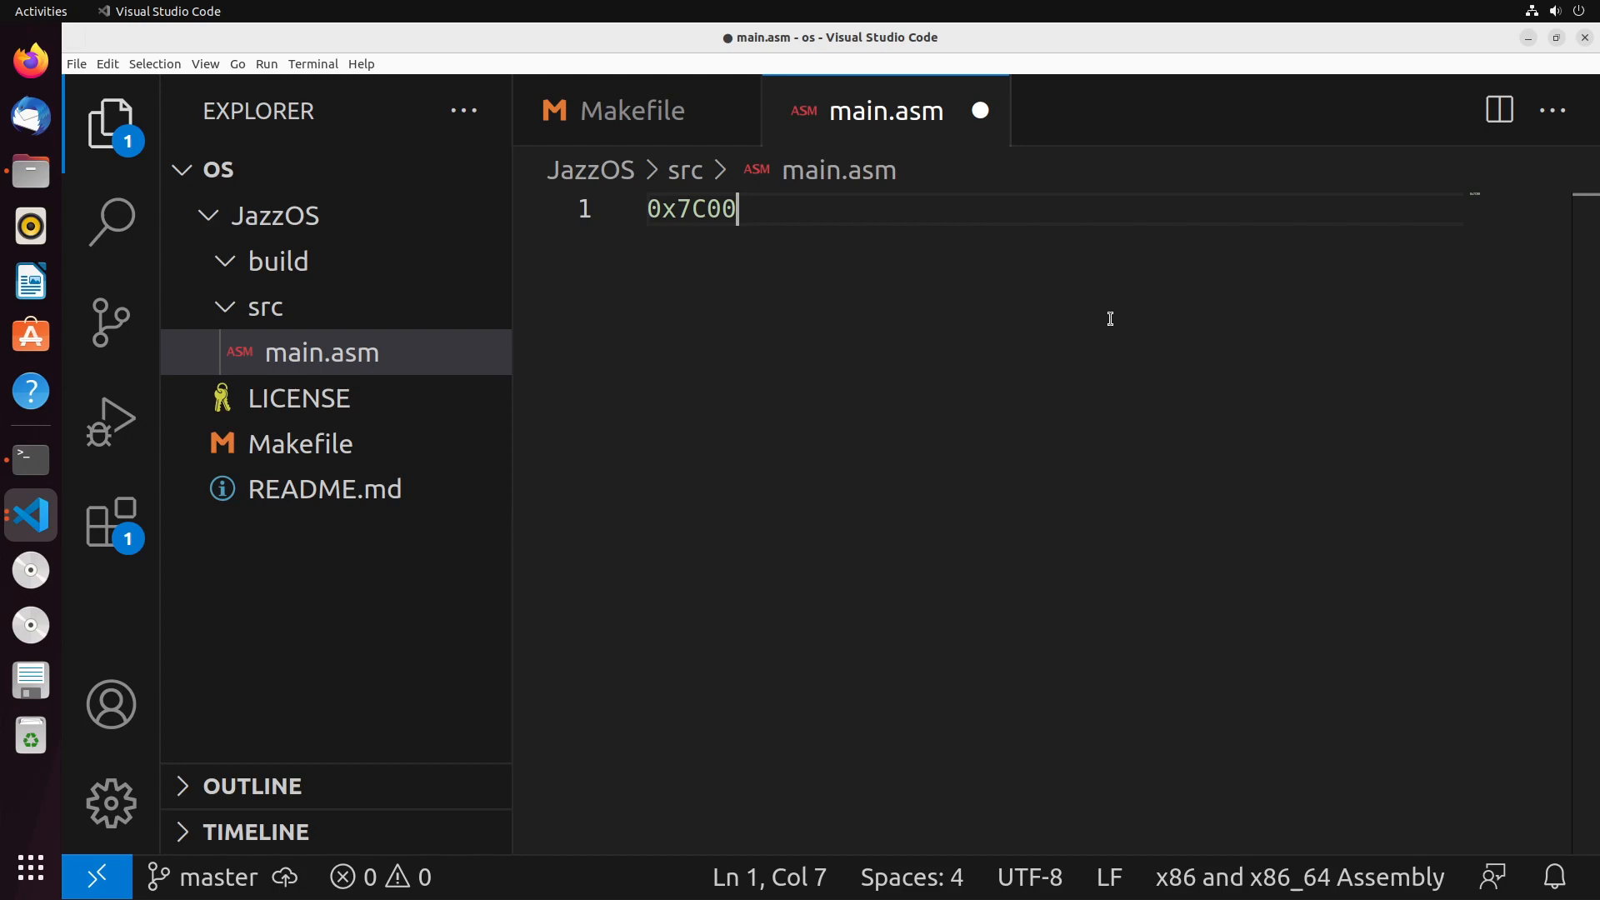
{"action": "key", "text": "Enter"}
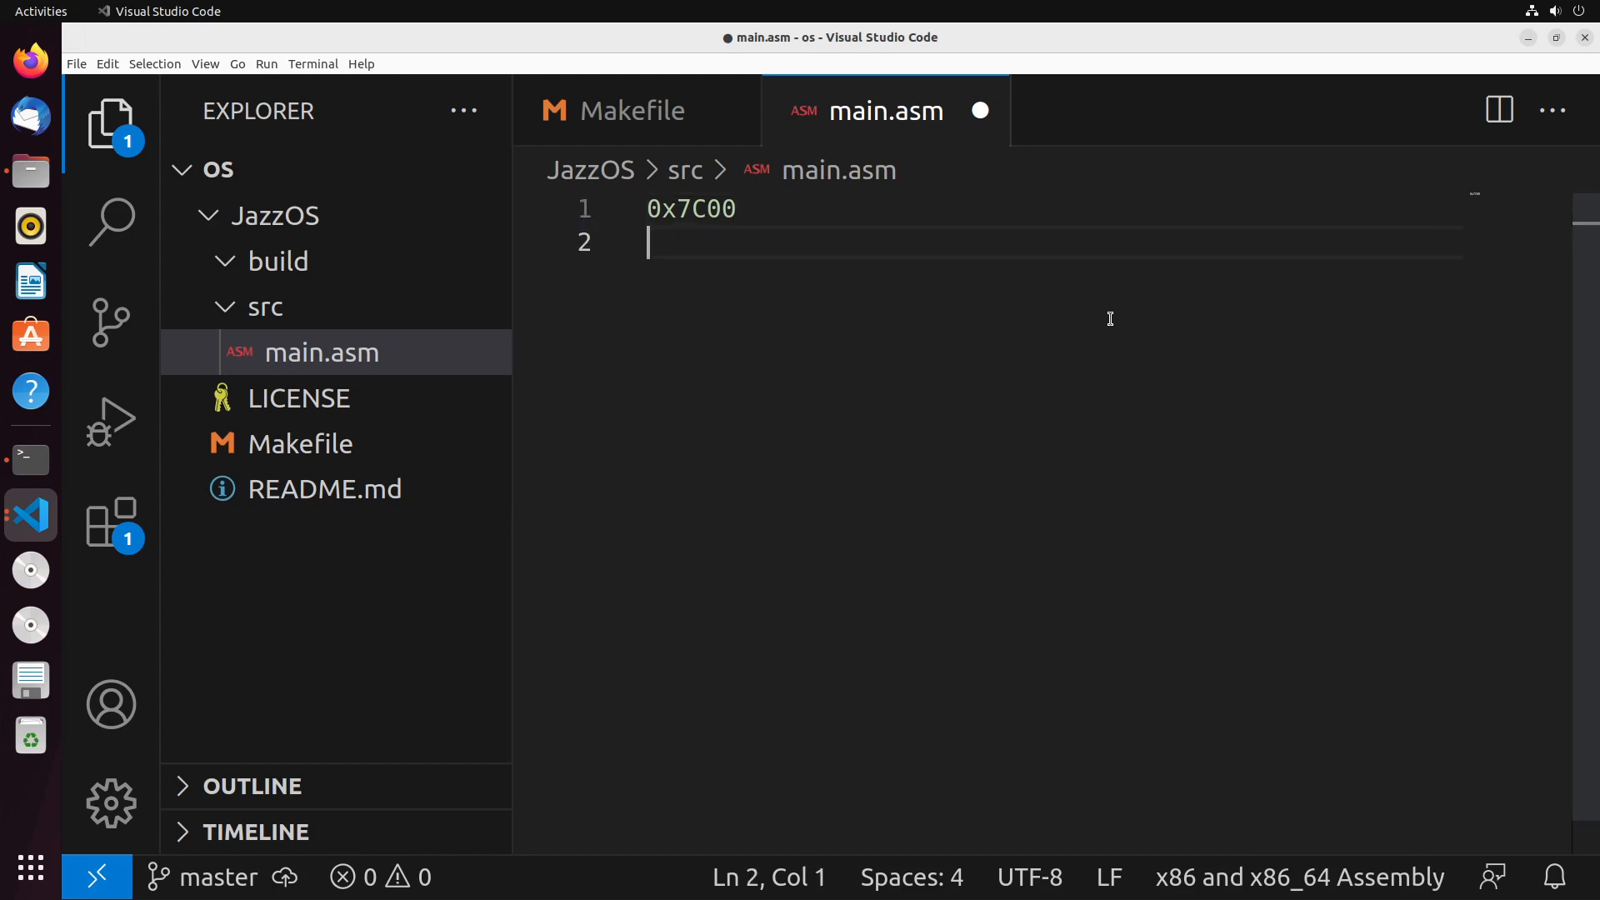
{"action": "type", "text": "0xAA"}
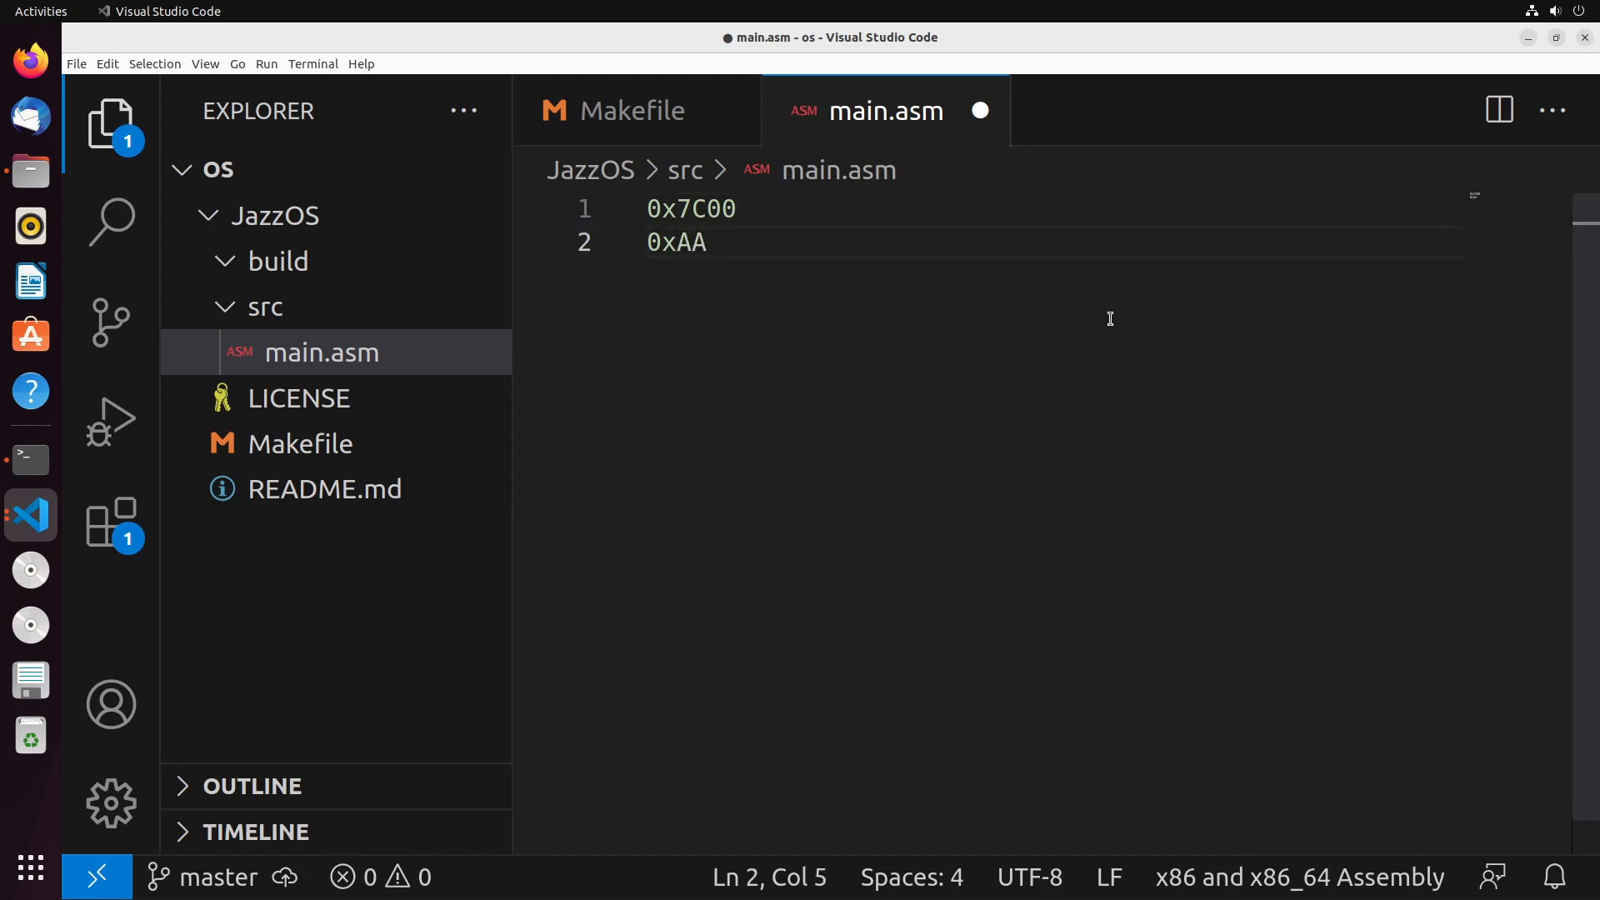
{"action": "type", "text": "55"}
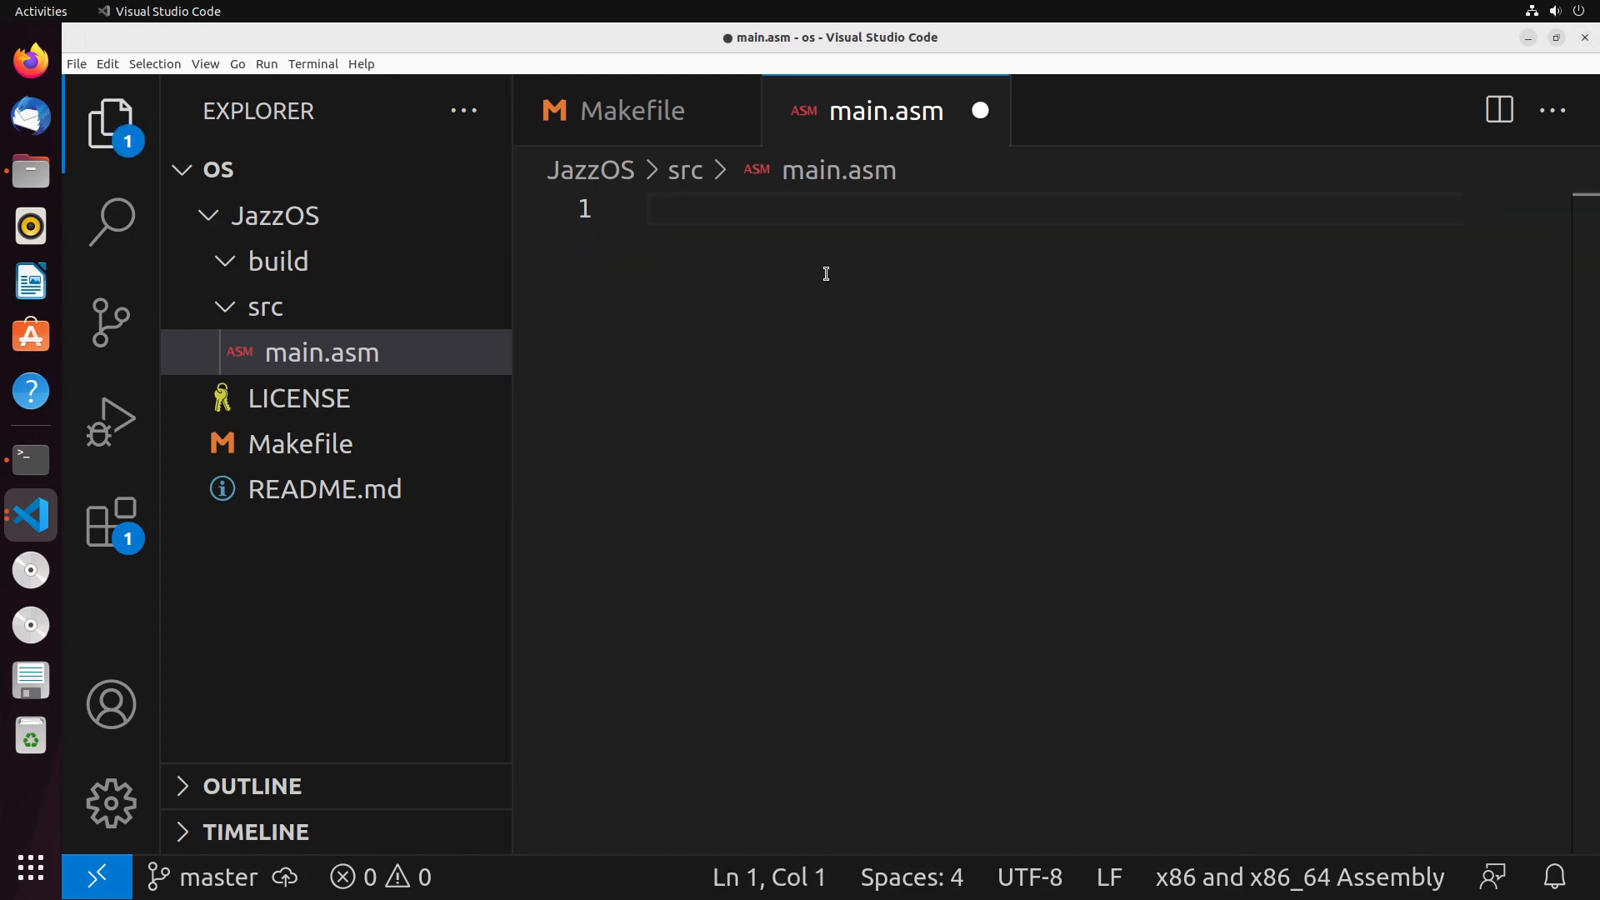
- Begin main.asm with the ORG 0x7C00 origin directive and save
{"action": "key", "text": "ctrl+s"}
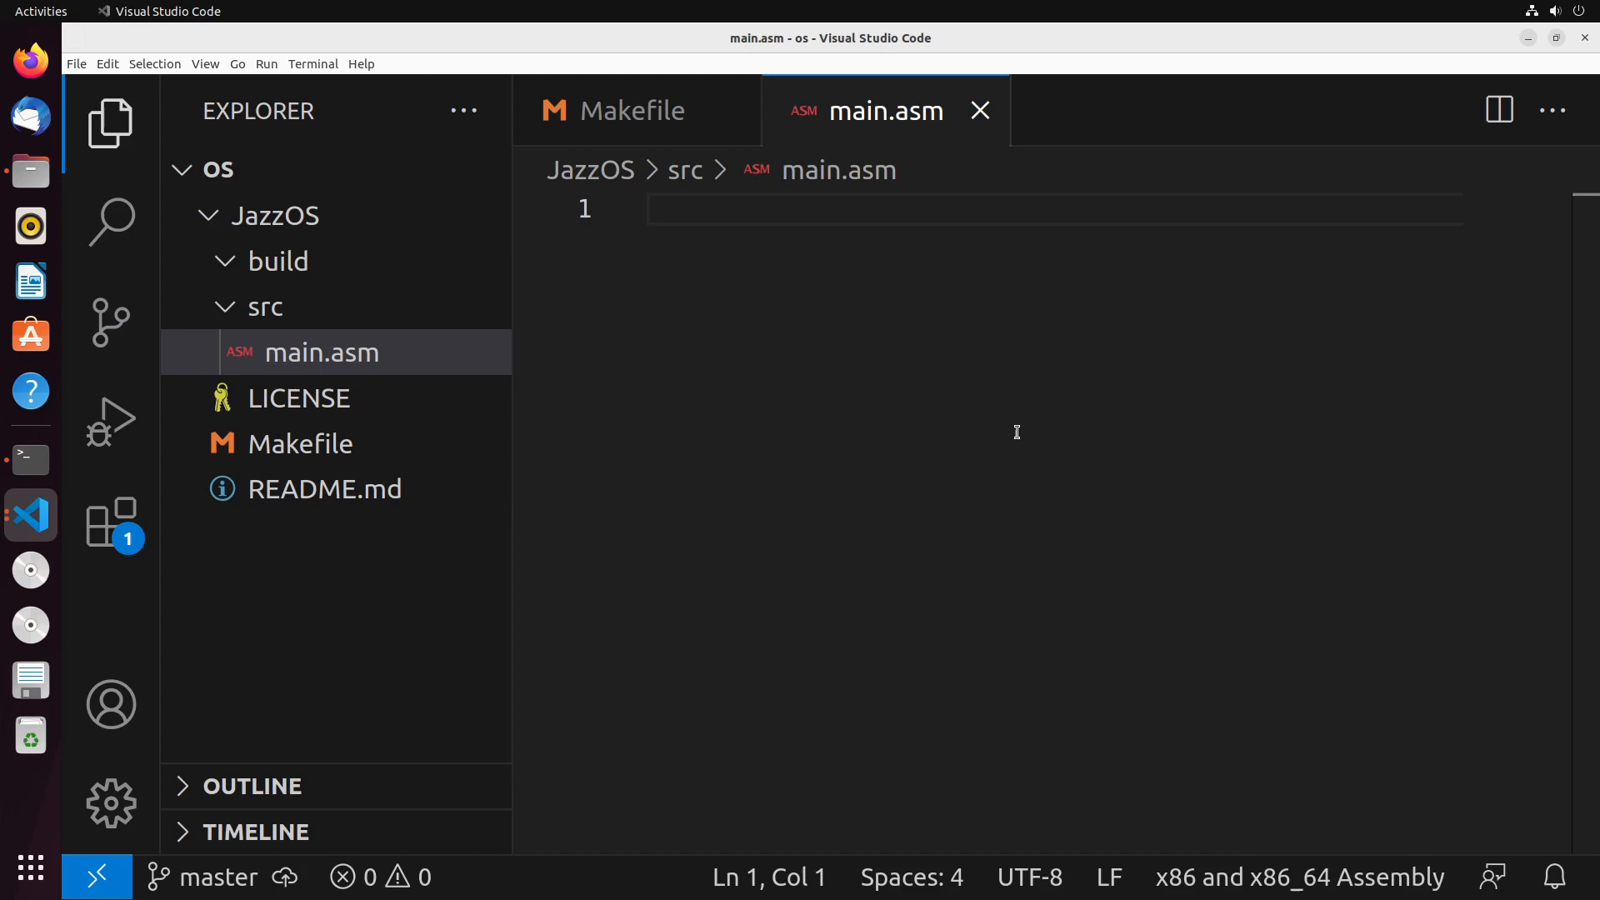
{"action": "type", "text": "ORG"}
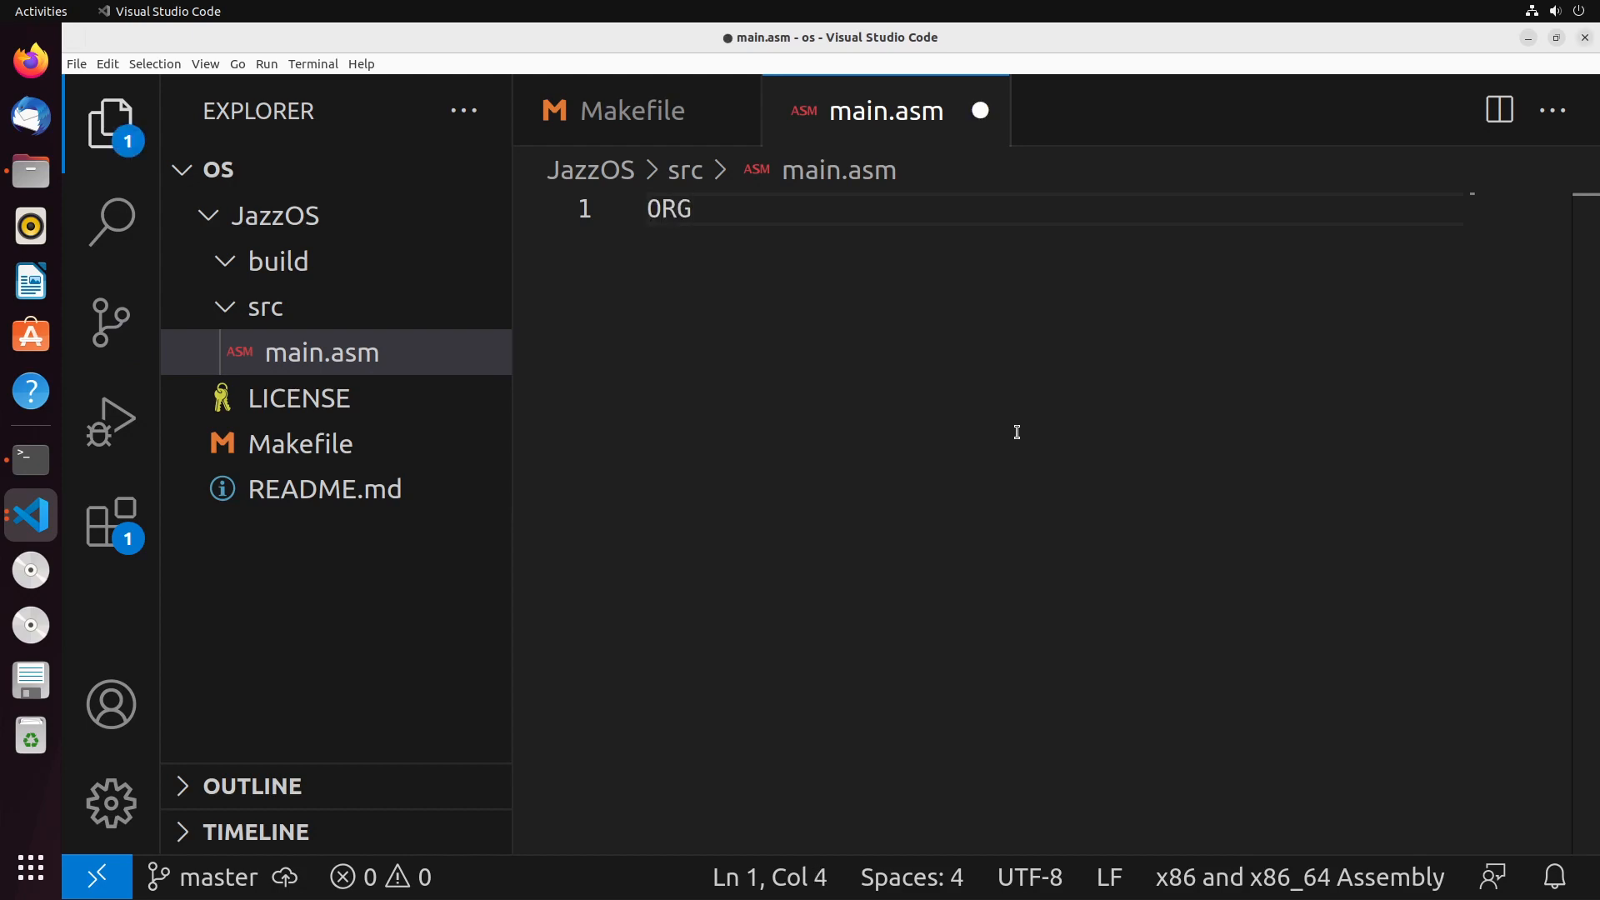
{"action": "type", "text": "0x"}
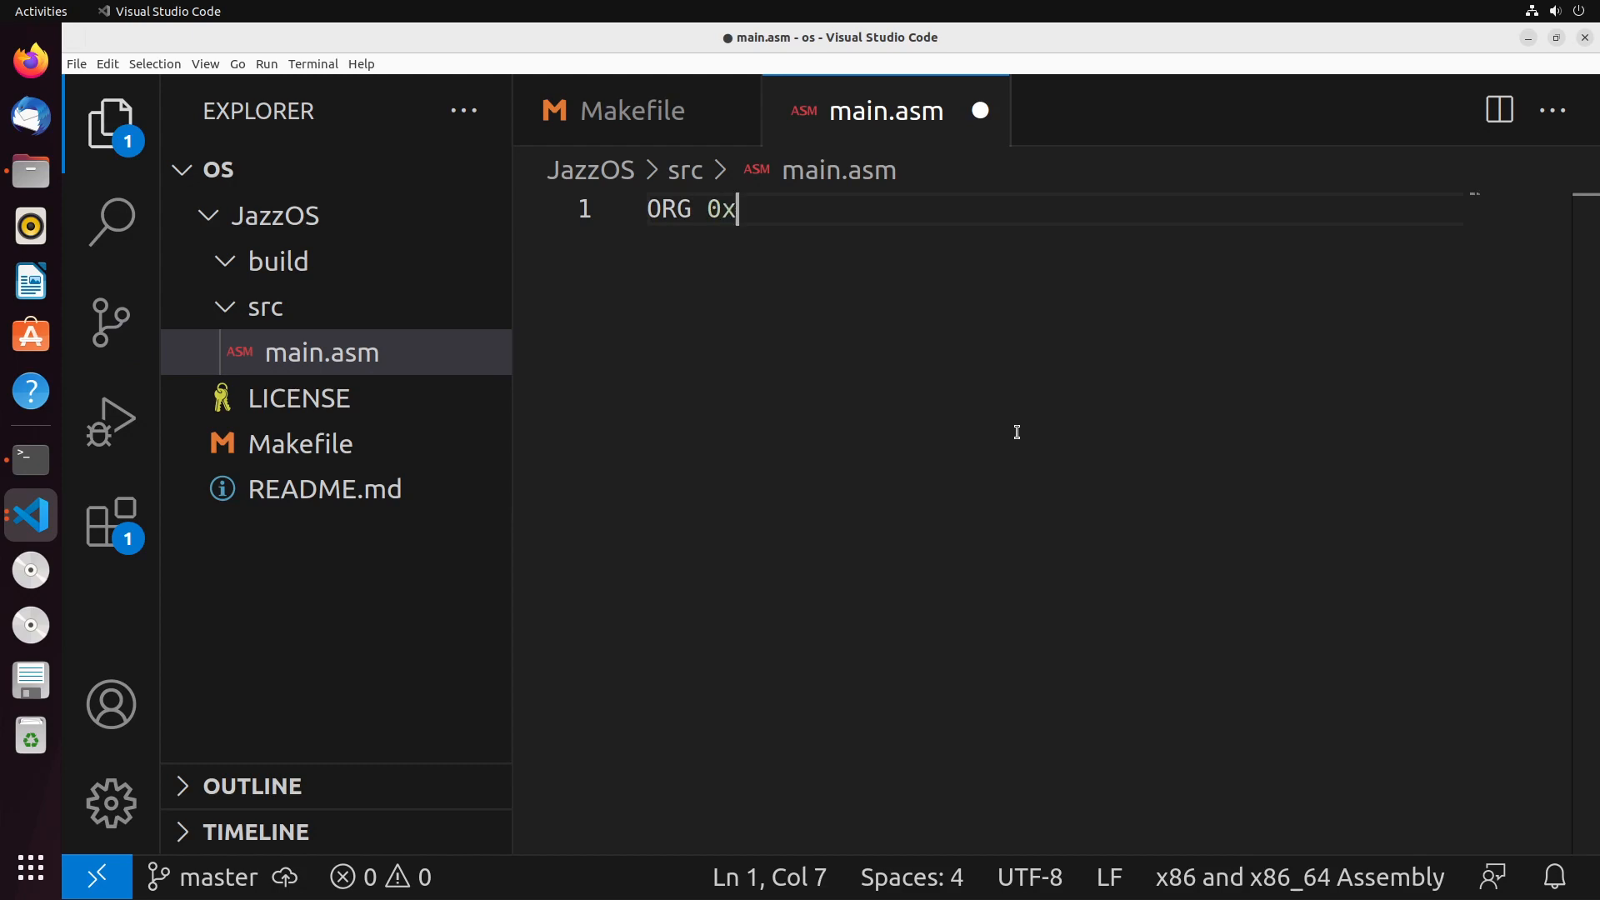
{"action": "type", "text": "7C00"}
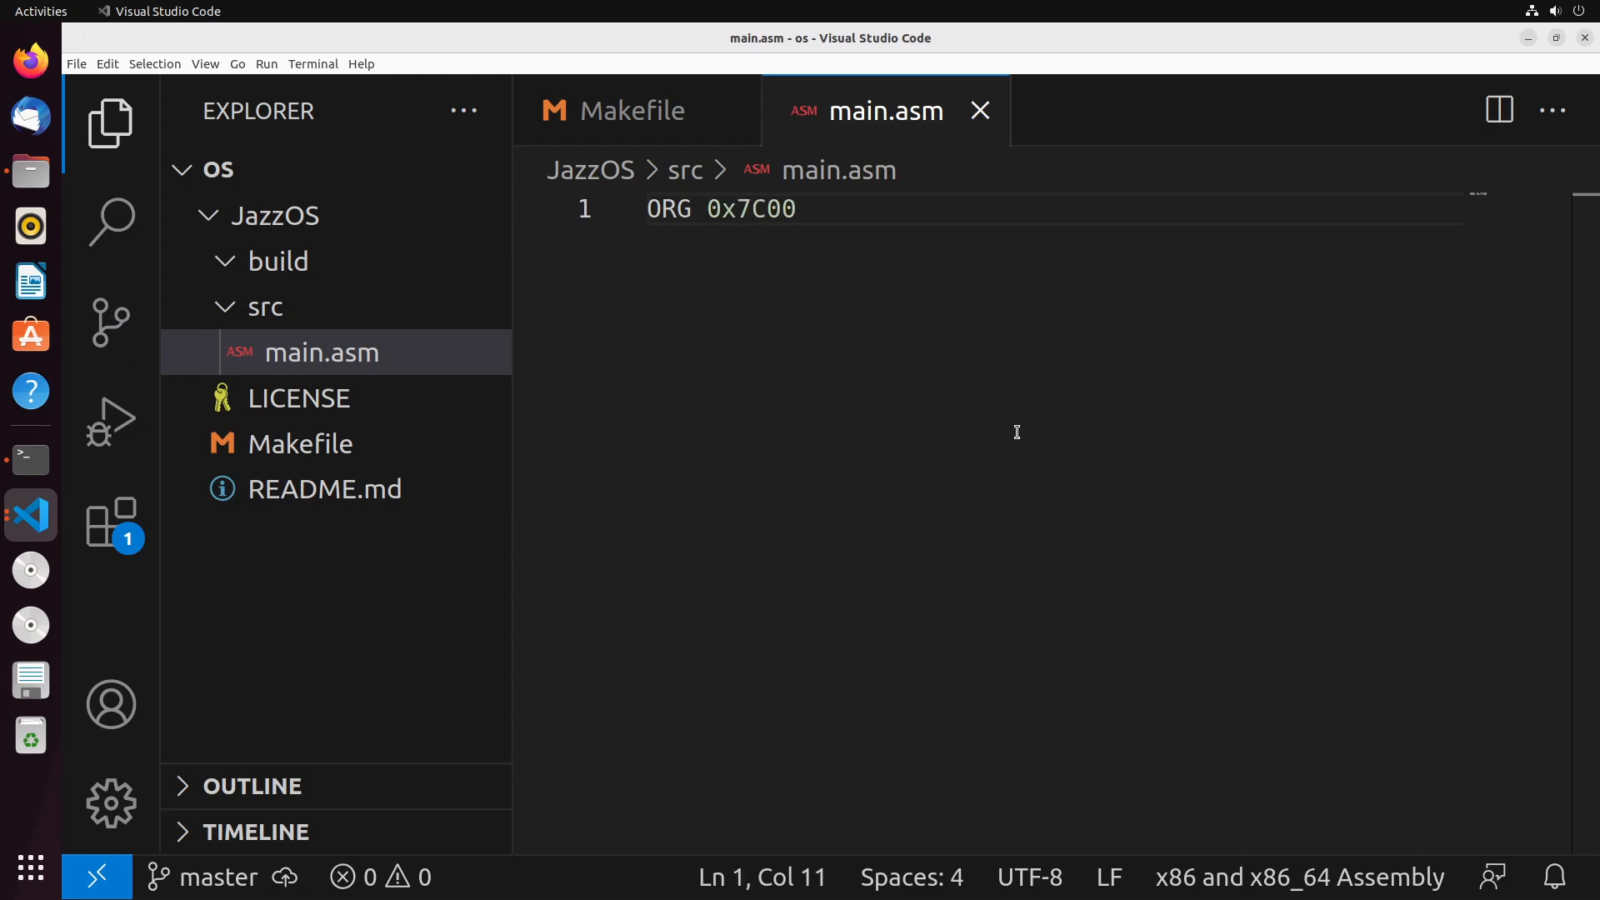
{"action": "mouse_move", "coordinate": [800, 208]}
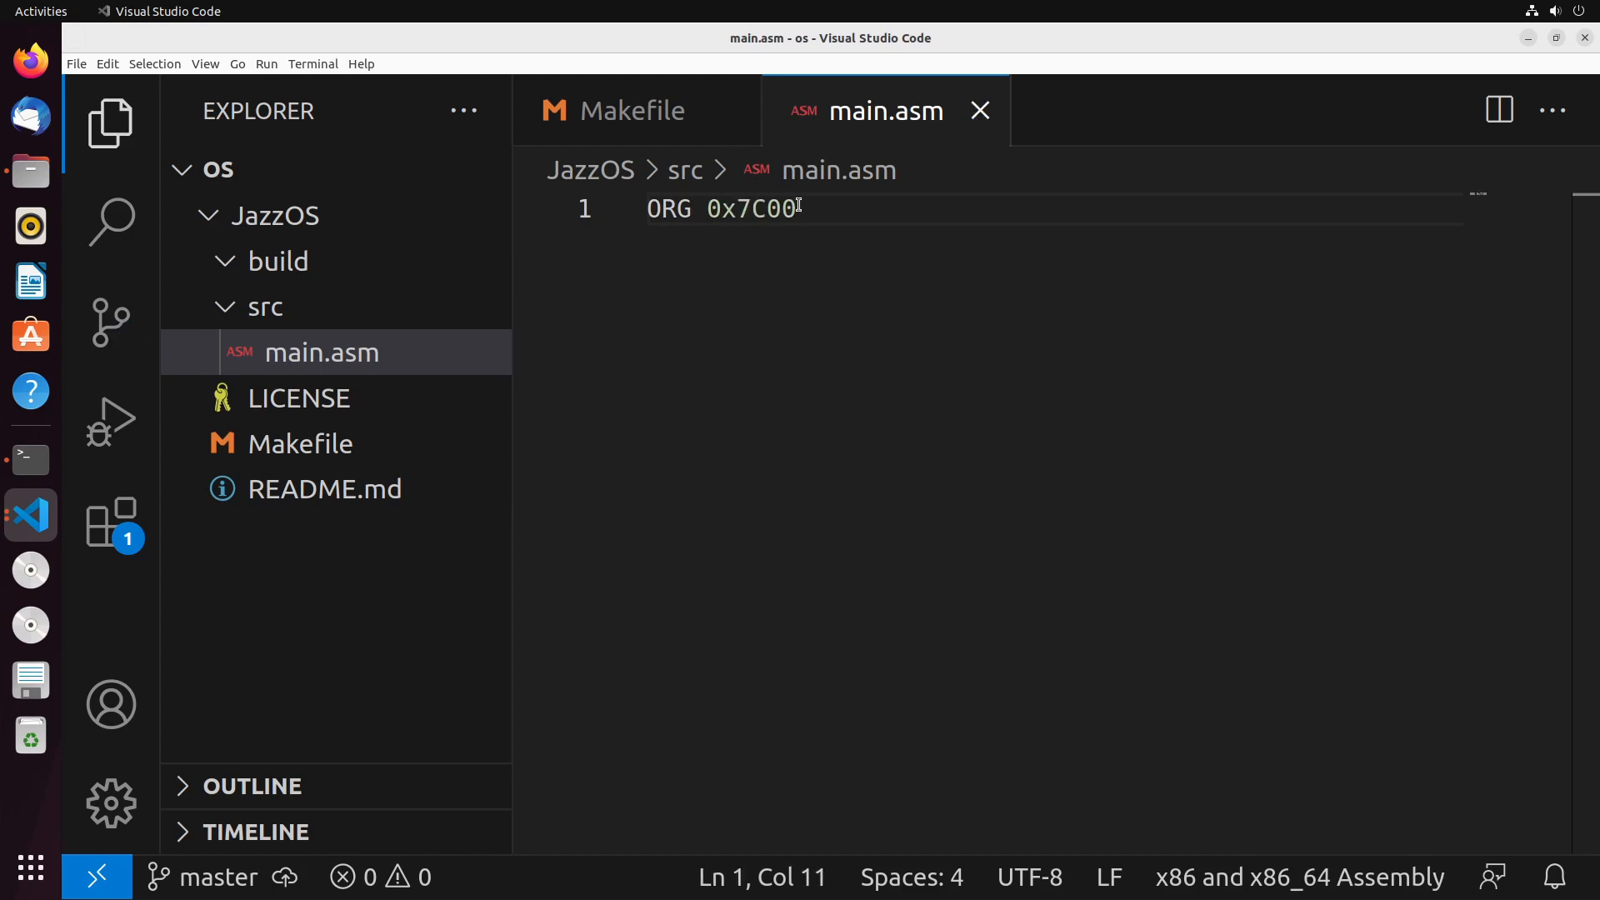
{"action": "double_click", "coordinate": [750, 208]}
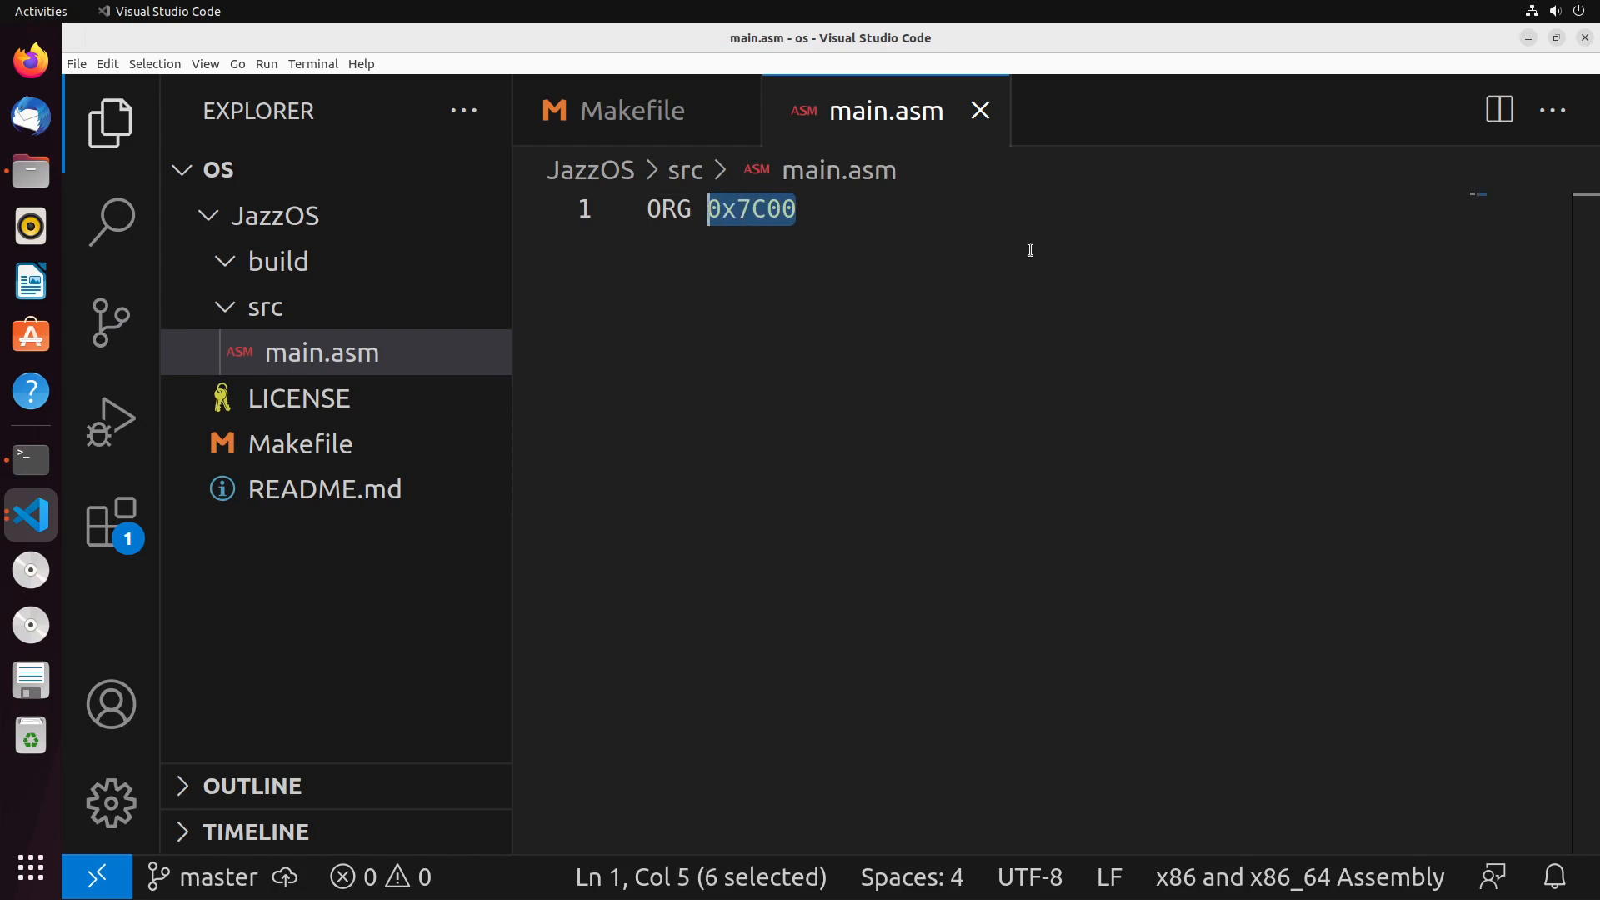
{"action": "left_click", "coordinate": [797, 210]}
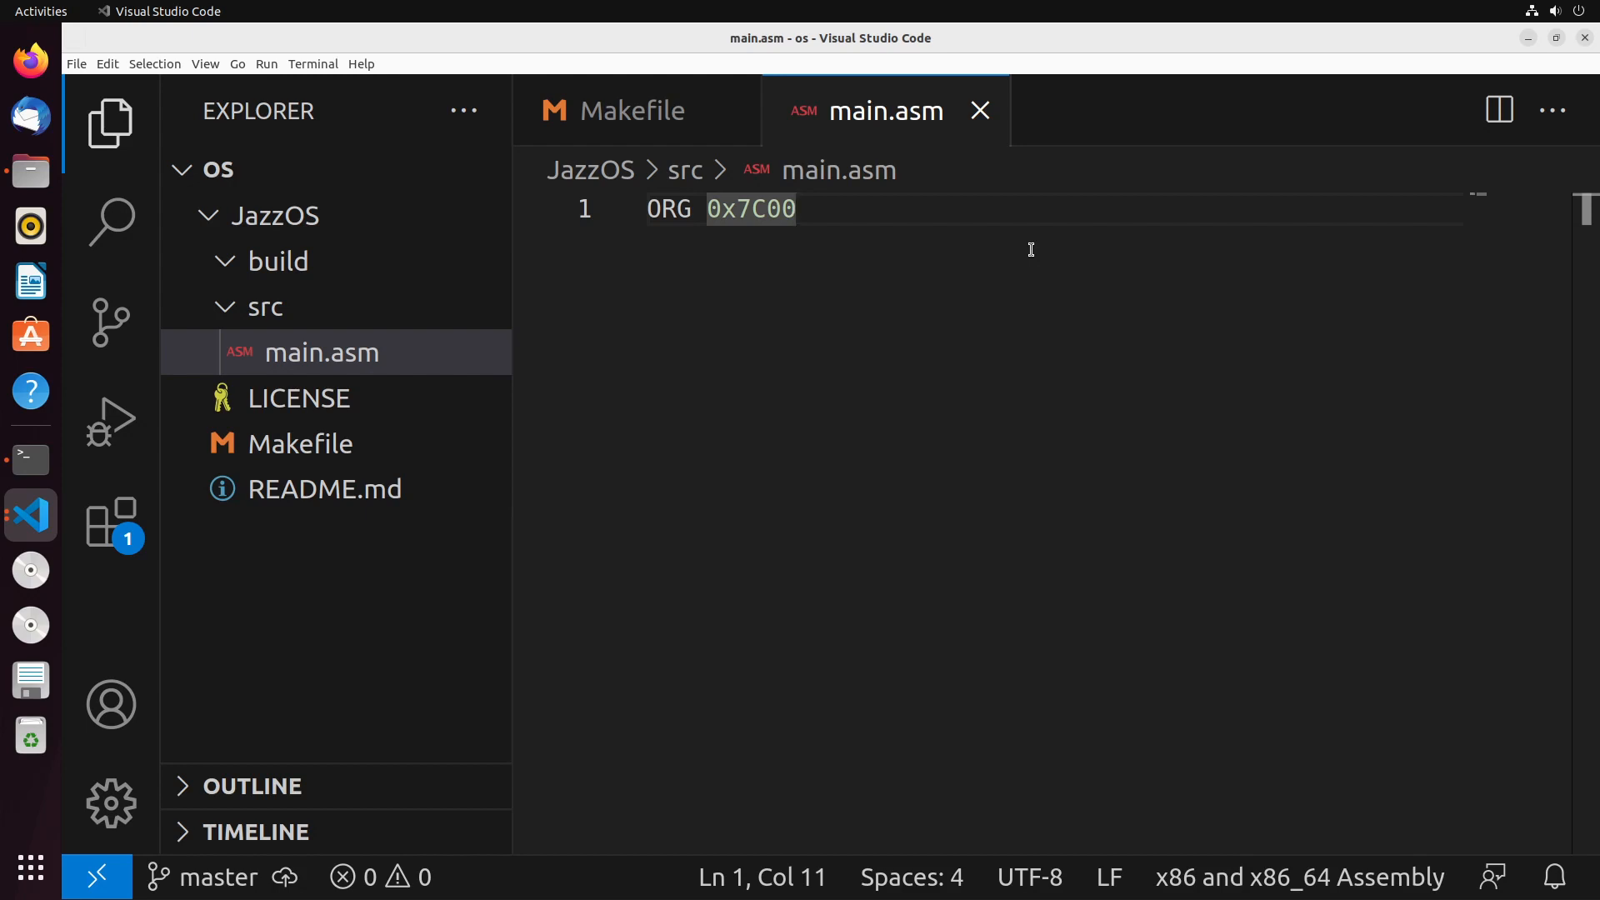
- Add the BITS 16 directive on line 2 and start the next line
{"action": "type", "text": "BITS"}
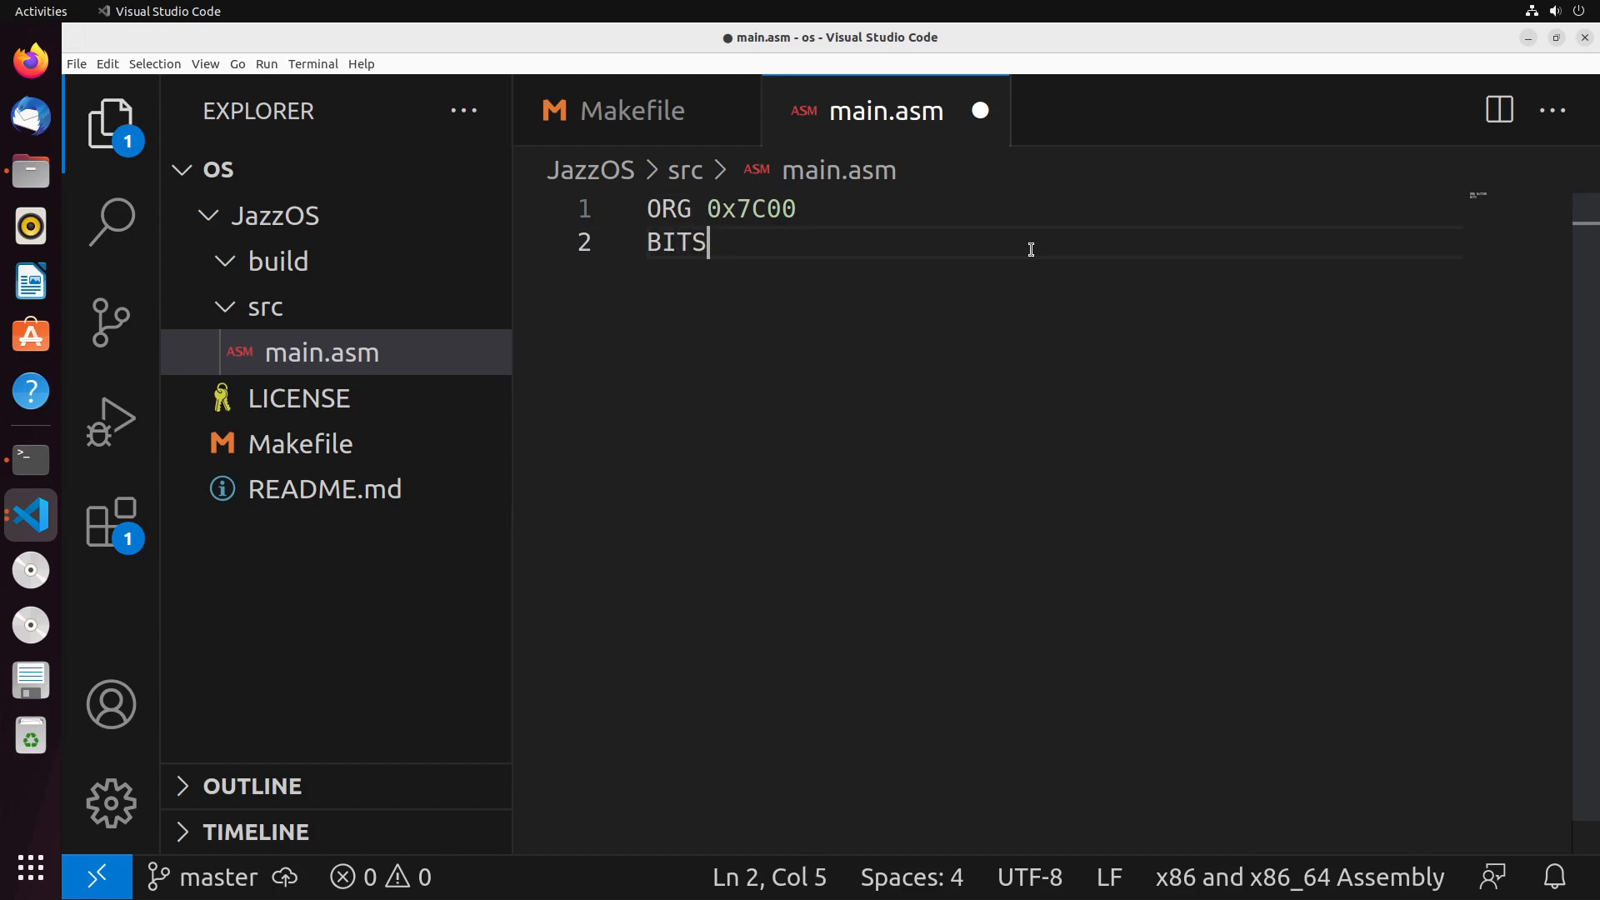
{"action": "type", "text": "15"}
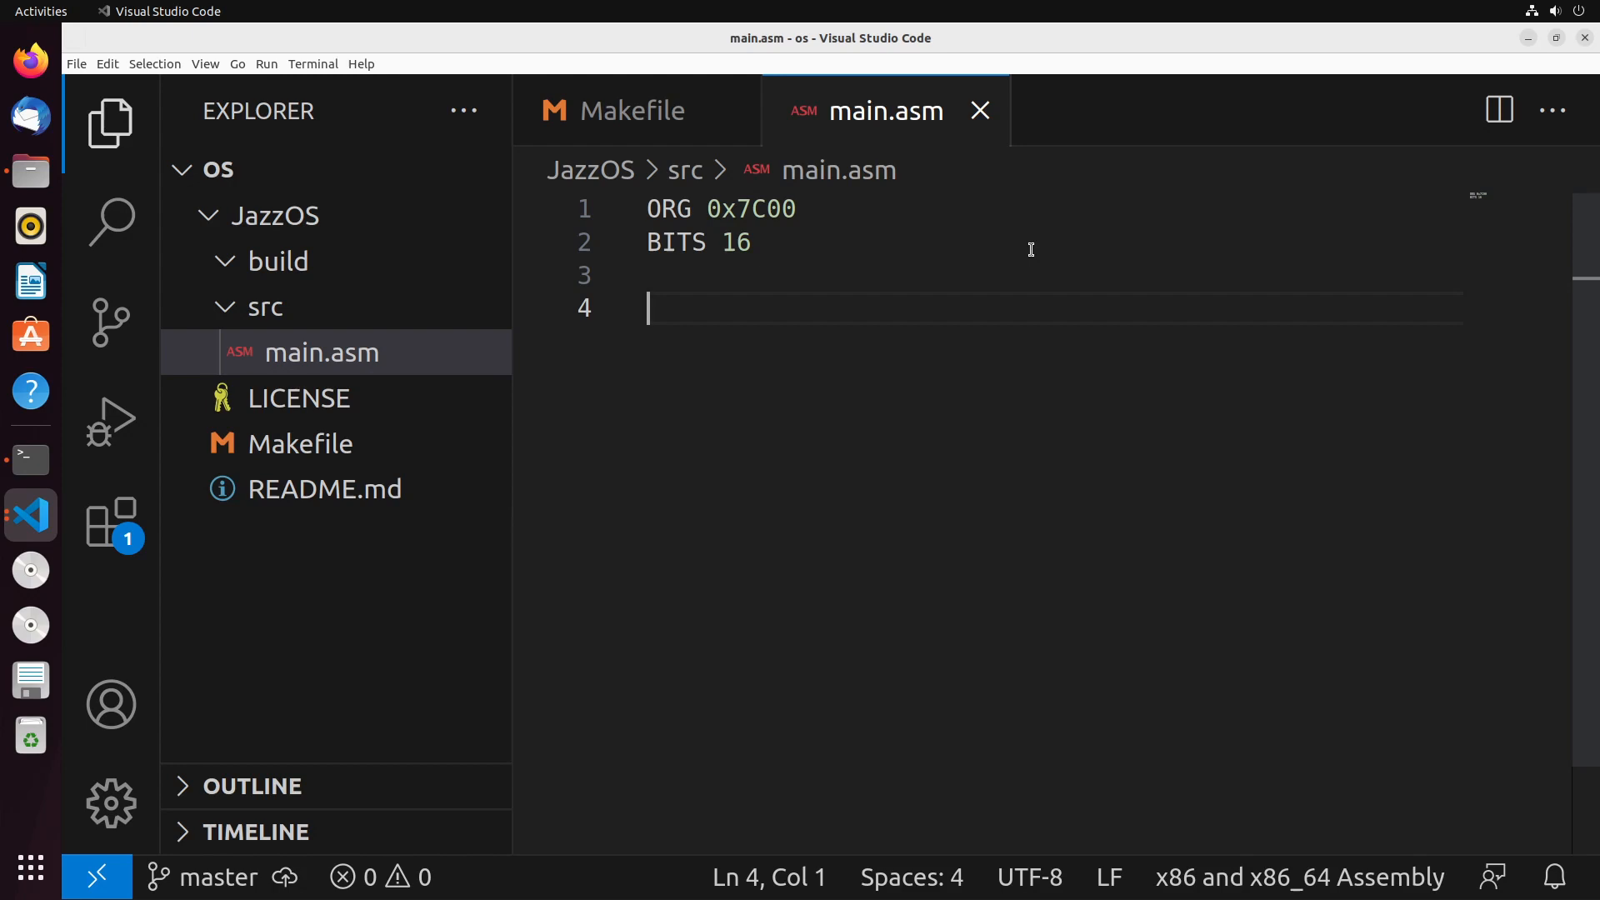
{"action": "type", "text": "m"}
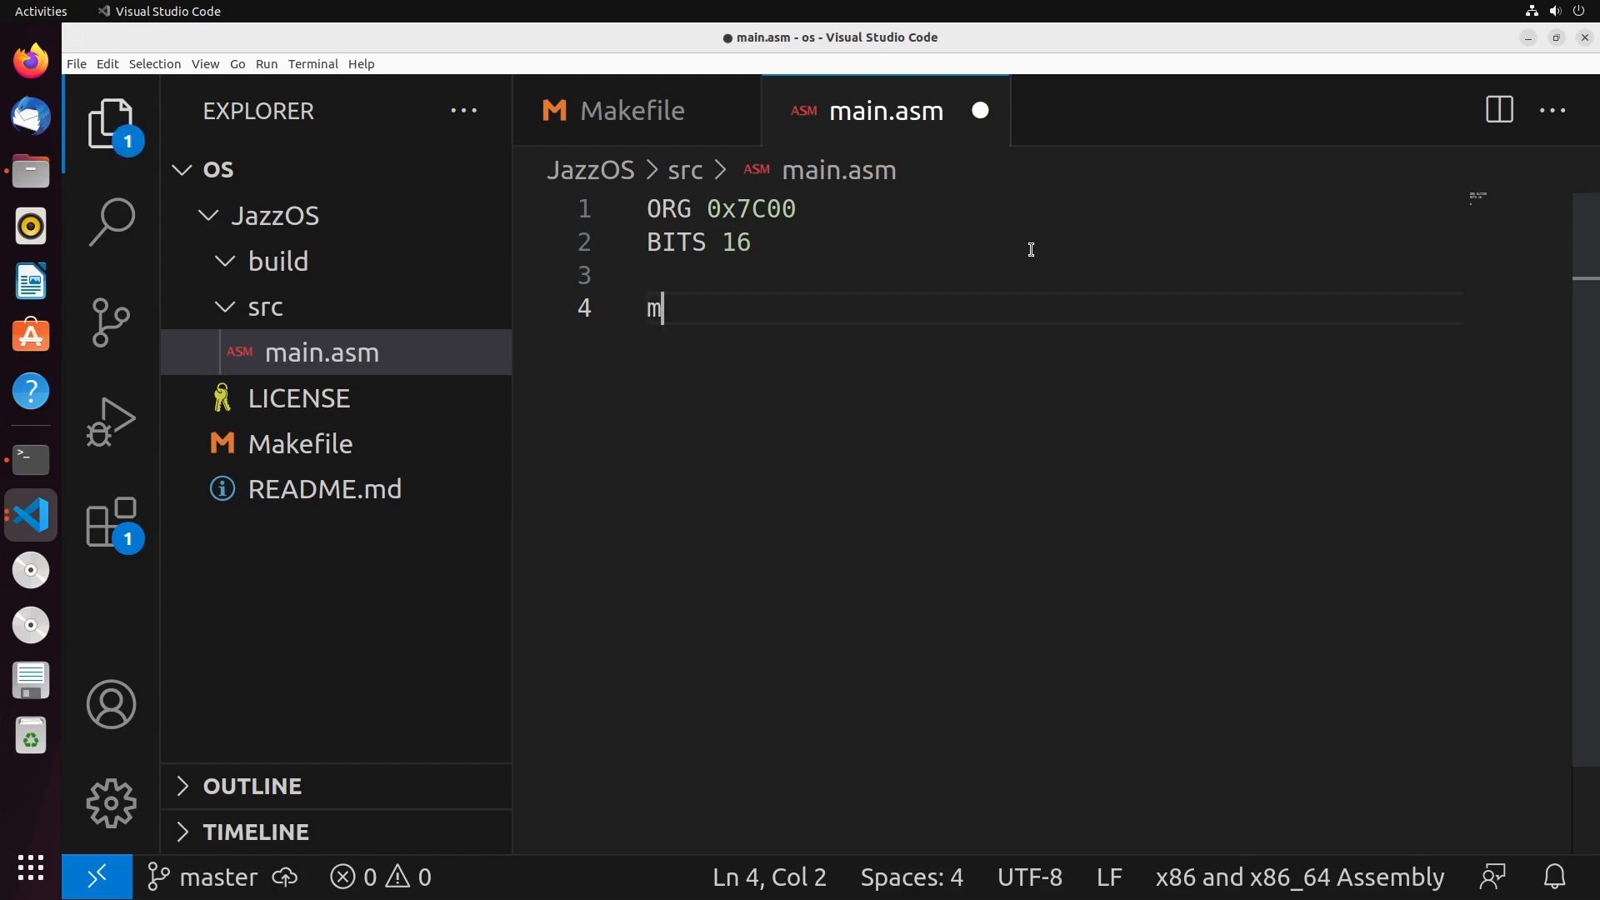
- Write a main: label with an indented HLT instruction and save
{"action": "type", "text": "ain:"}
{"action": "type", "text": "hl"}
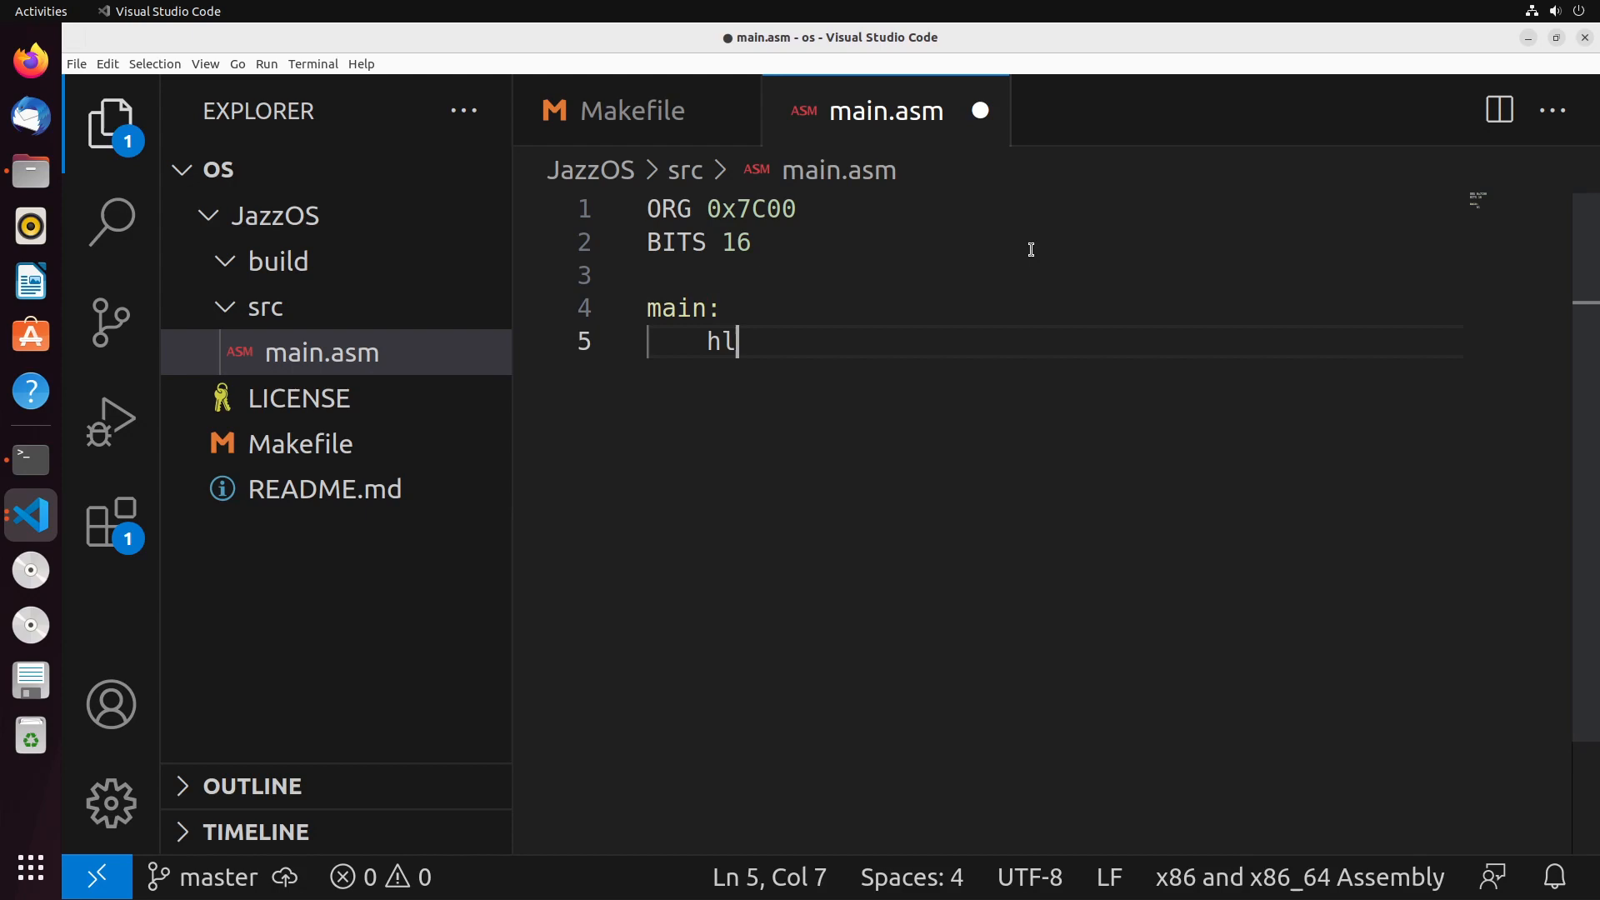
{"action": "type", "text": "t"}
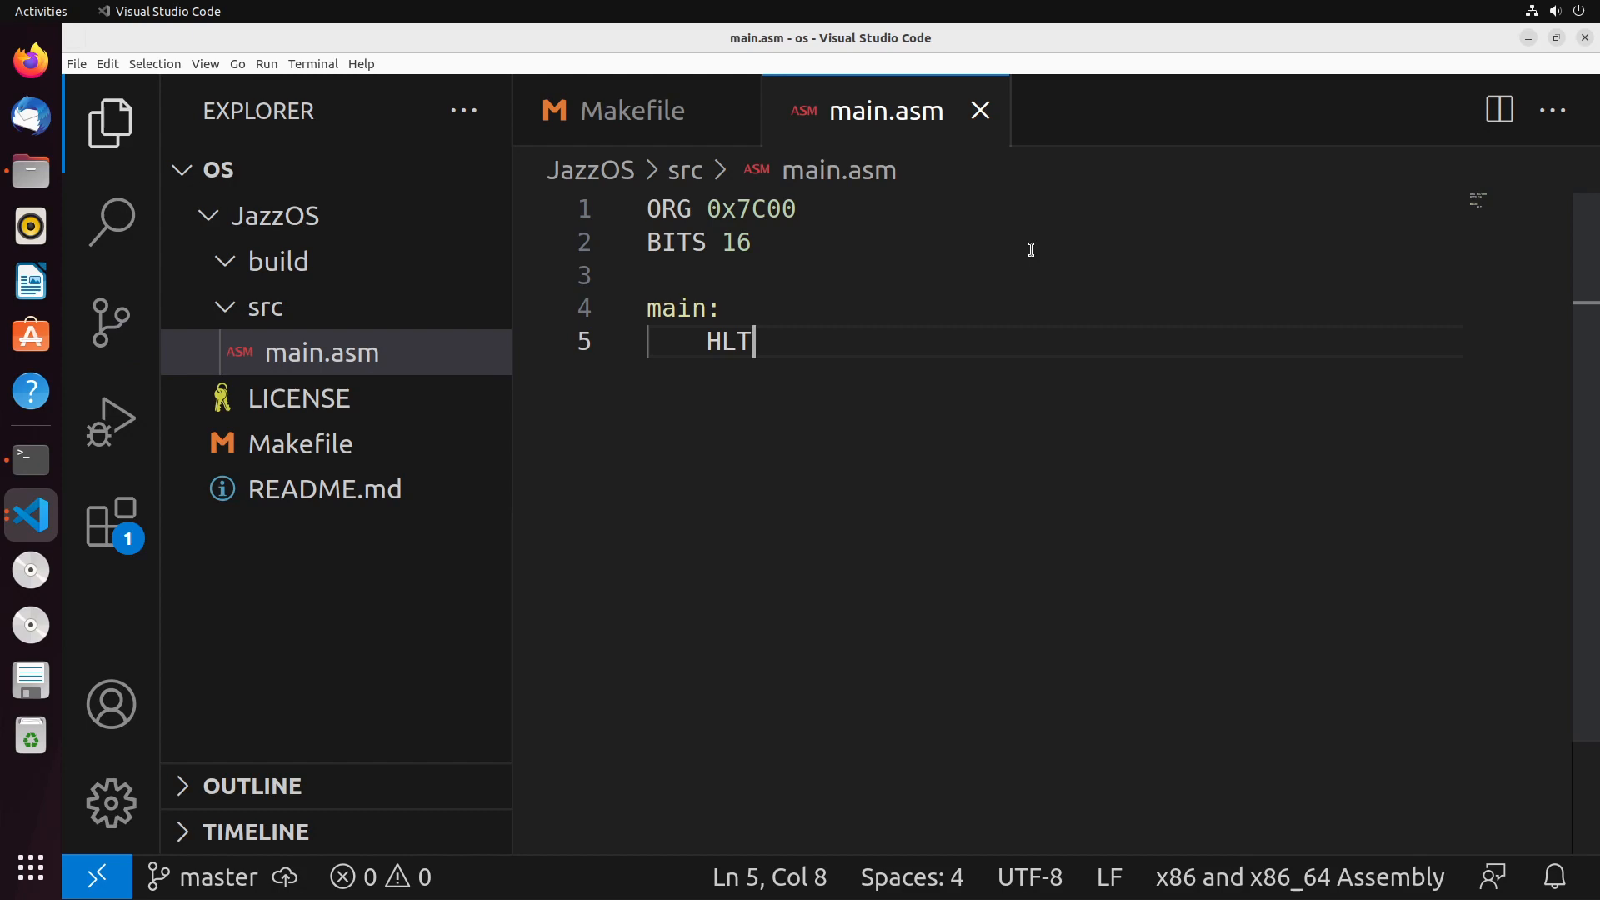
{"action": "key", "text": "Enter"}
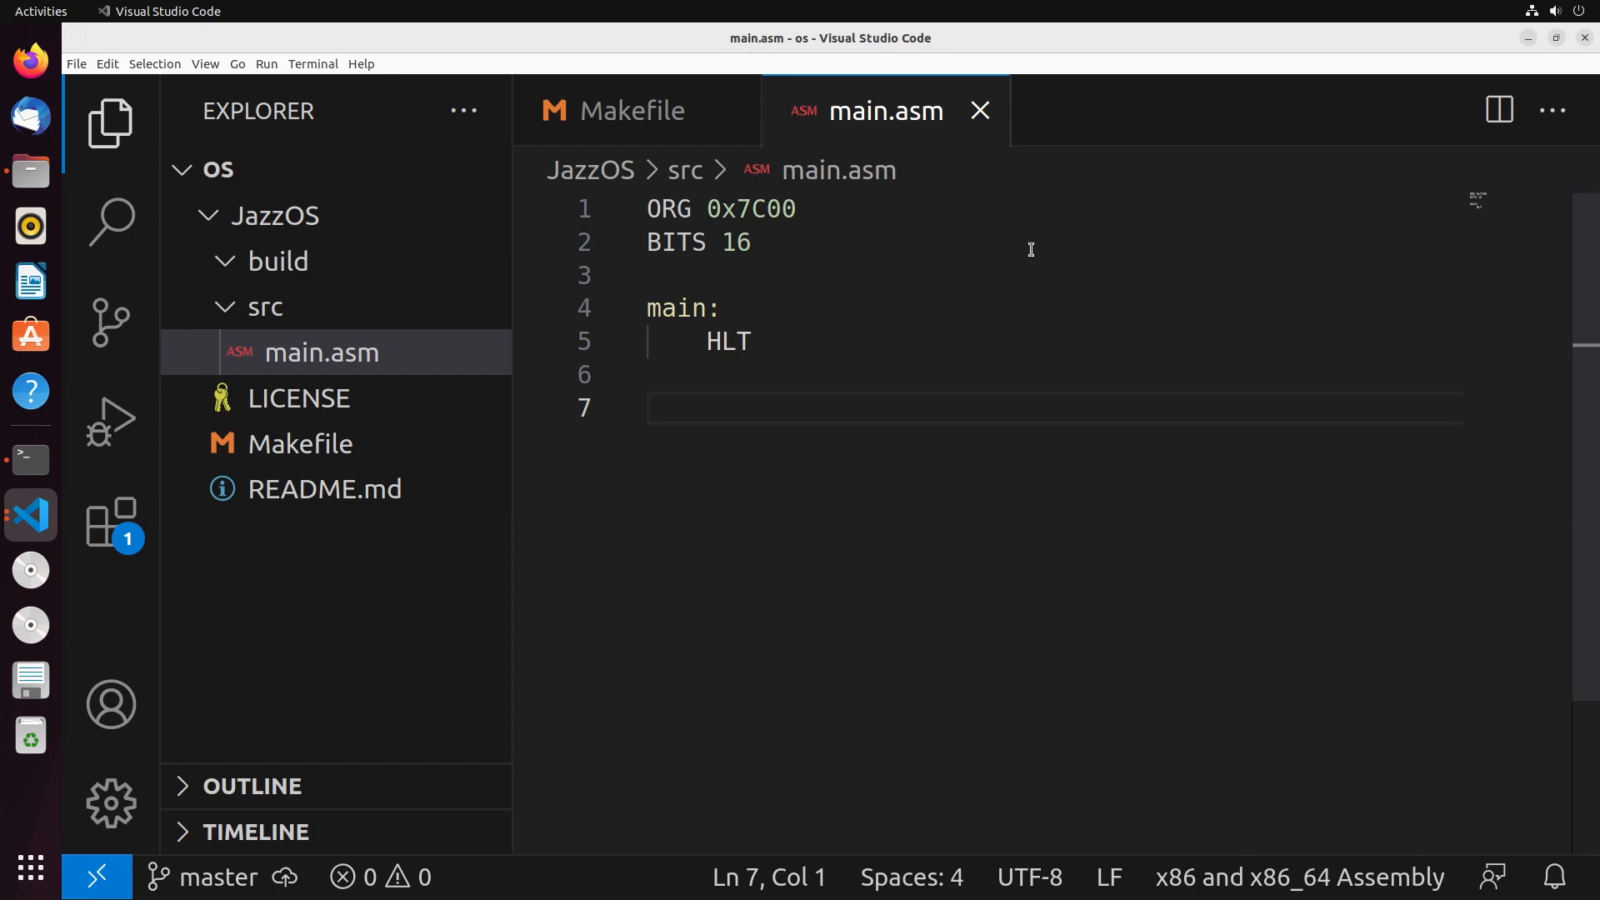
- Write a halt: label whose body is JMP halt, an endless loop, and save
{"action": "type", "text": "halt:"}
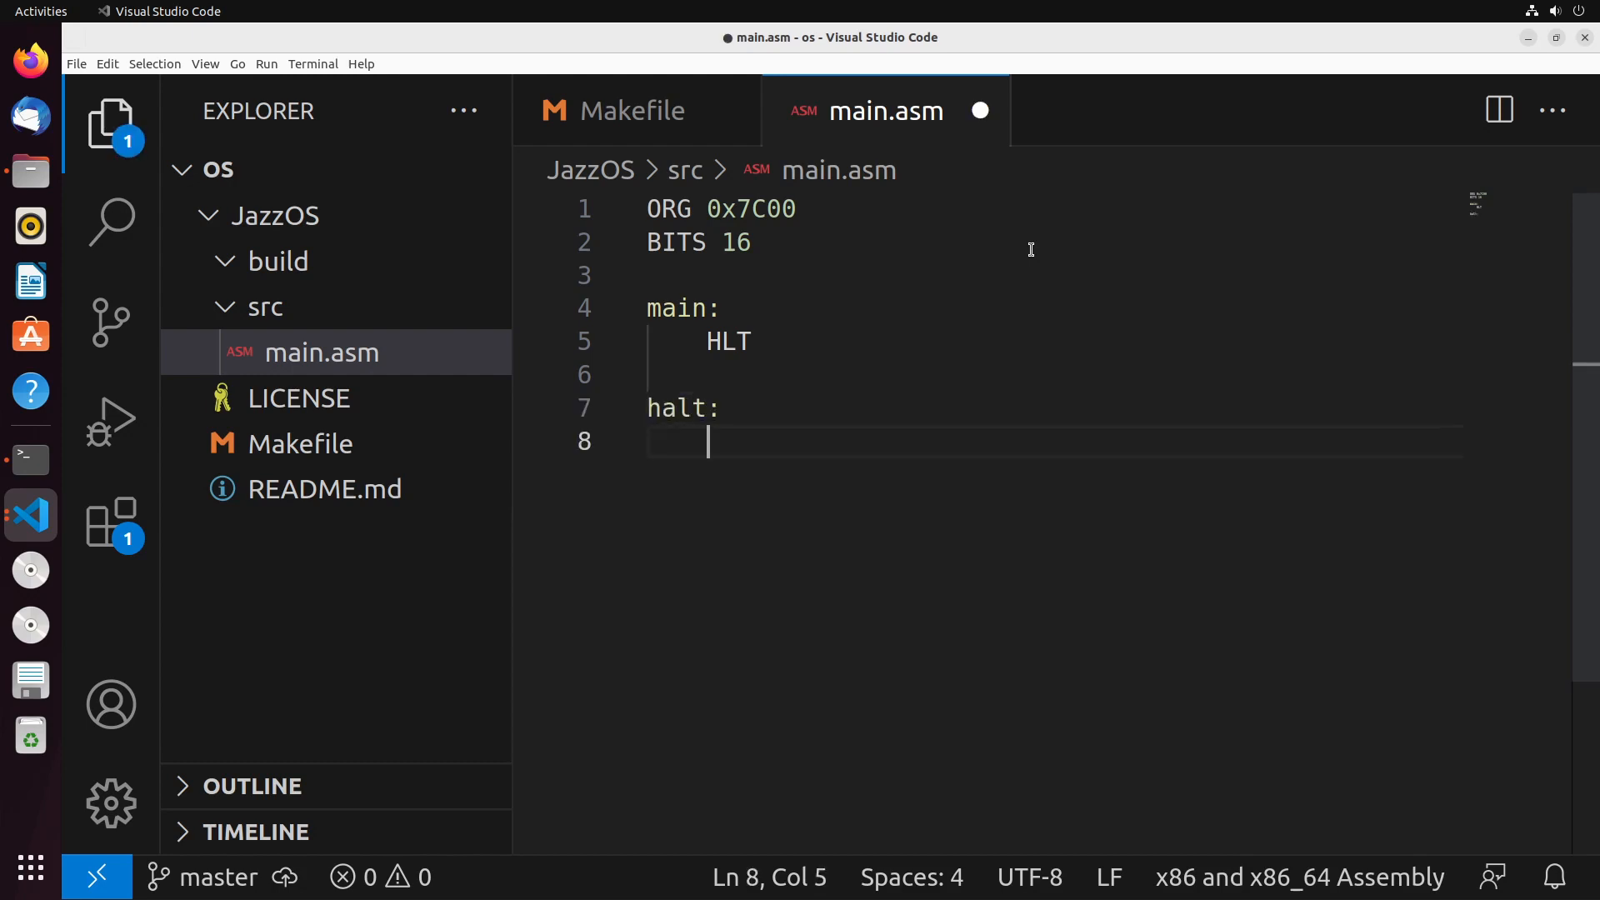
{"action": "type", "text": "ju"}
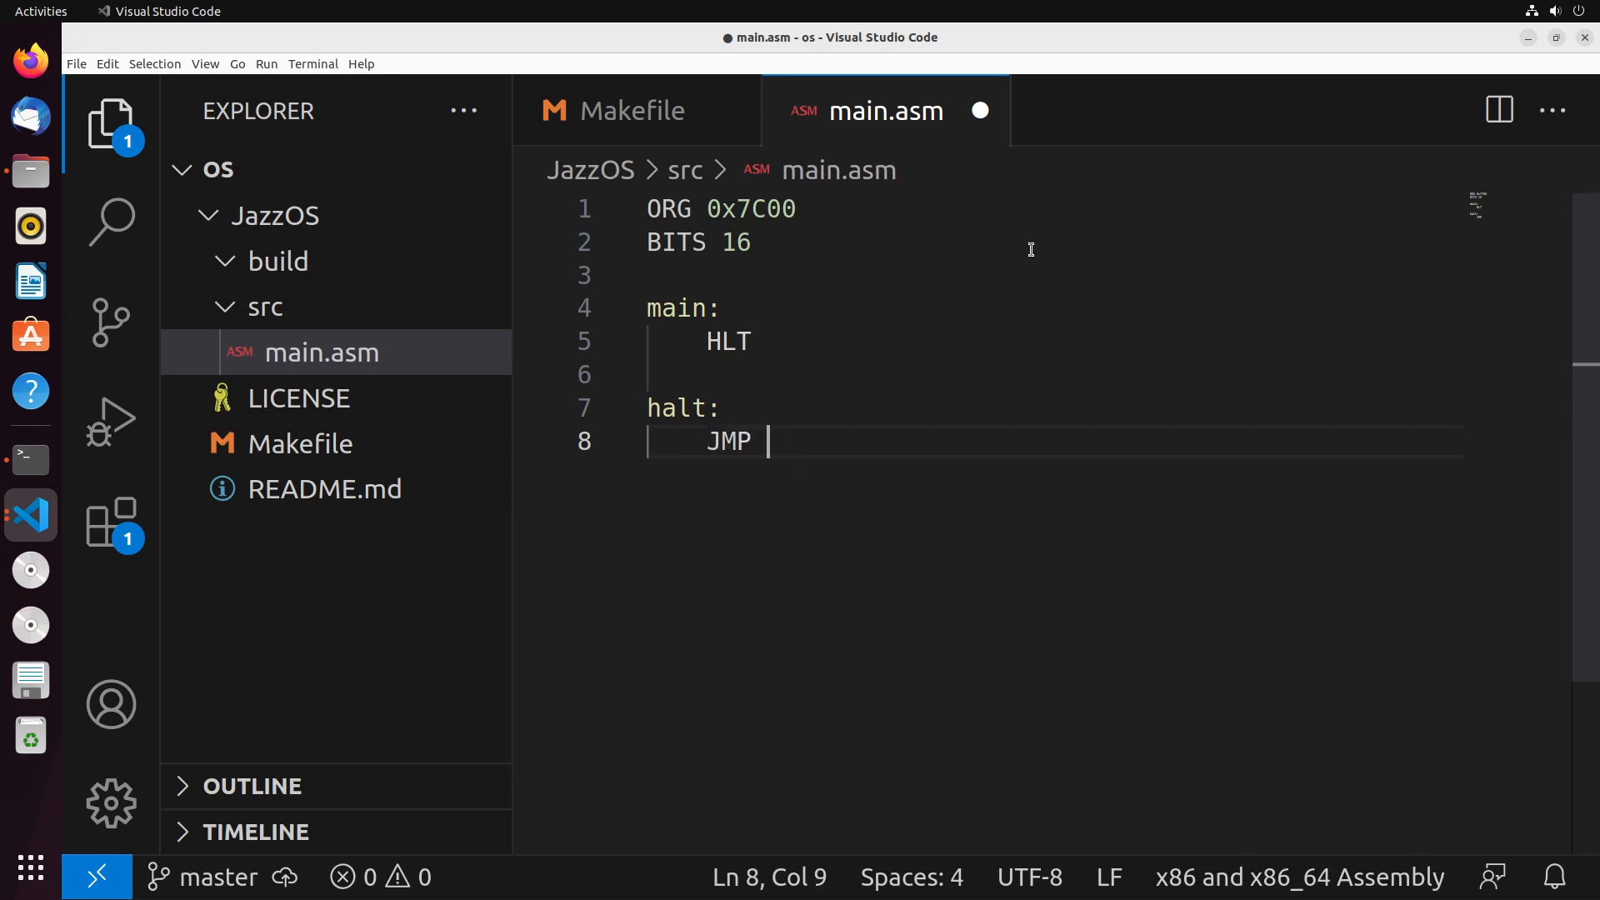
{"action": "type", "text": "halt"}
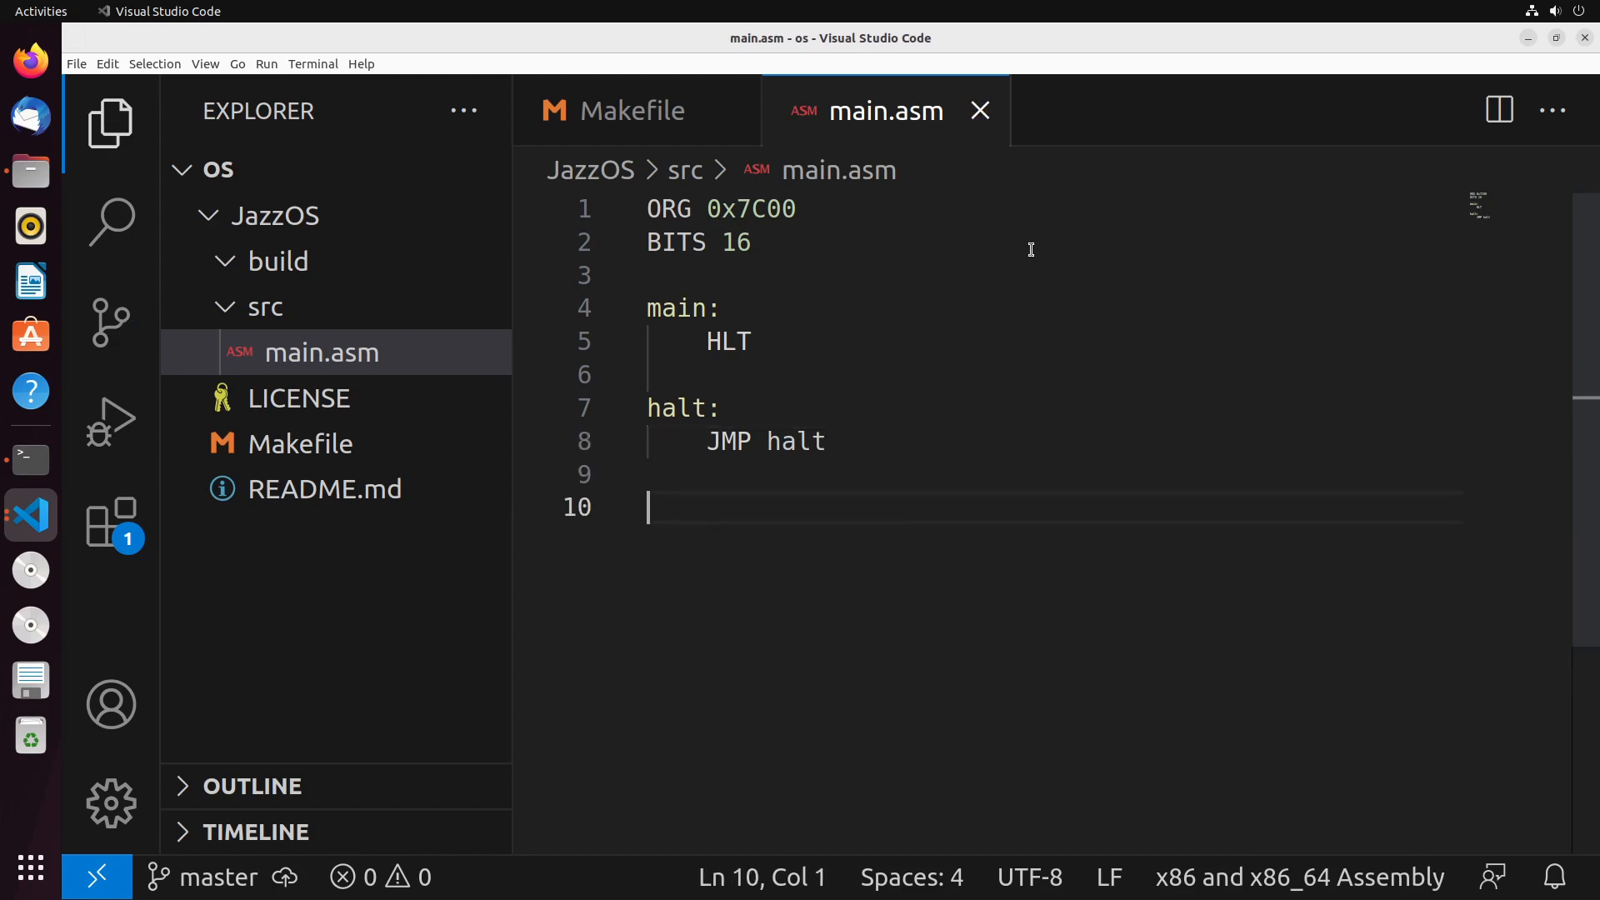
{"action": "mouse_move", "coordinate": [1020, 273]}
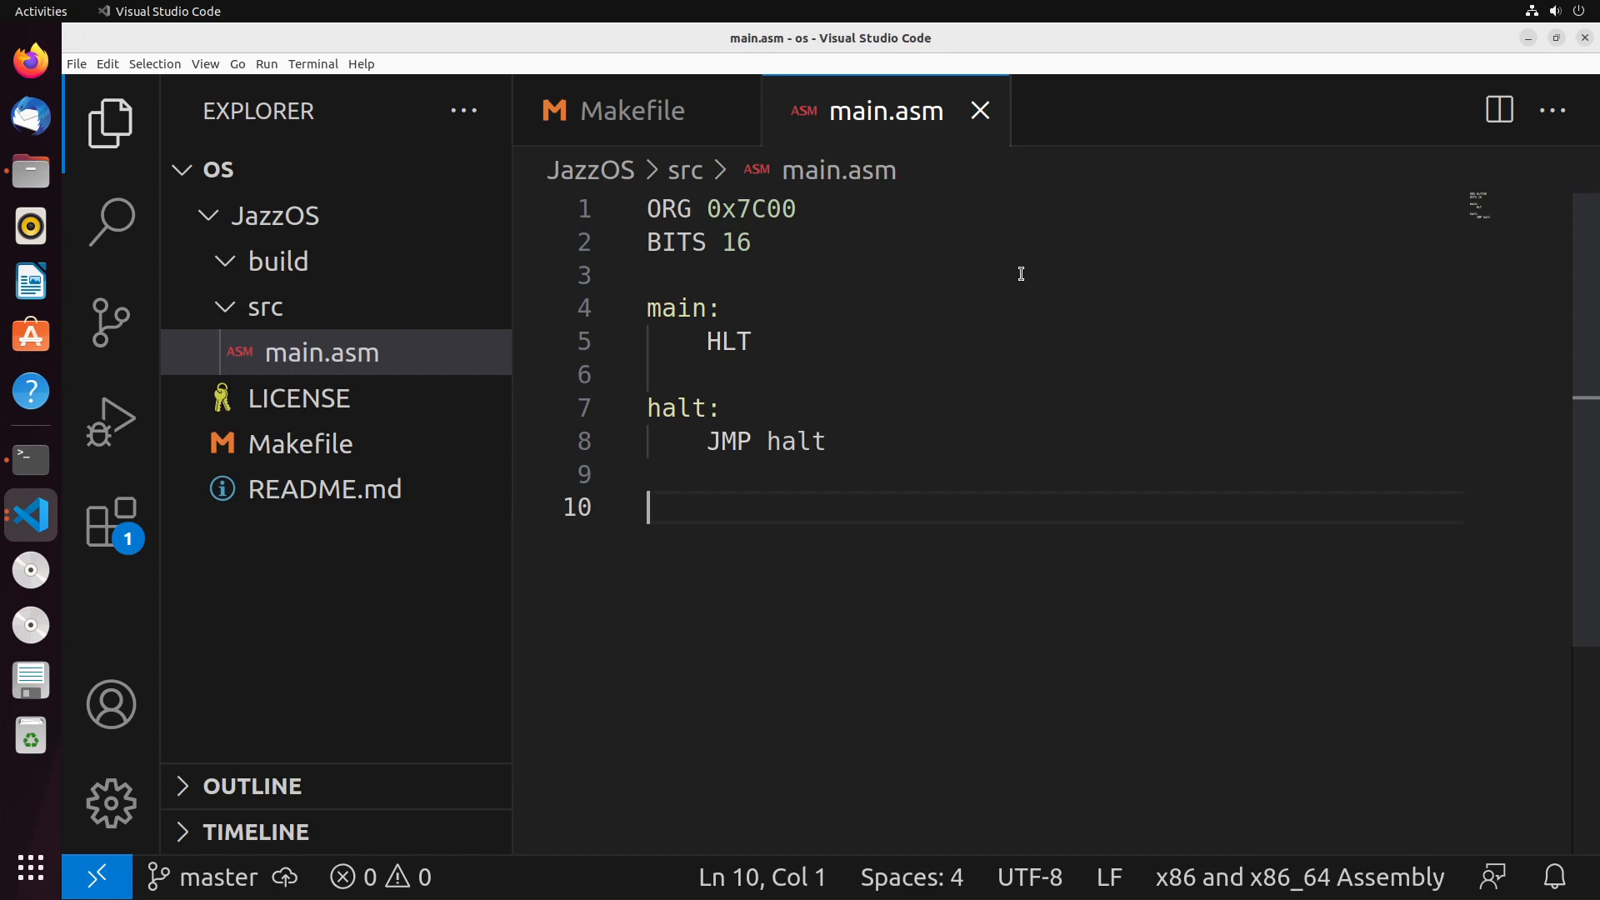
- Start a 0AA55h value on line 10 by mistake and clear the line
{"action": "type", "text": "0a"}
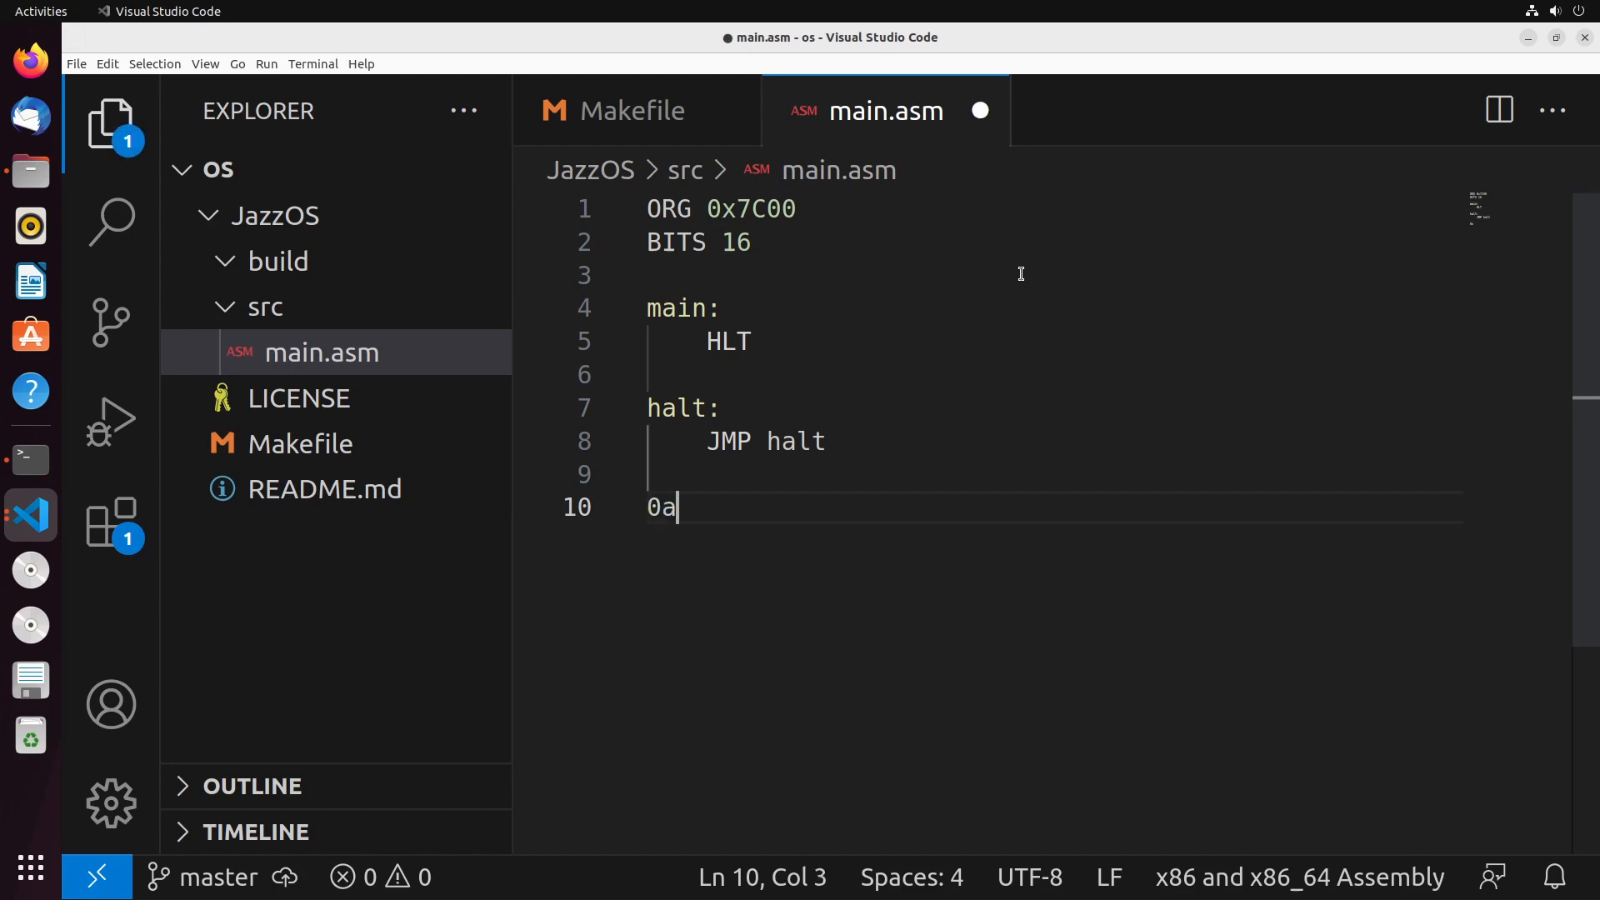
{"action": "type", "text": "A5"}
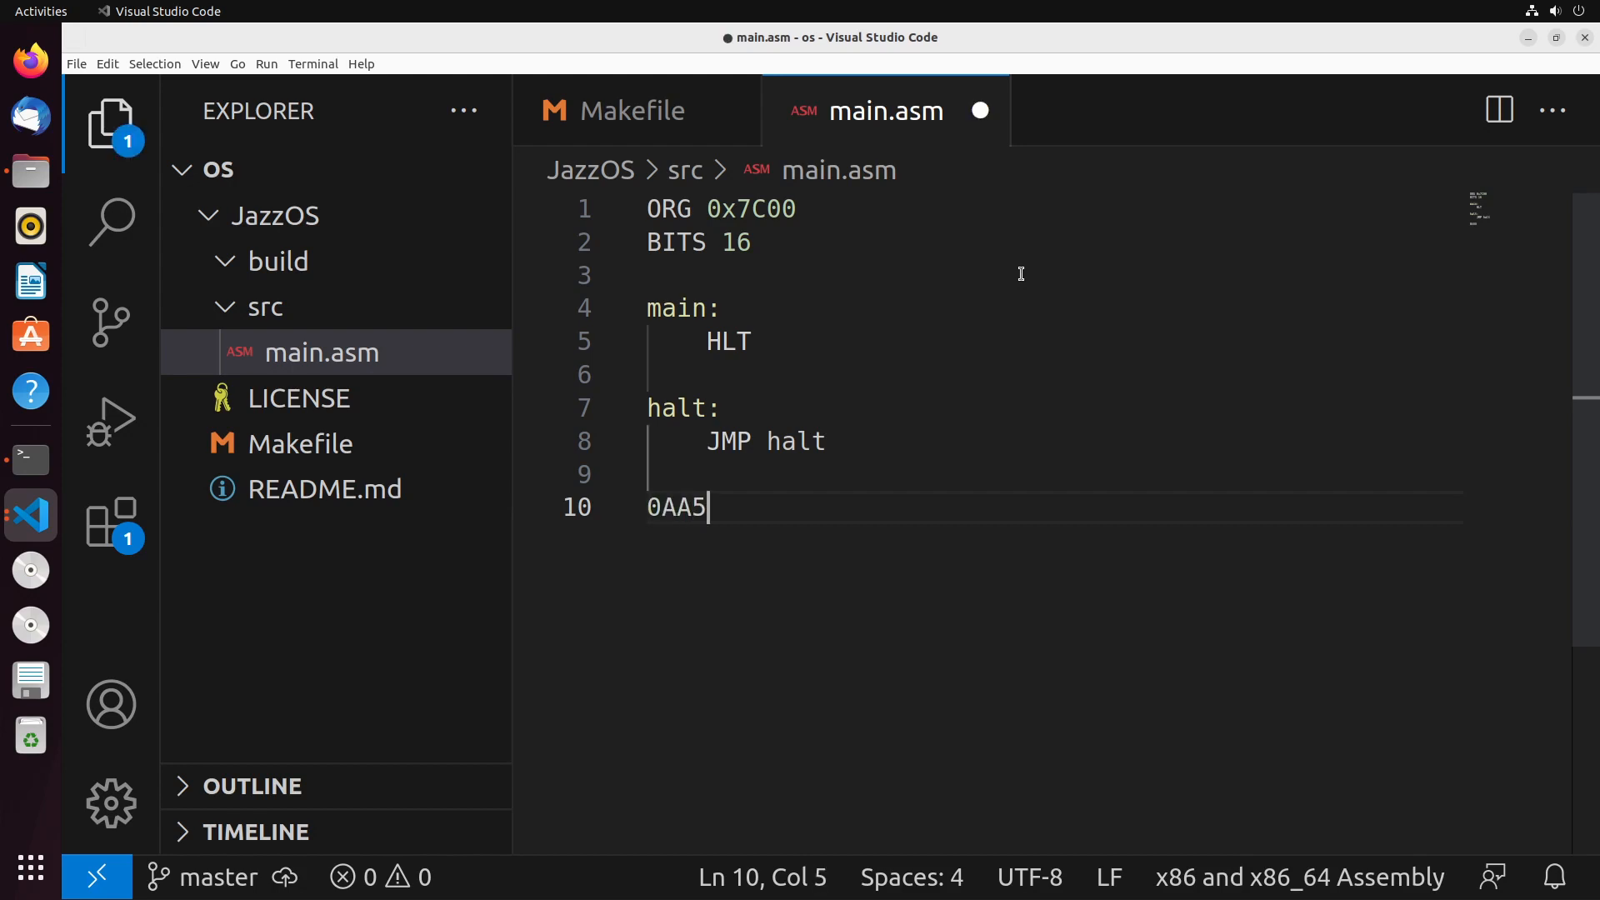
{"action": "type", "text": "5h"}
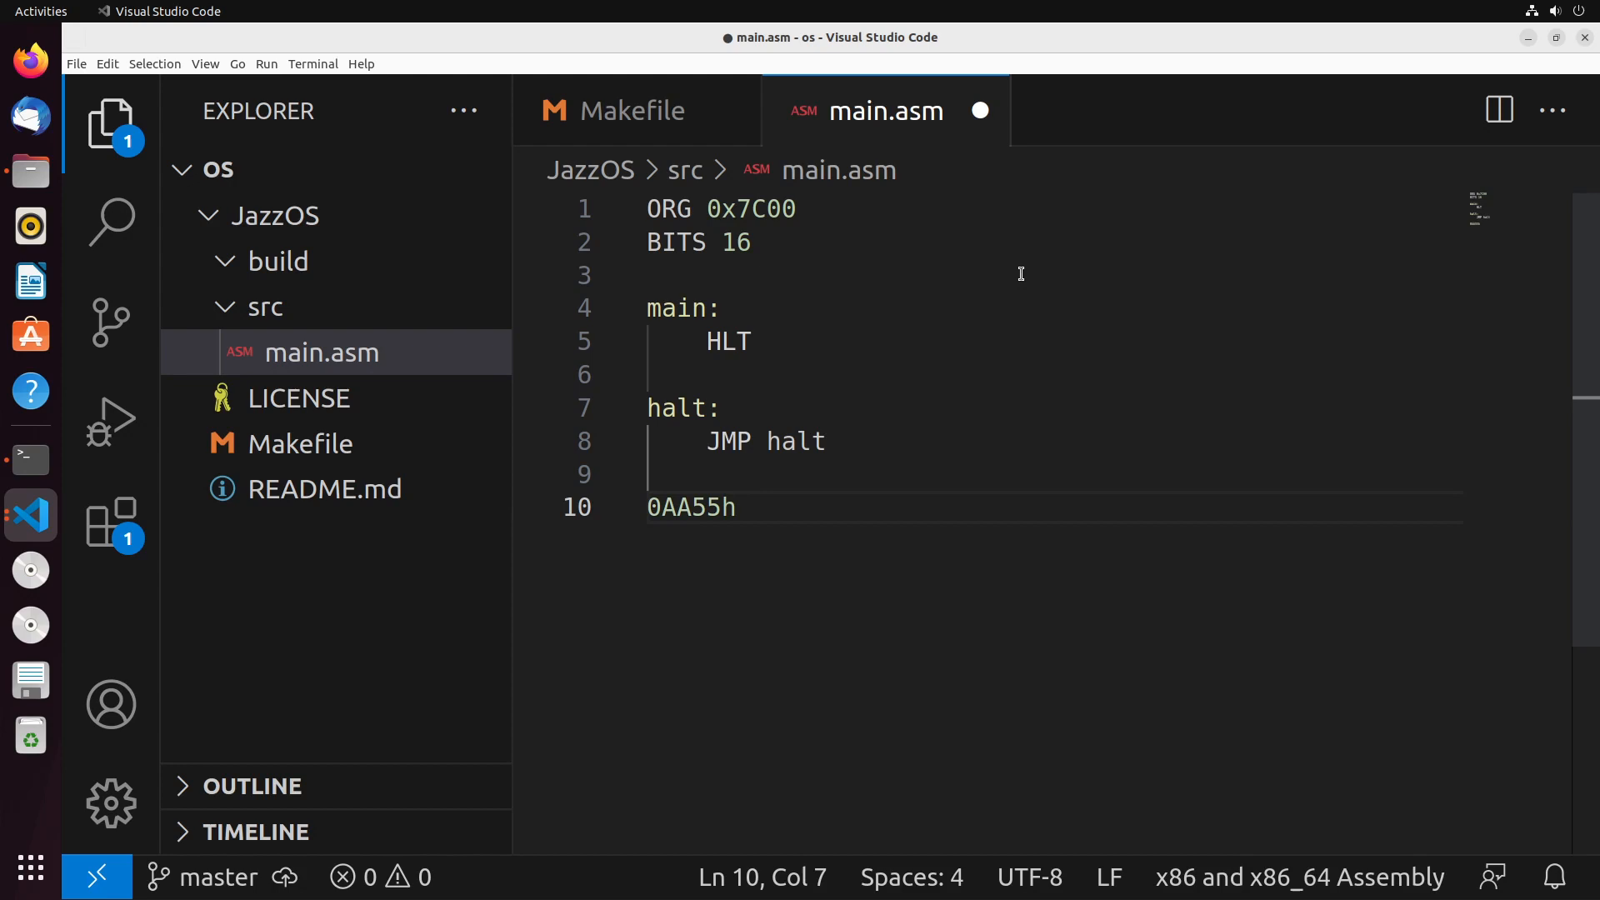
{"action": "key", "text": "ctrl+shift+k"}
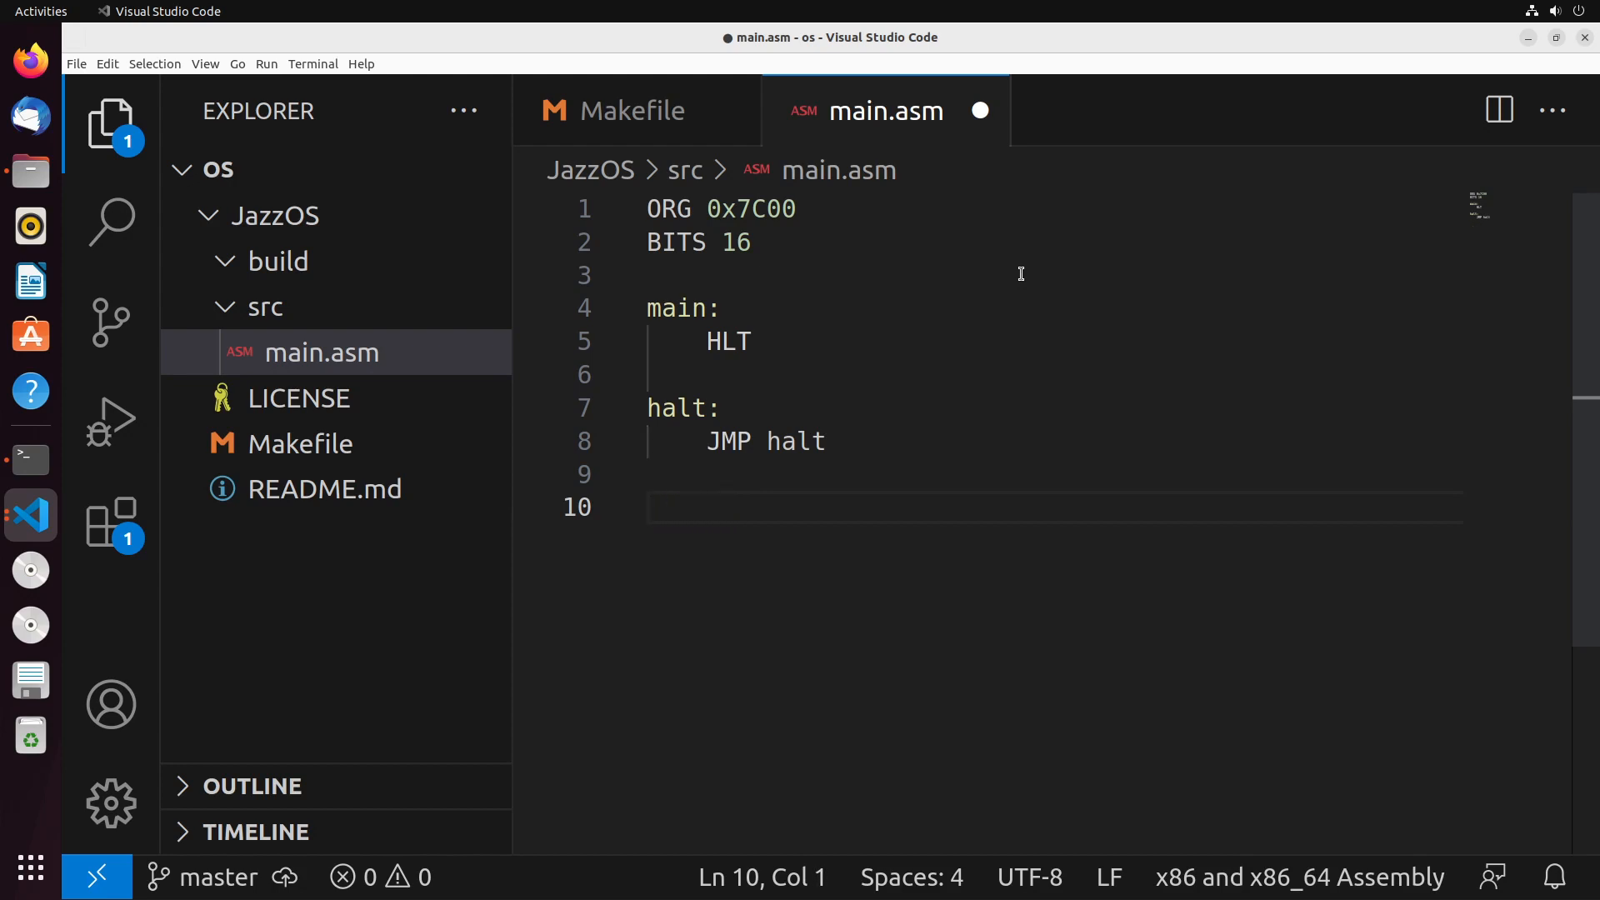
- Write the TIMES 510-($-$$) boot-sector padding expression and save main.asm
{"action": "type", "text": "TIMES"}
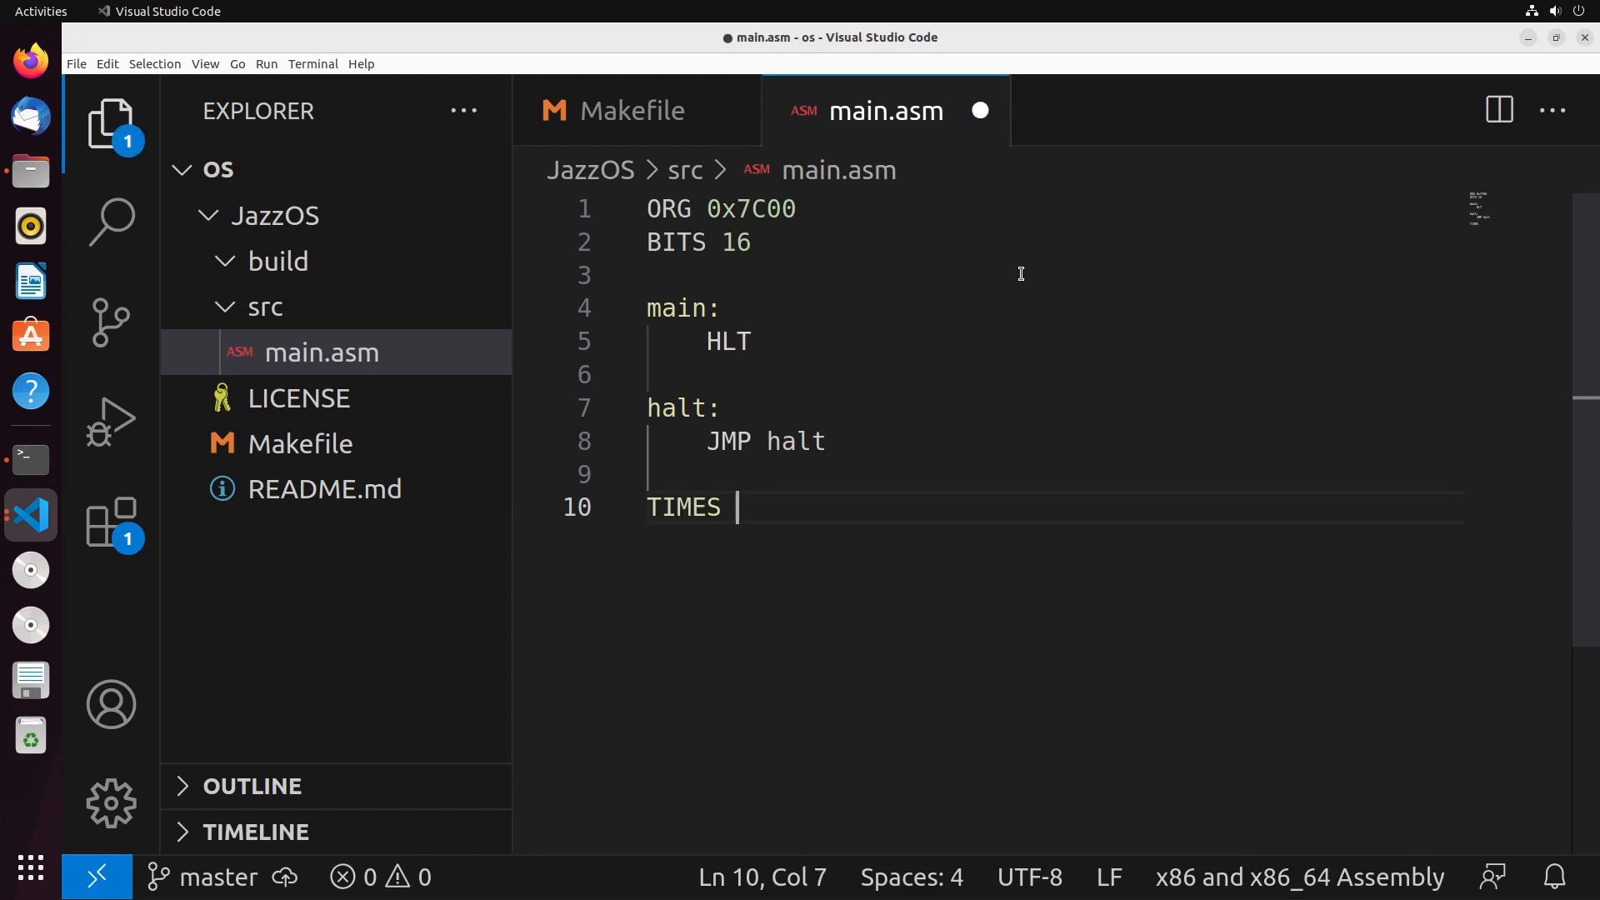
{"action": "key", "text": "ctrl+s"}
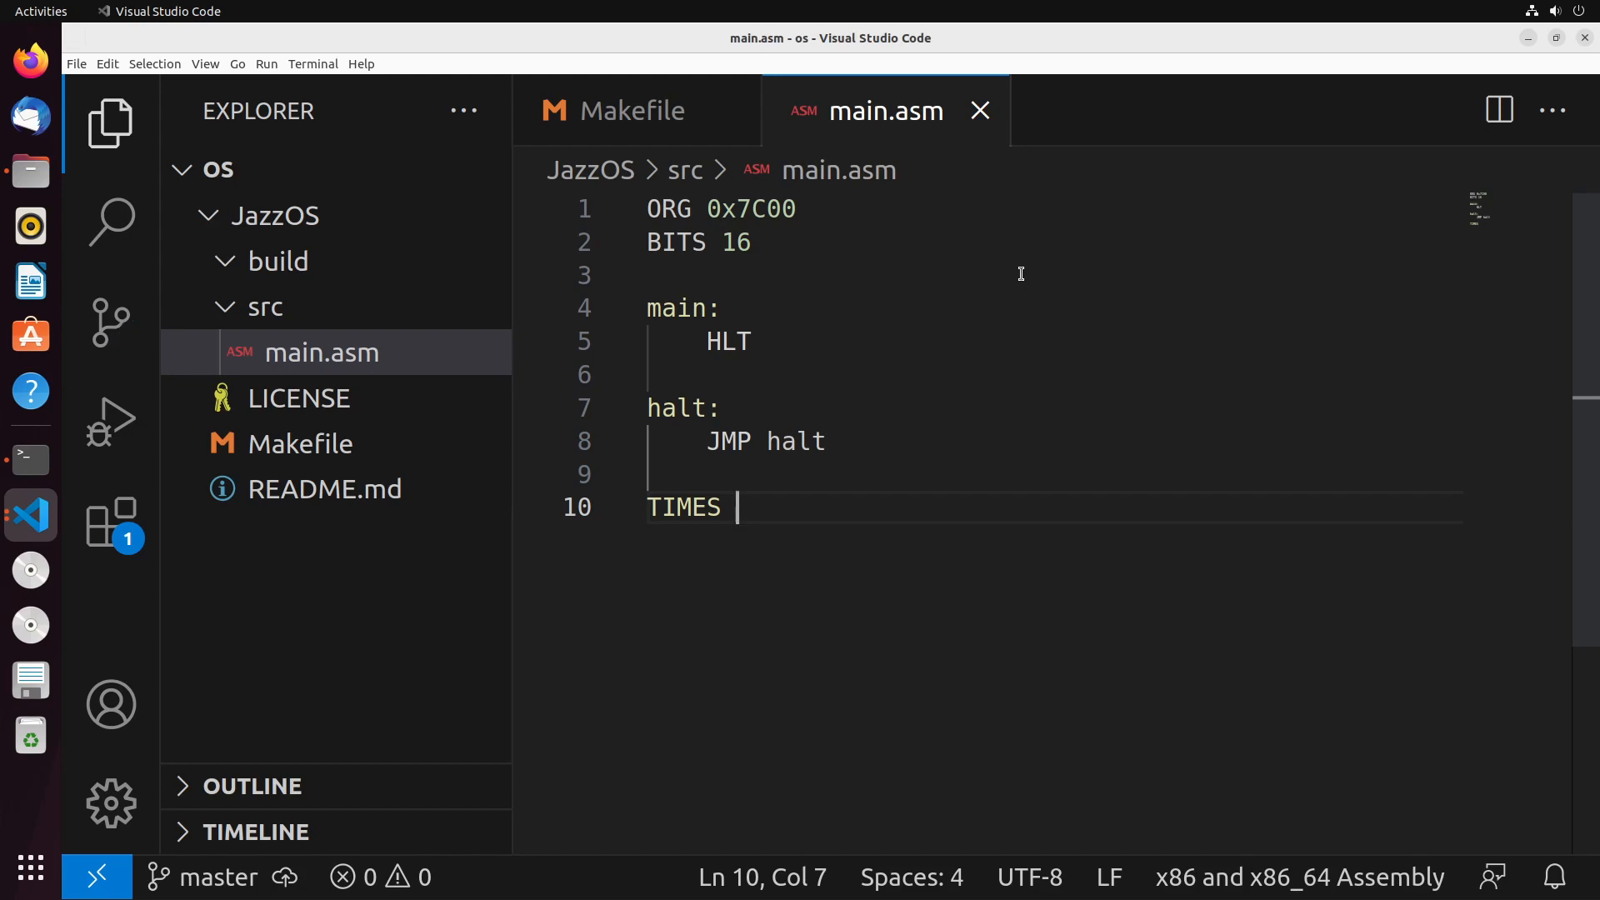
{"action": "type", "text": "510"}
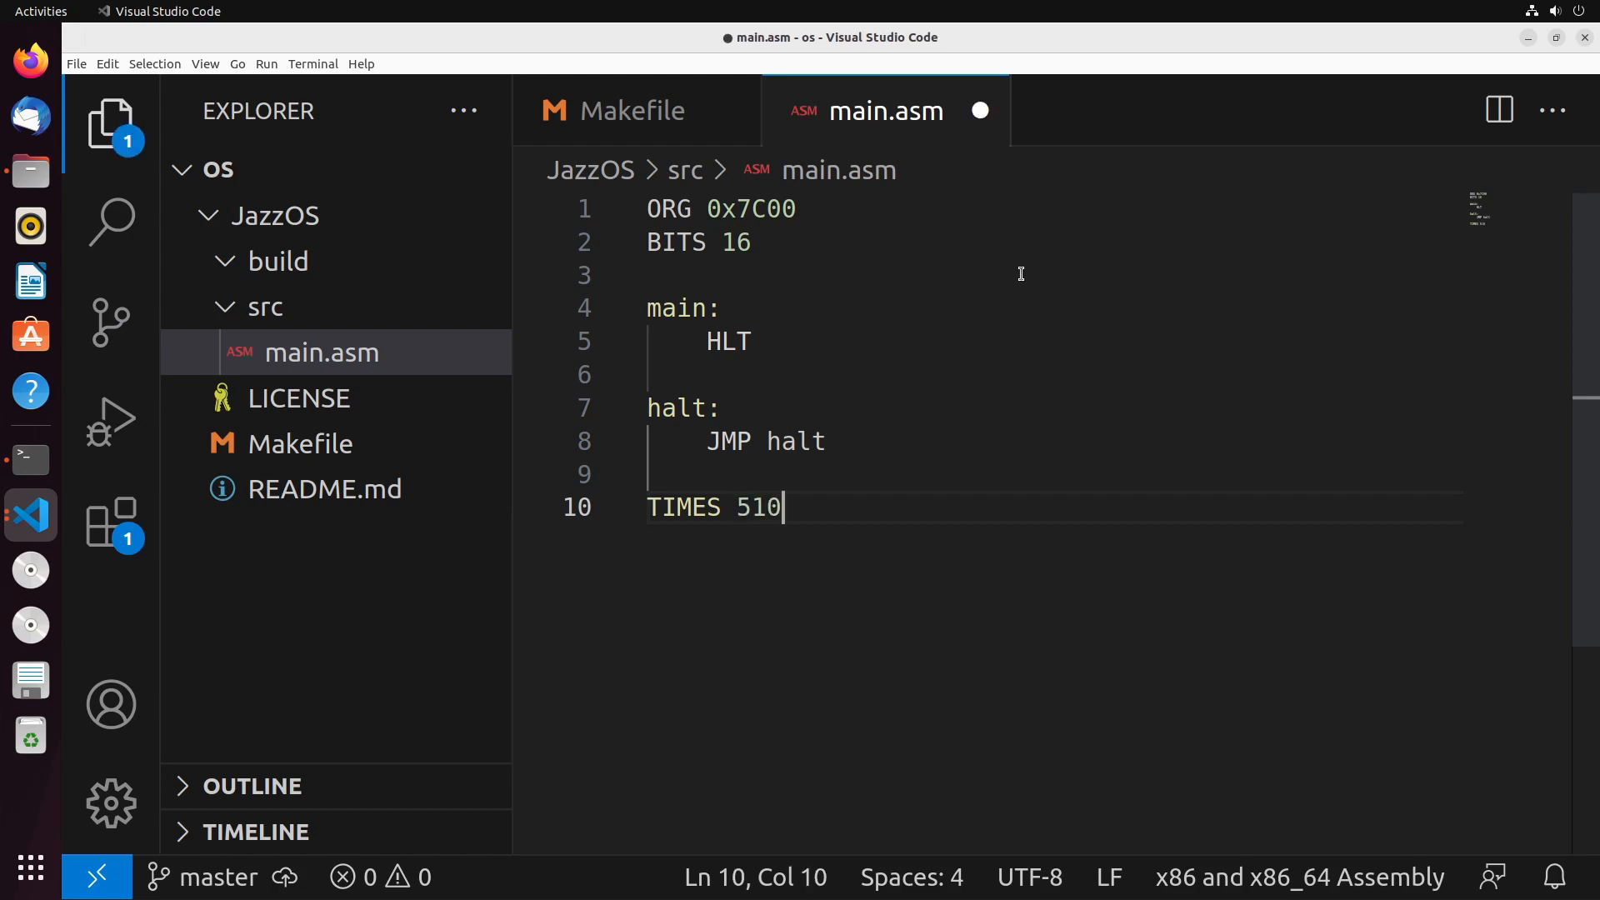
{"action": "type", "text": "-("}
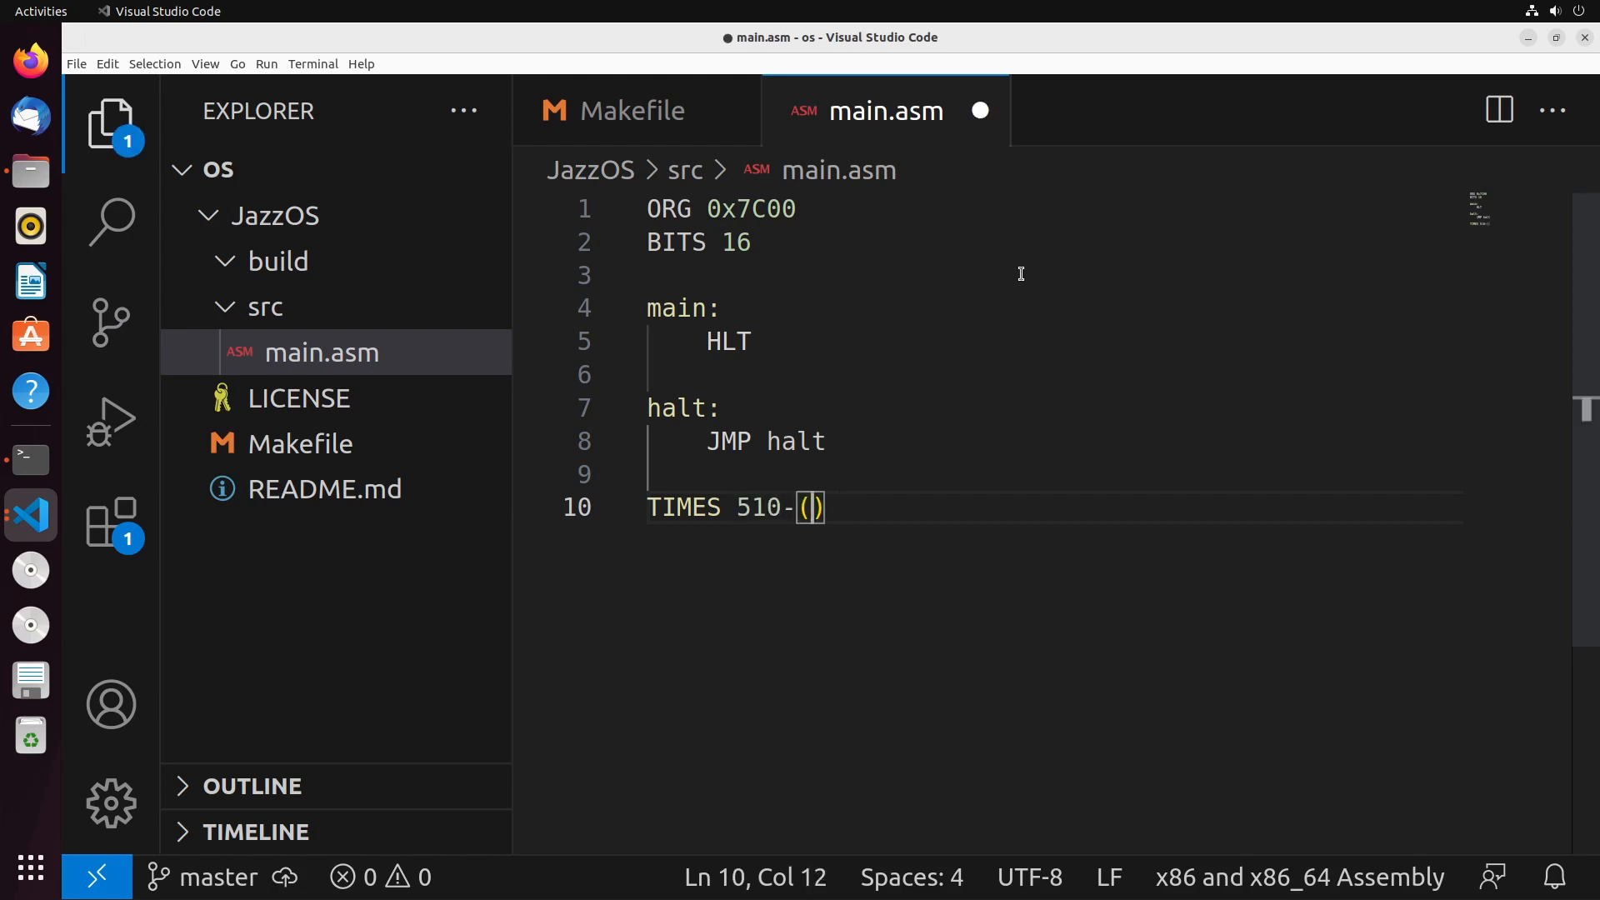
{"action": "type", "text": "$-$$"}
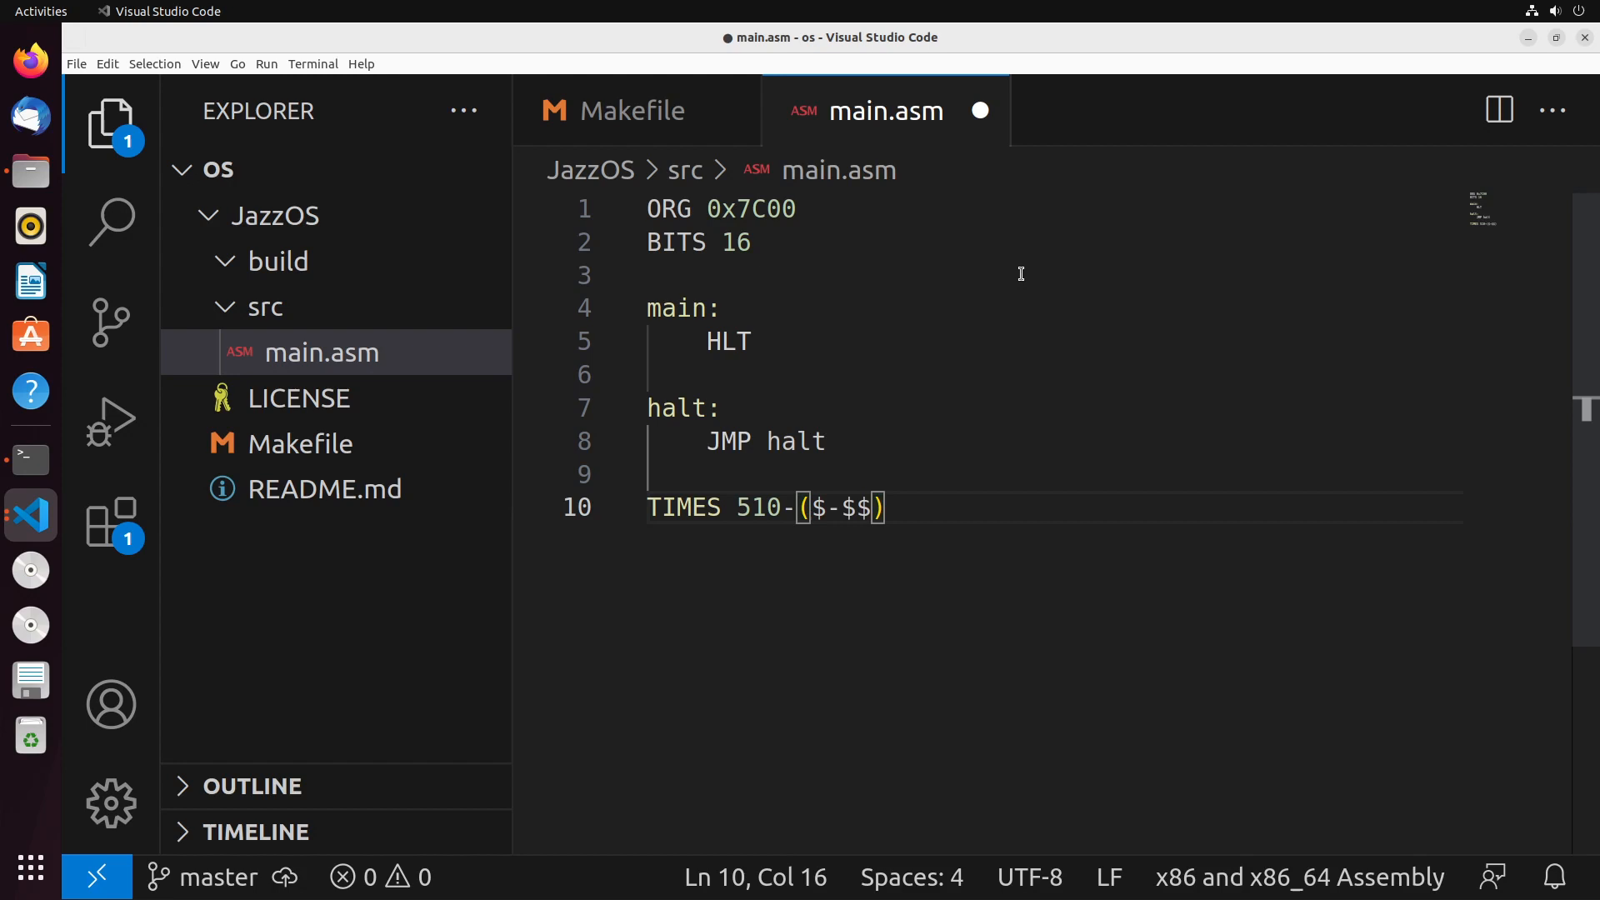
{"action": "key", "text": "ctrl+s"}
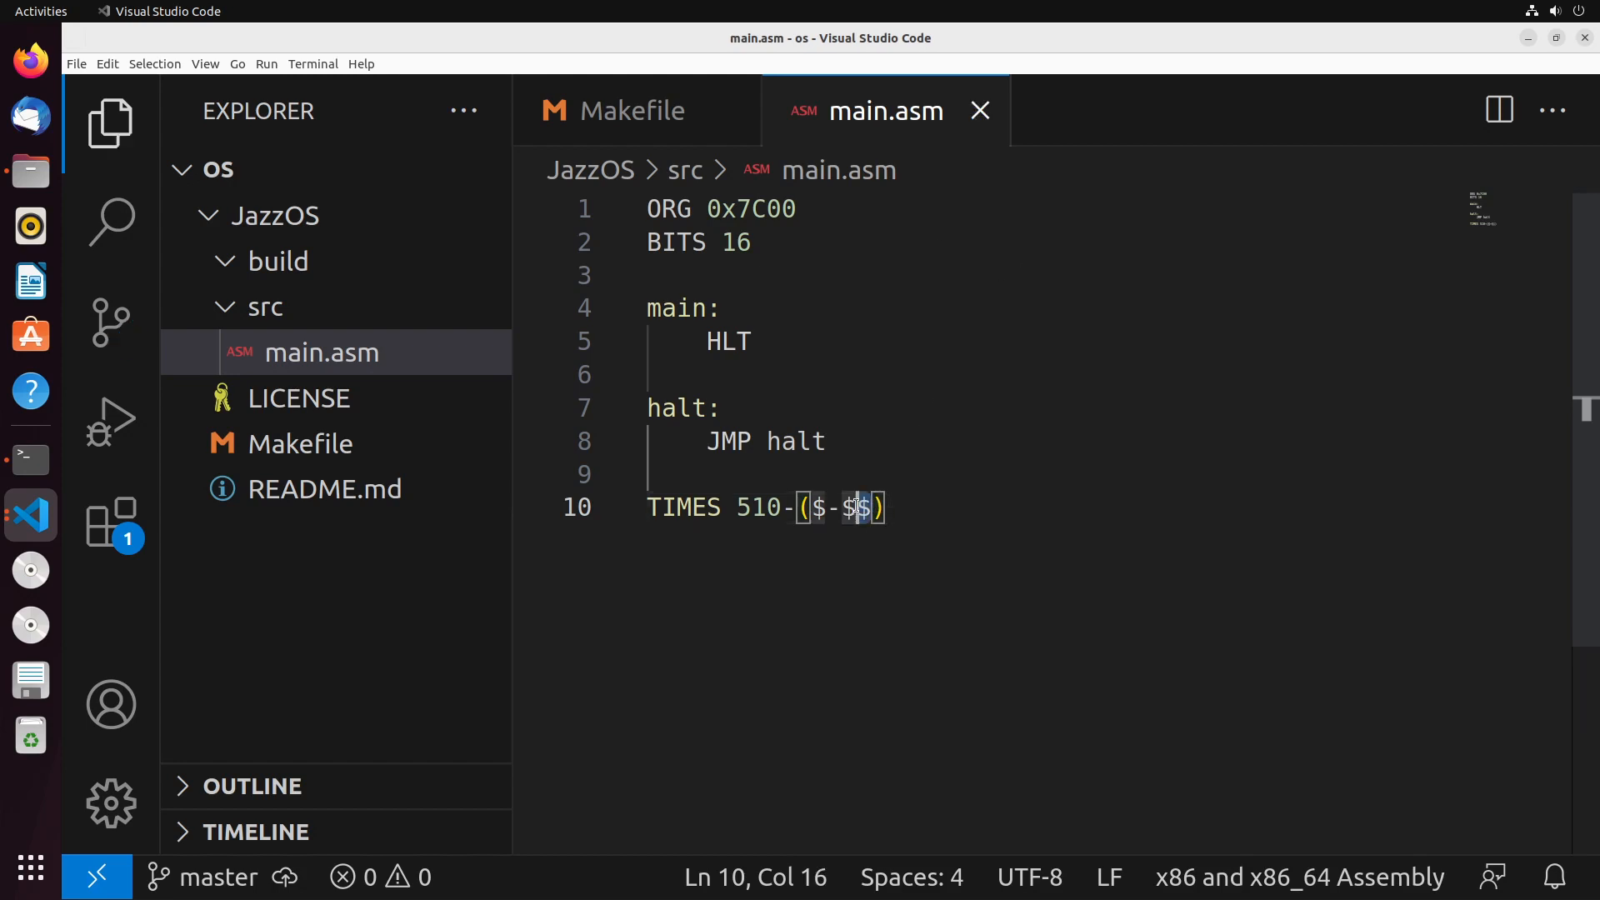
{"action": "left_click_drag", "start_coordinate": [813, 507], "coordinate": [870, 507]}
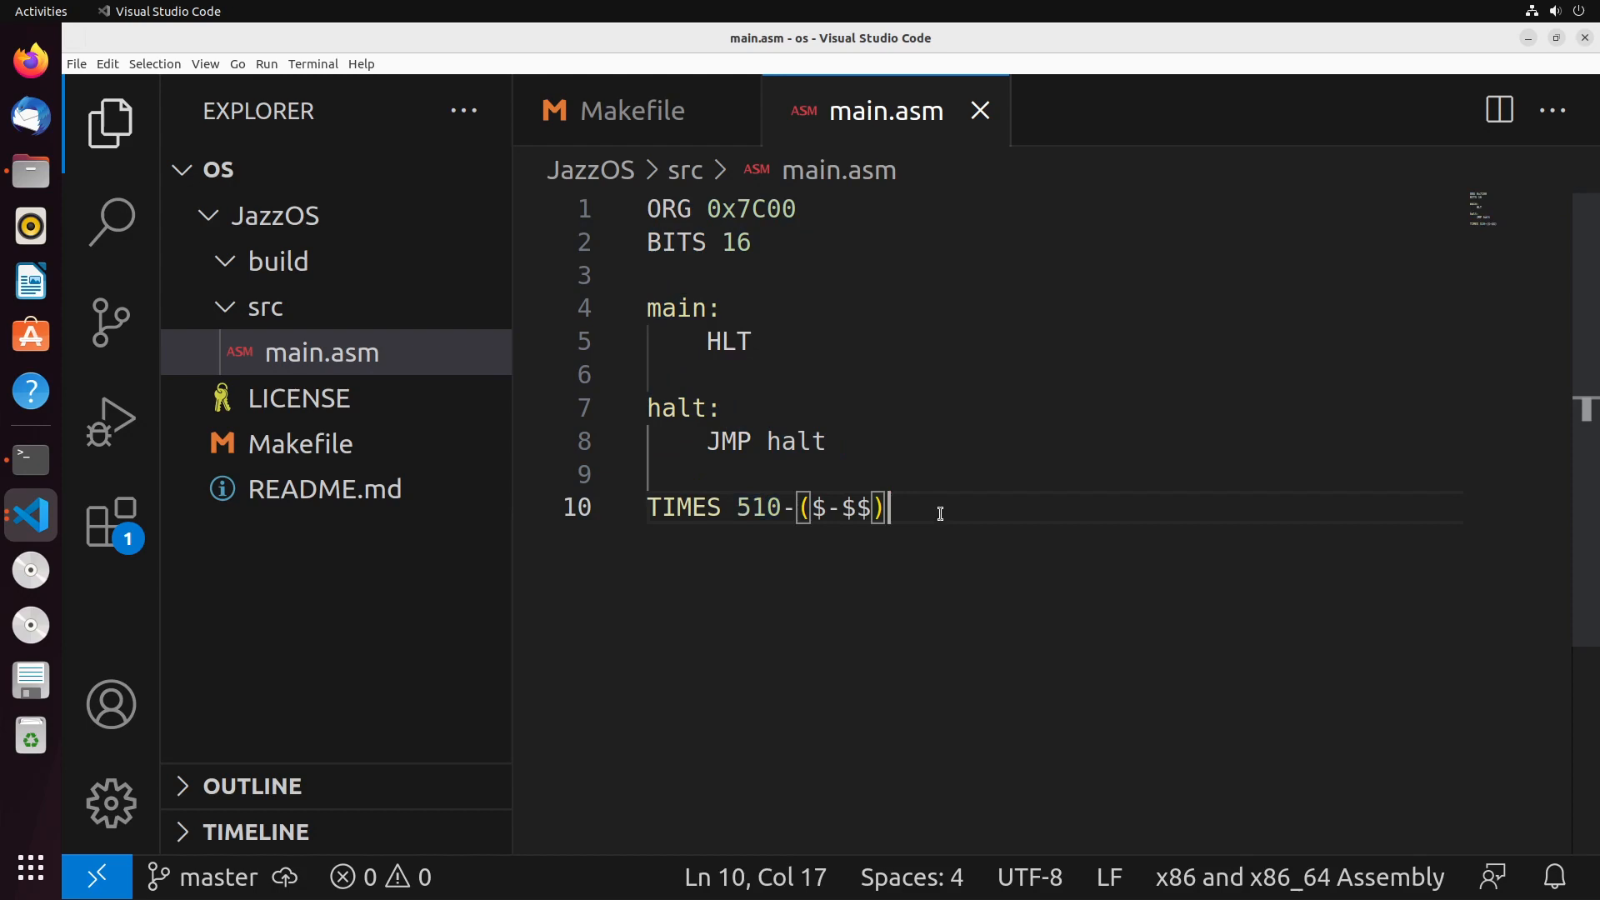
{"action": "mouse_move", "coordinate": [929, 563]}
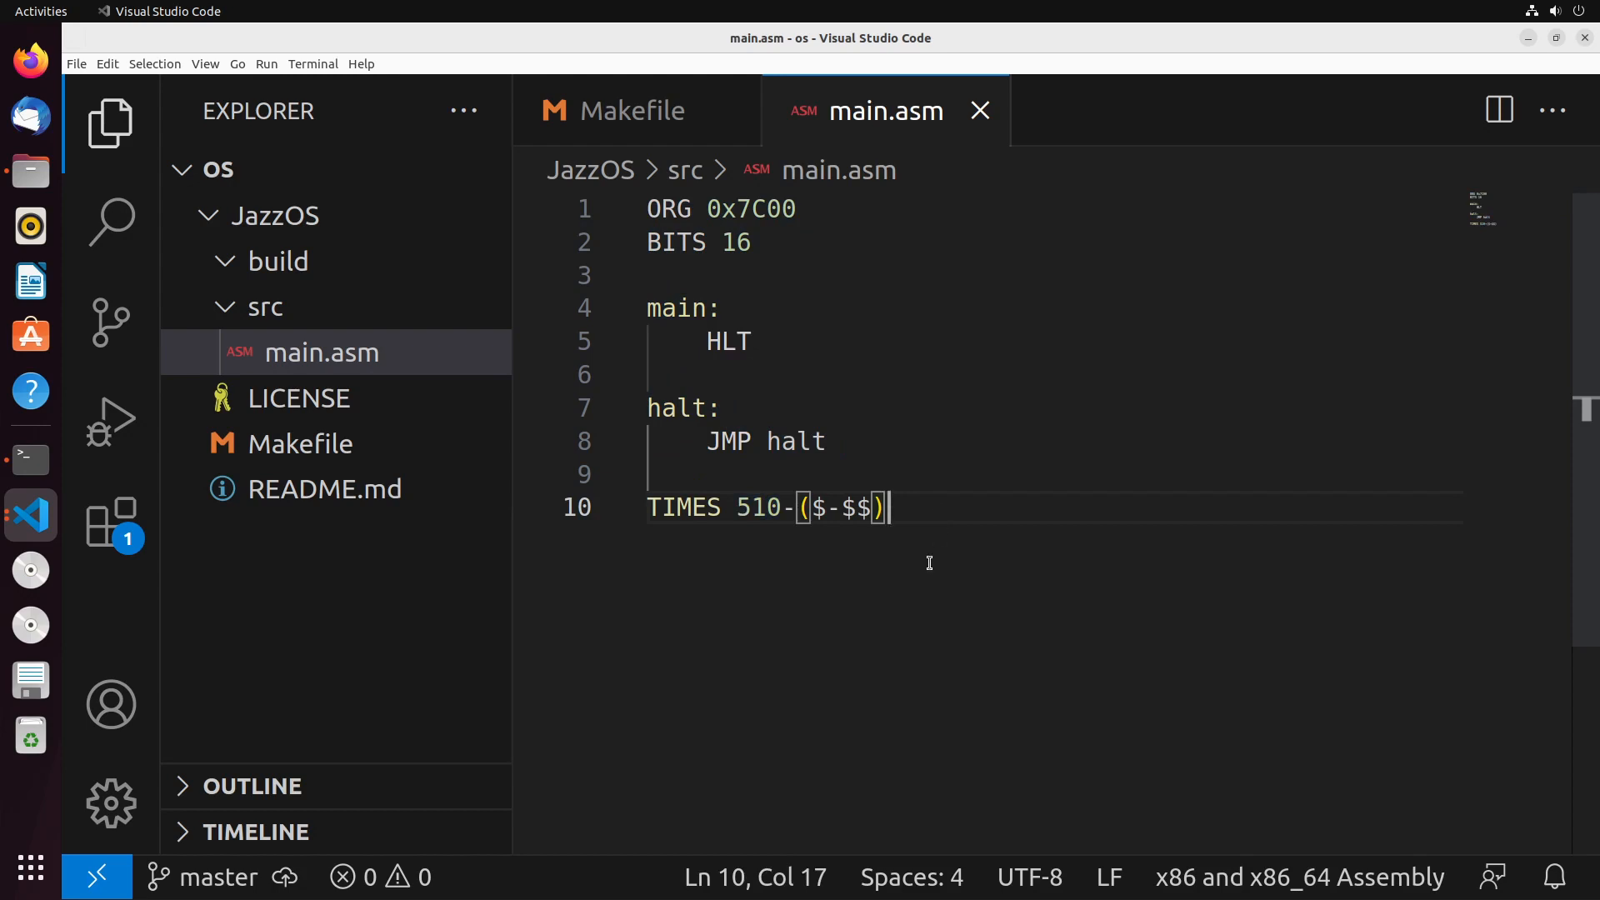
{"action": "double_click", "coordinate": [758, 507]}
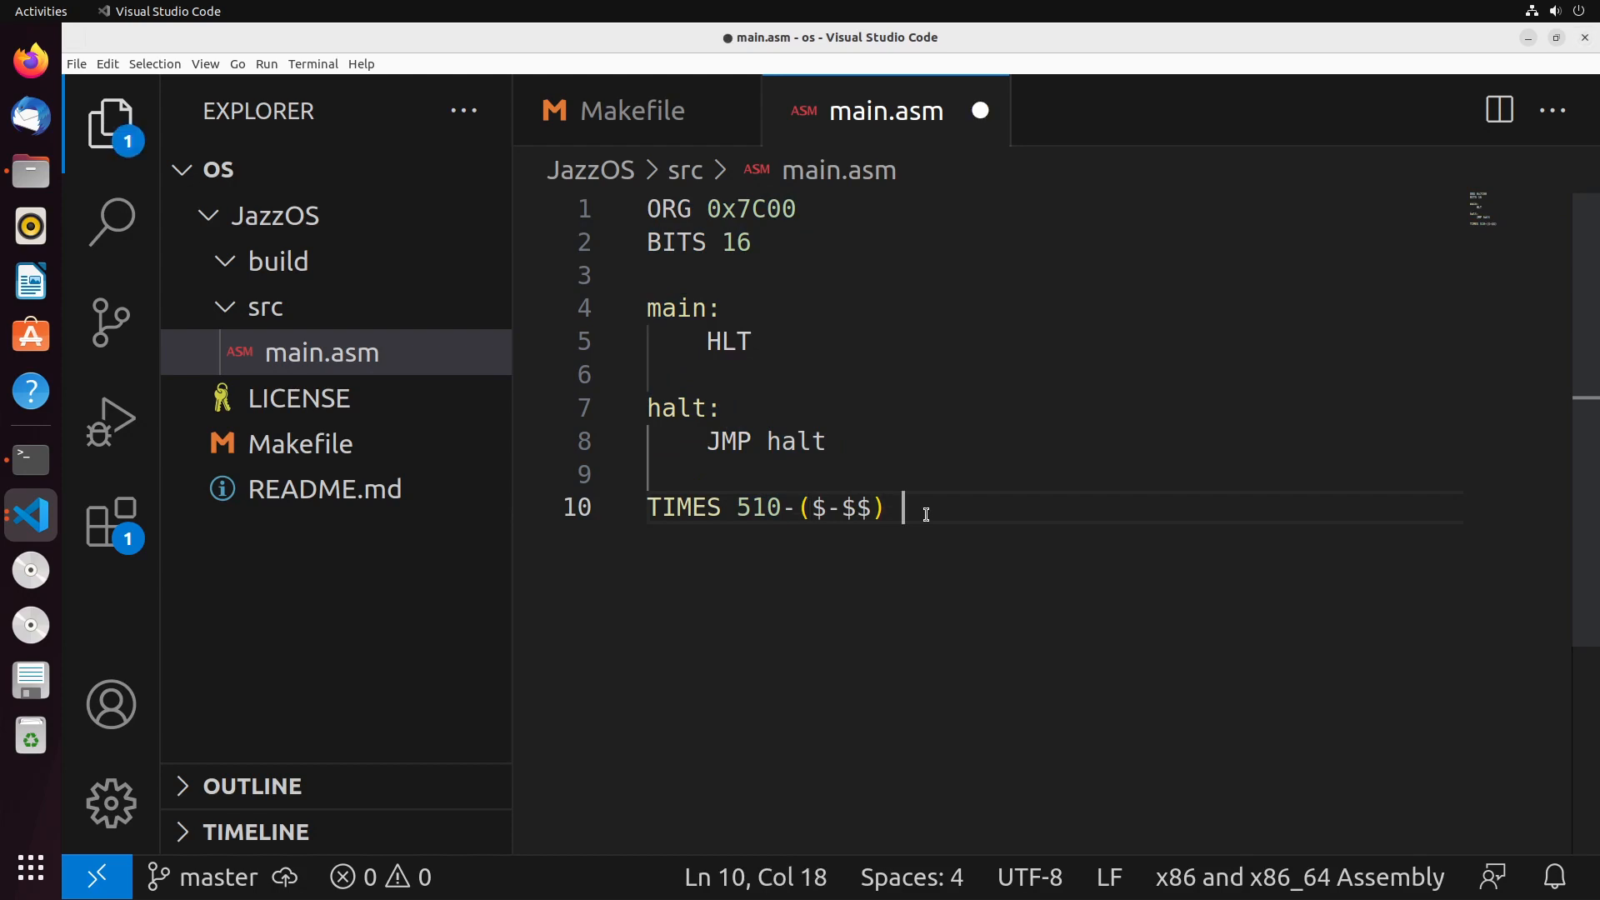
- Finish the padding with DB 0, add the DW 0AA55h boot signature line, and save main.asm
{"action": "type", "text": "DB 0"}
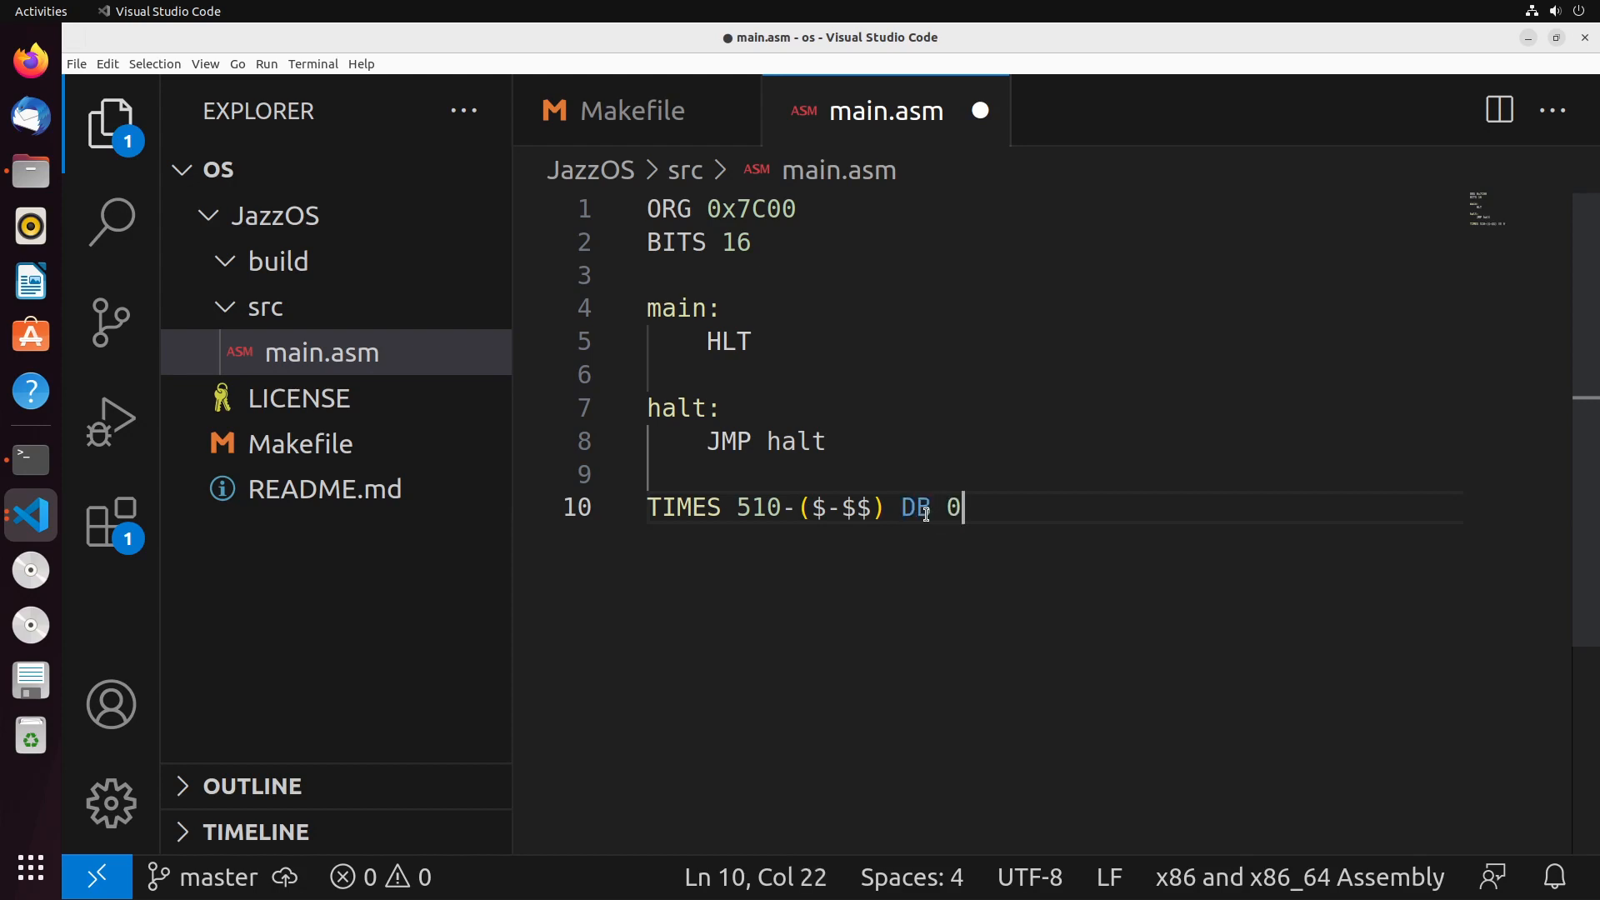
{"action": "key", "text": "ctrl+s"}
{"action": "type", "text": "DW 0"}
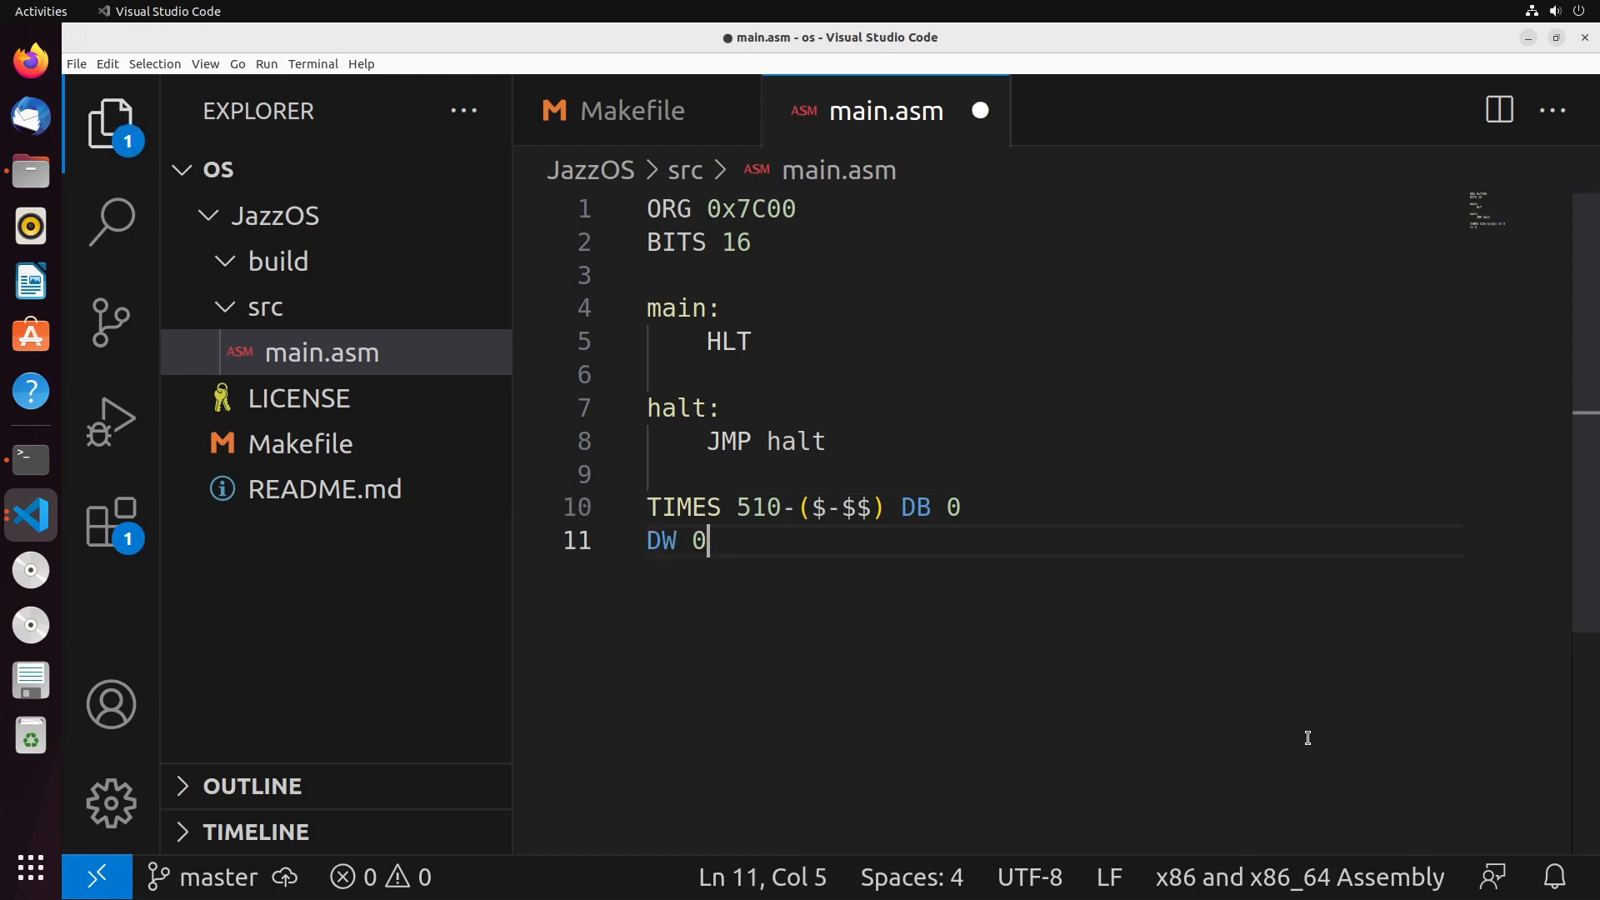
{"action": "type", "text": "AA55"}
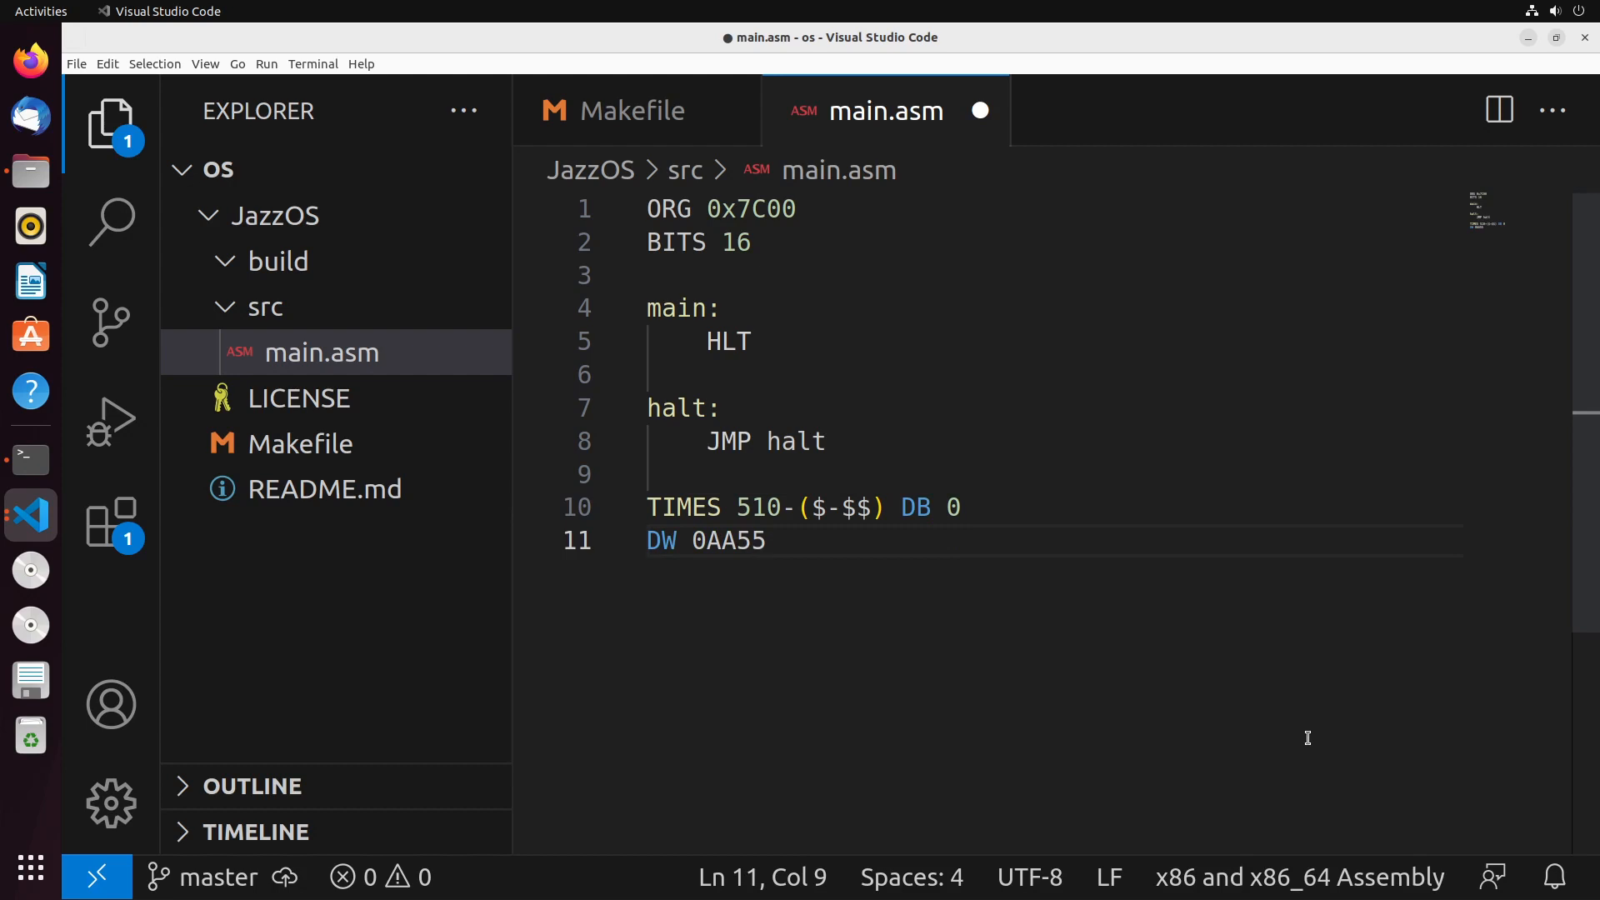
{"action": "type", "text": "h"}
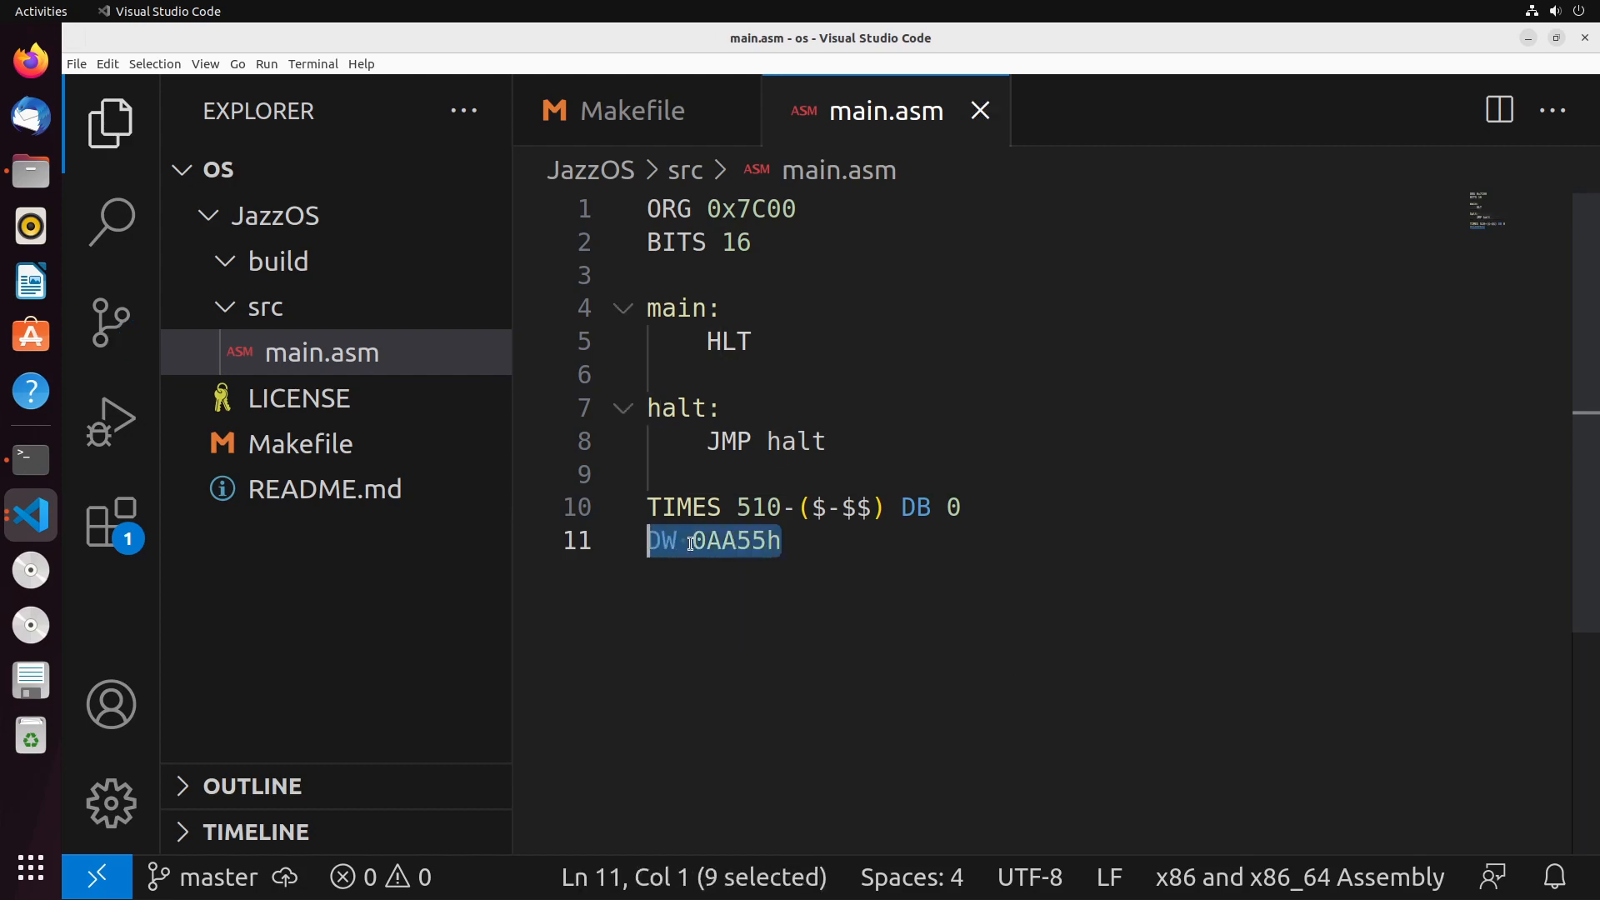
{"action": "double_click", "coordinate": [734, 540]}
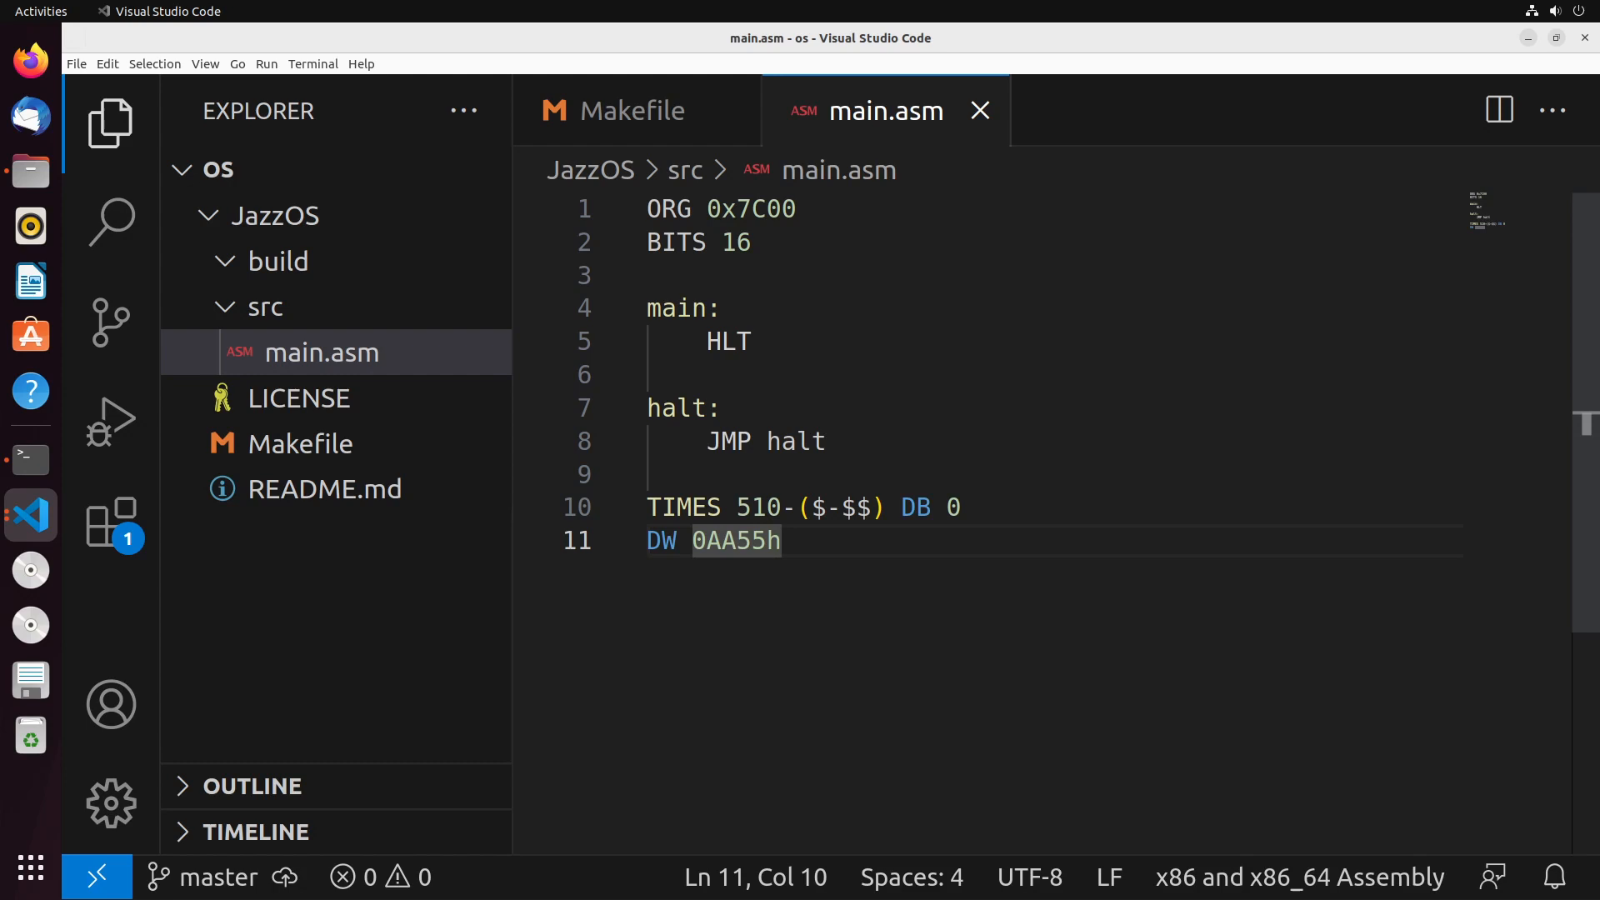
{"action": "mouse_move", "coordinate": [837, 360]}
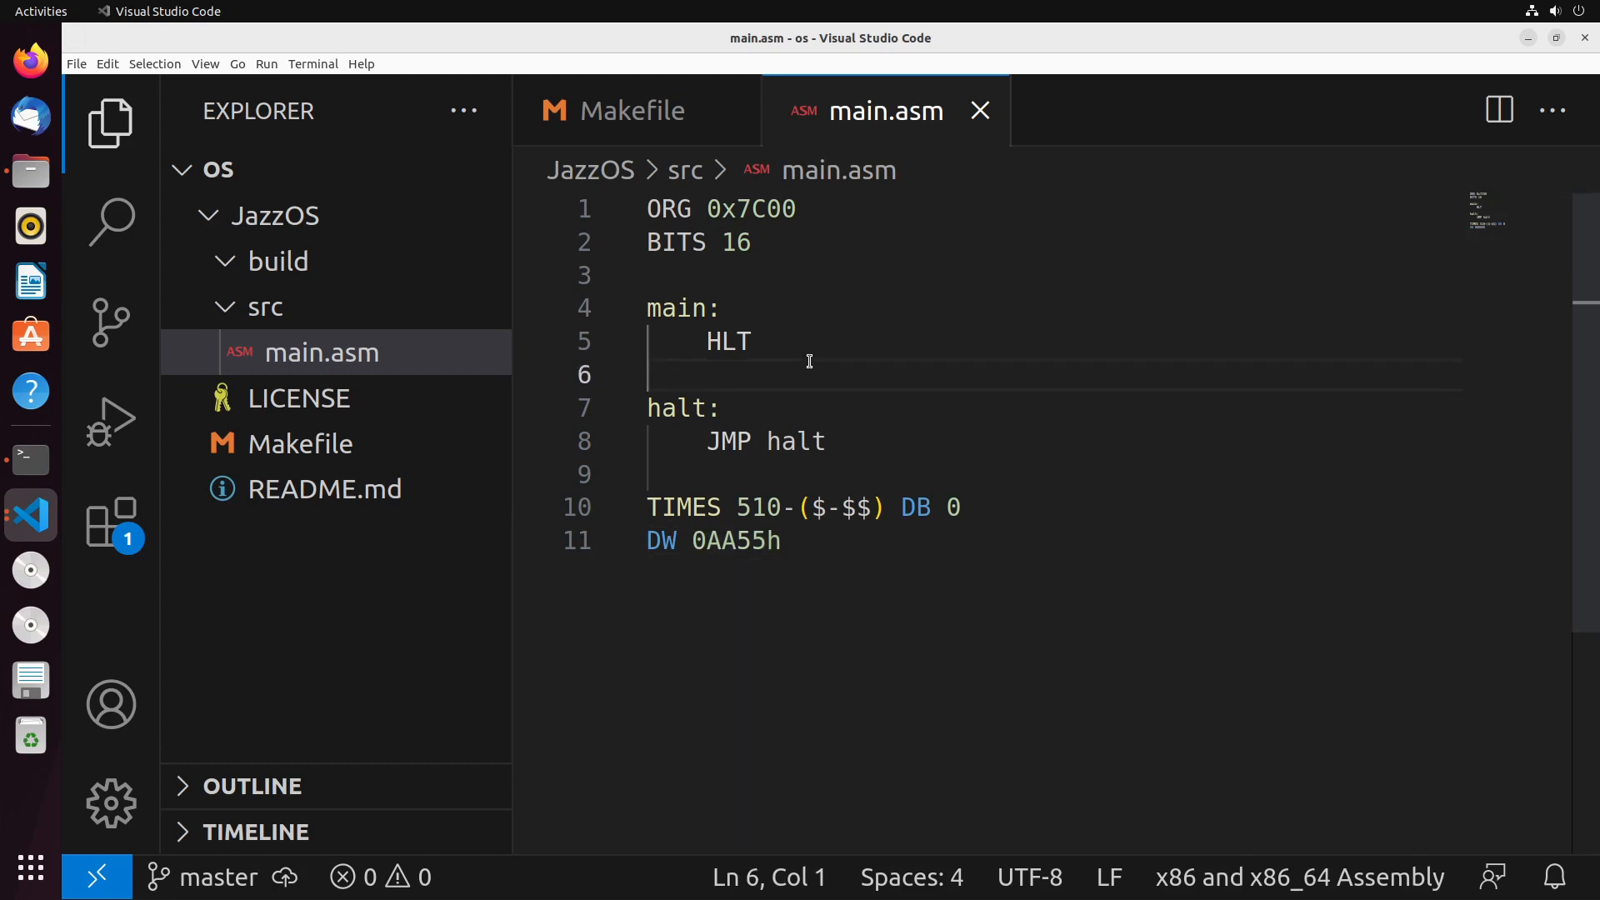
{"action": "left_click", "coordinate": [632, 110]}
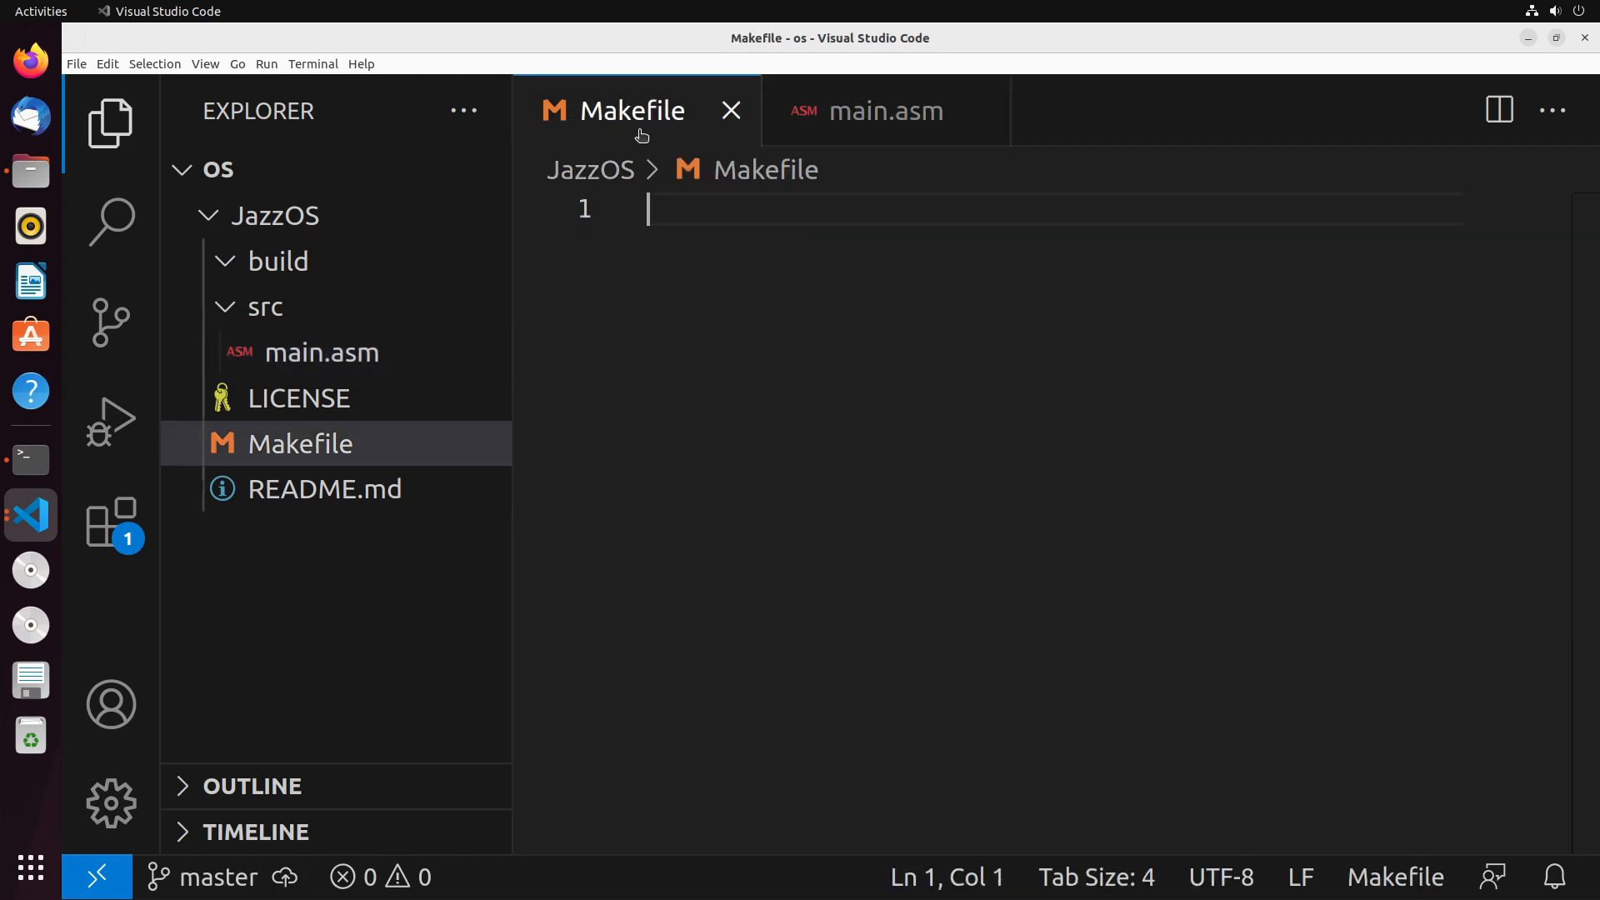
{"action": "mouse_move", "coordinate": [863, 330]}
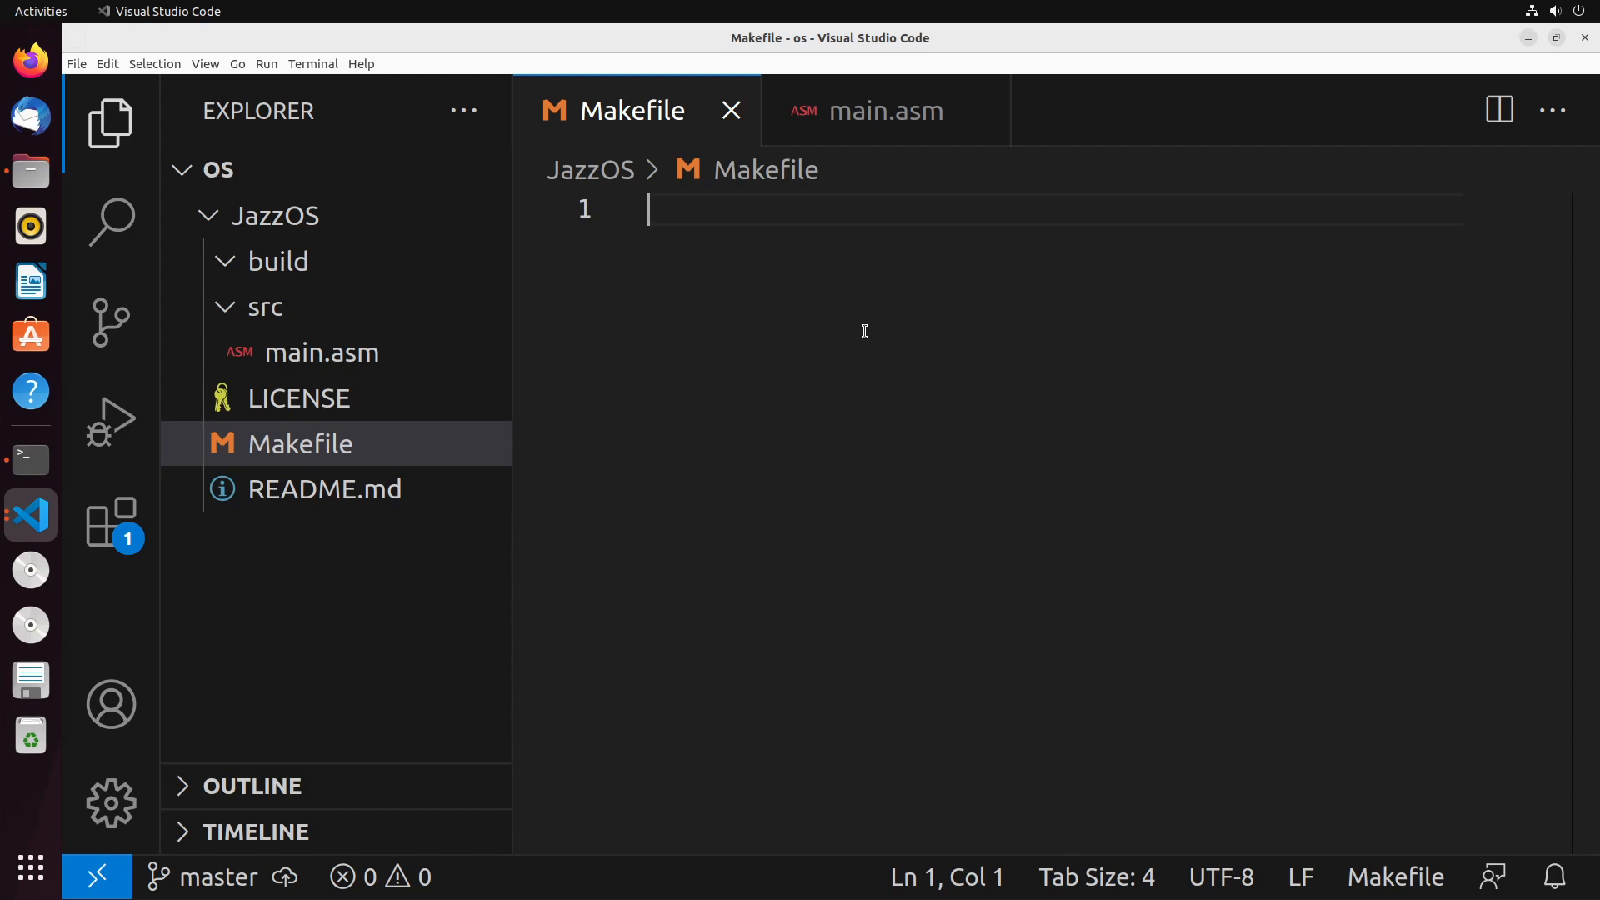
- Define ASM=nasm, SRC_DIR=src and BUILD_DIR=build at the top of the Makefile and save
{"action": "type", "text": "ASM=nasm"}
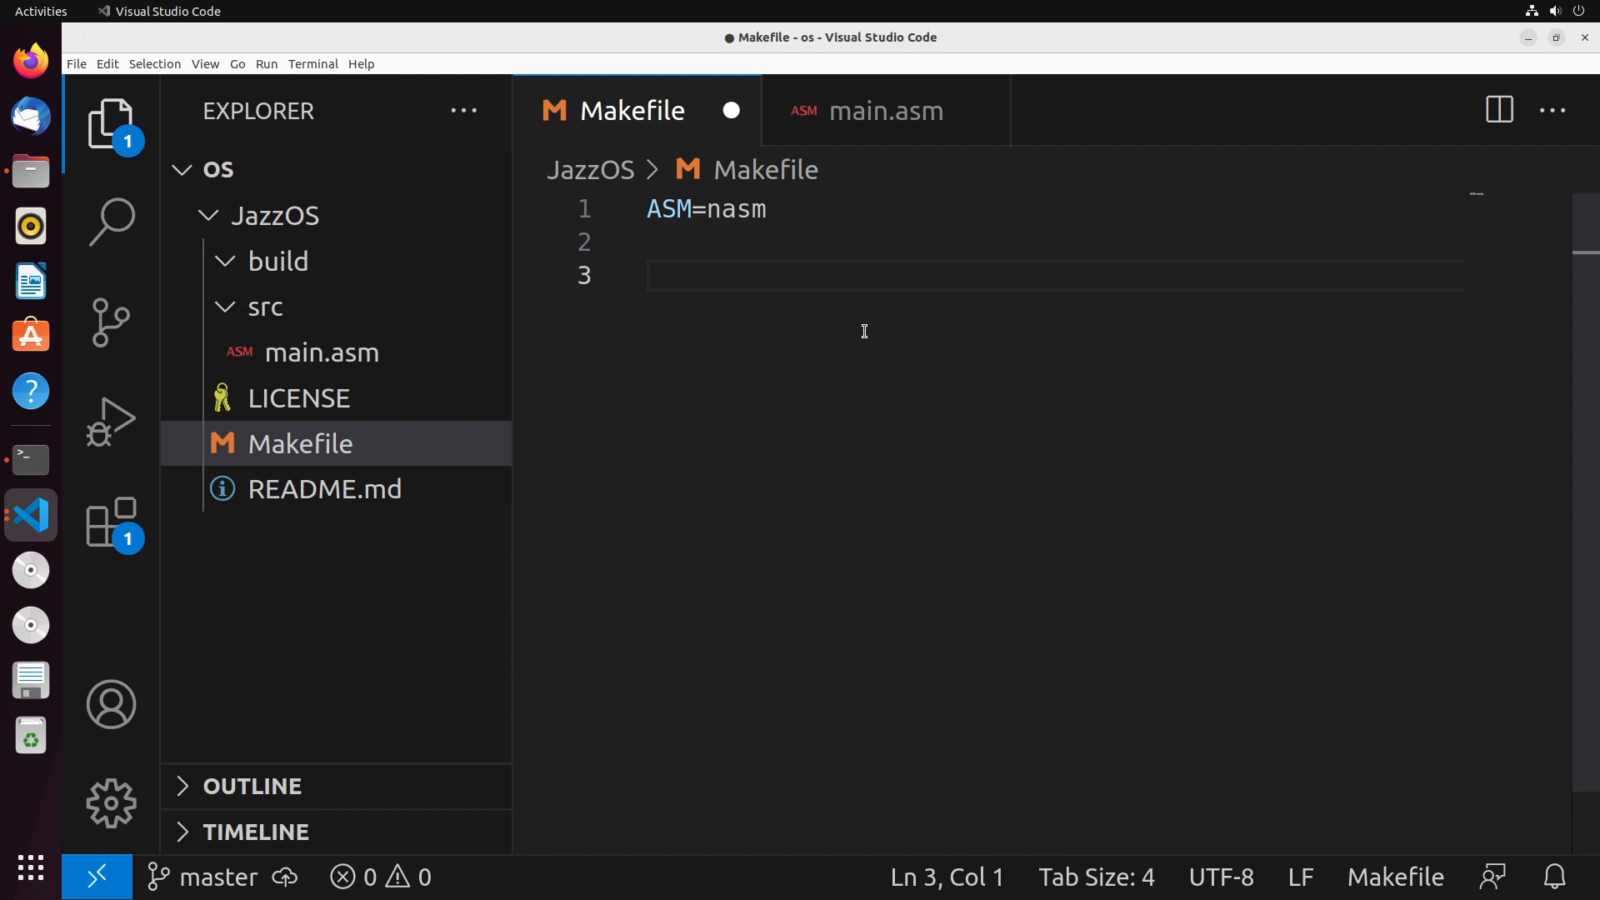
{"action": "mouse_move", "coordinate": [863, 348]}
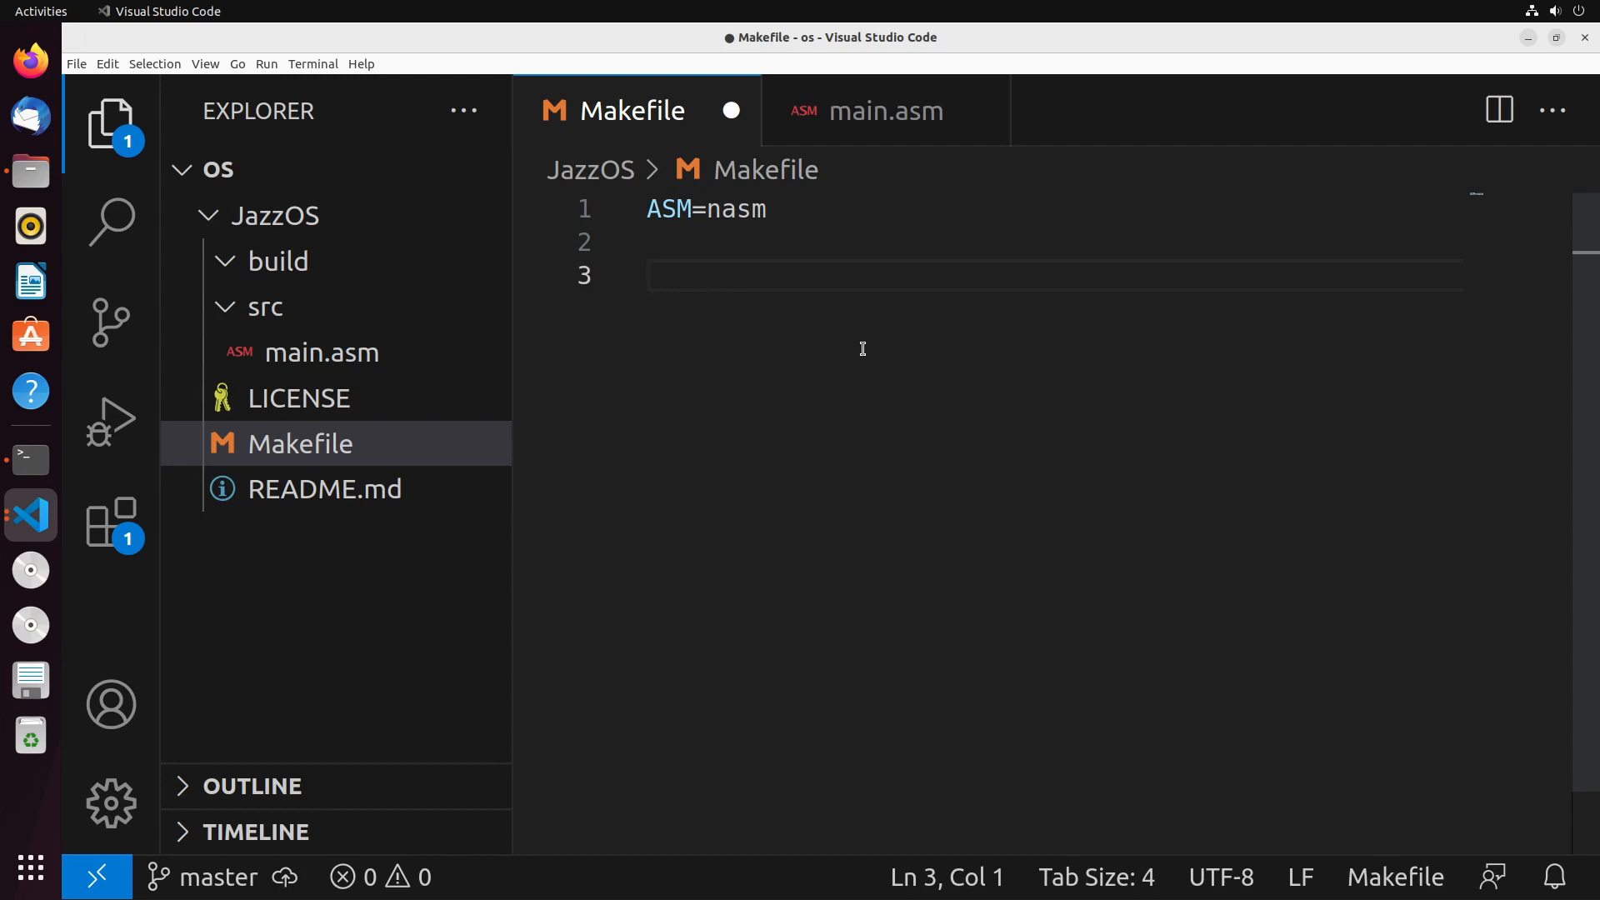
{"action": "type", "text": "SRC_D"}
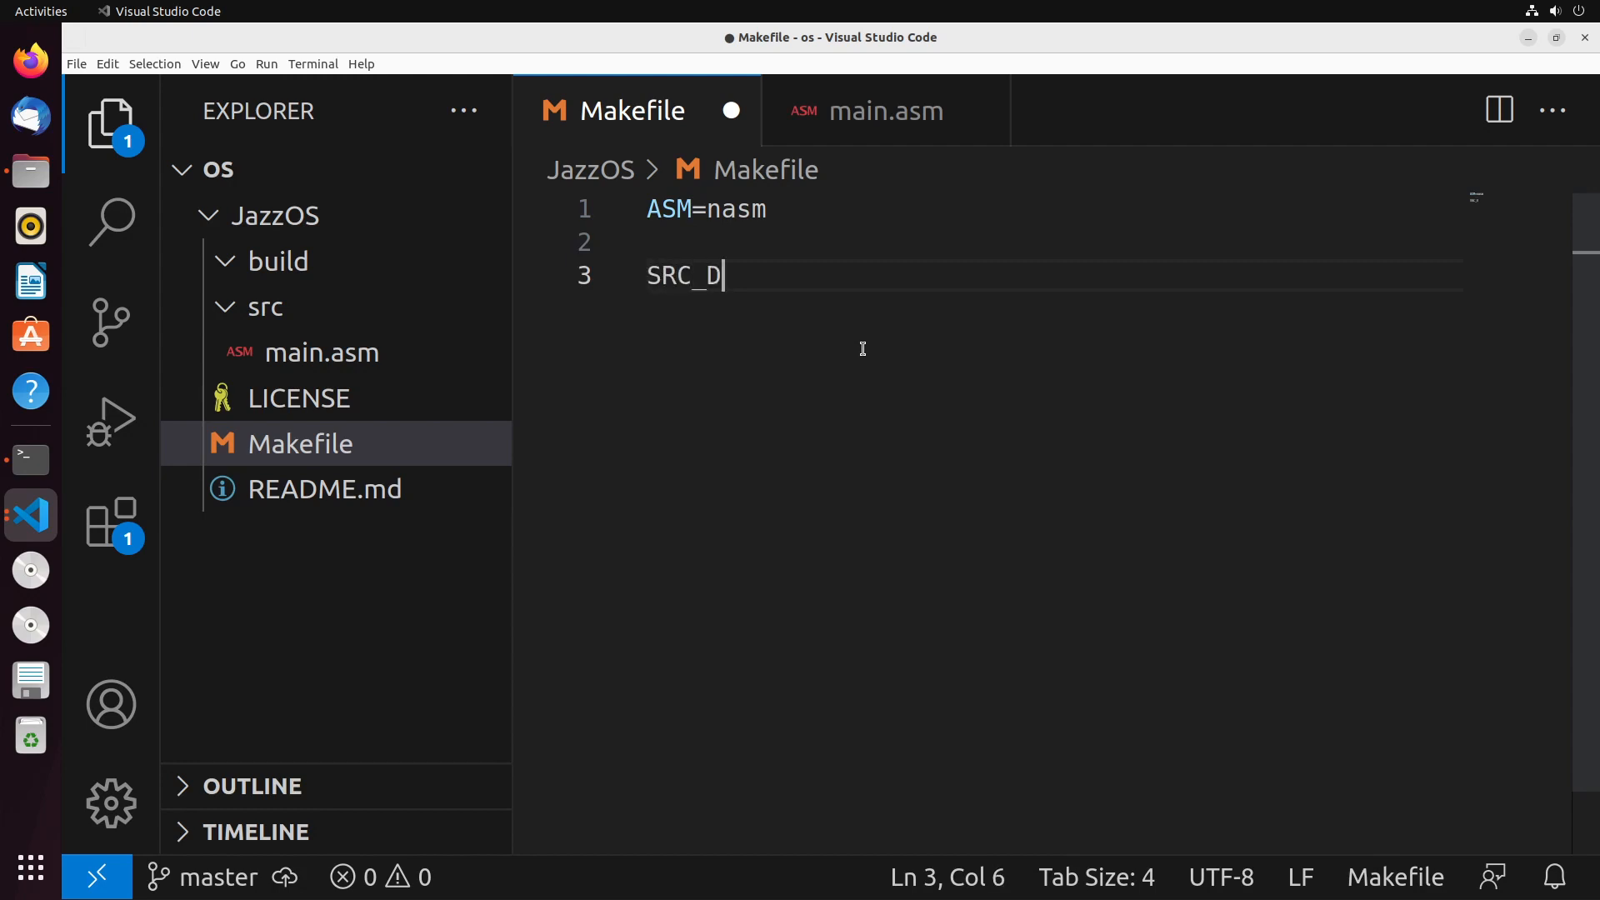
{"action": "type", "text": "IR=SRC_DIR"}
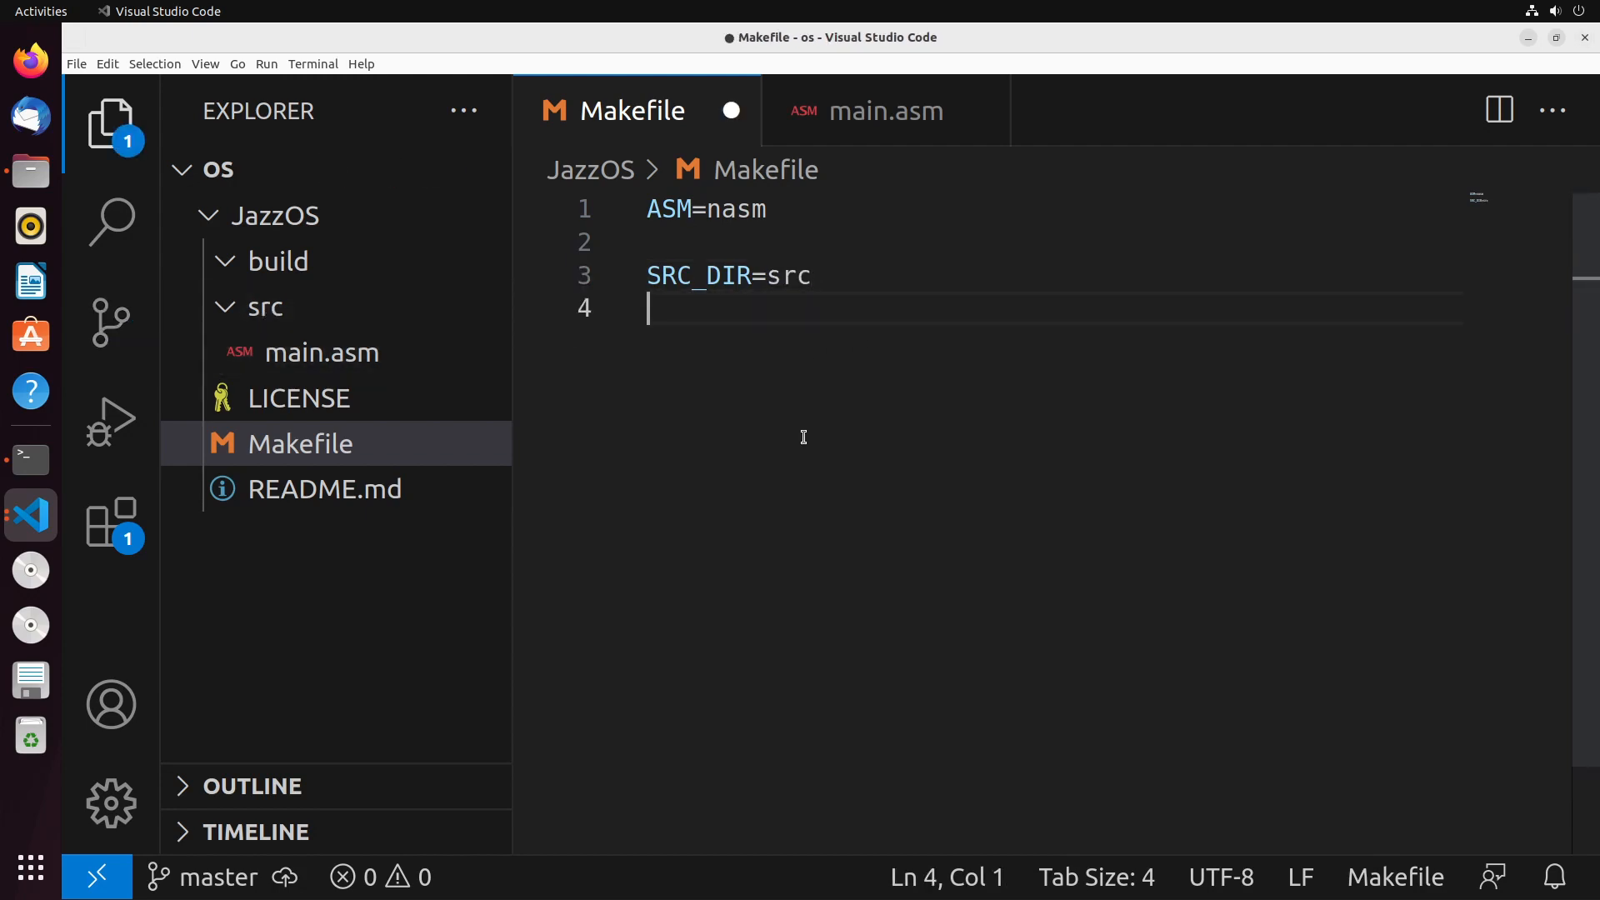
{"action": "type", "text": "BUILD"}
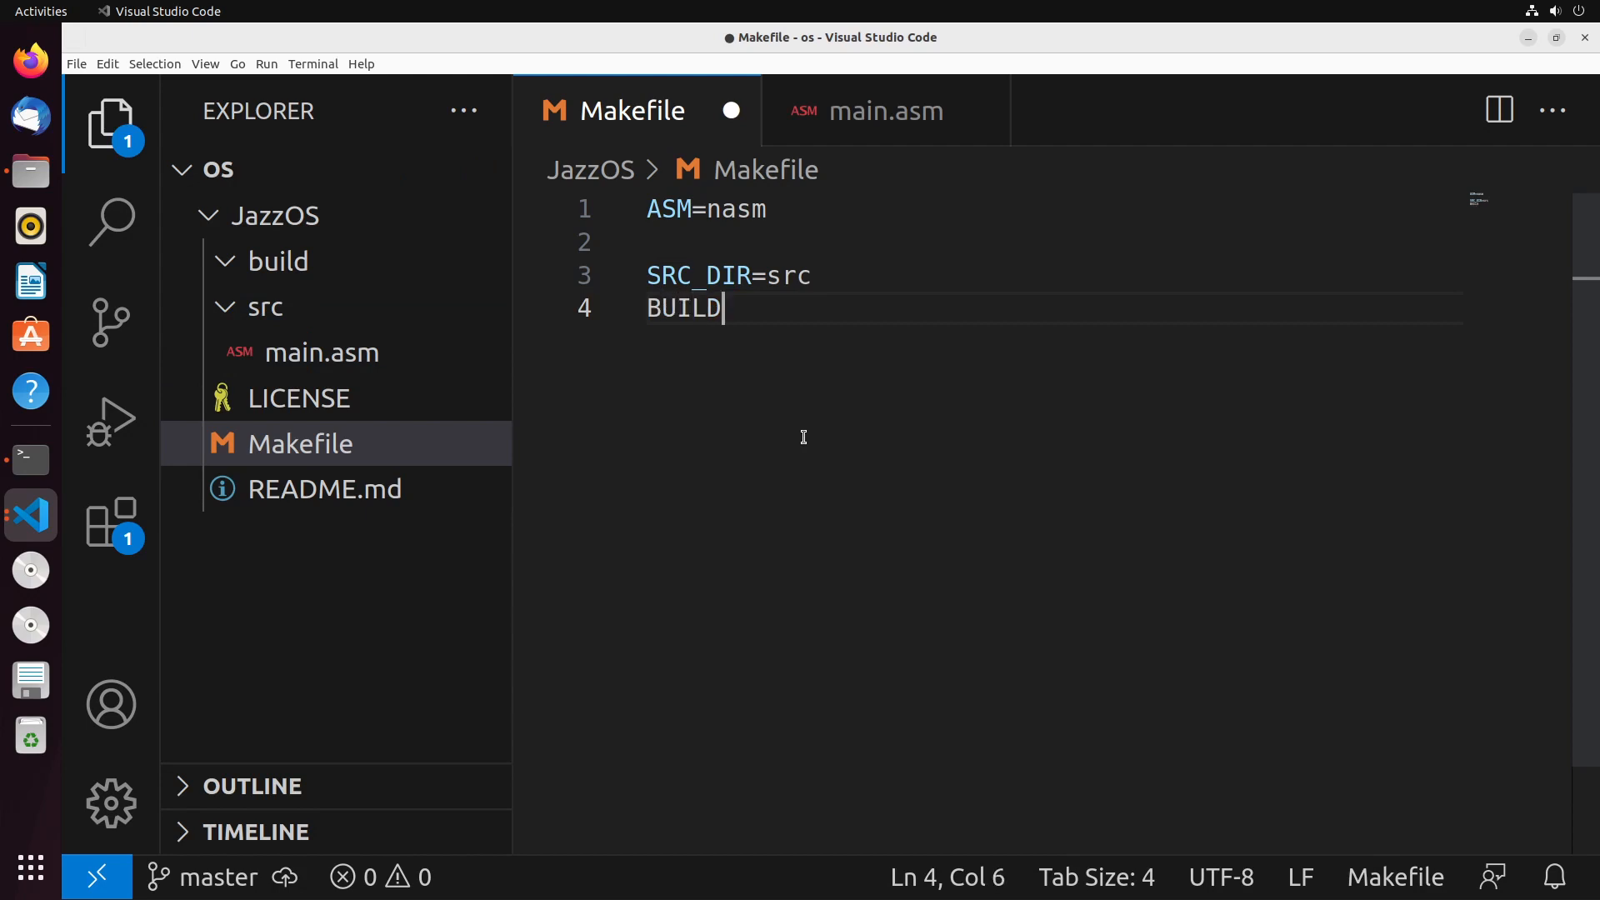
{"action": "type", "text": "_DIR=build"}
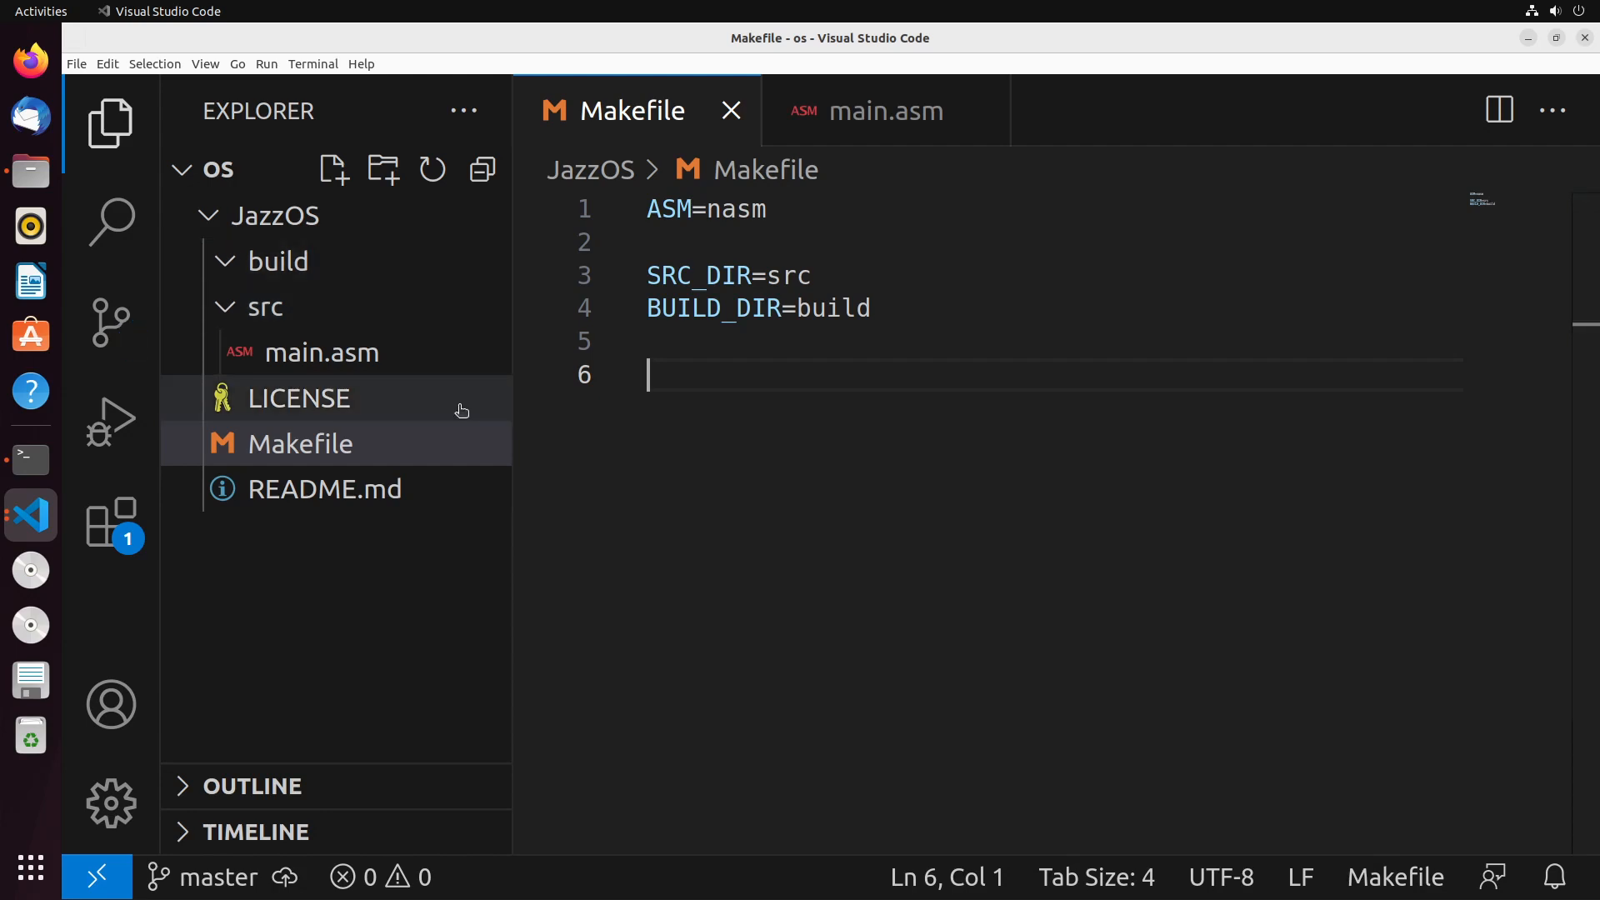
{"action": "type", "text": "$(BUILD_DIR"}
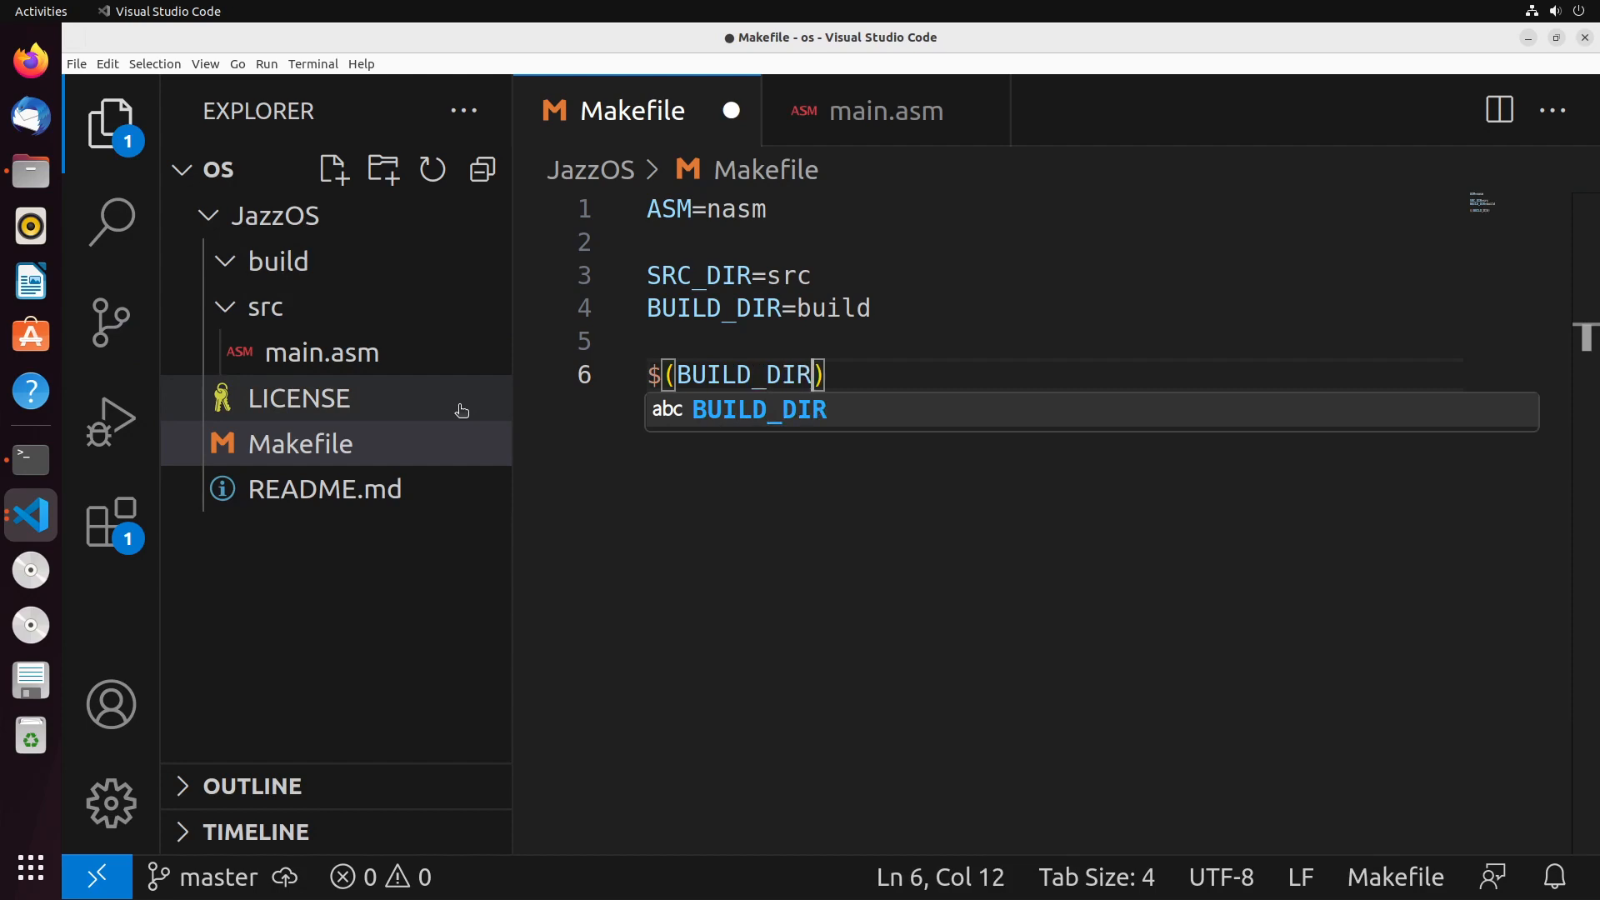
- Declare the $(BUILD_DIR)/main.img target depending on $(BUILD_DIR)/main.bin
{"action": "type", "text": "/"}
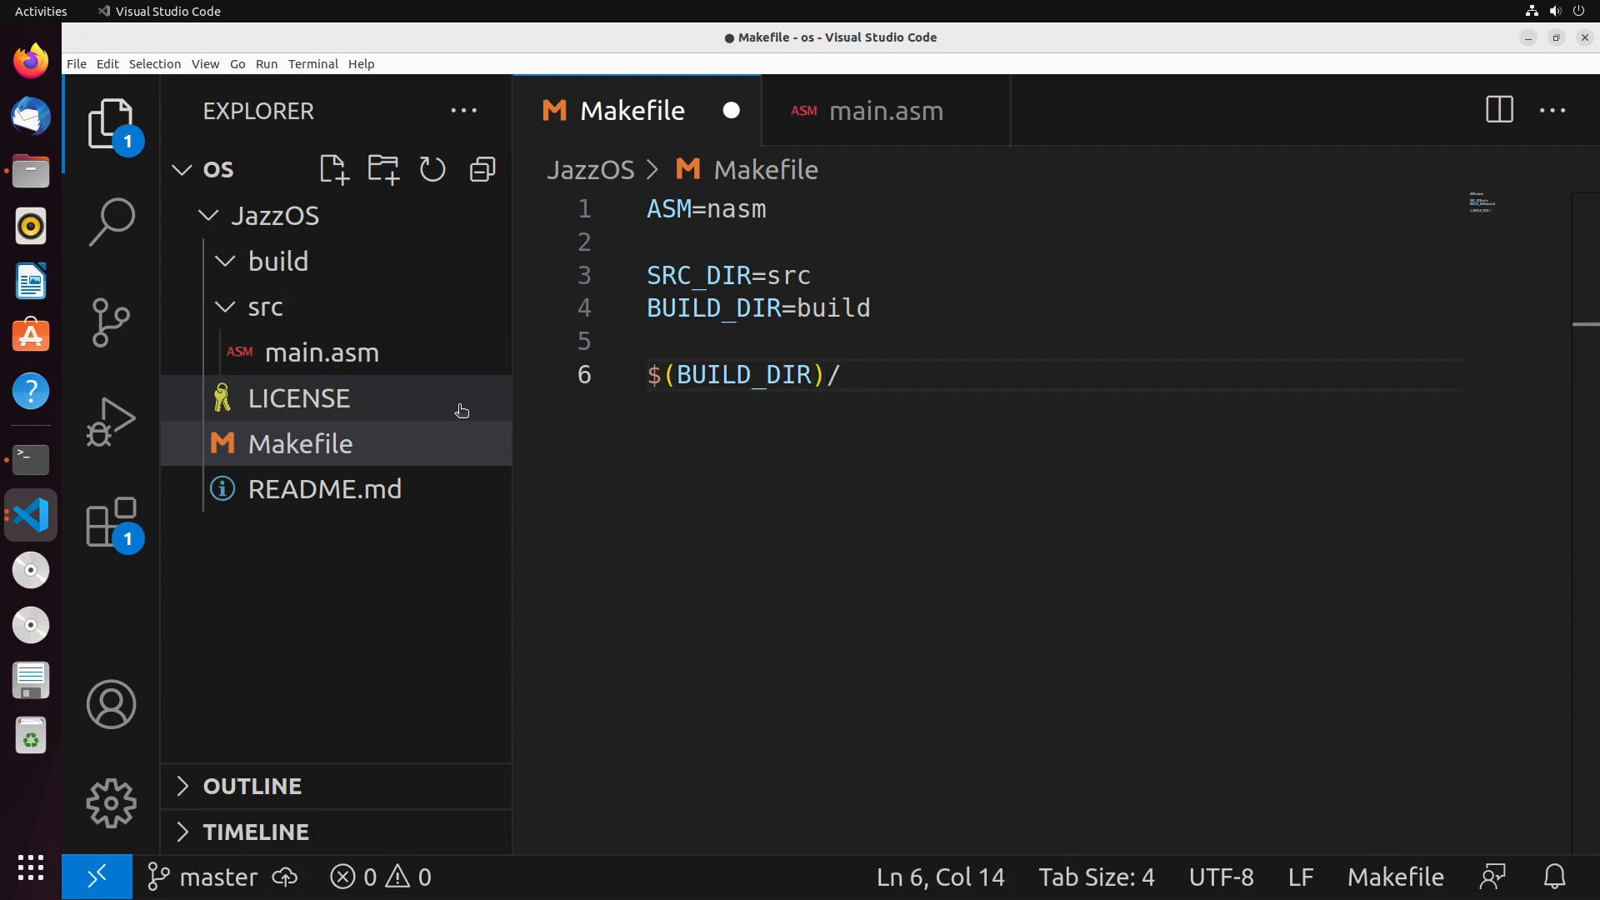
{"action": "type", "text": "main.img:"}
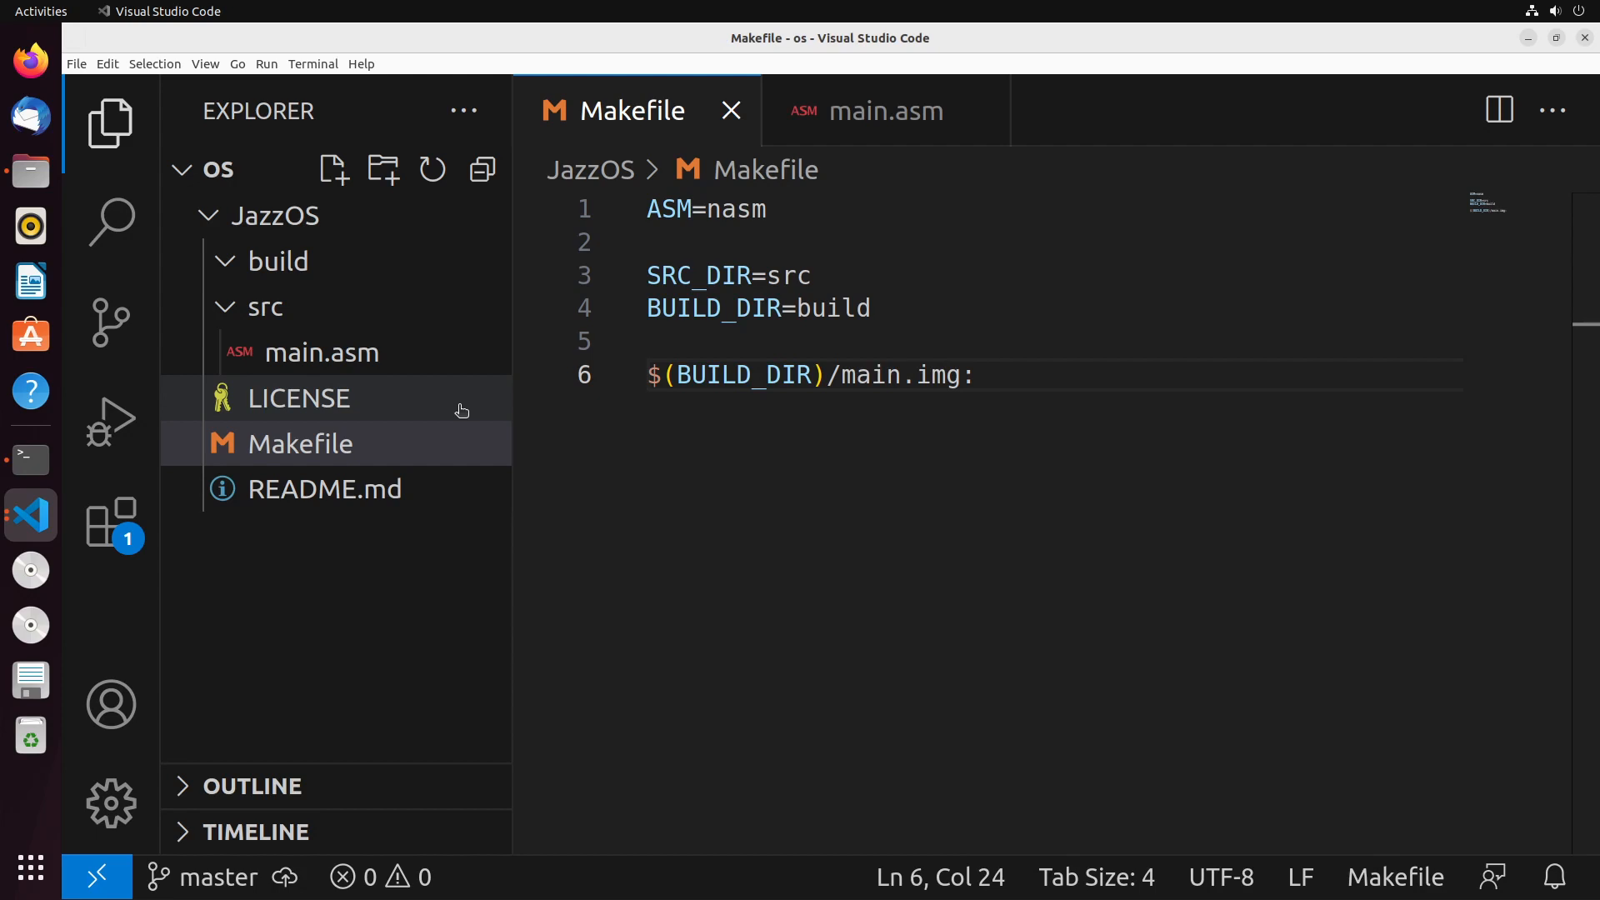
{"action": "type", "text": "$("}
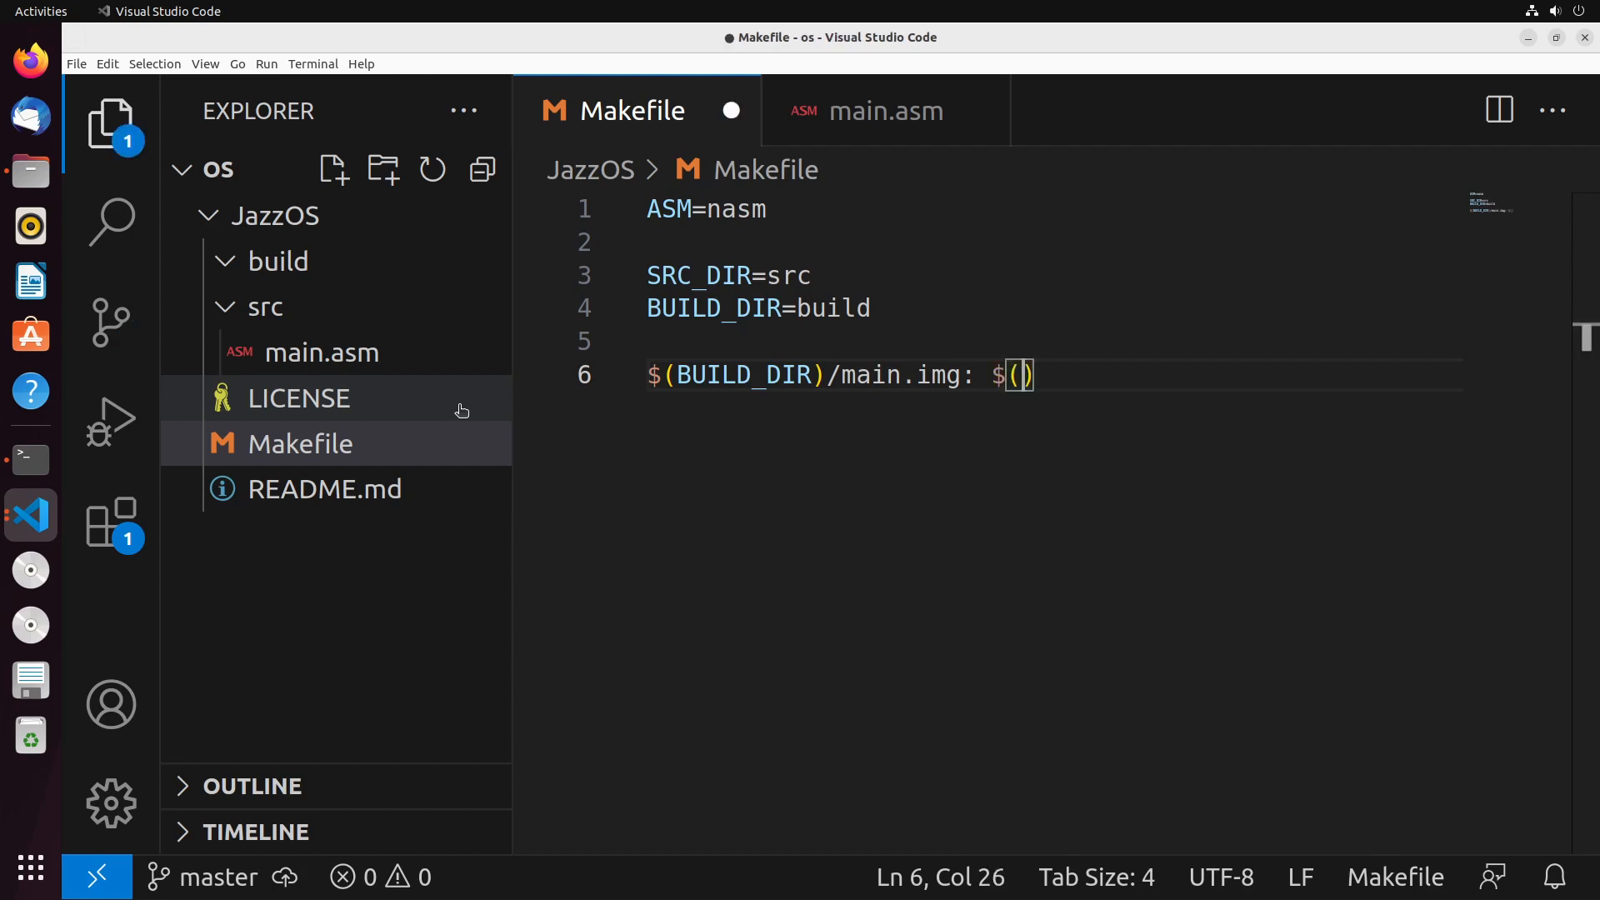
{"action": "type", "text": "BUILD_DIR"}
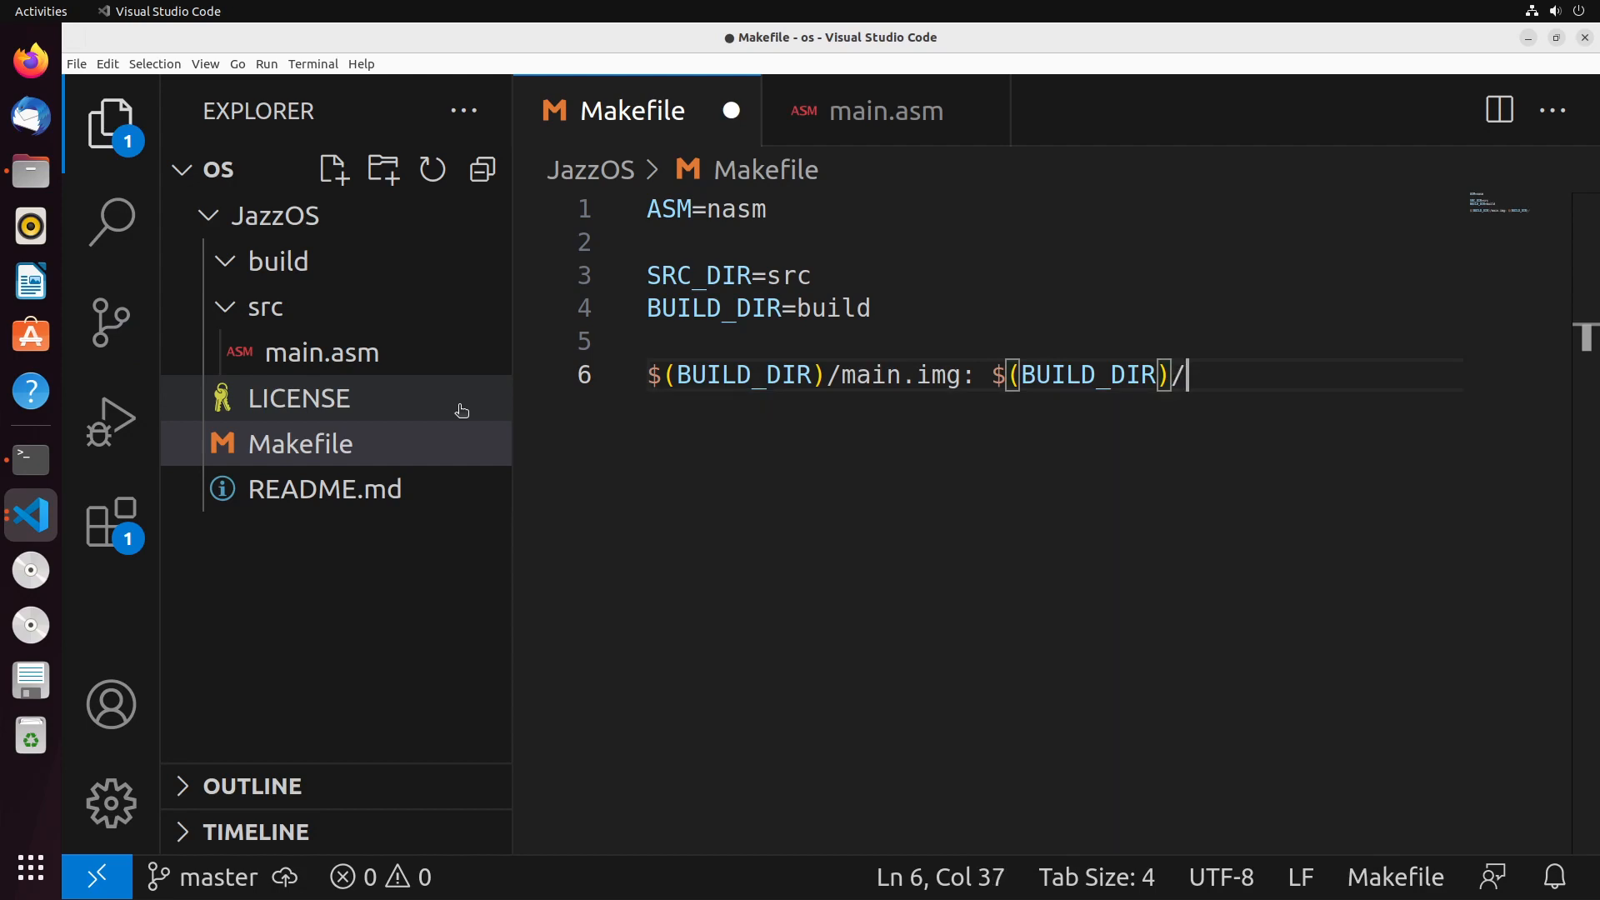
{"action": "type", "text": "main.bin"}
{"action": "type", "text": "cp ("}
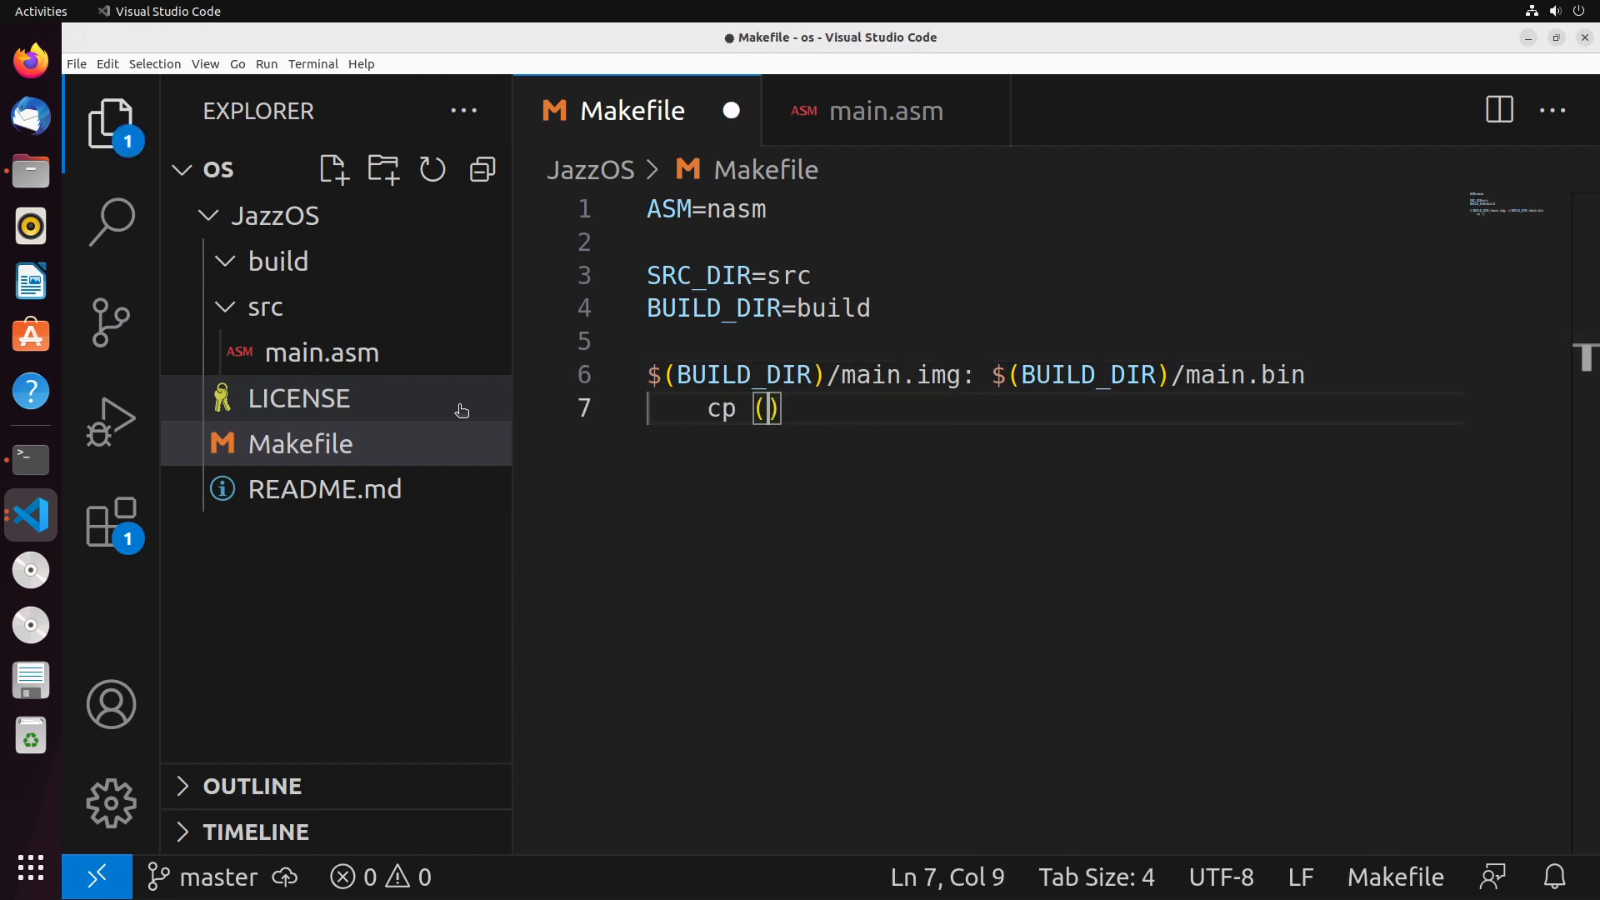
- Write the cp recipe copying main.bin to $(BUILD_DIR)/main.img
{"action": "type", "text": "$"}
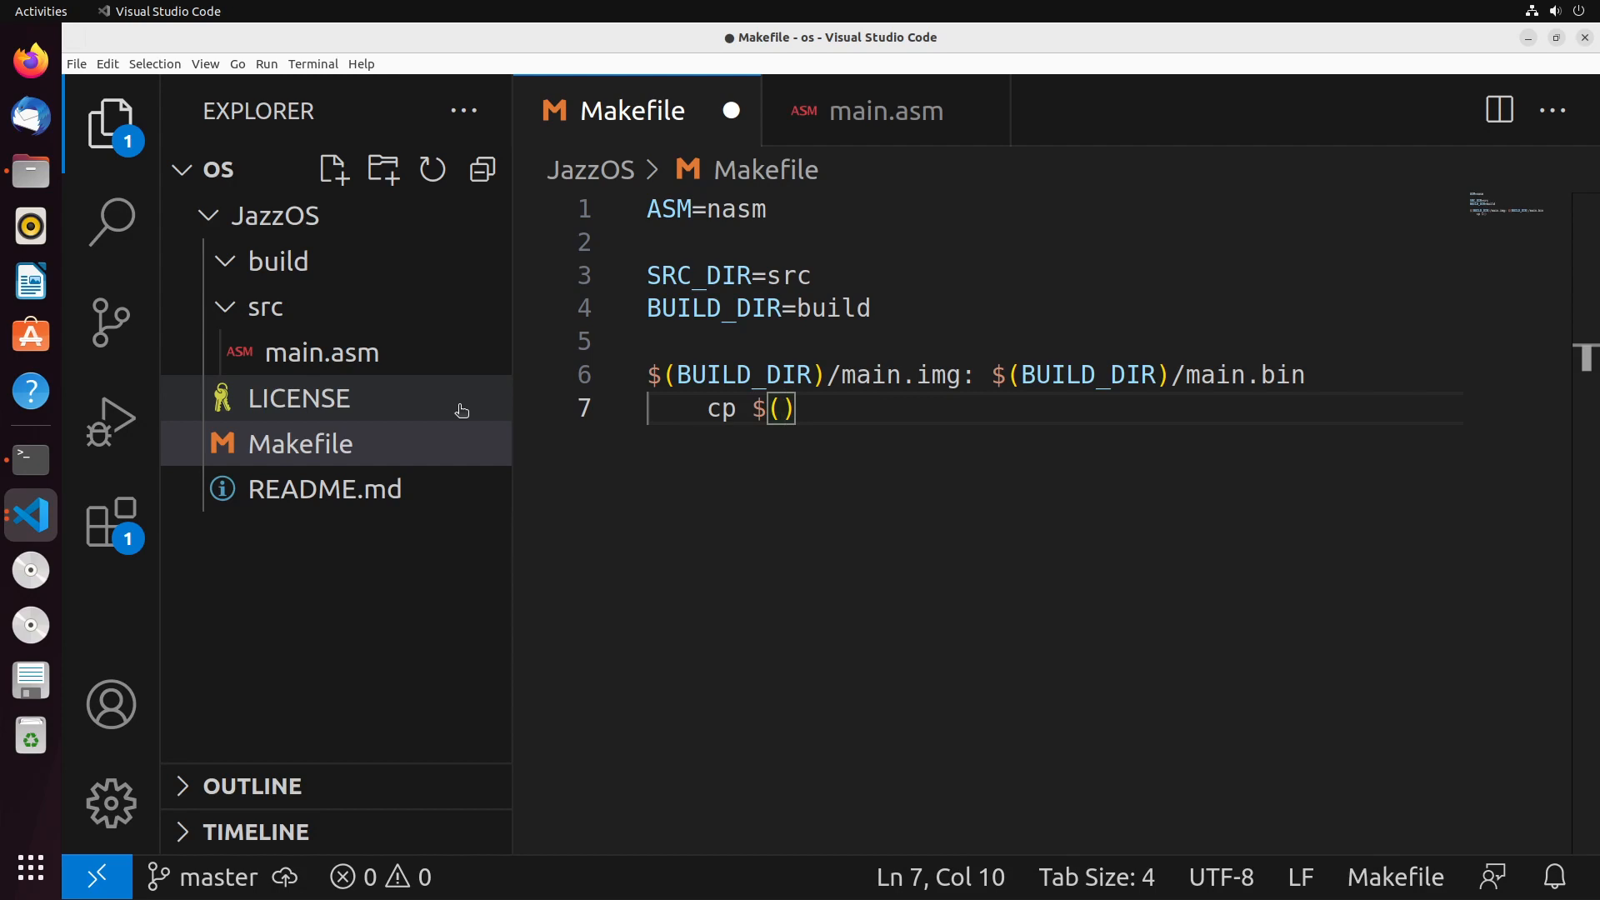
{"action": "type", "text": "BUILD_DIR"}
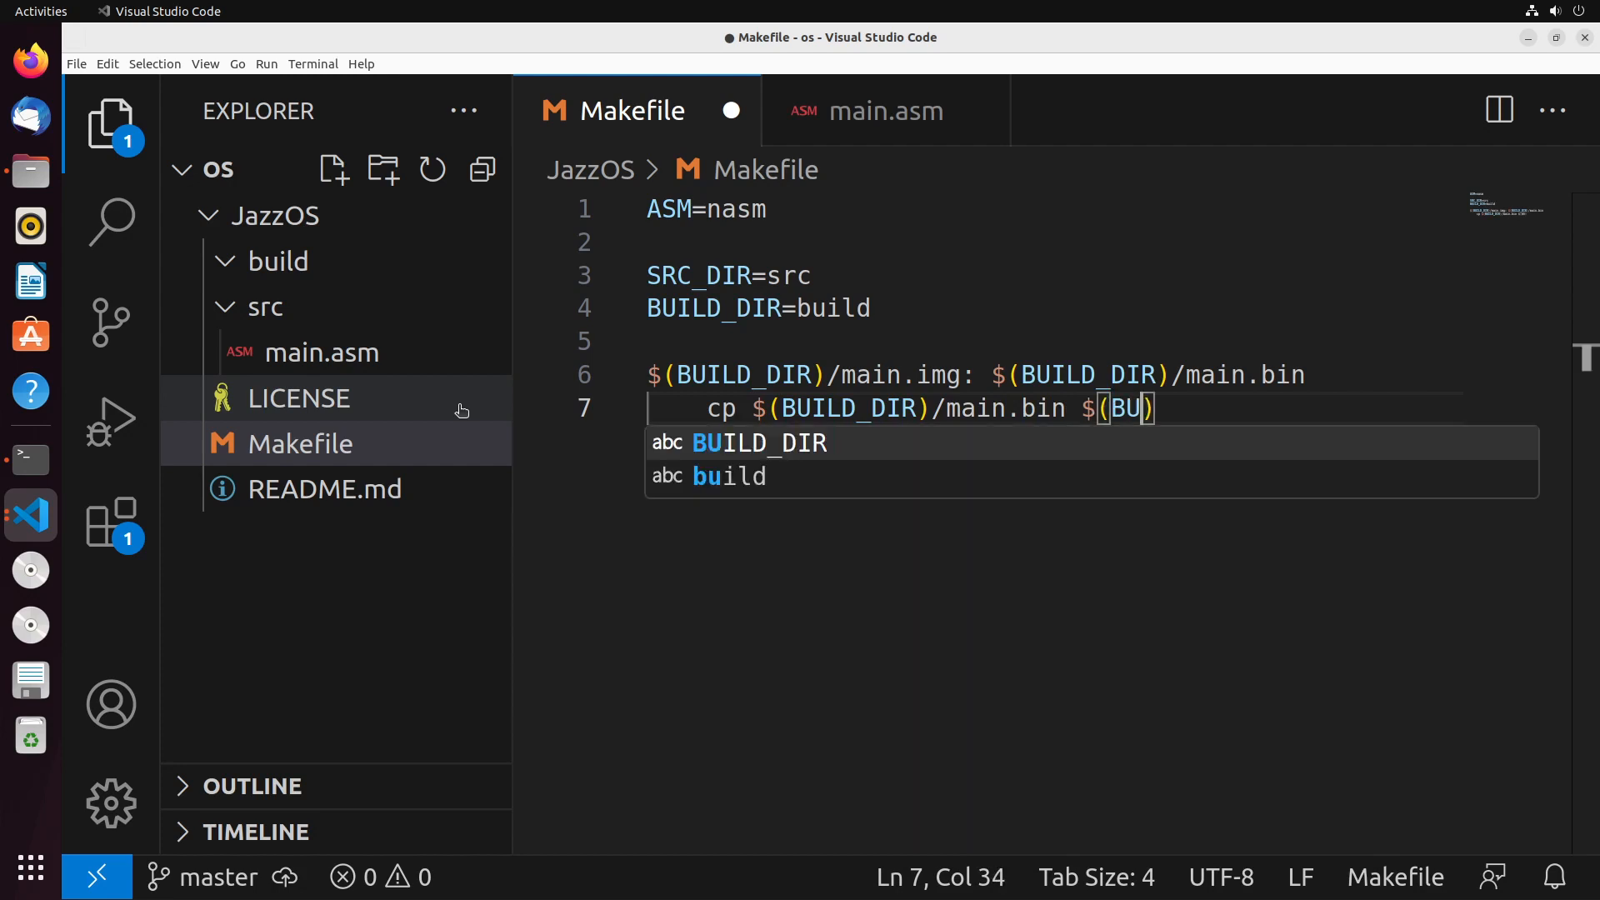
{"action": "key", "text": "Tab"}
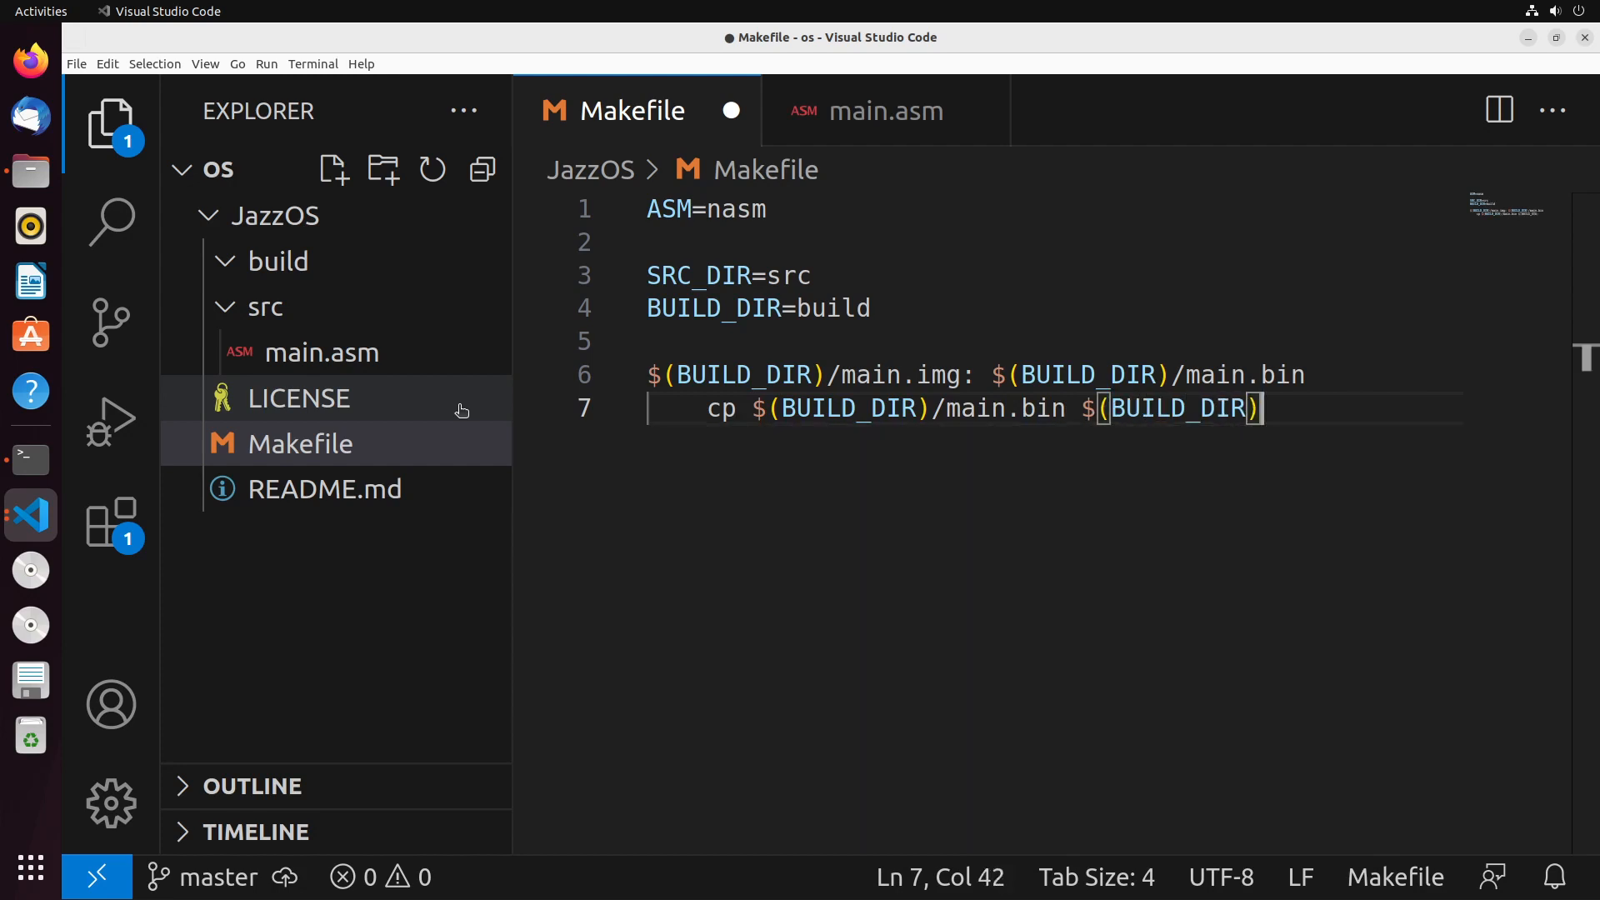
{"action": "type", "text": "/ma"}
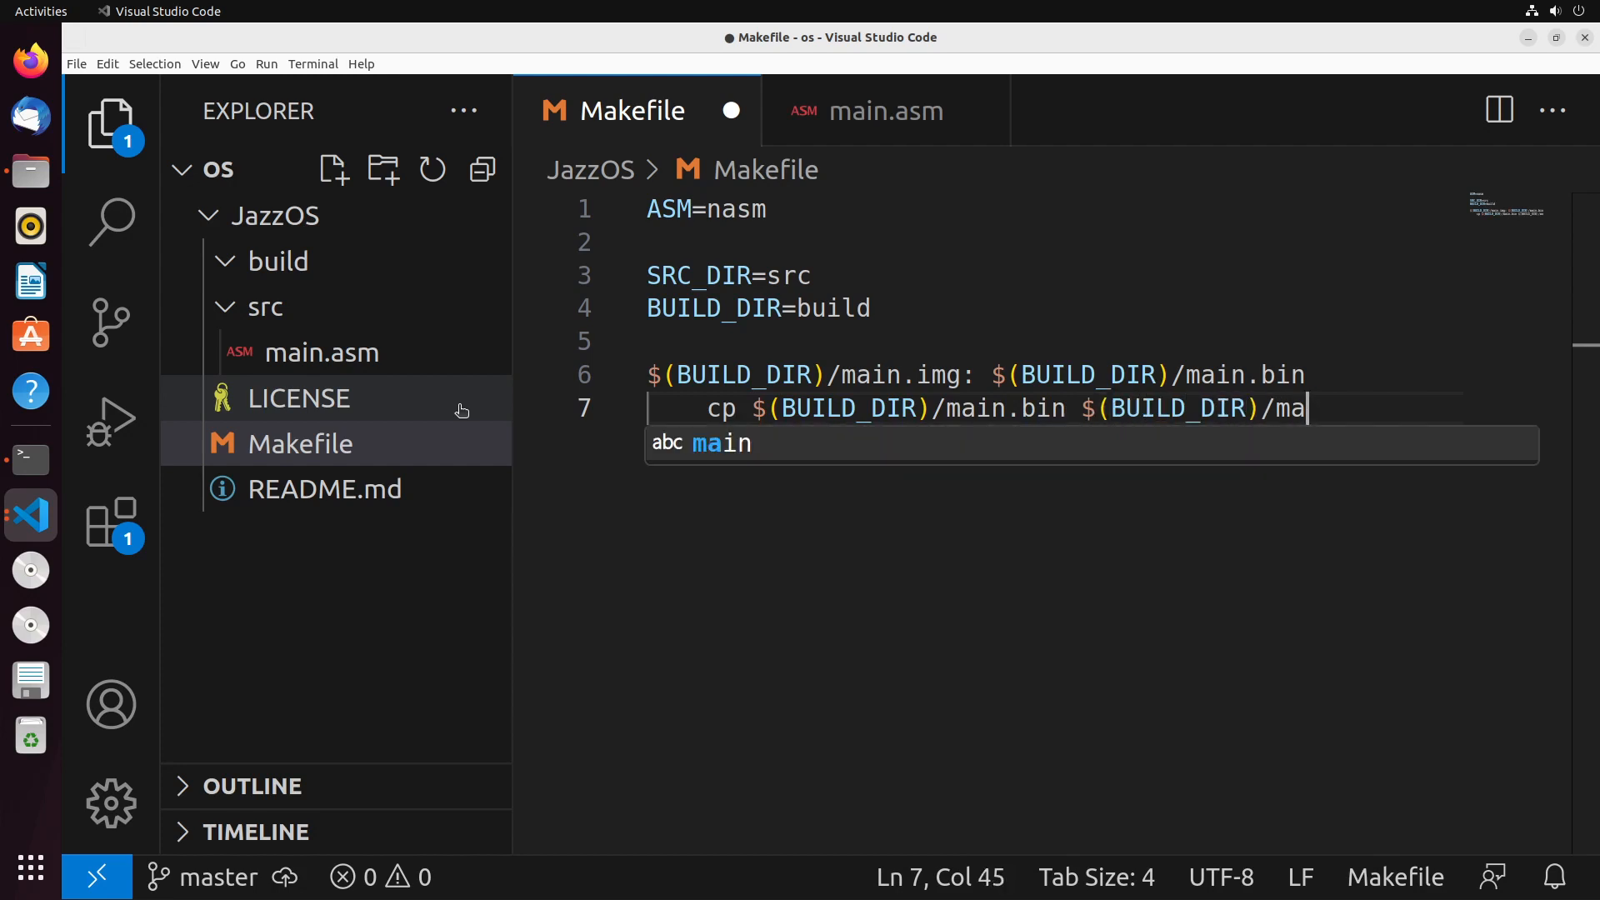
{"action": "type", "text": "in.img"}
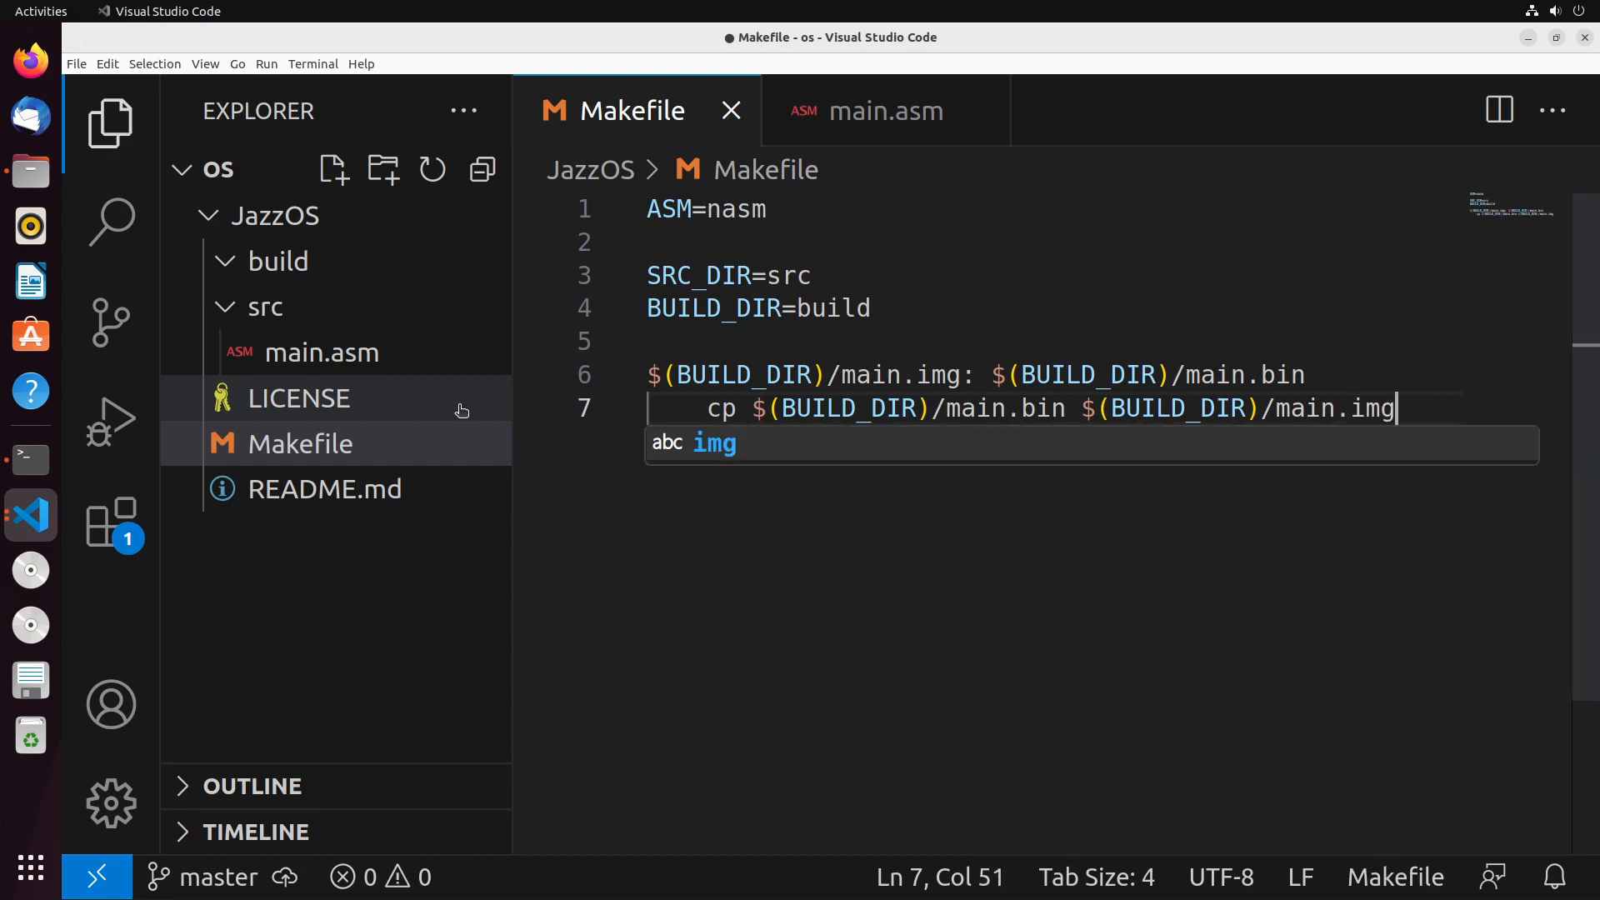
{"action": "key", "text": "ctrl+s"}
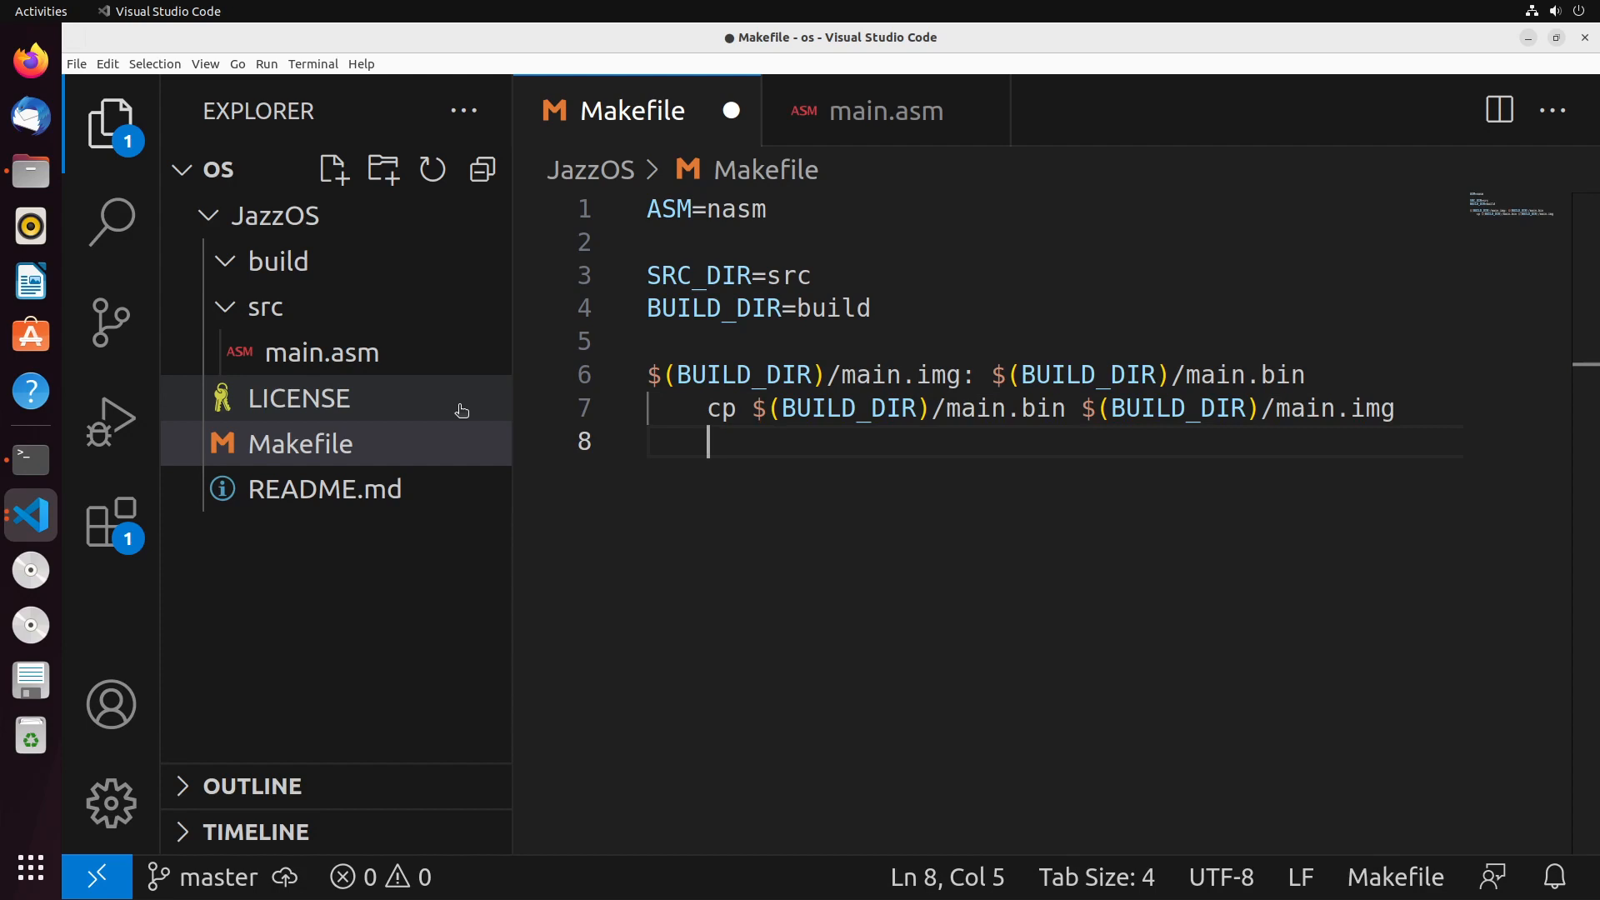
- Add a truncate -s 1440k $(BUILD_DIR)/main.img recipe to pad the floppy image
{"action": "type", "text": "trunca"}
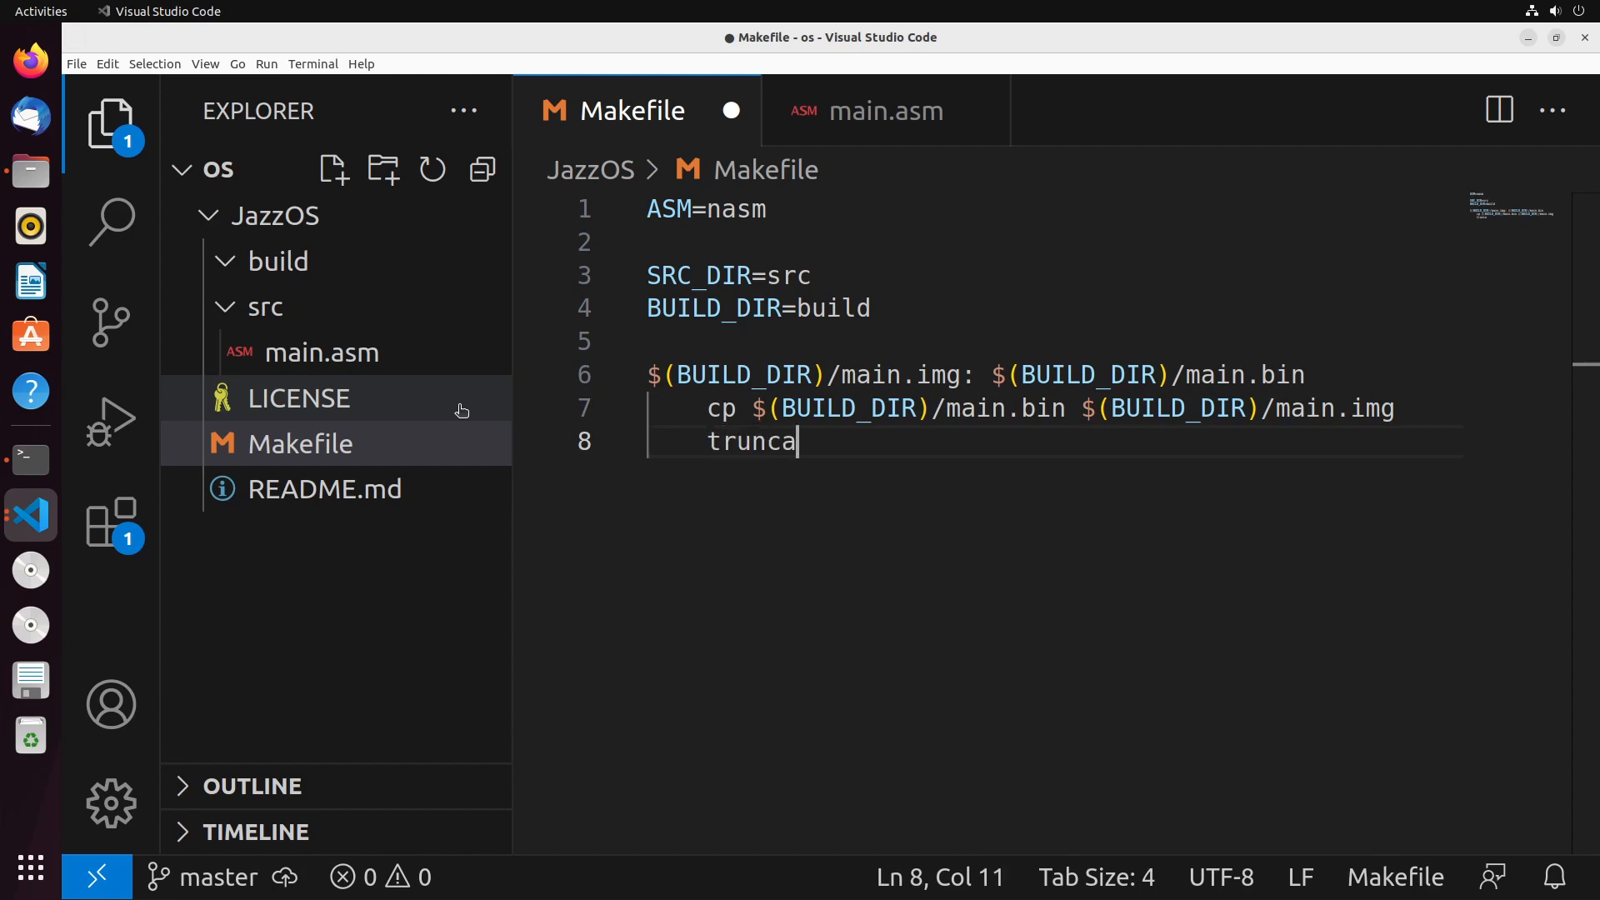
{"action": "type", "text": "te -s 14"}
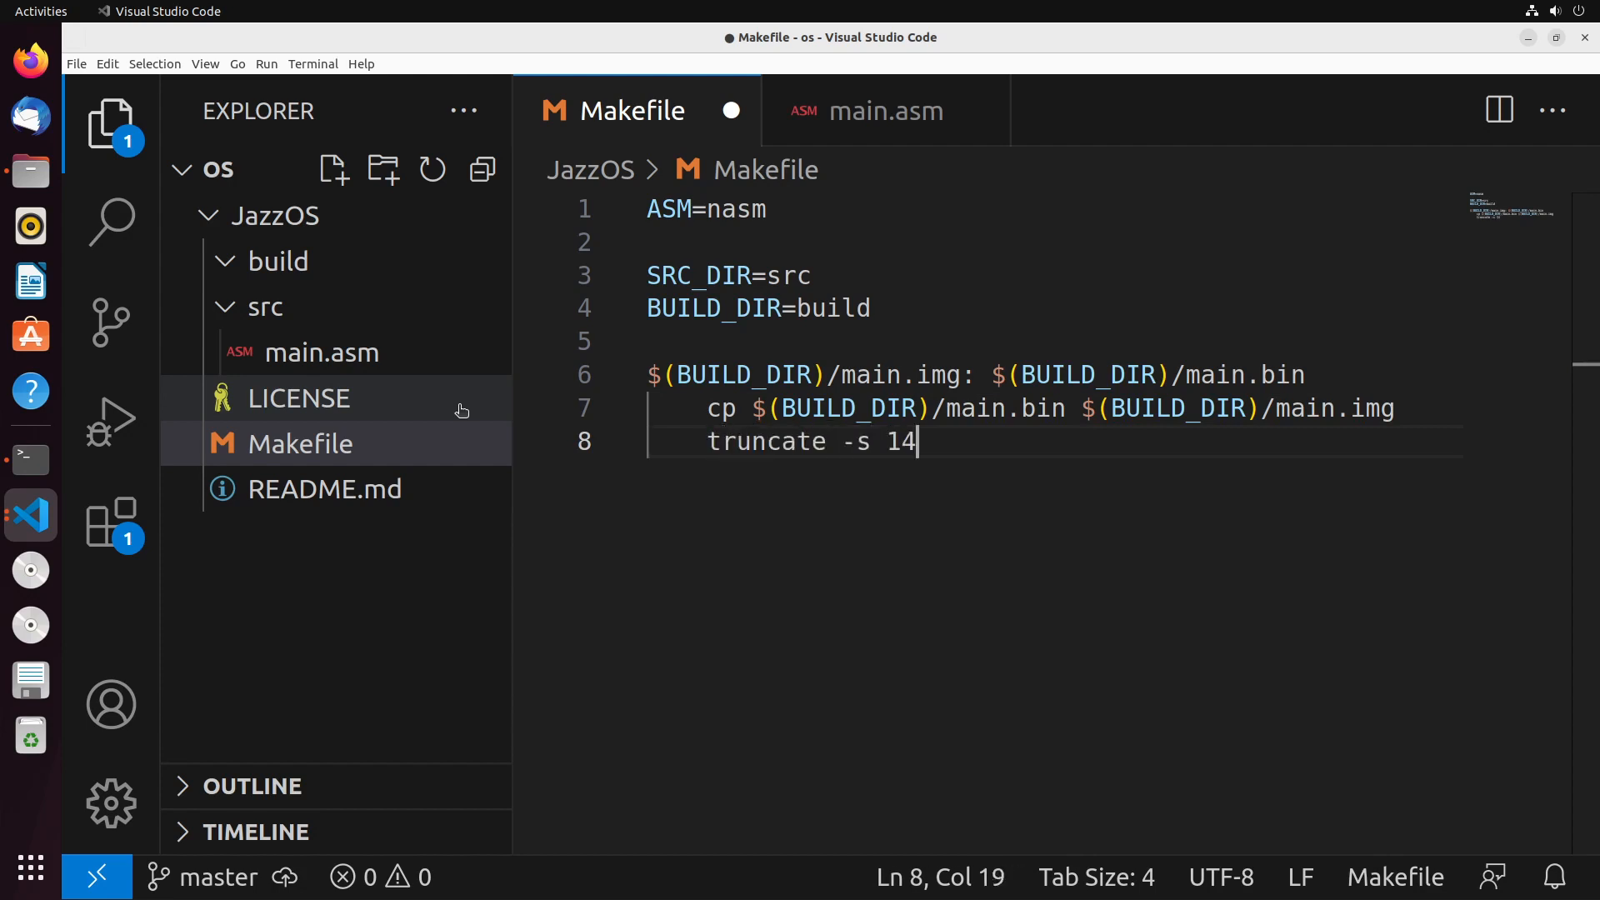
{"action": "type", "text": "40k"}
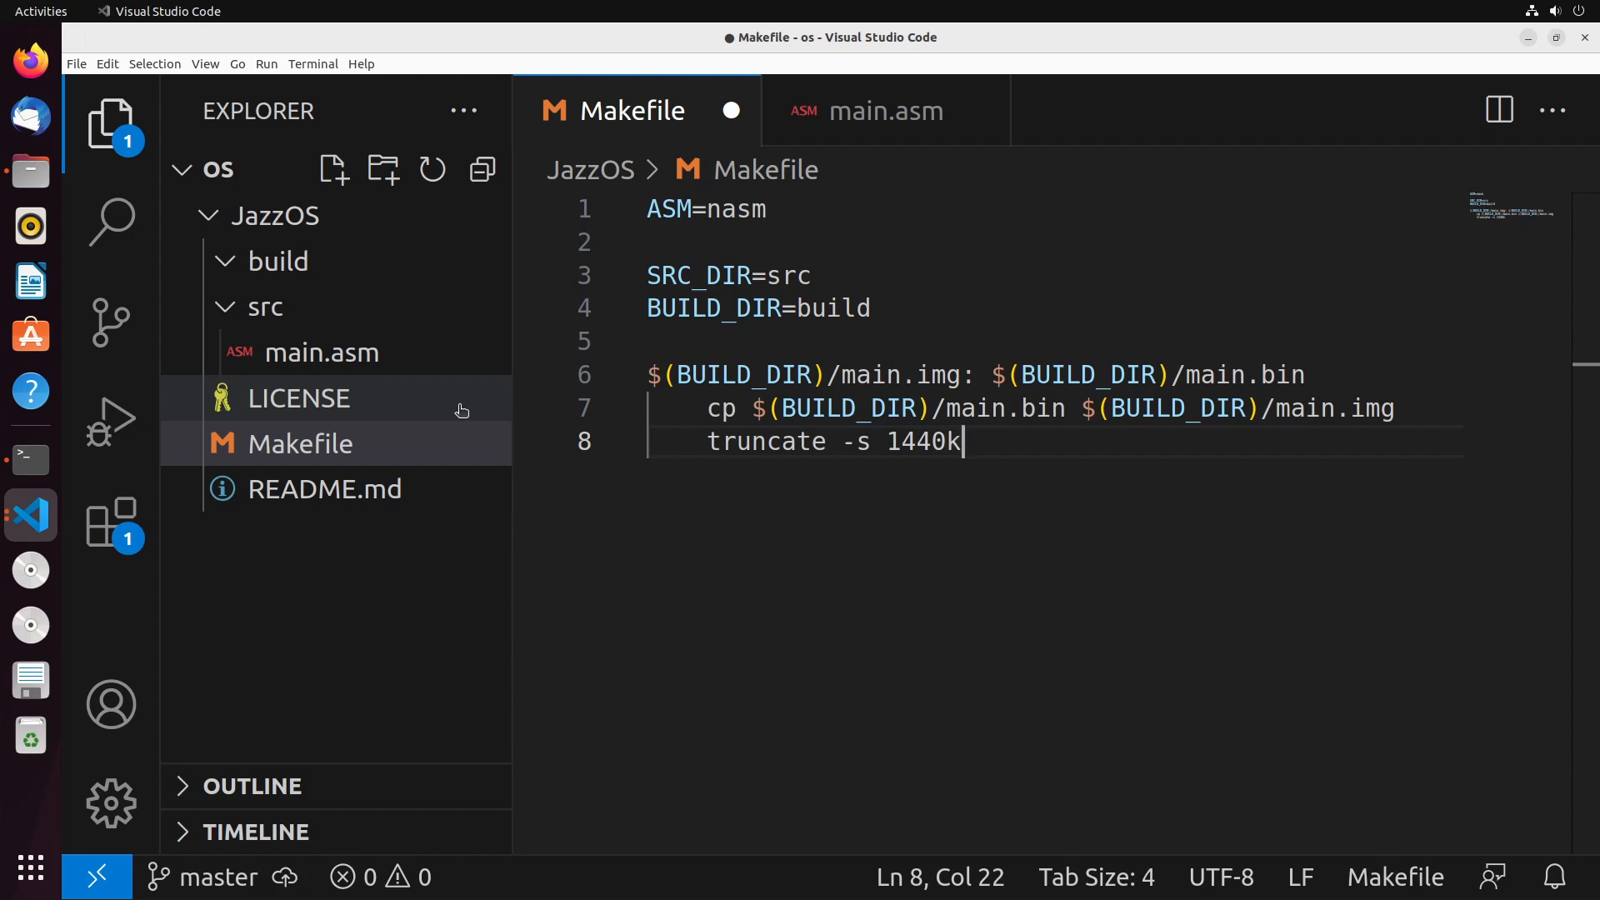
{"action": "type", "text": "%"}
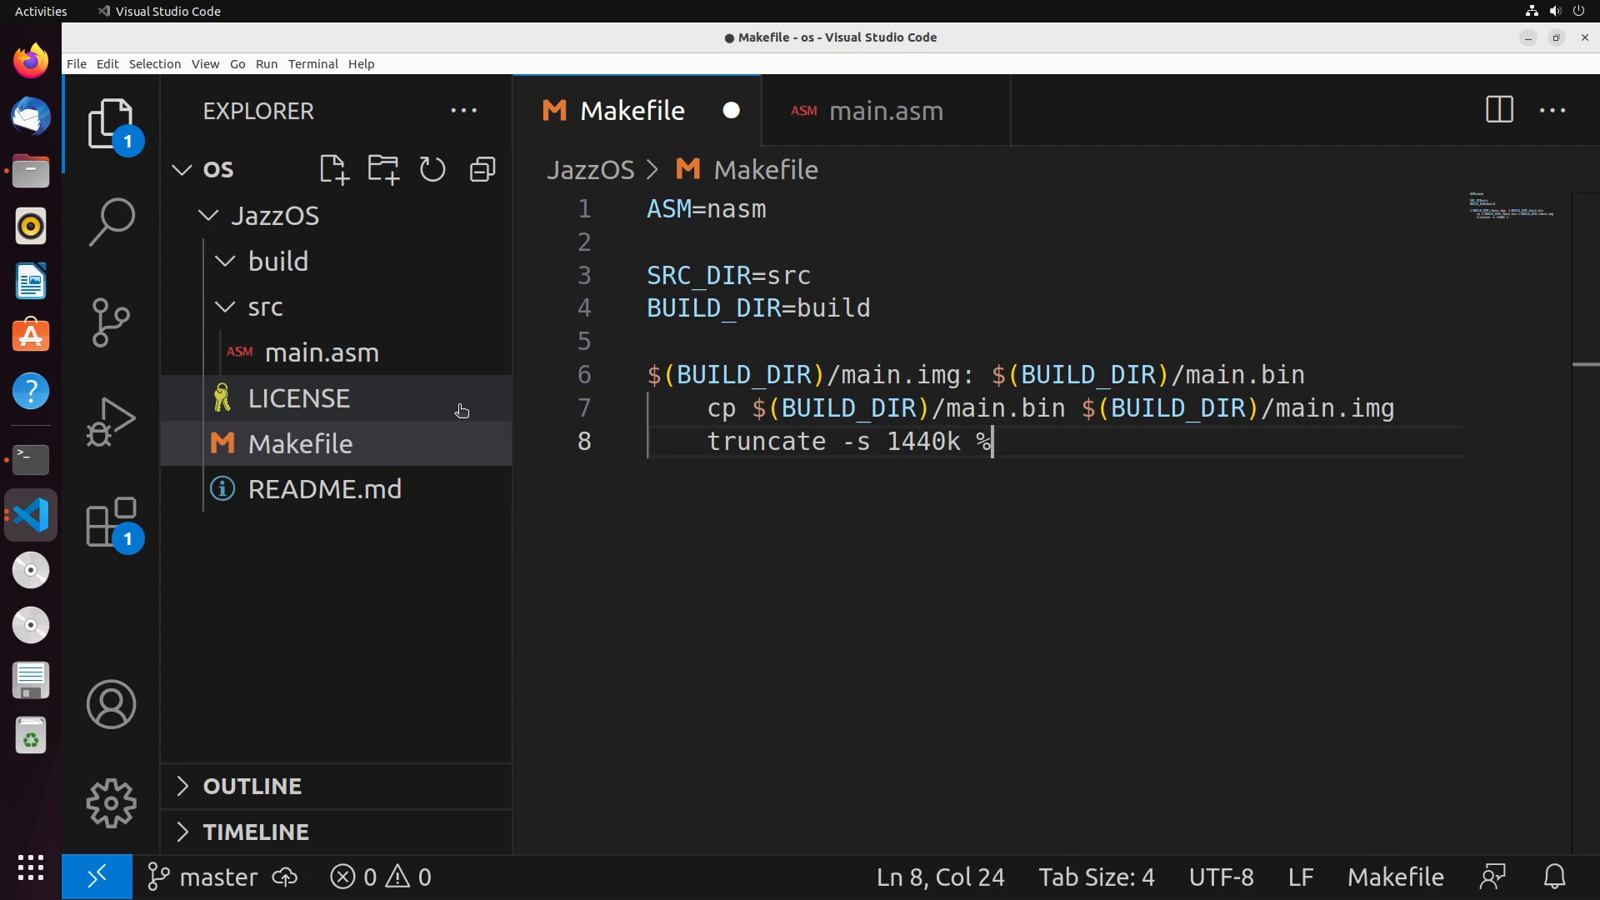
{"action": "type", "text": "(BYU)"}
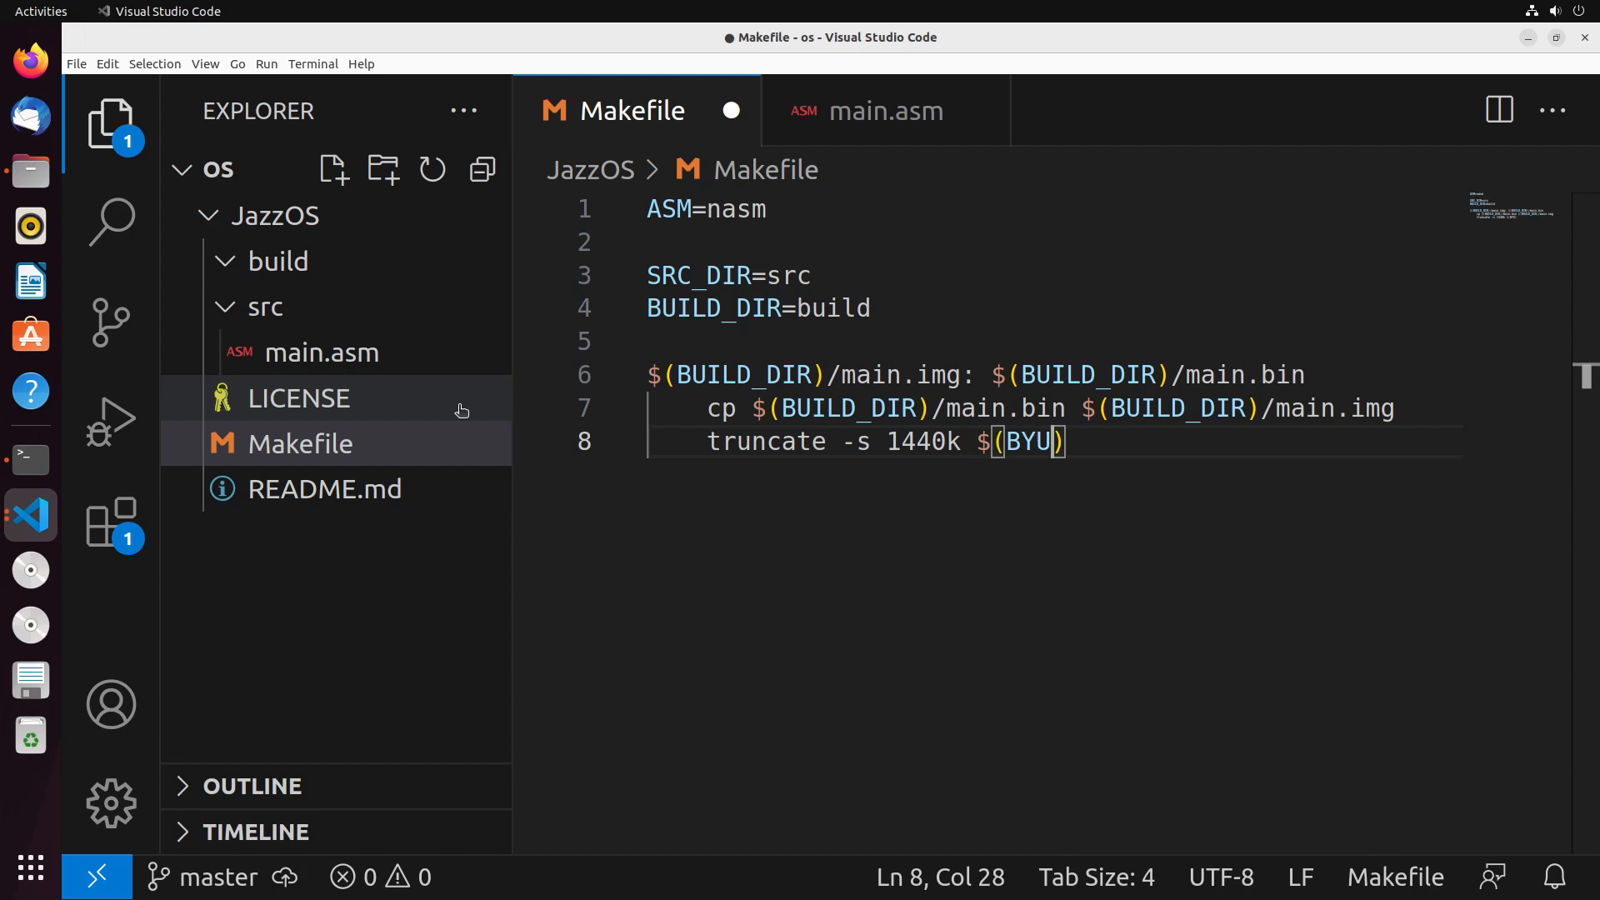
{"action": "type", "text": "BUILD_DIR"}
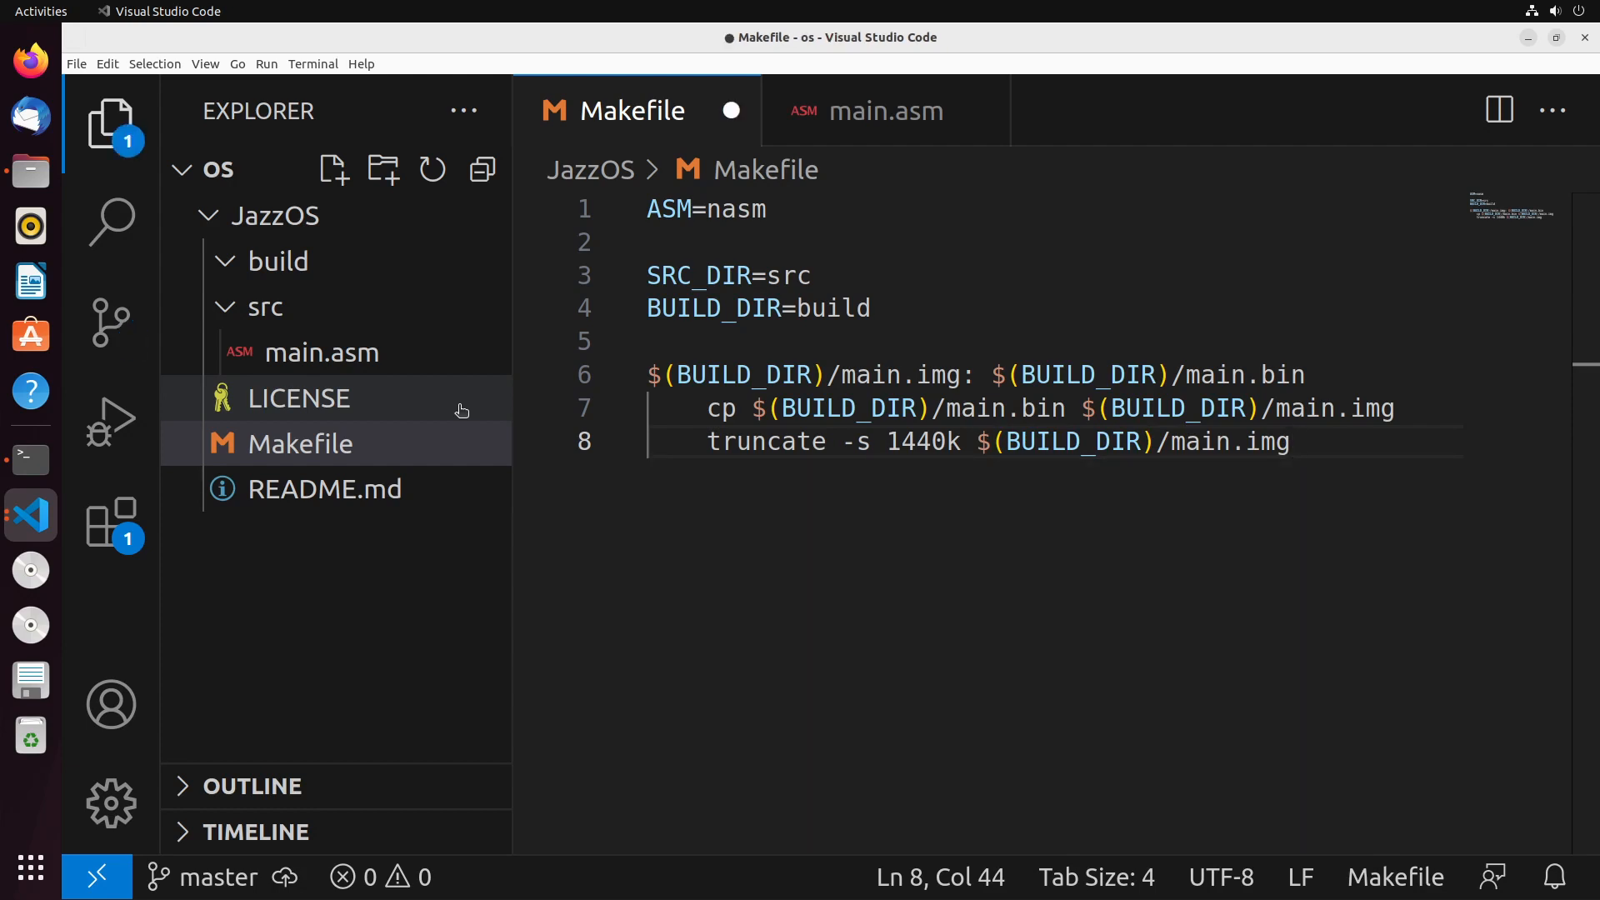
{"action": "key", "text": "Enter"}
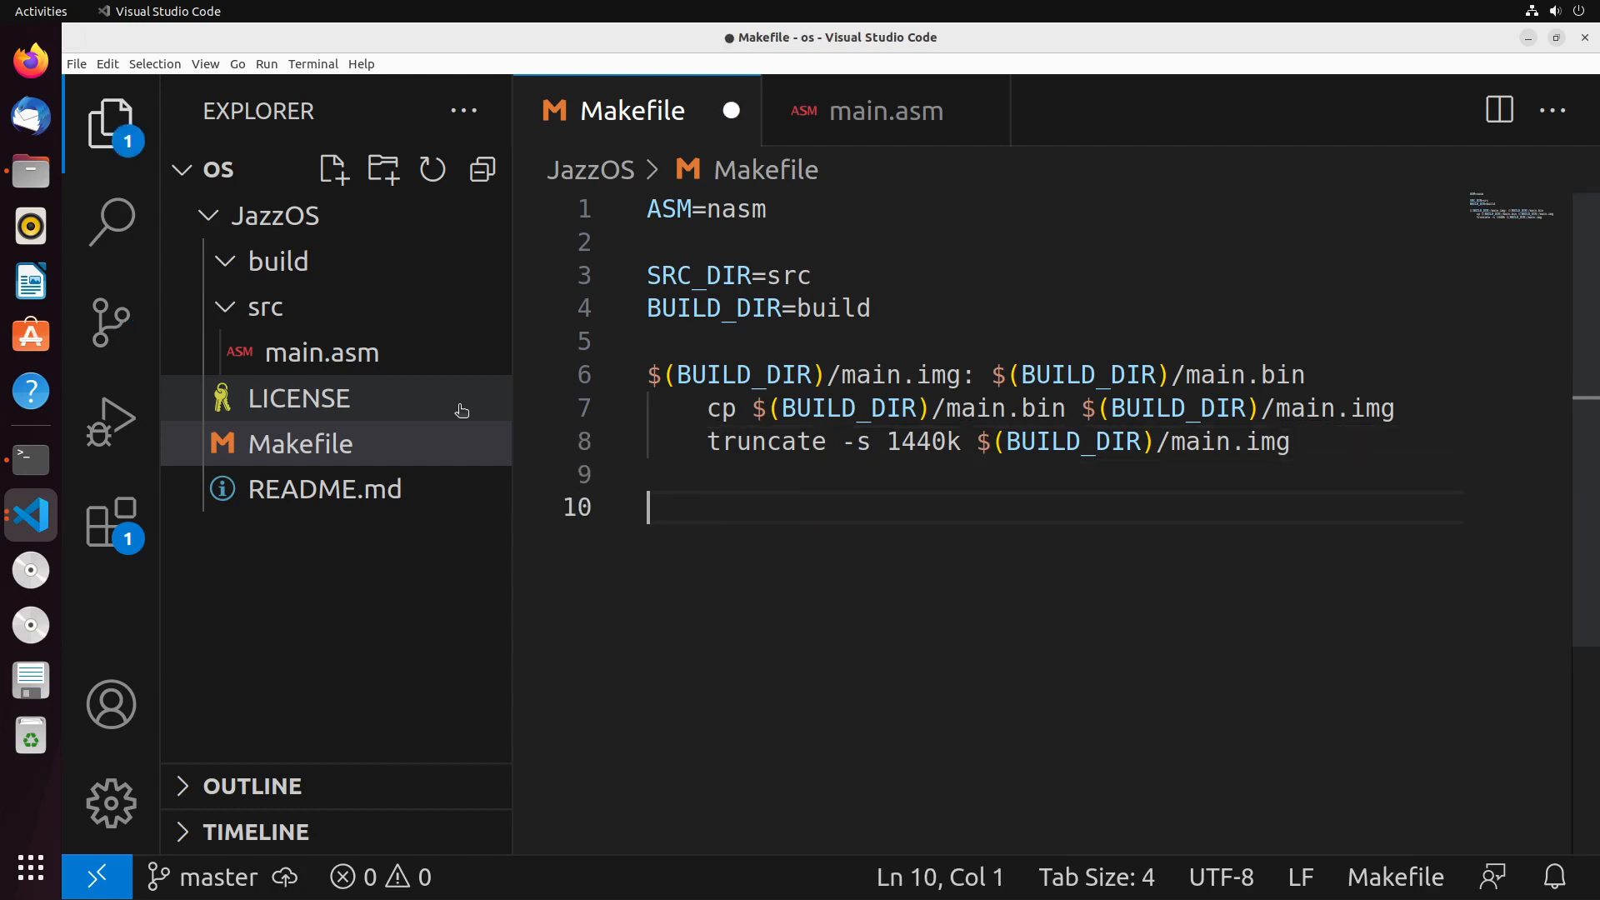
- Declare the $(BUILD_DIR)/main.bin rule depending on $(SRC_DIR)/main.asm, with the extension lowercase
{"action": "type", "text": "$"}
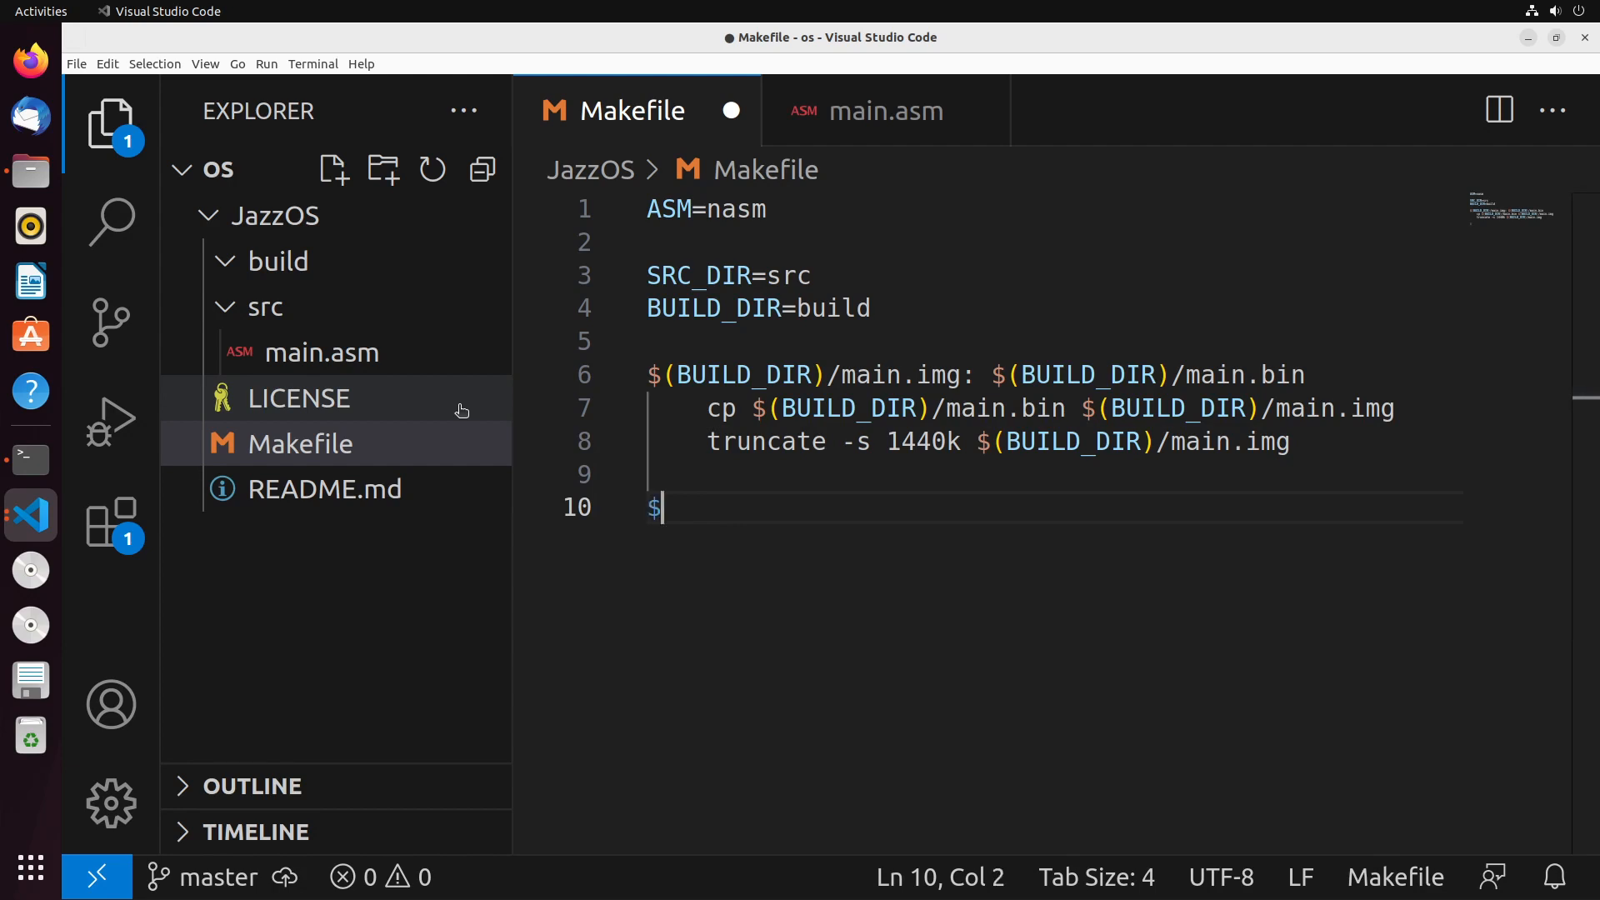
{"action": "type", "text": "(BI"}
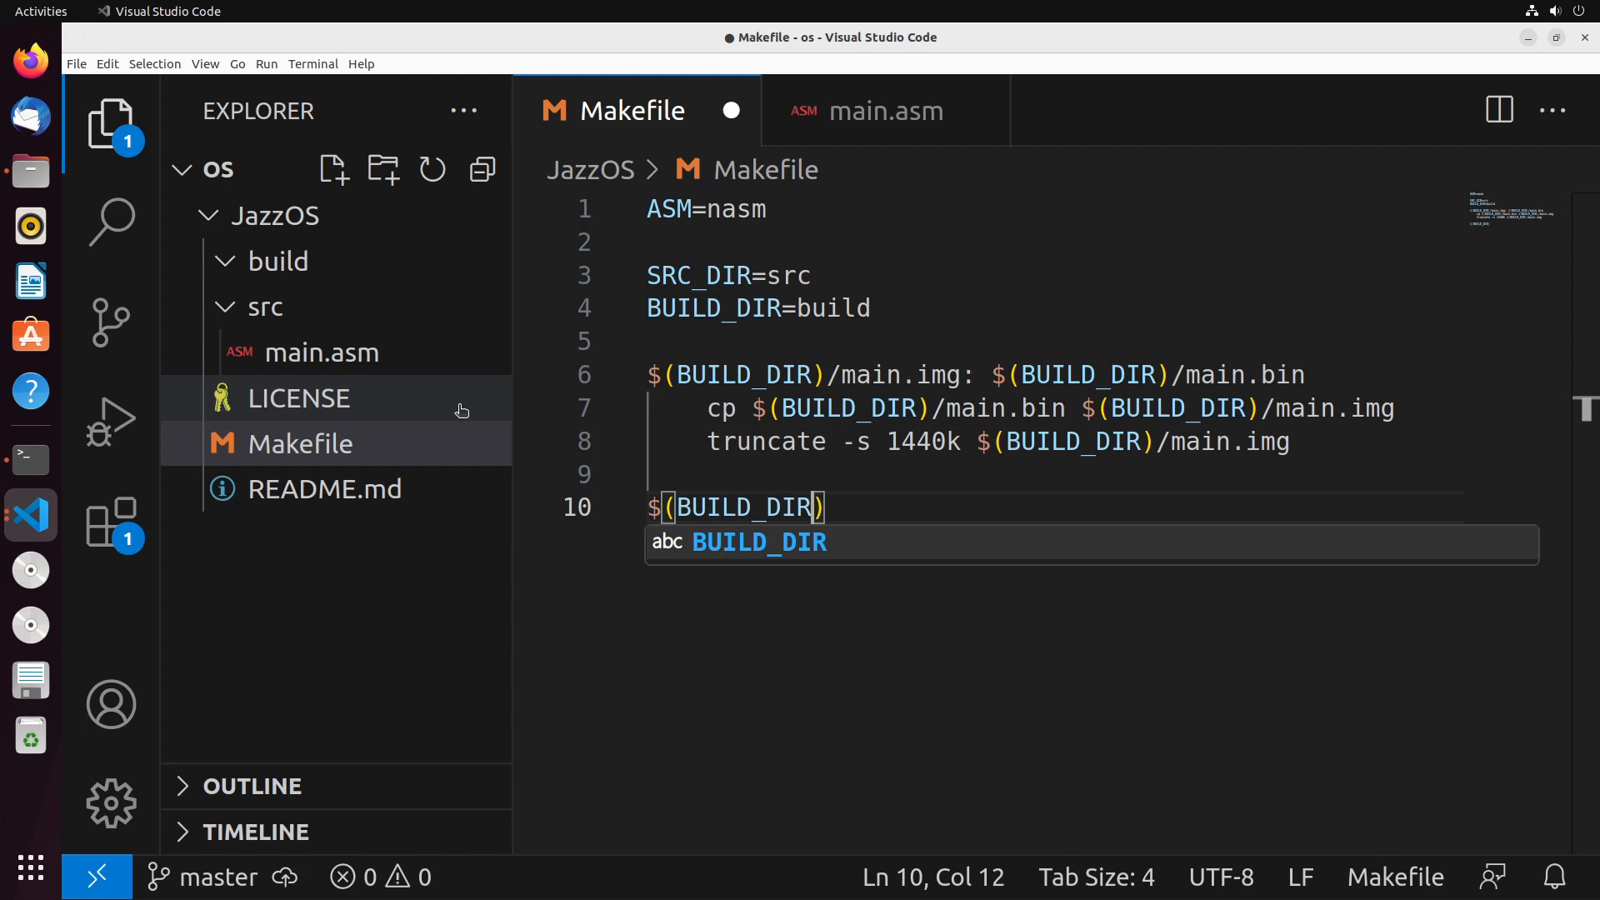
{"action": "type", "text": "/main.bin"}
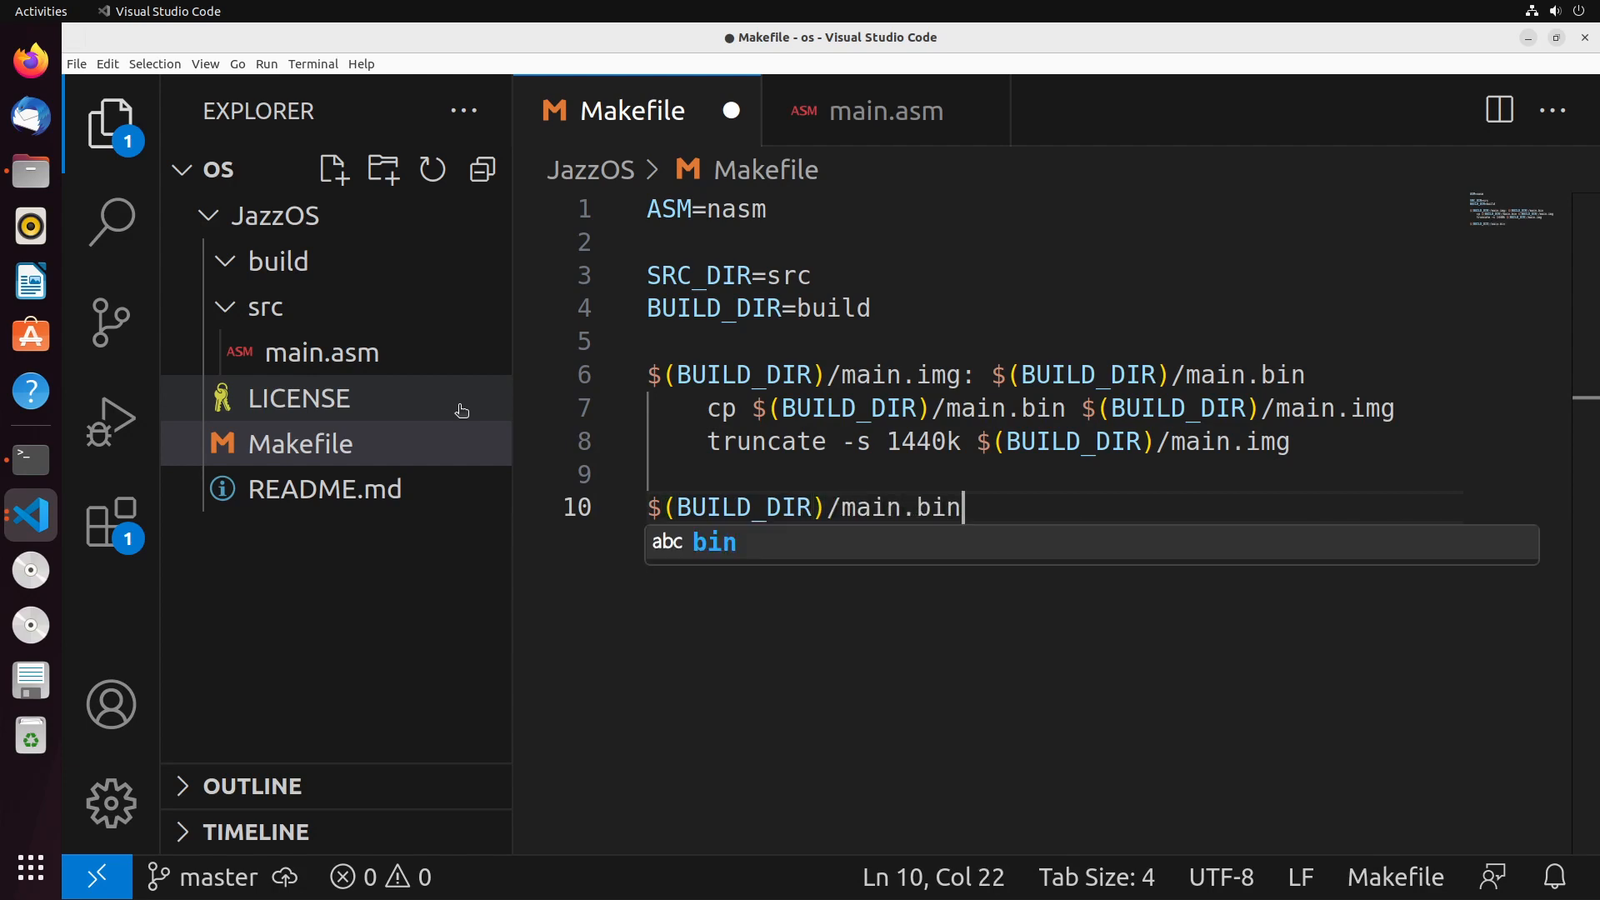
{"action": "type", "text": ": $("}
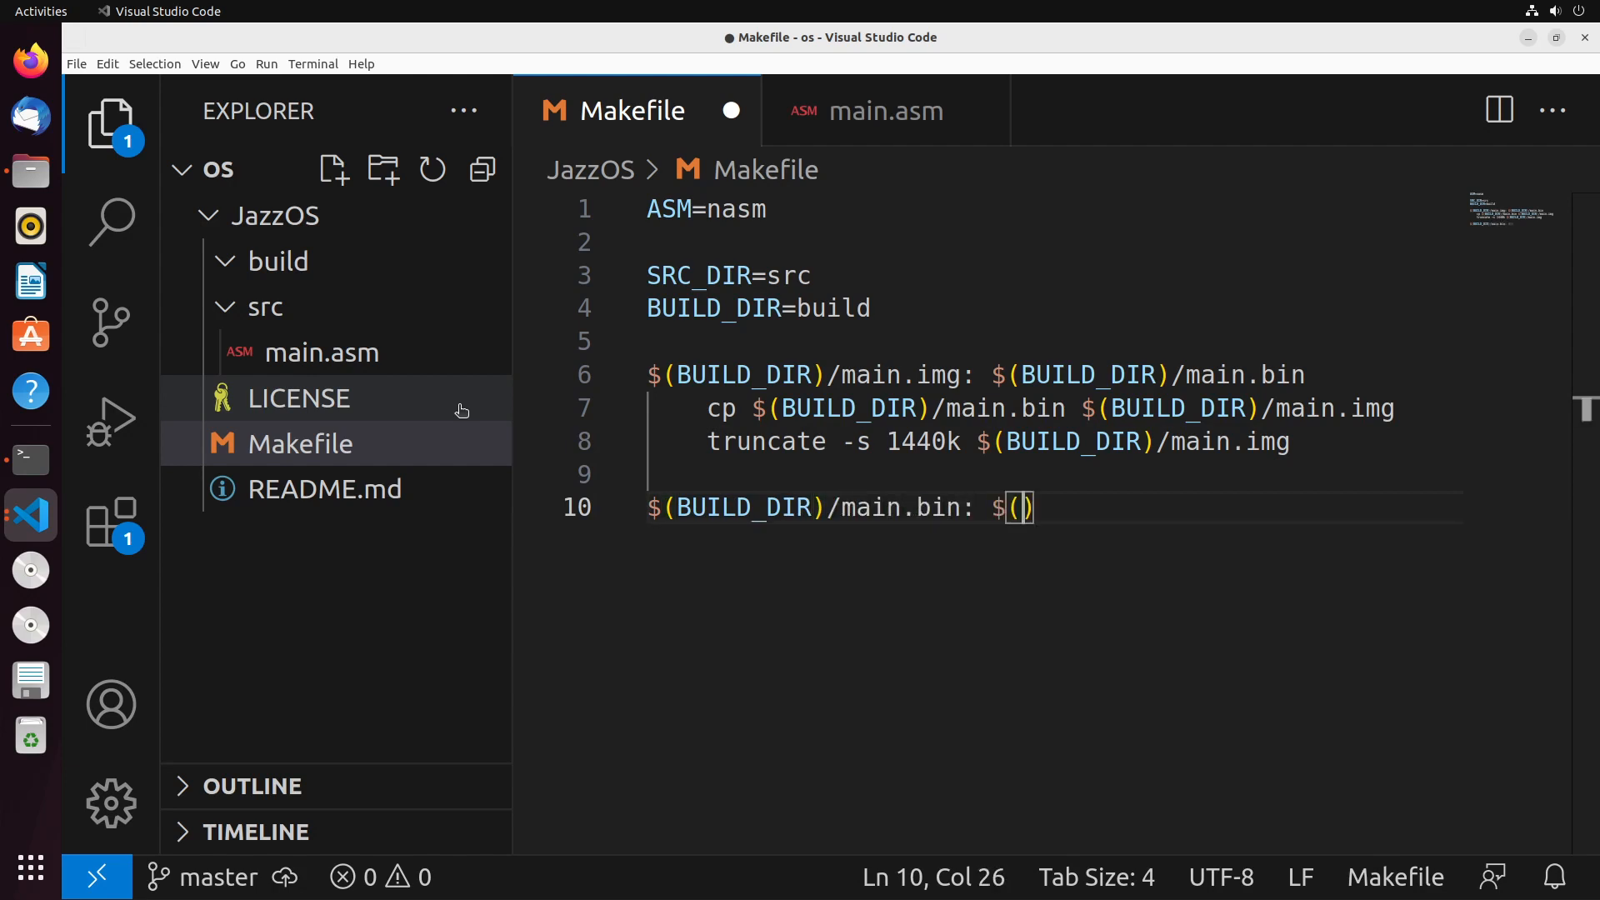
{"action": "type", "text": "SRC_"}
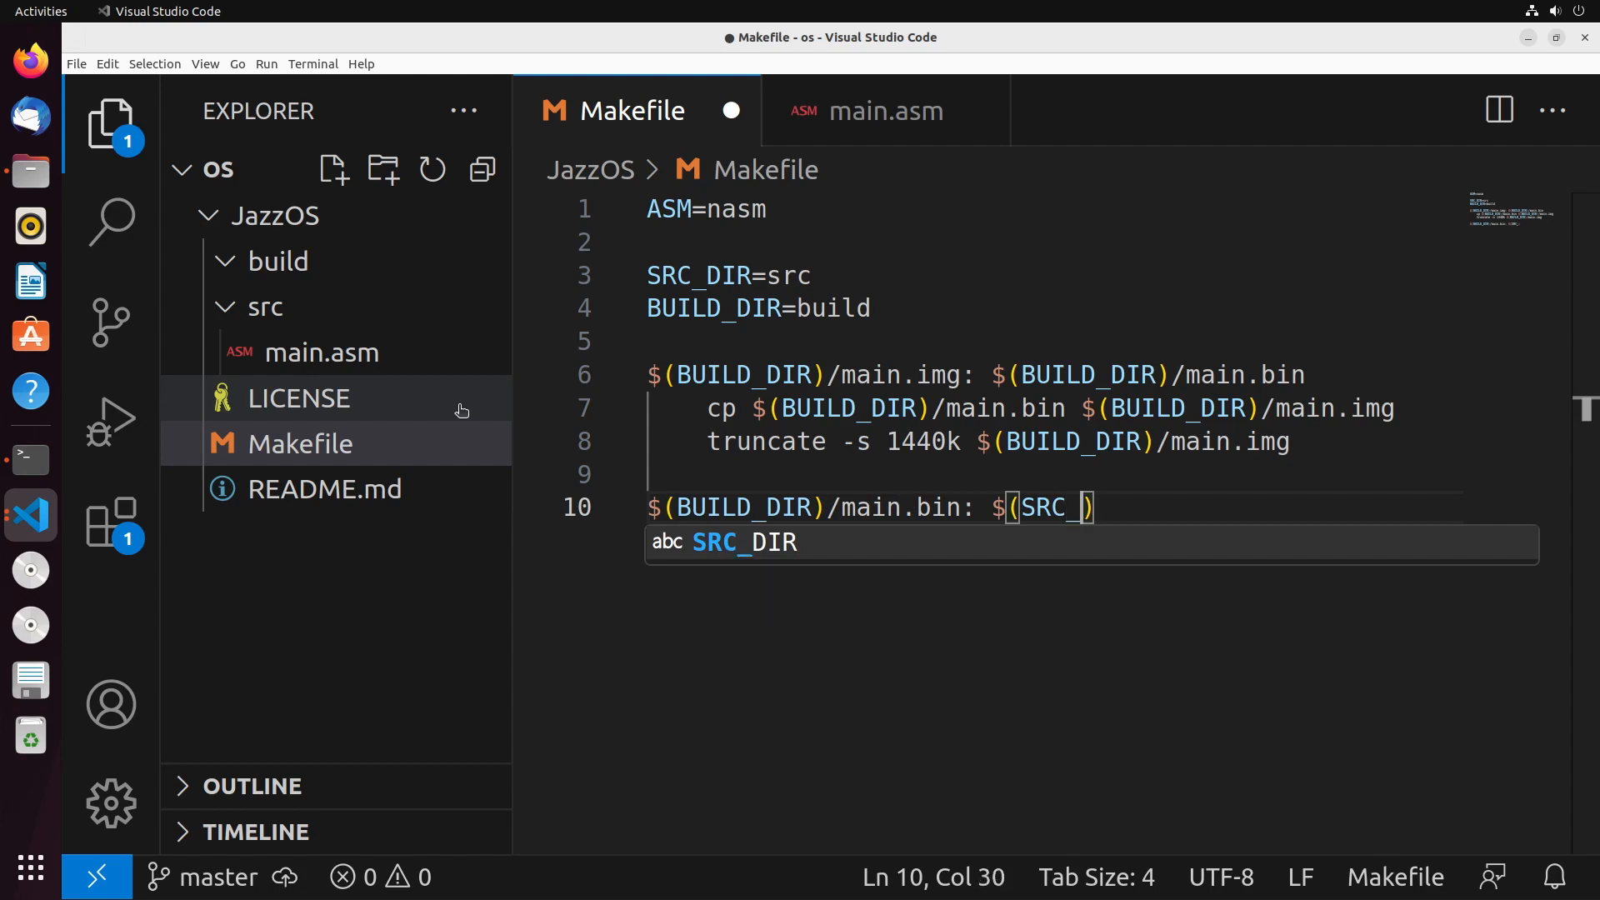
{"action": "type", "text": "DIR)/"}
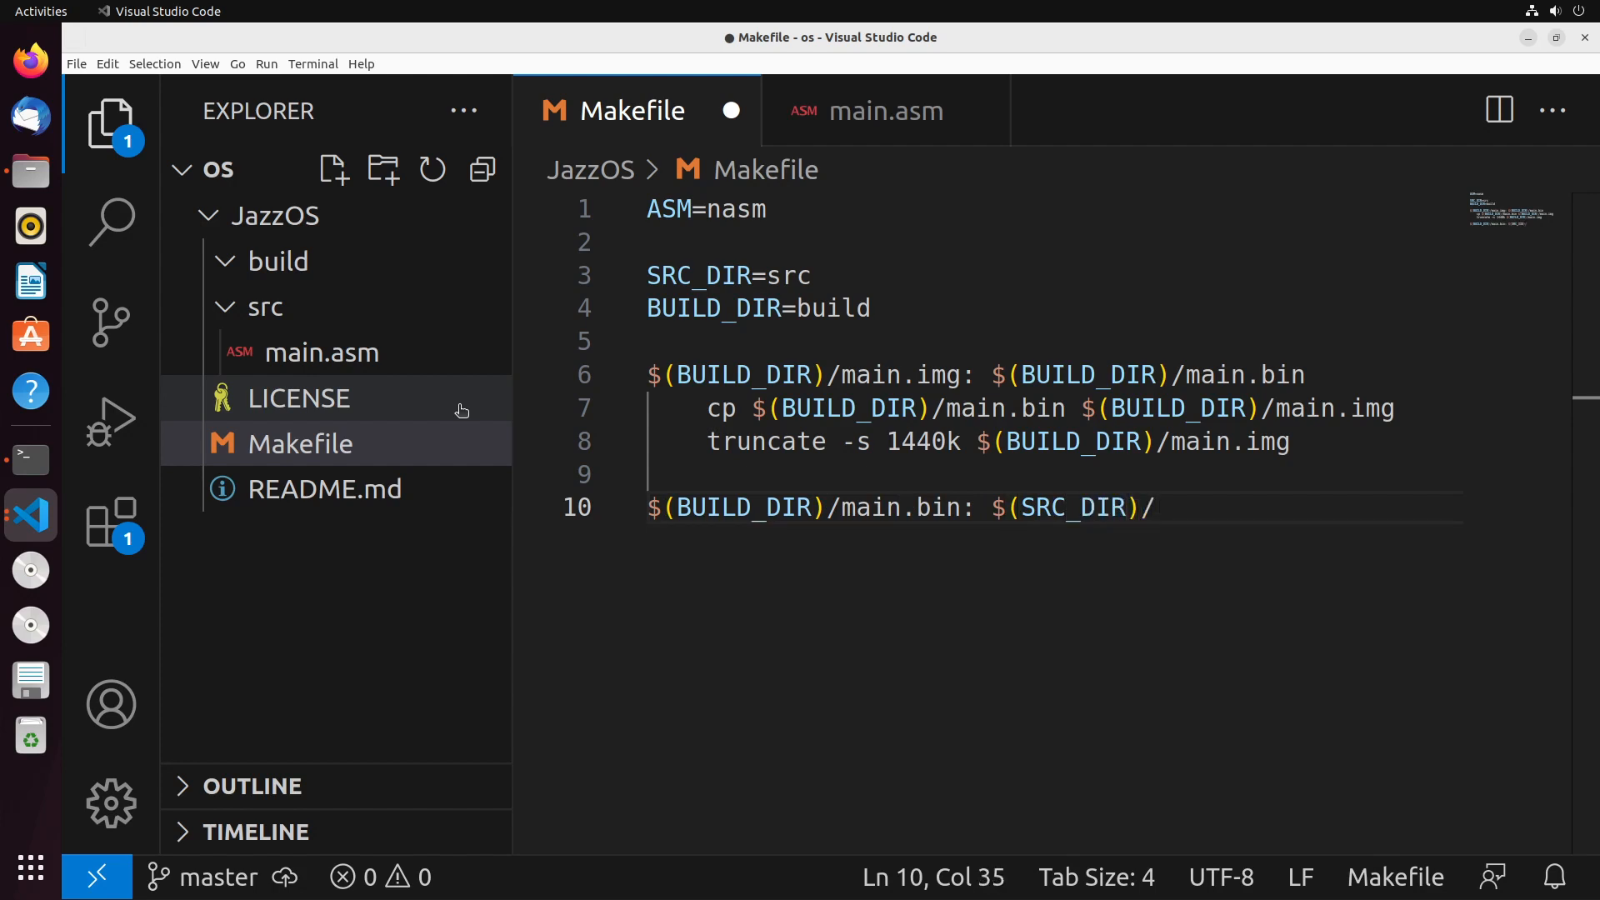
{"action": "type", "text": "main.ASM"}
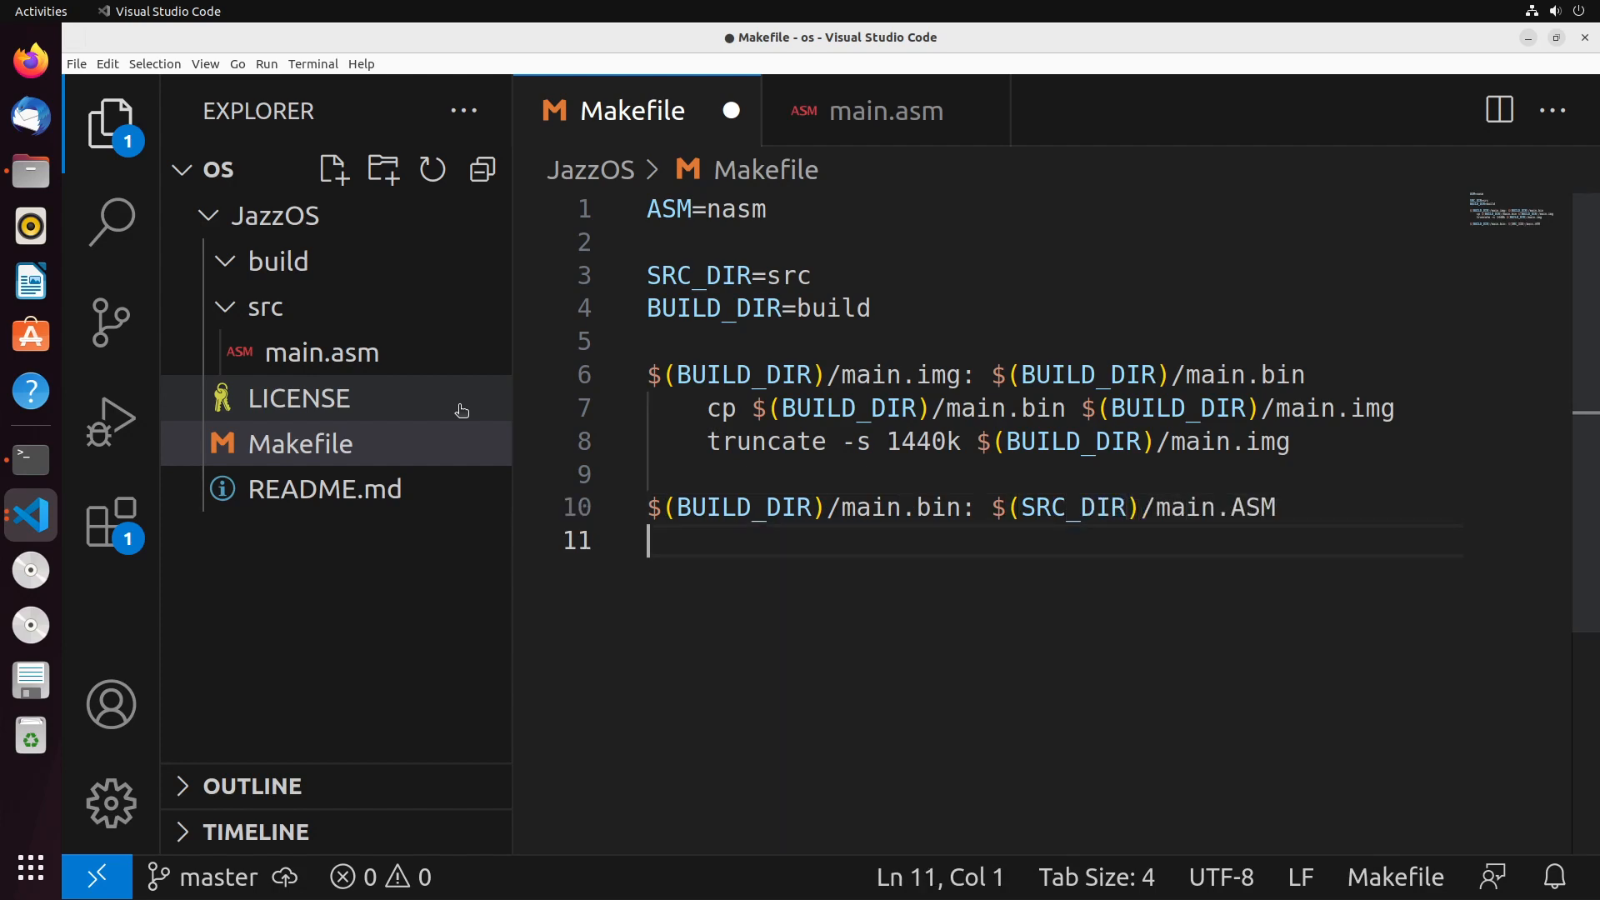
{"action": "type", "text": "asm"}
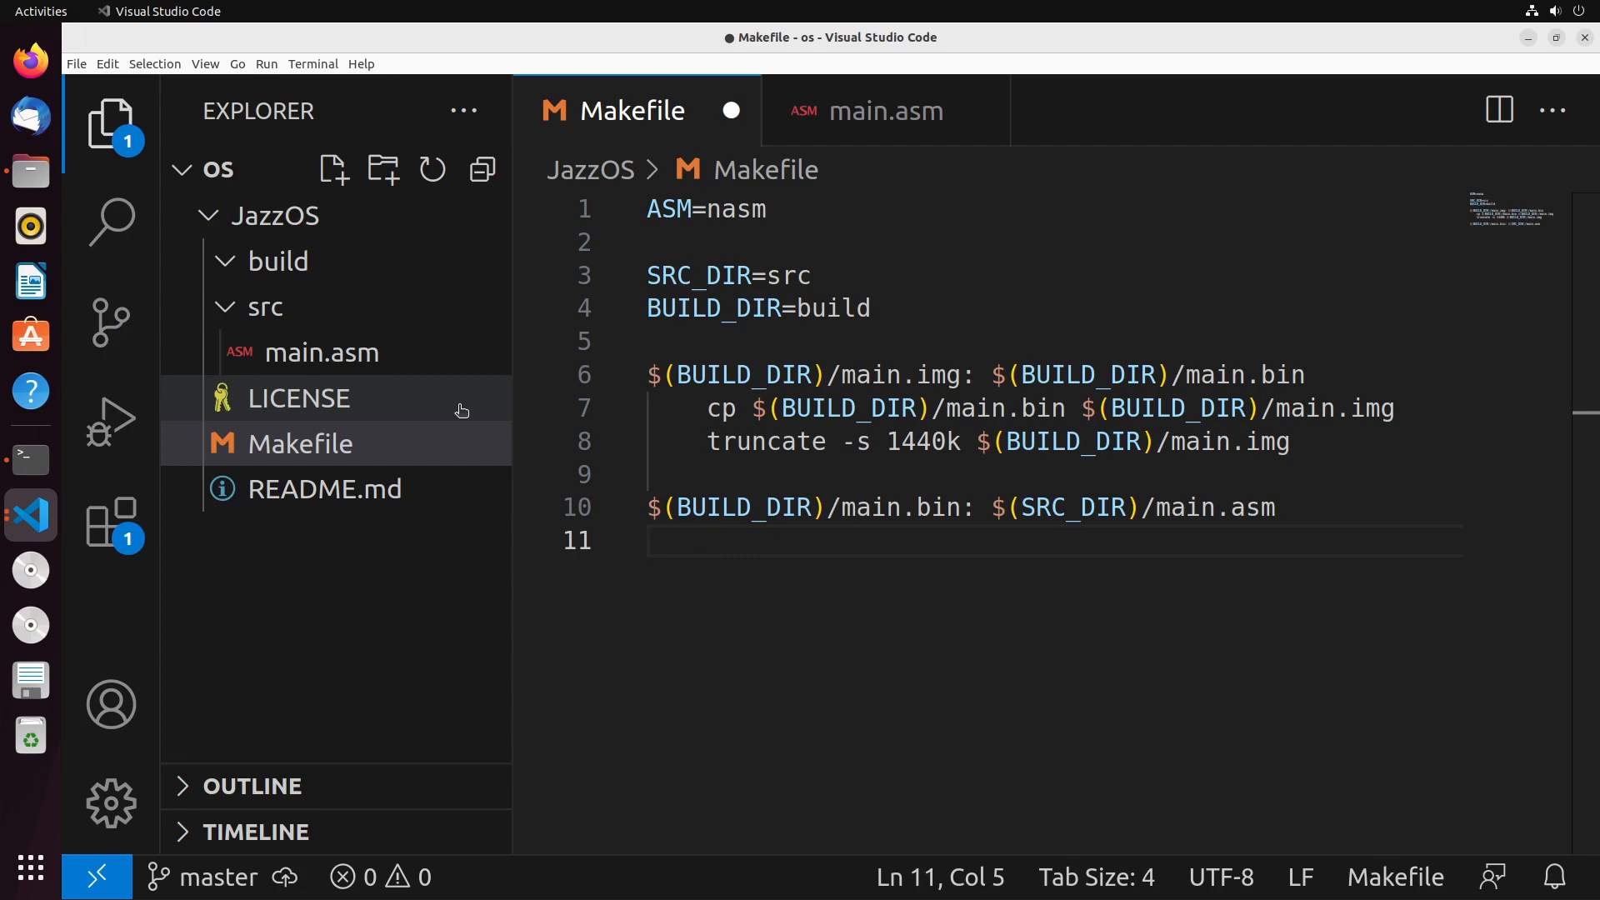
- Add recipe '$(ASM) $(SRC_DIR)/main.asm -f bin -o $(BUILD_DIR)/main.bin' and save the Makefile
{"action": "type", "text": "$(ASM)"}
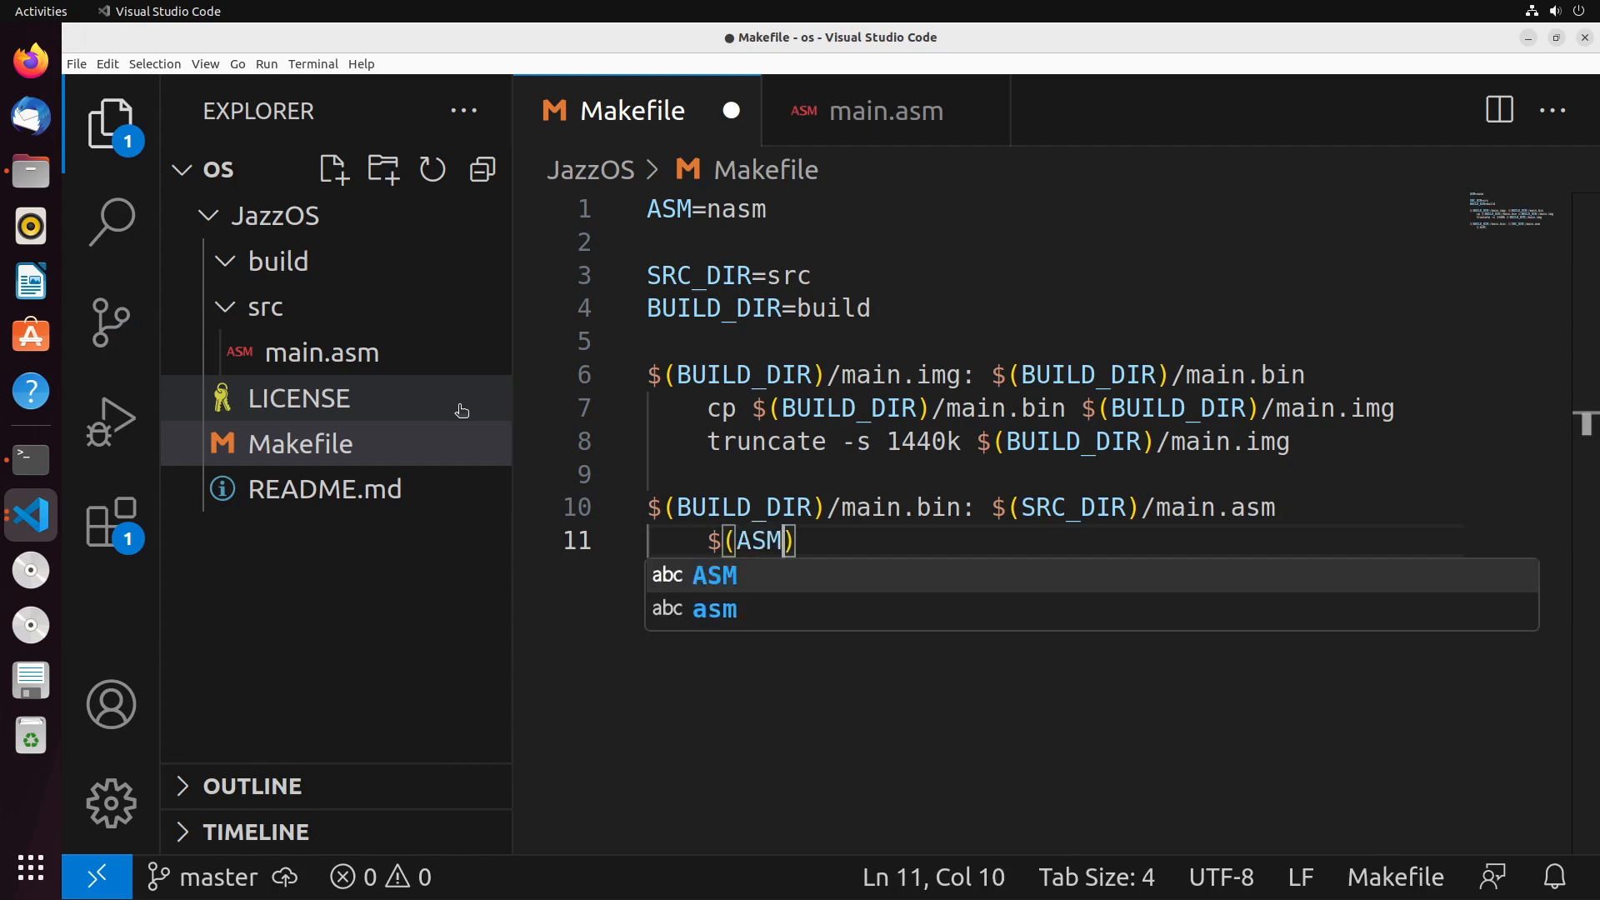
{"action": "type", "text": "$(SRC_DIR"}
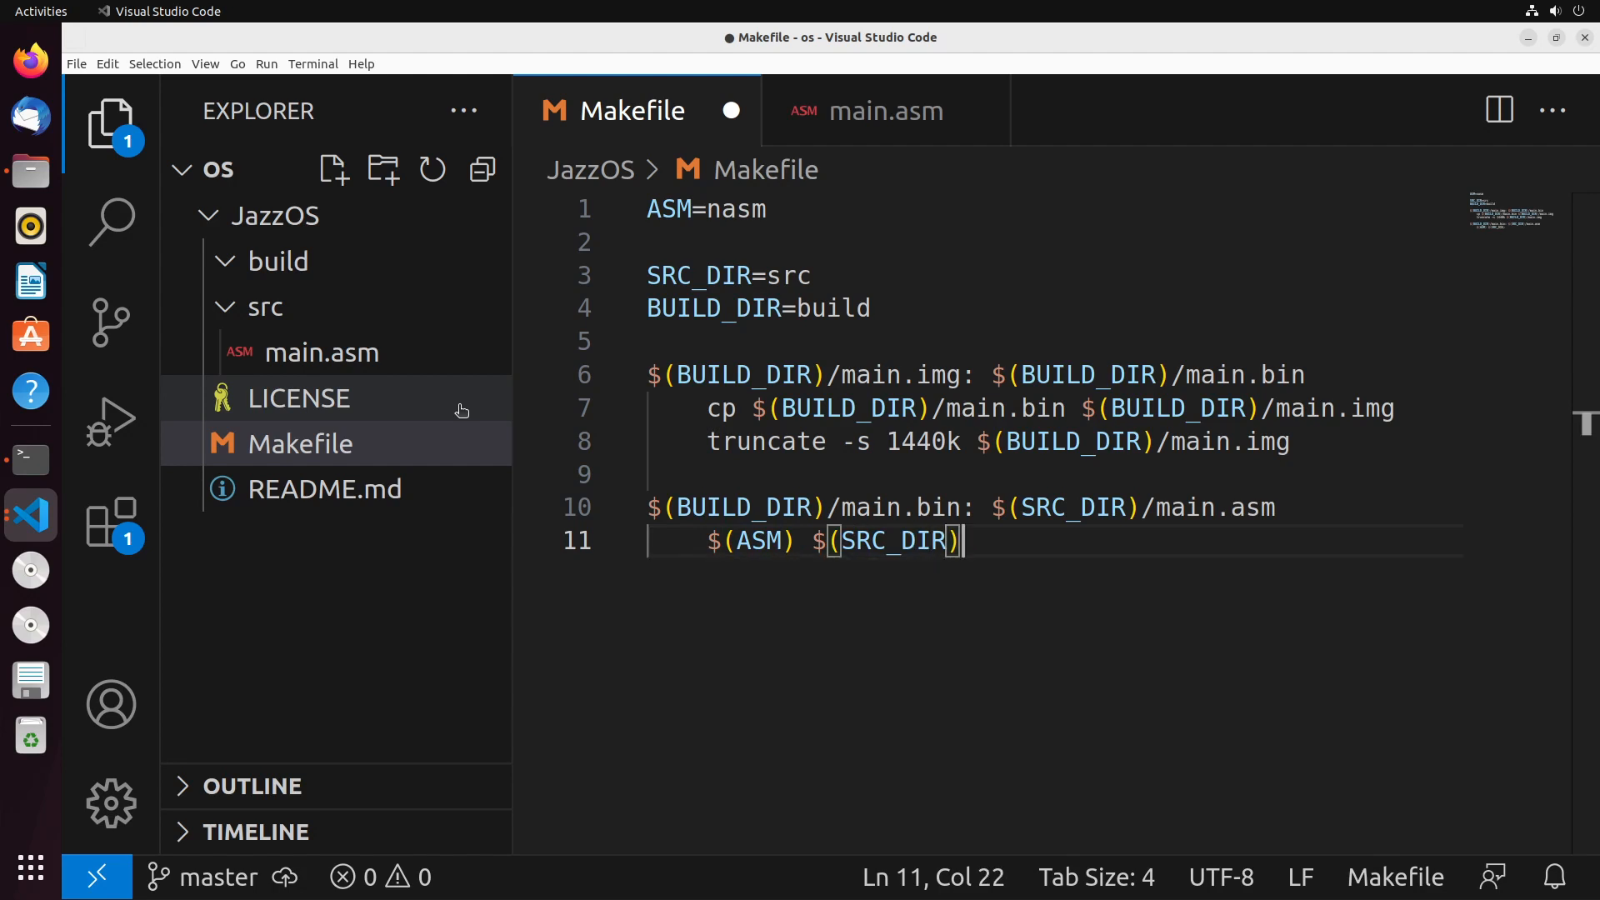
{"action": "type", "text": "/main.asm -f bin -o"}
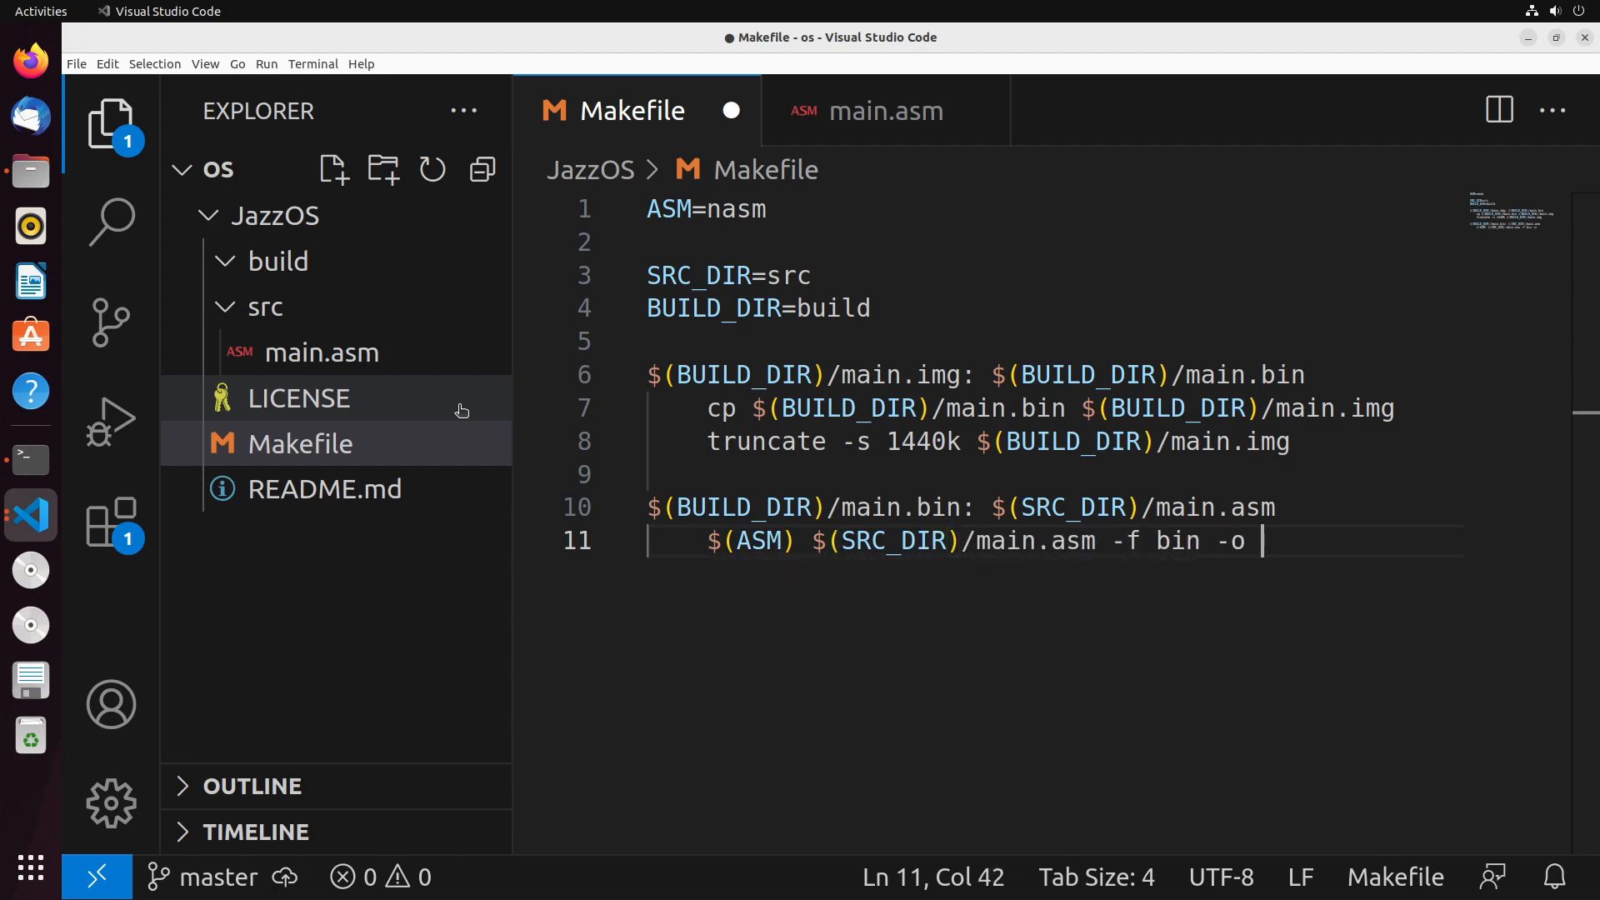
{"action": "type", "text": "$(EBUILD"}
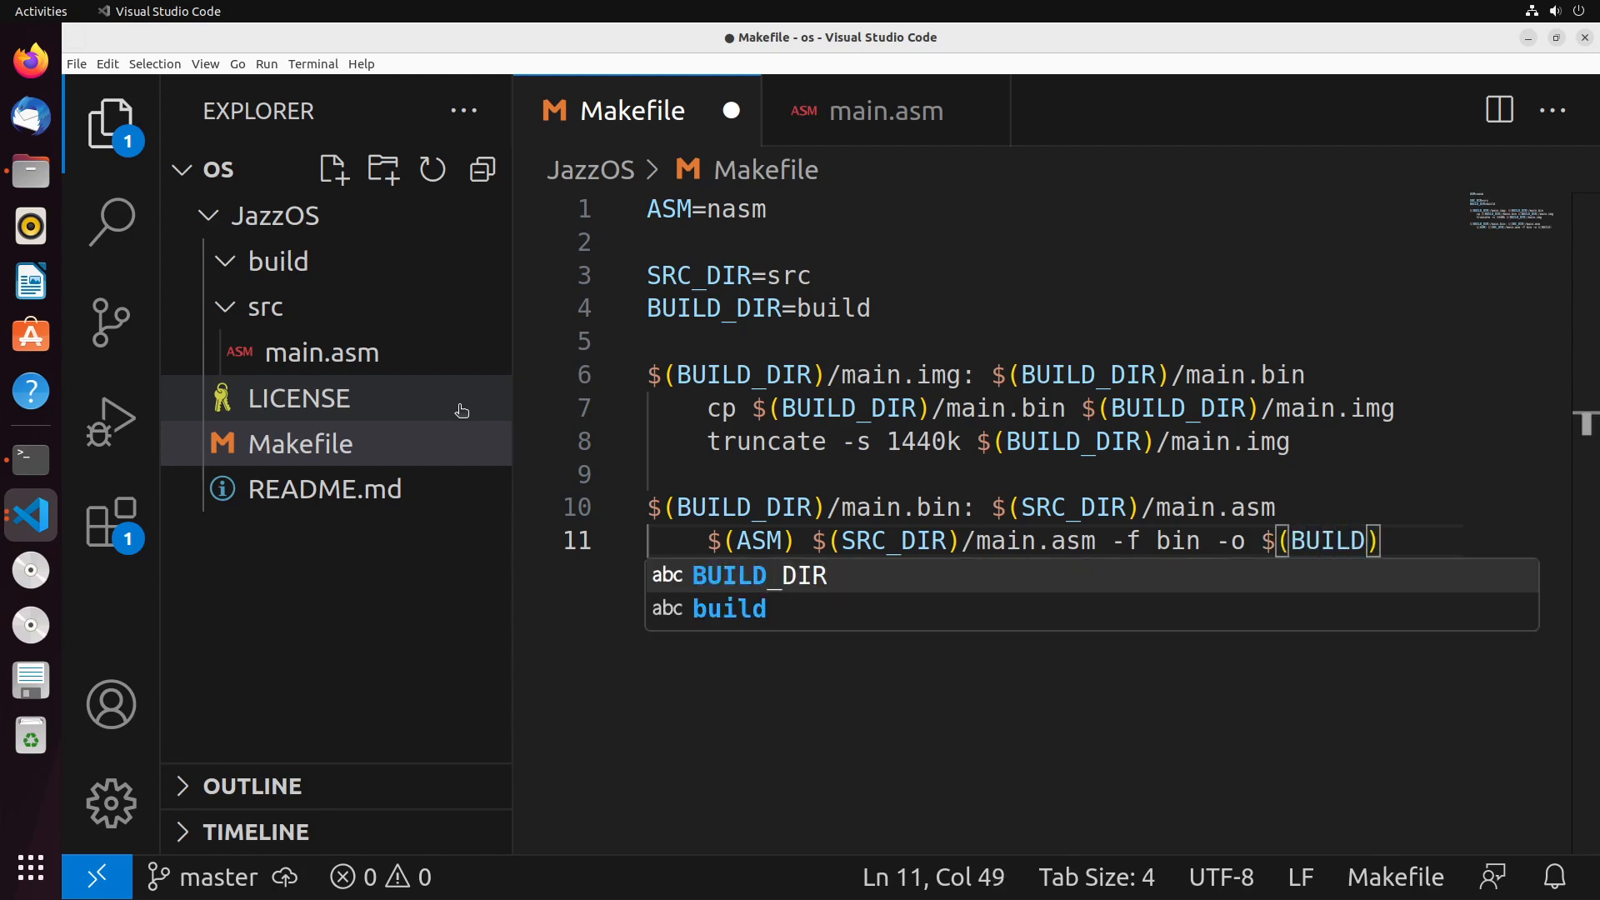
{"action": "type", "text": "/main"}
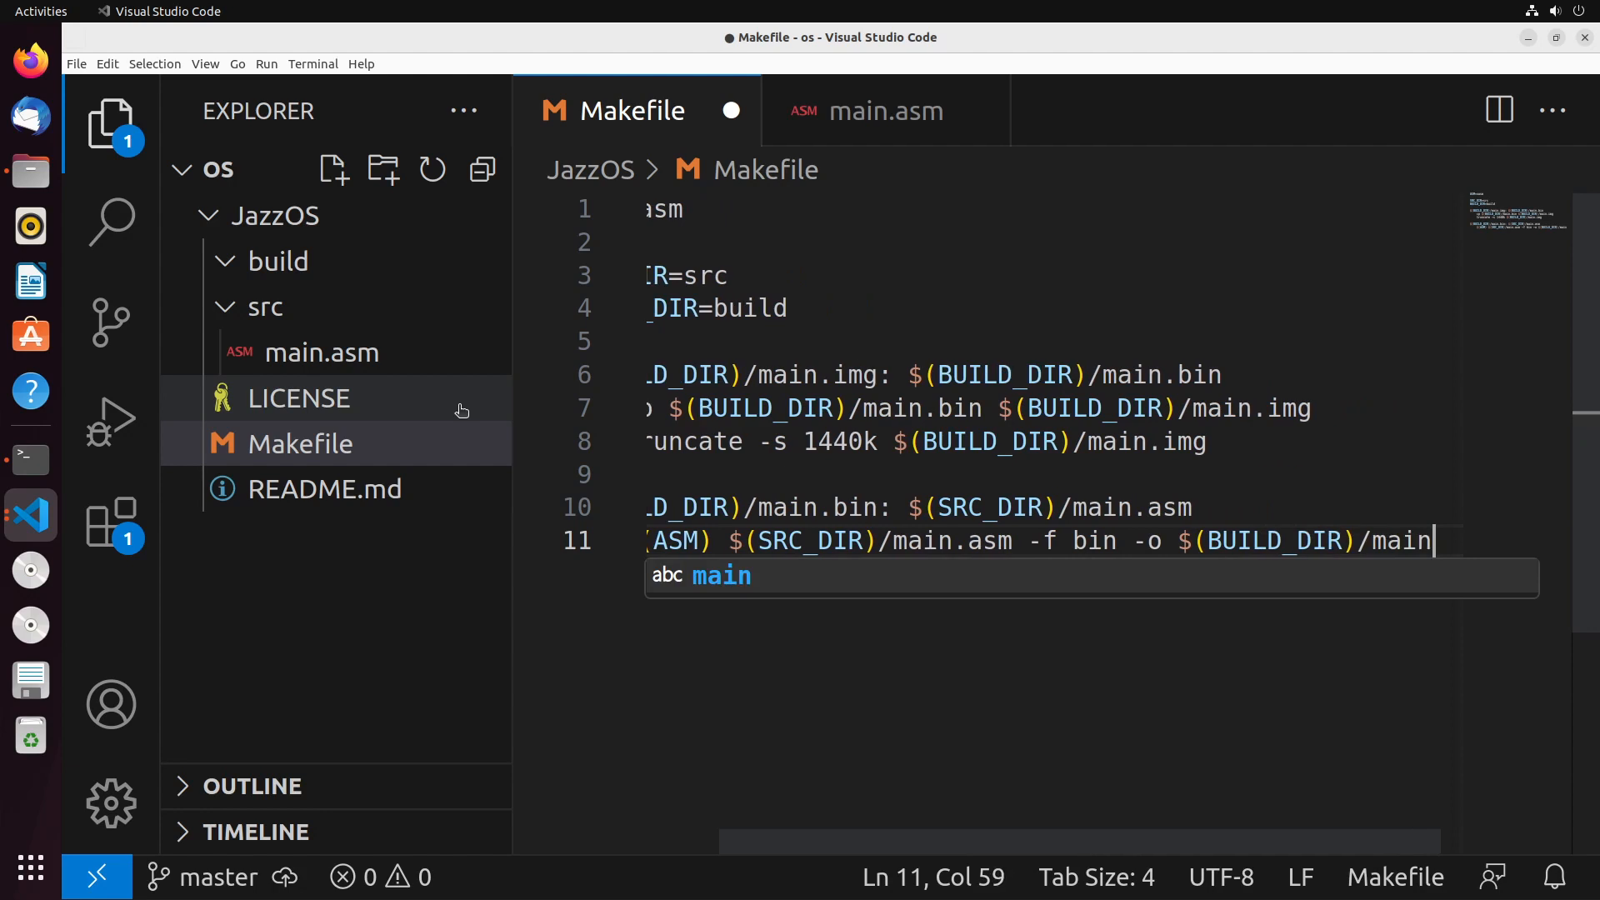
{"action": "type", "text": ".bin"}
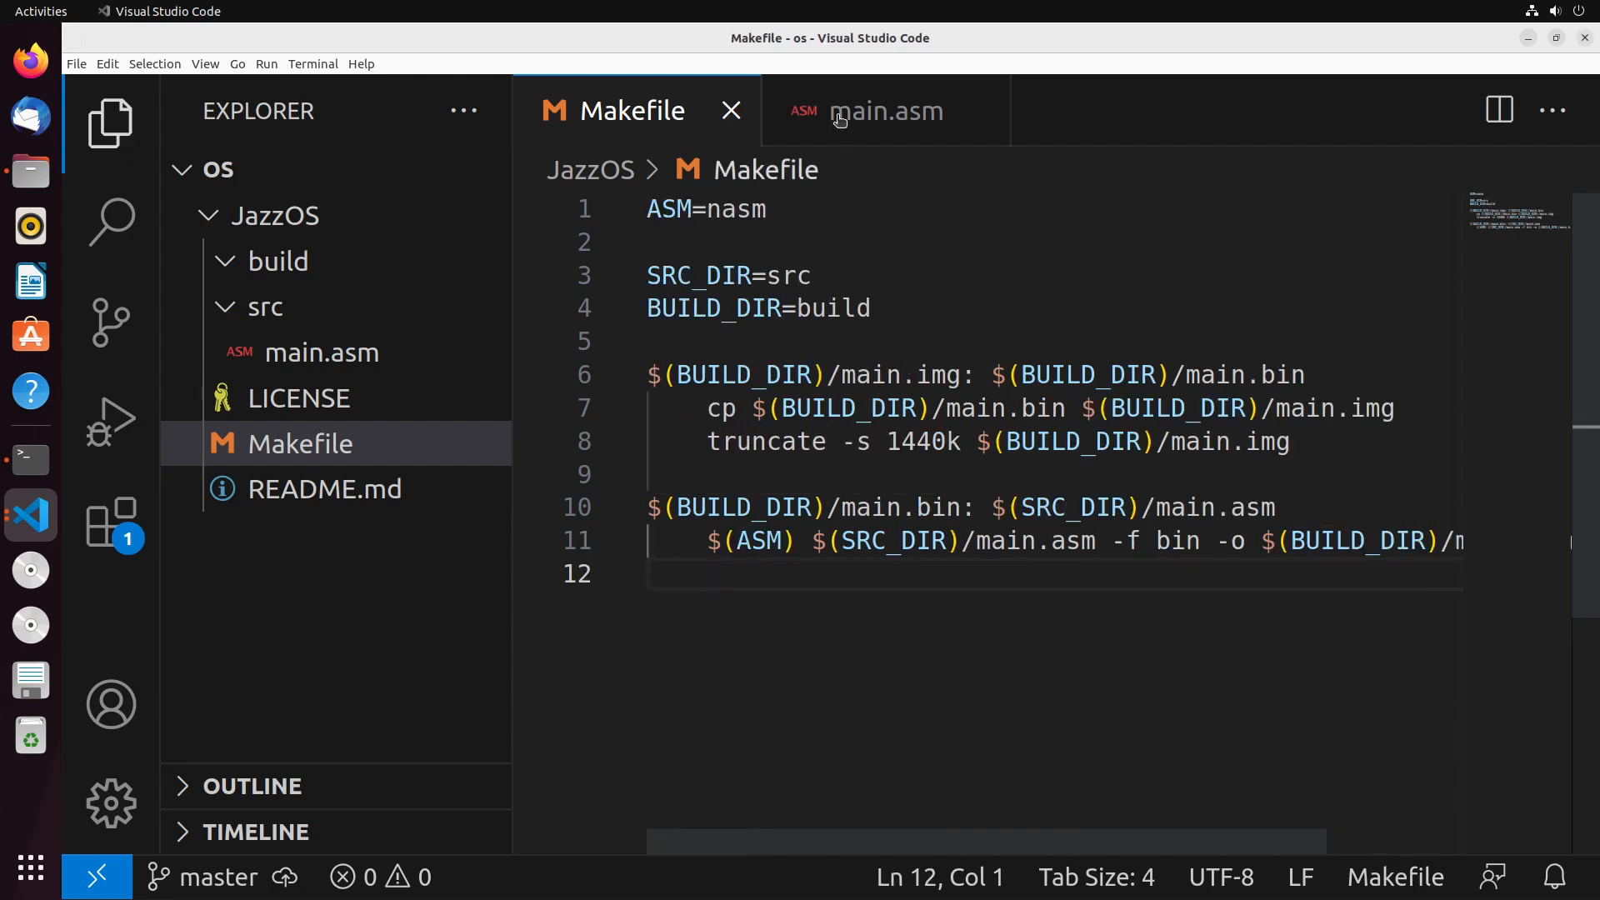
- Enable word wrap so the full assembler recipe line is visible in the editor
{"action": "left_click", "coordinate": [205, 64]}
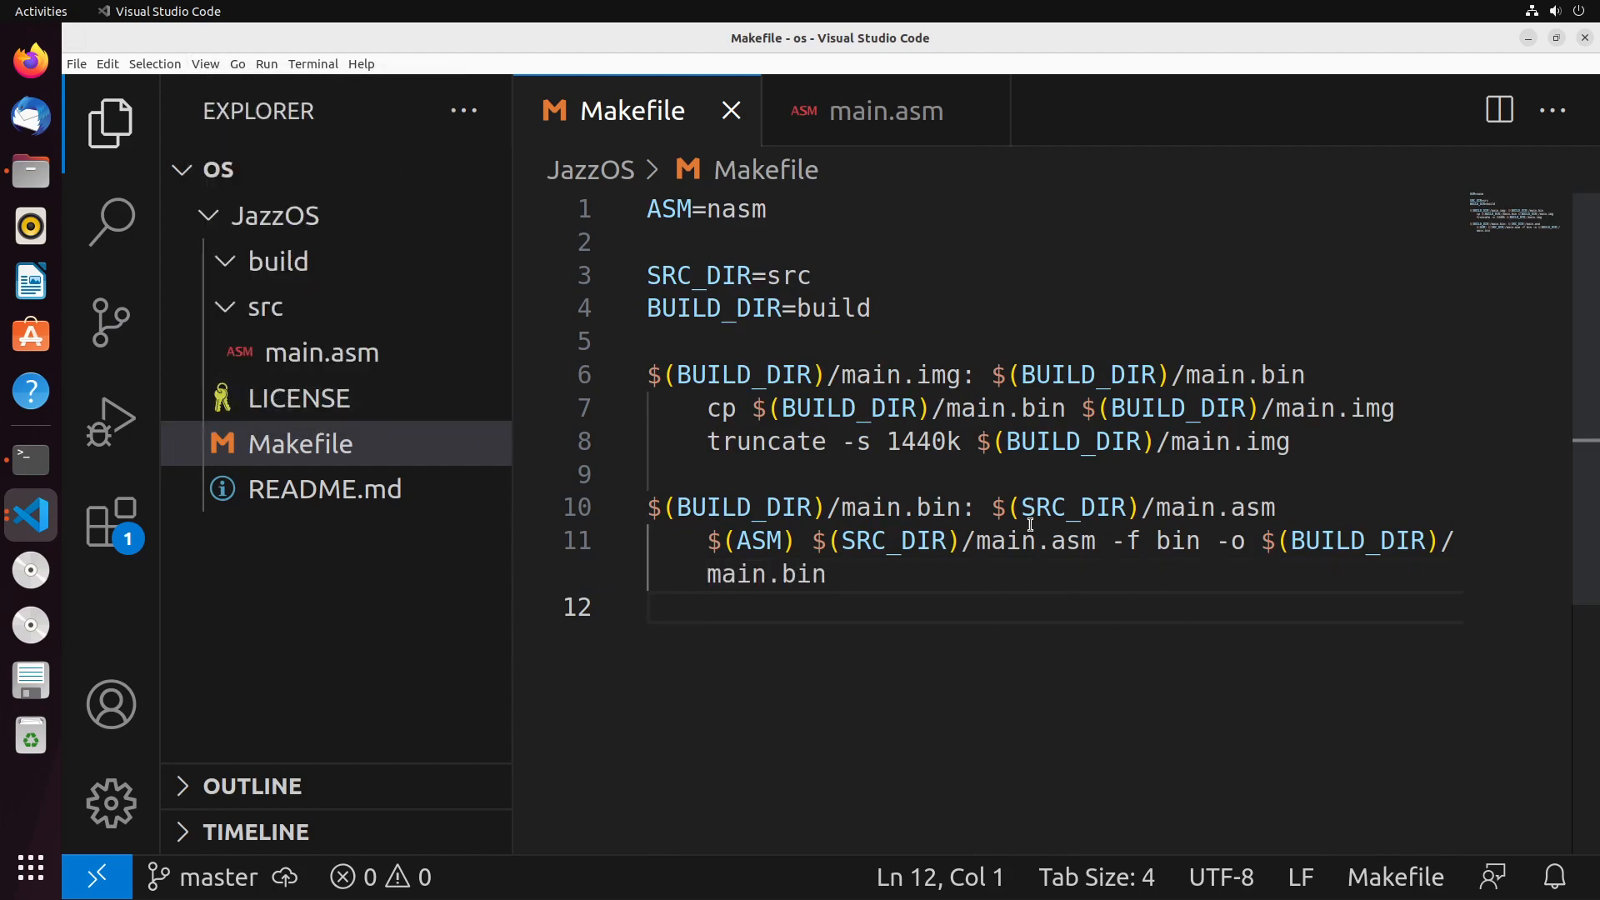
{"action": "mouse_move", "coordinate": [28, 470]}
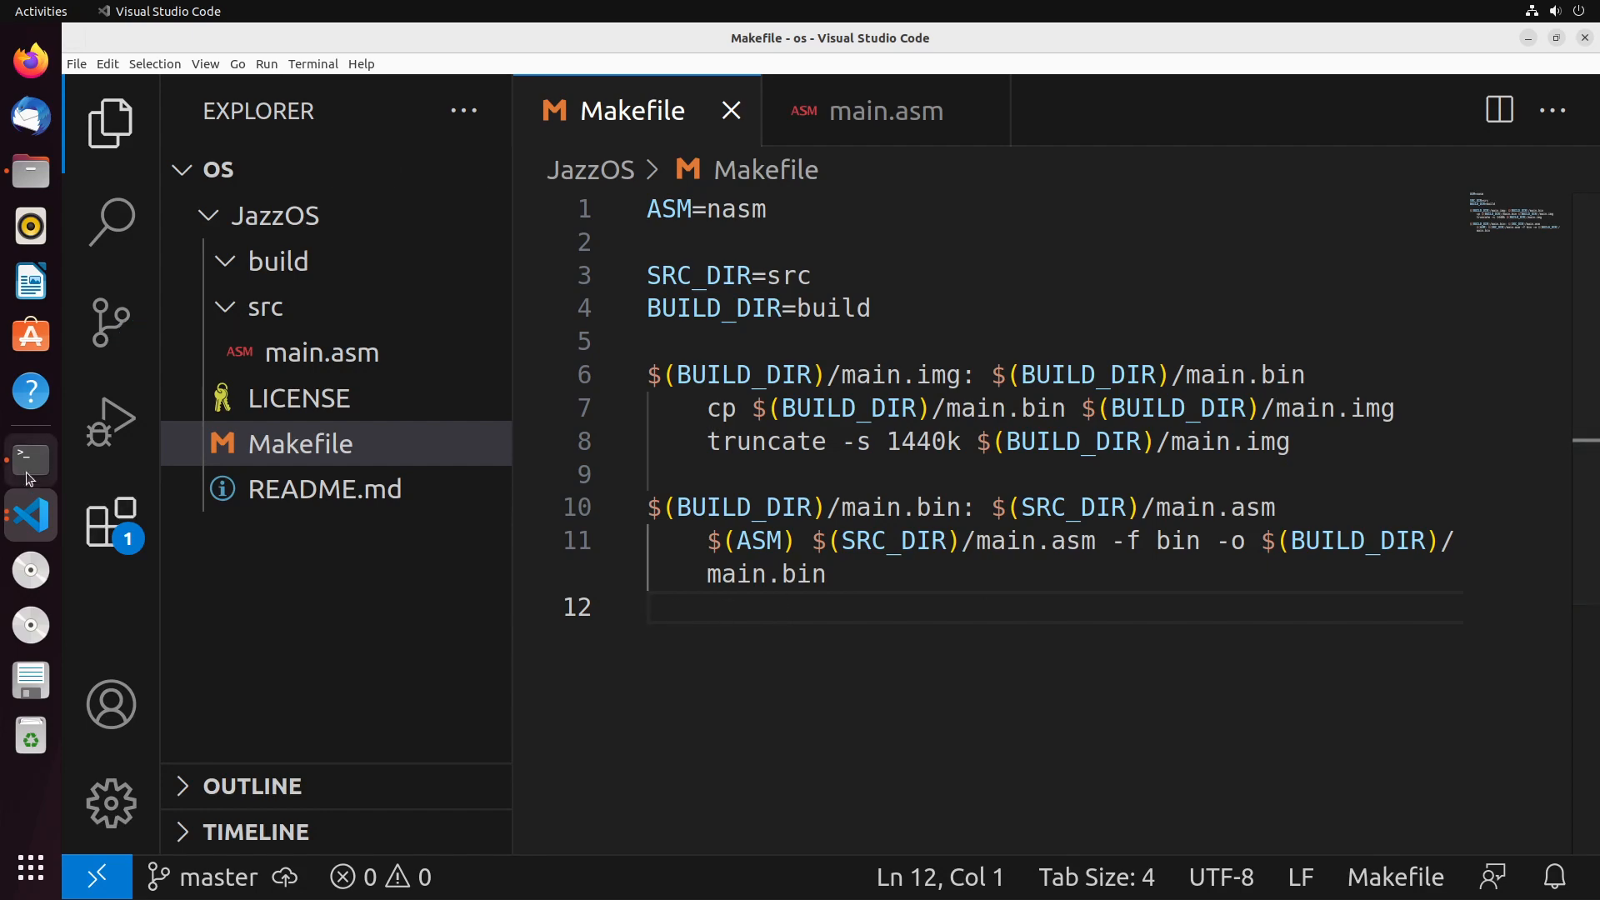
- Run make in Terminal to assemble main.asm into the 1440k build/main.img, then begin 'git add .'
{"action": "left_click", "coordinate": [30, 460]}
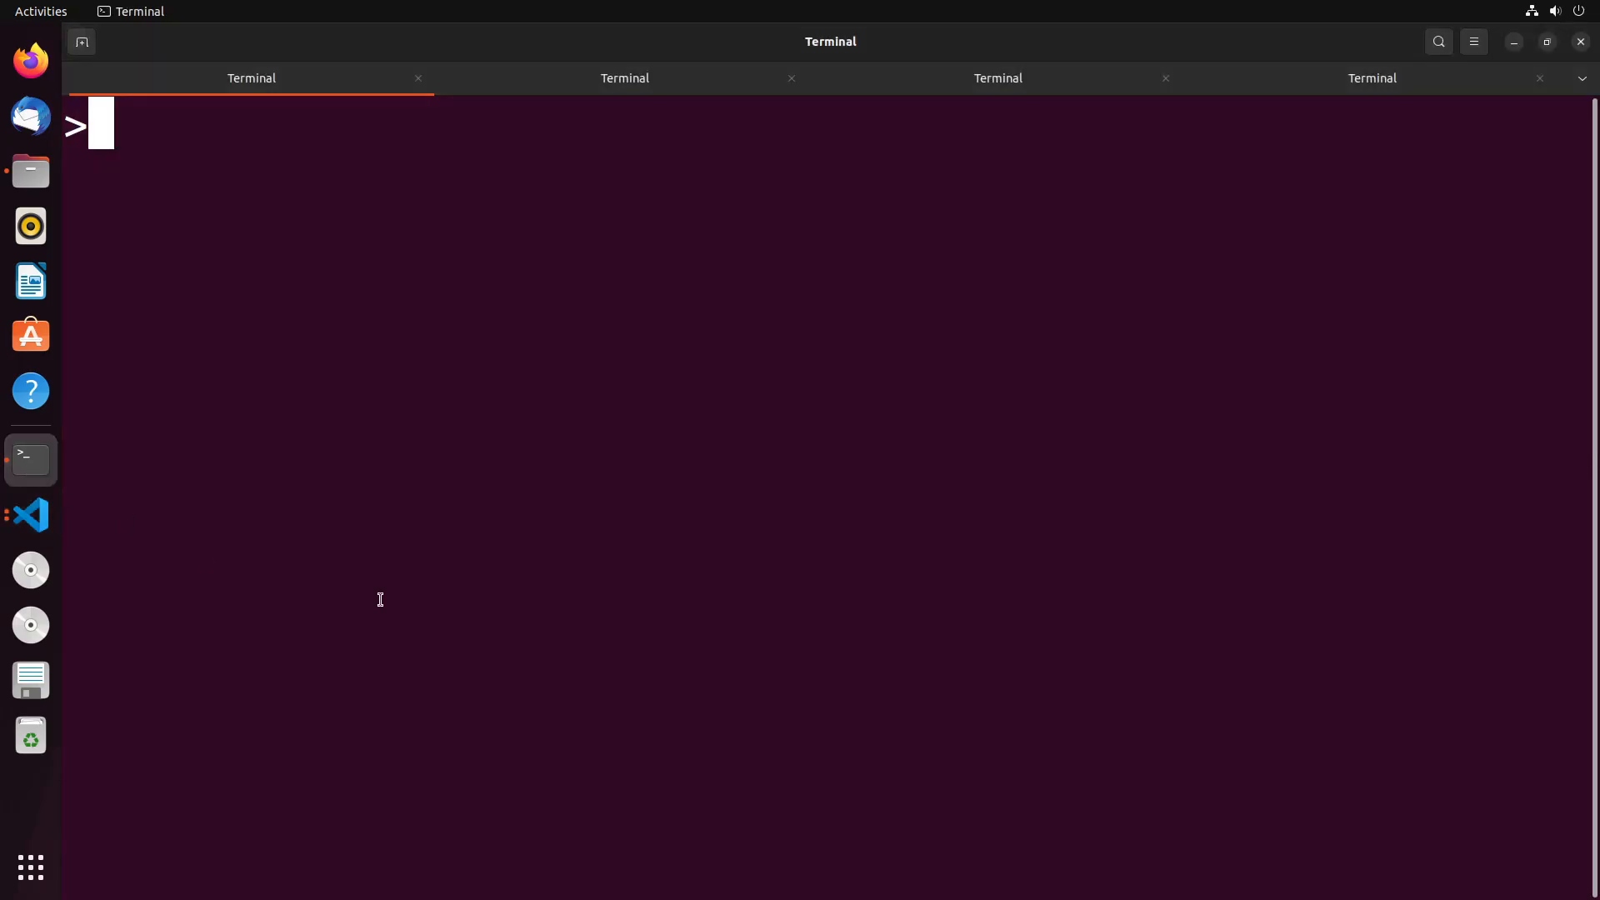
{"action": "type", "text": "make"}
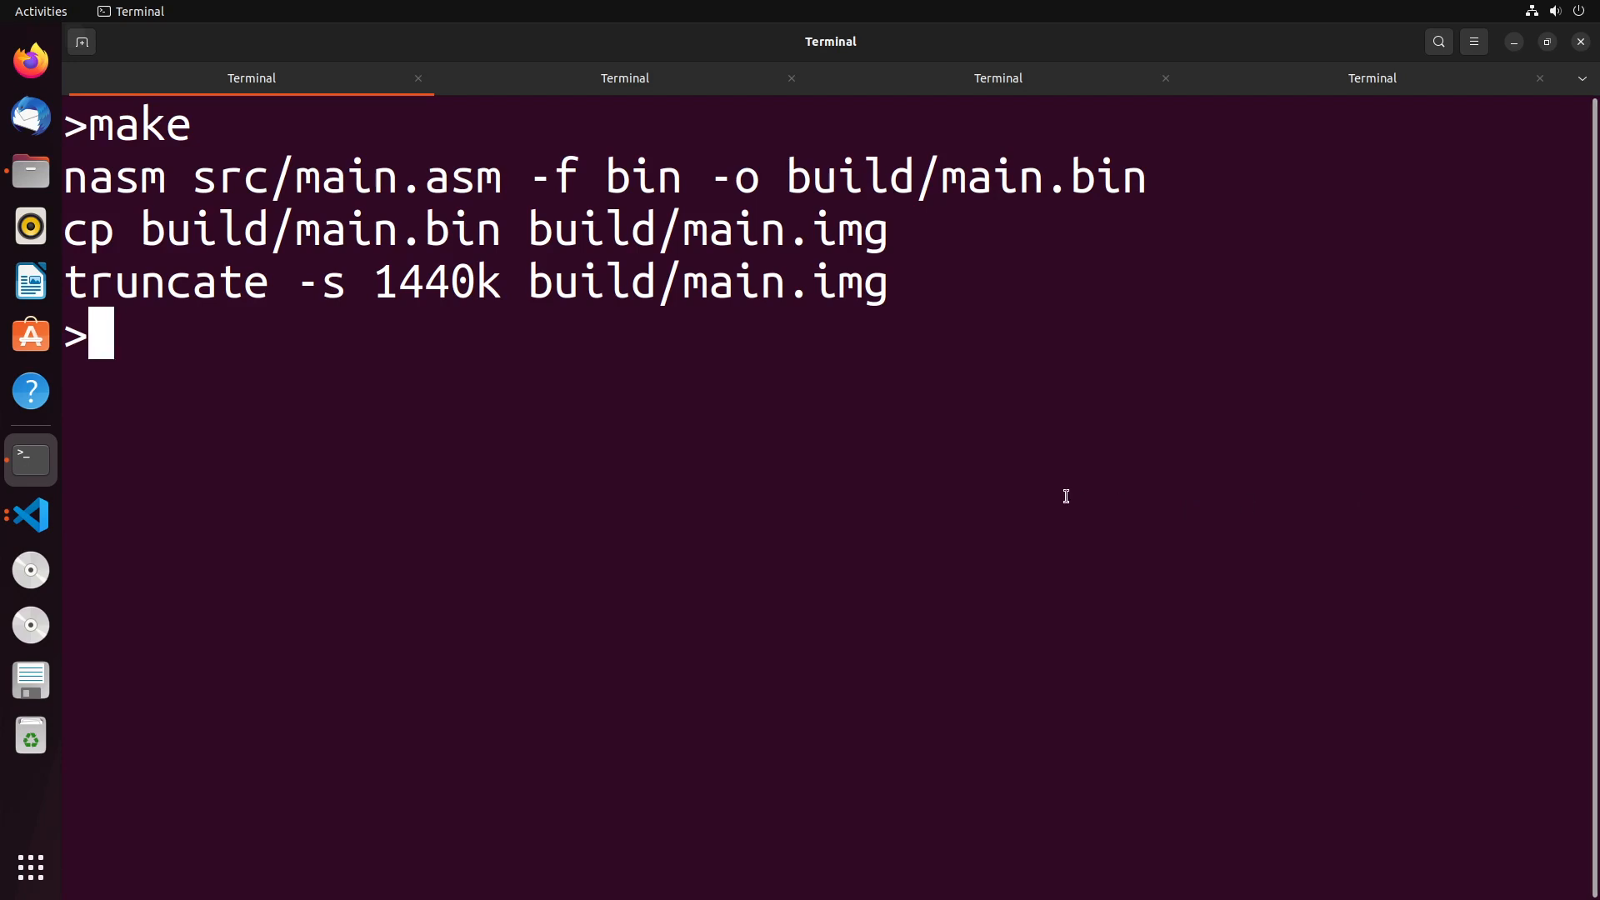
{"action": "type", "text": "git add ."}
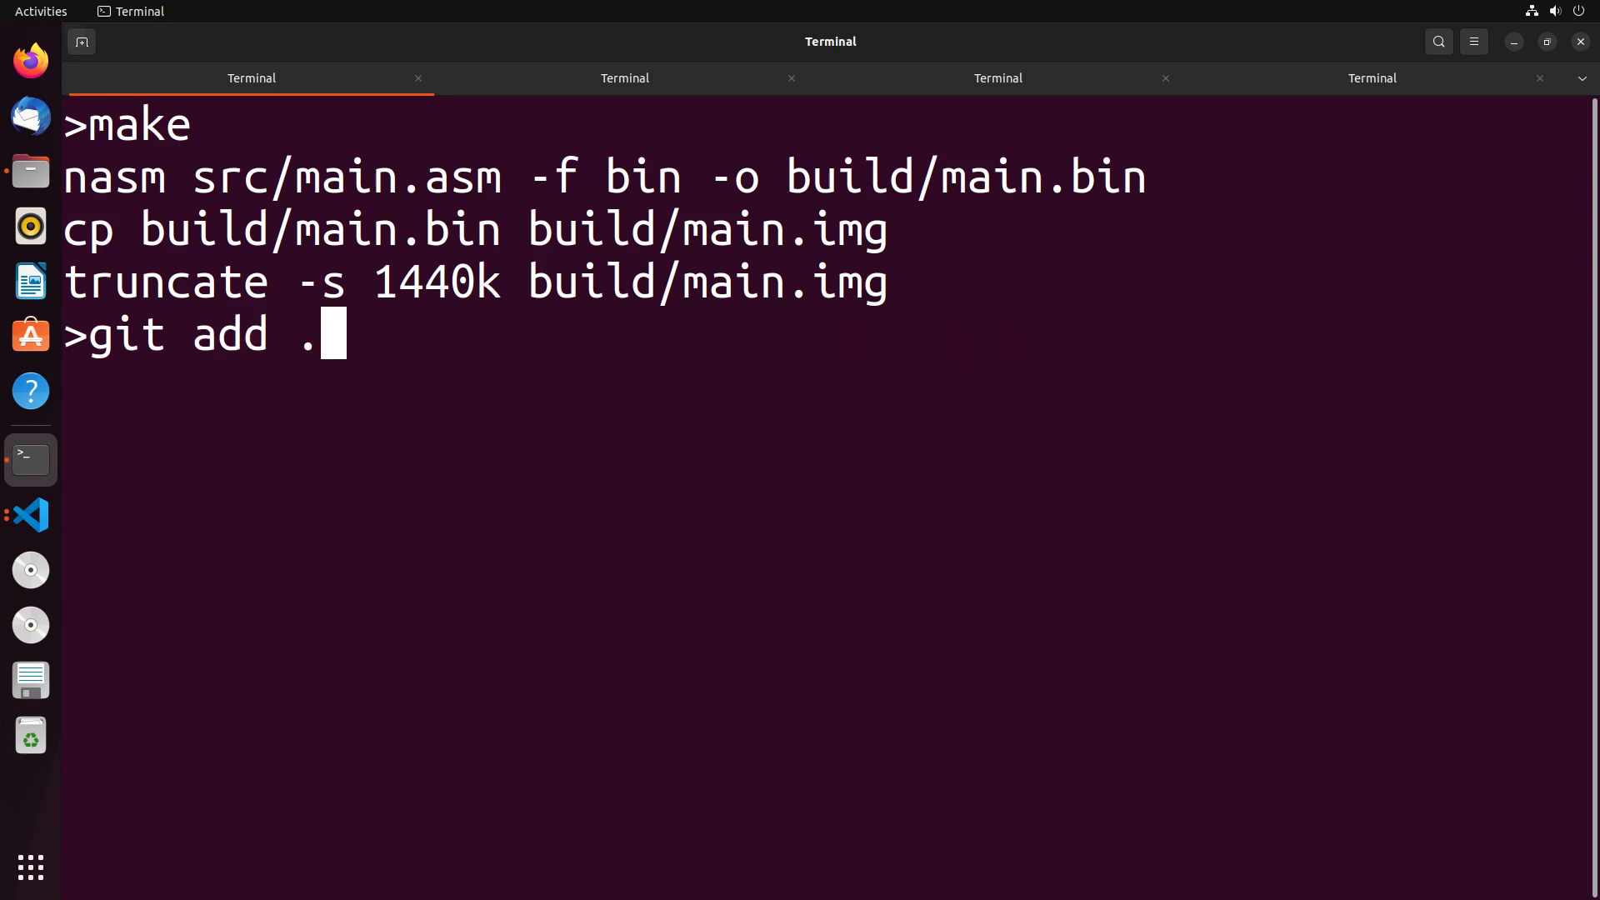
- Boot build/main.img in QEMU with 'qemu-system-i386 -fda build/main.img'
{"action": "type", "text": "qemu-system-i386 -fda build/main.img"}
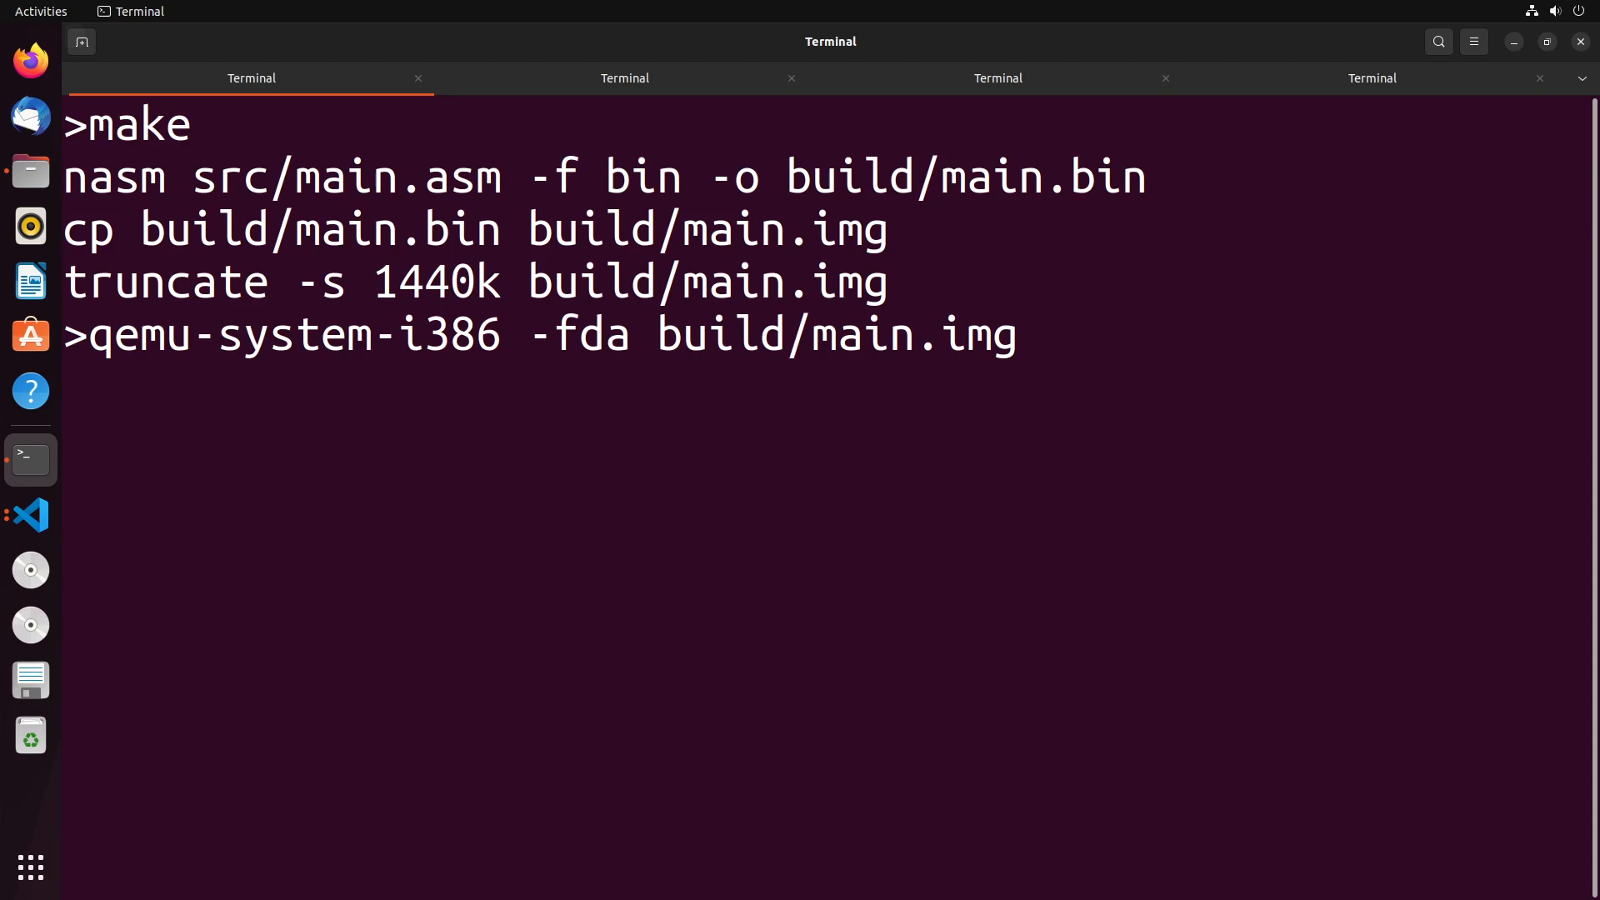
{"action": "key", "text": "Return"}
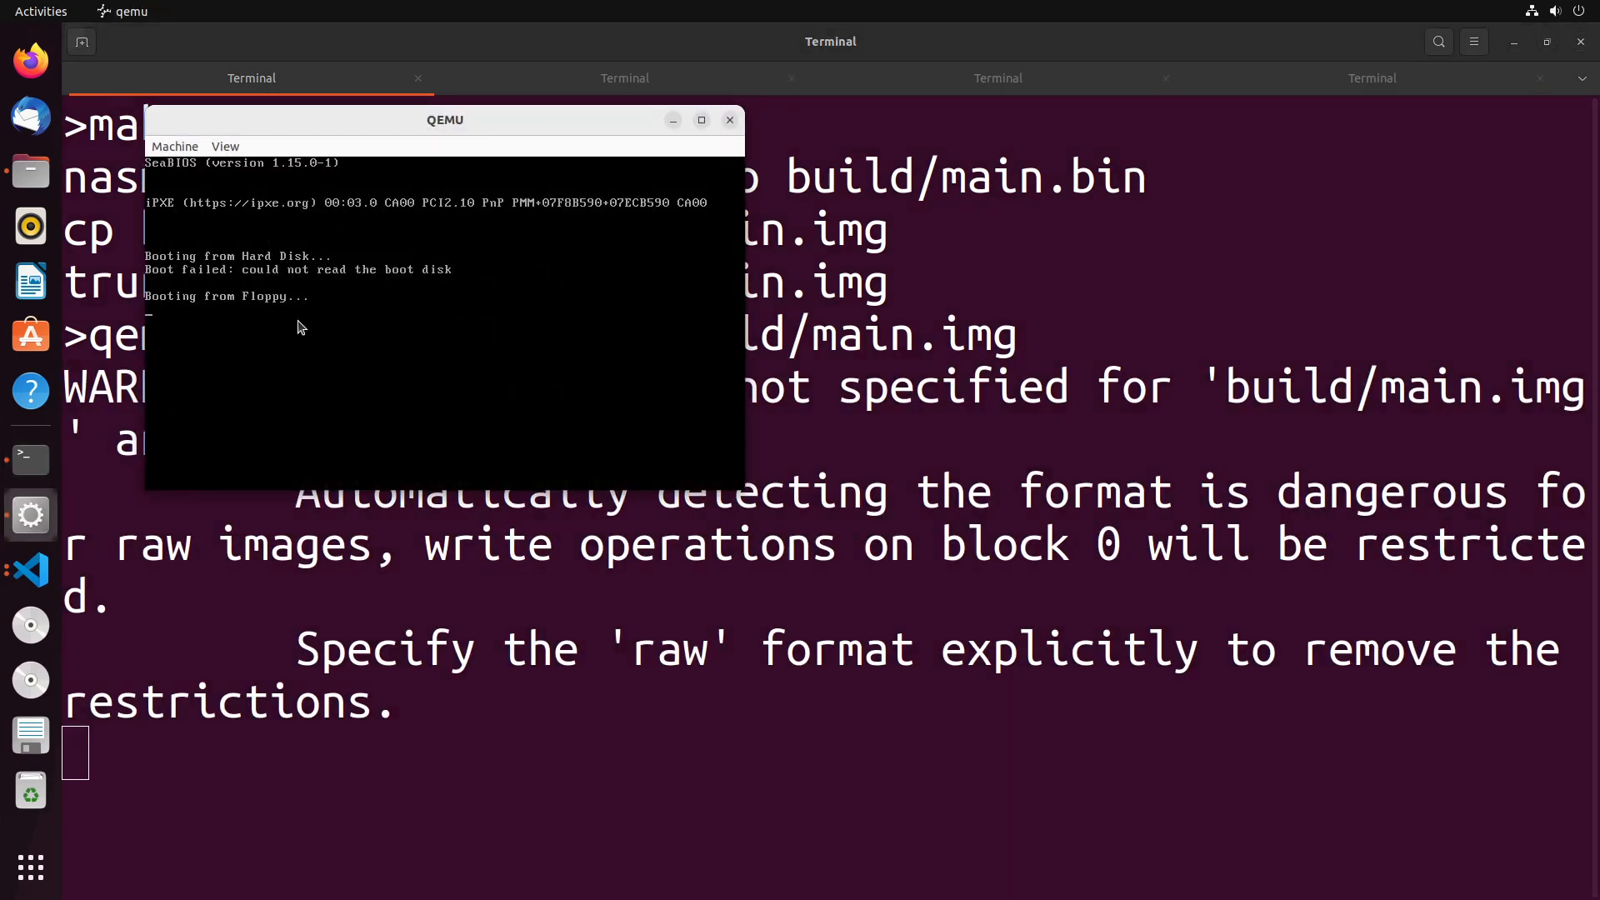
{"action": "mouse_move", "coordinate": [1567, 292]}
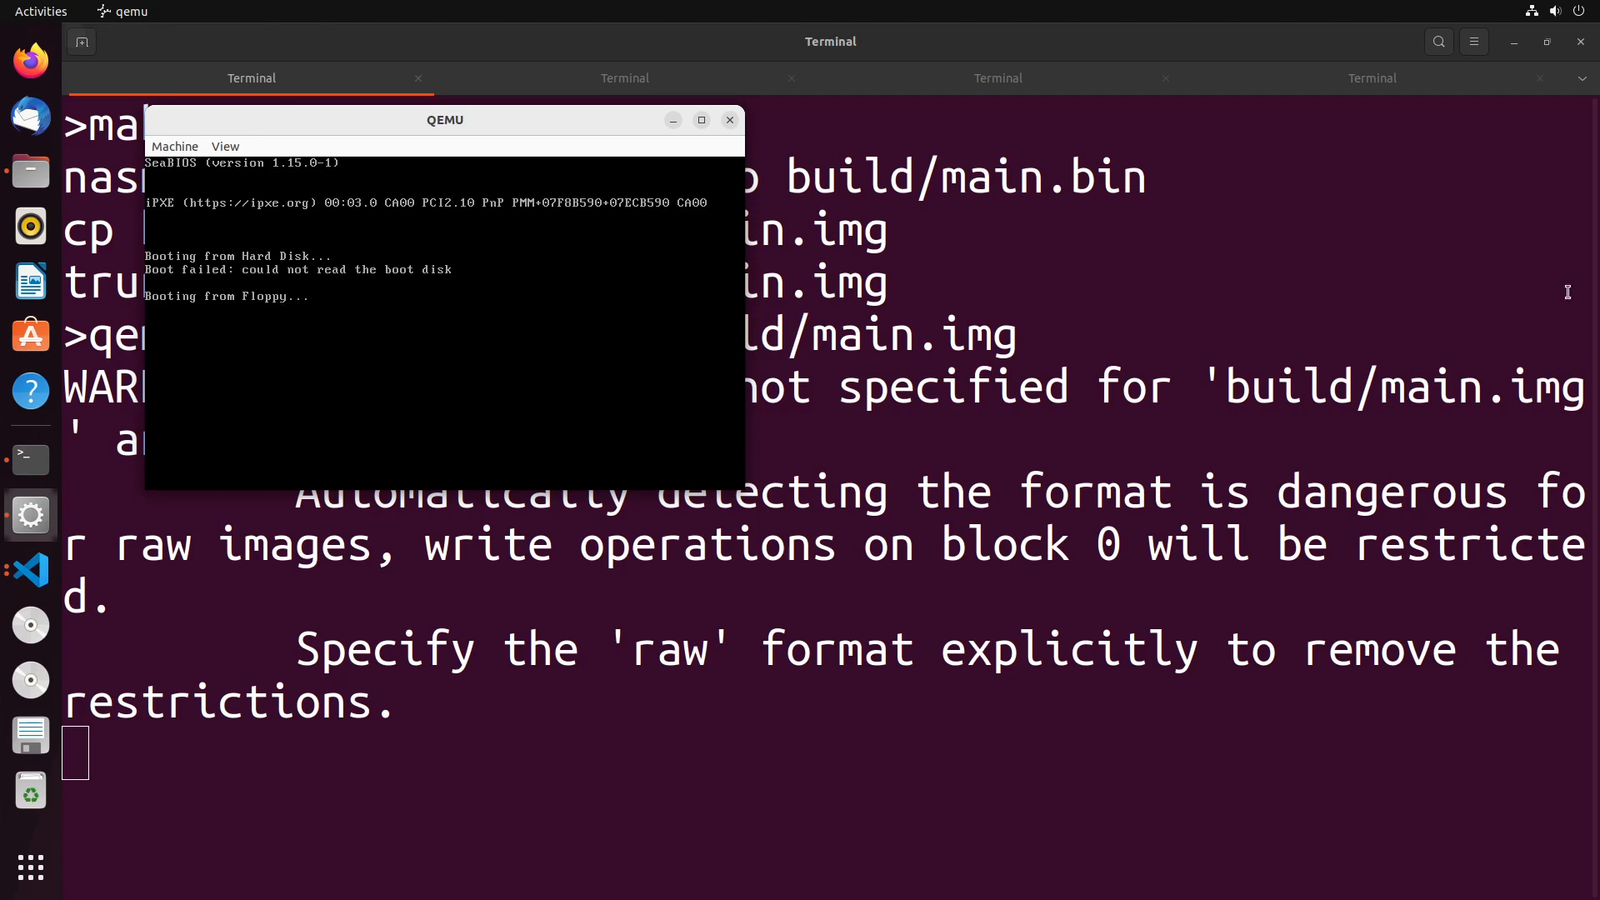